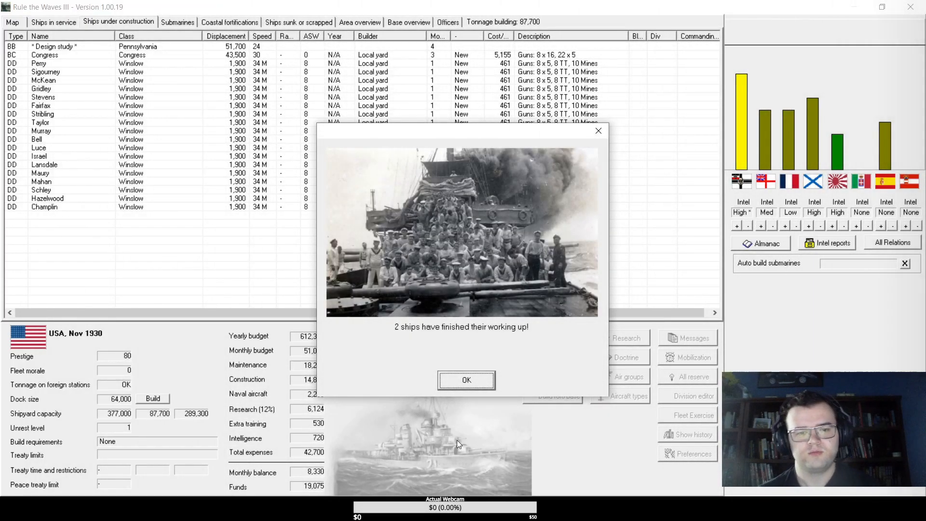
- Acknowledge the ships-working-up notice and the new medium bomber prototypes notice
click(466, 380)
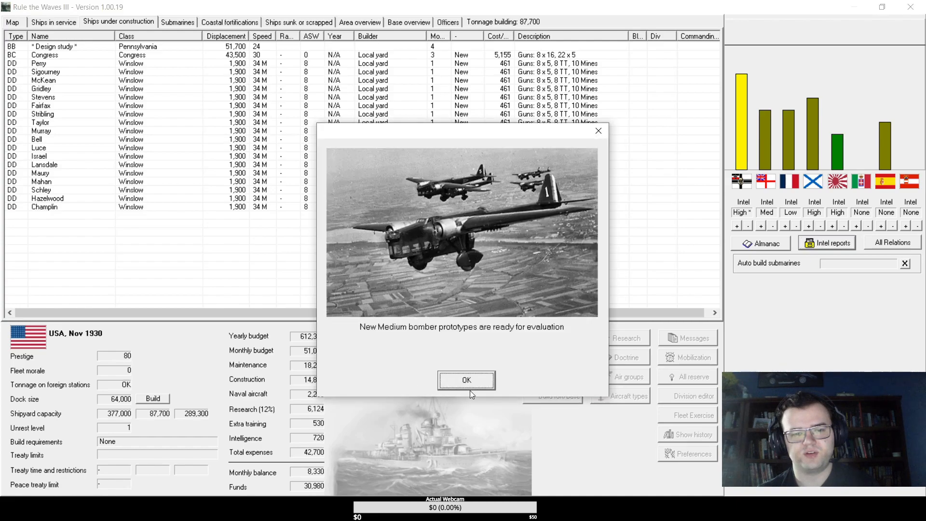
click(466, 380)
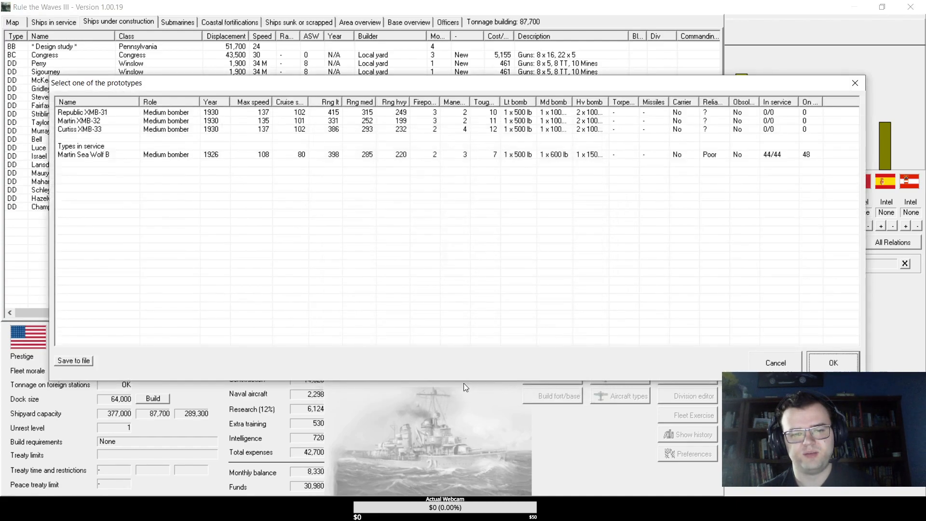
mouse_move(312, 214)
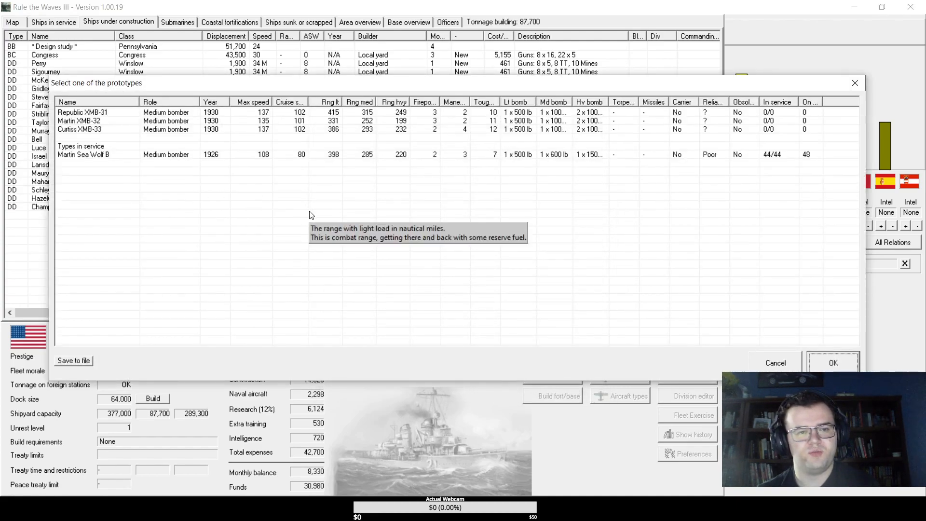
mouse_move(323, 138)
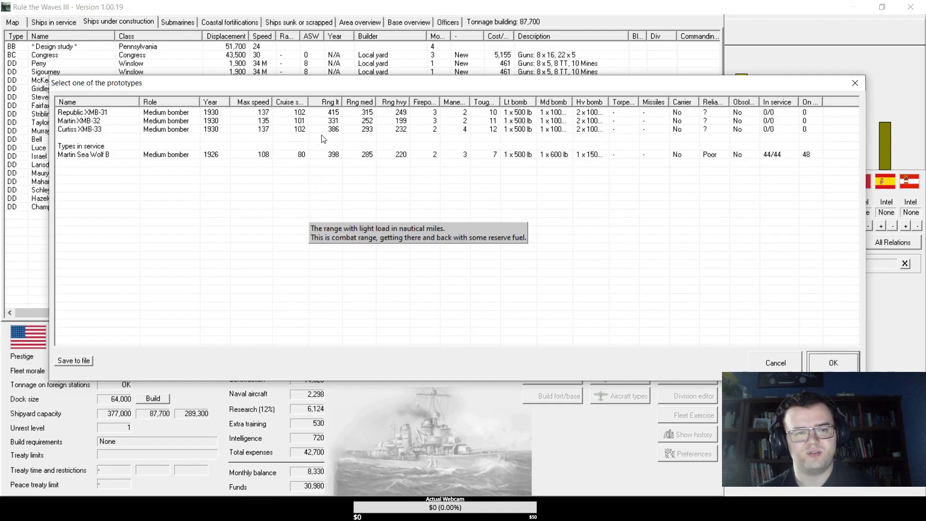
mouse_move(346, 112)
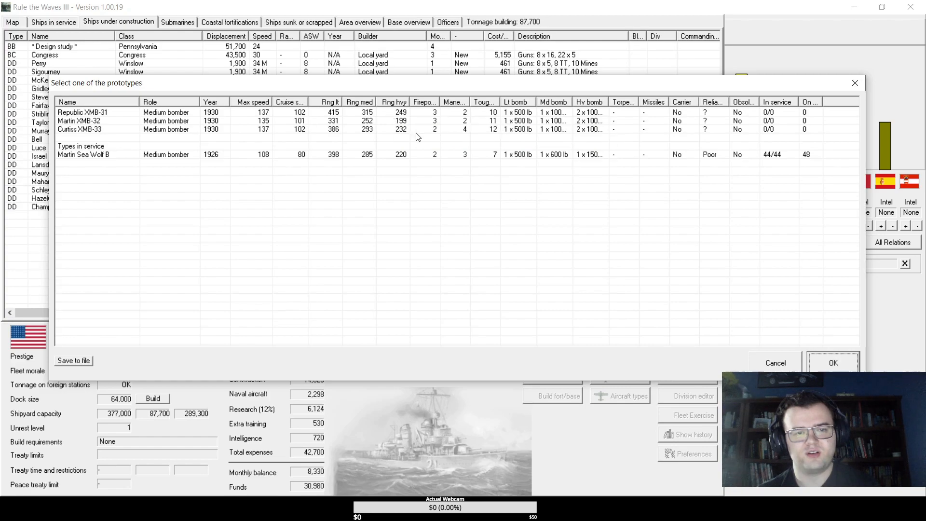
mouse_move(587, 141)
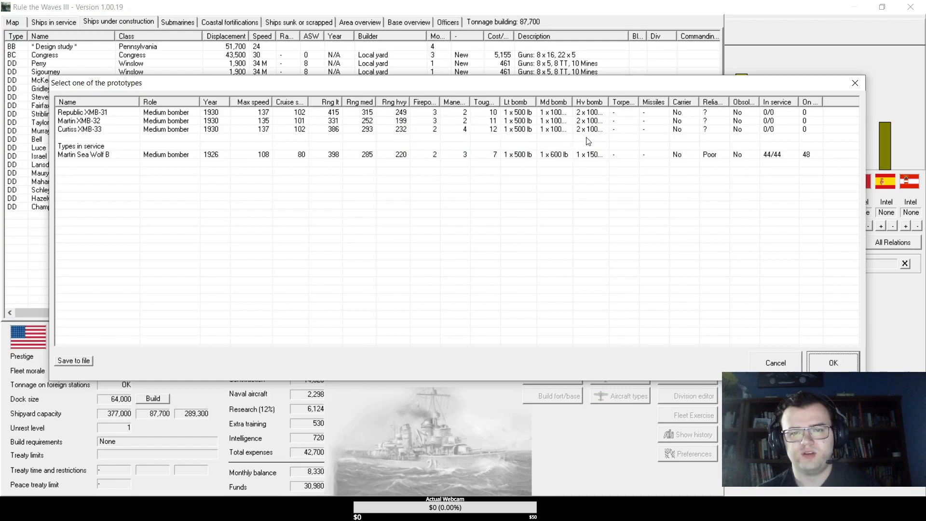
- Choose the Curtiss XMB-33 medium bomber prototype and close the turn messages
click(78, 128)
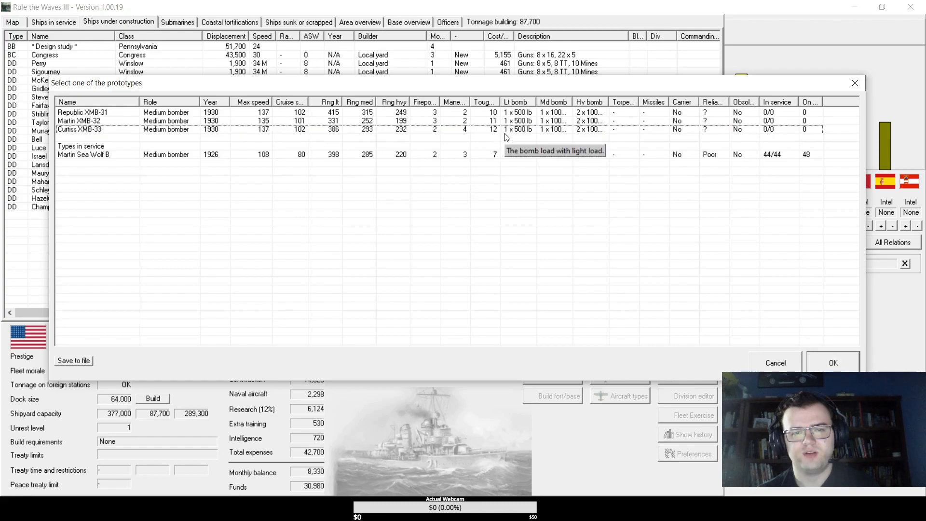
mouse_move(311, 117)
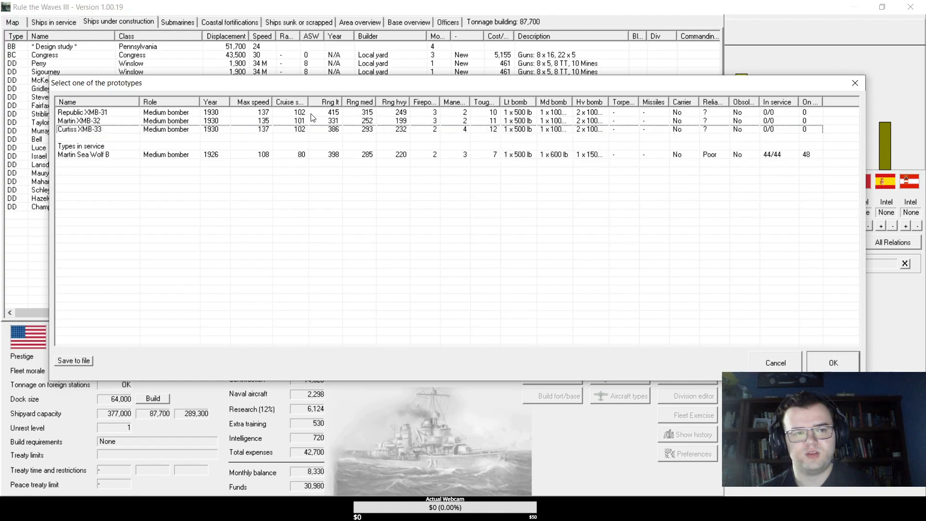
mouse_move(378, 115)
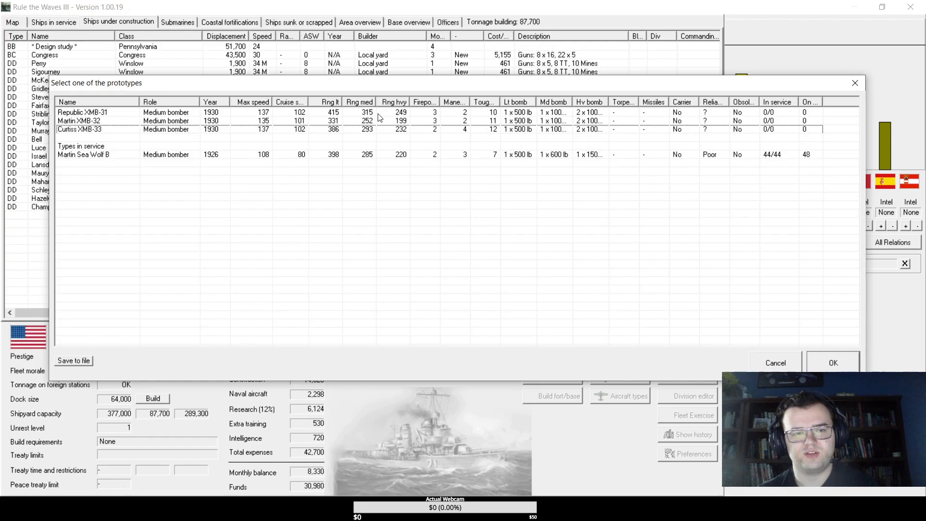
mouse_move(510, 120)
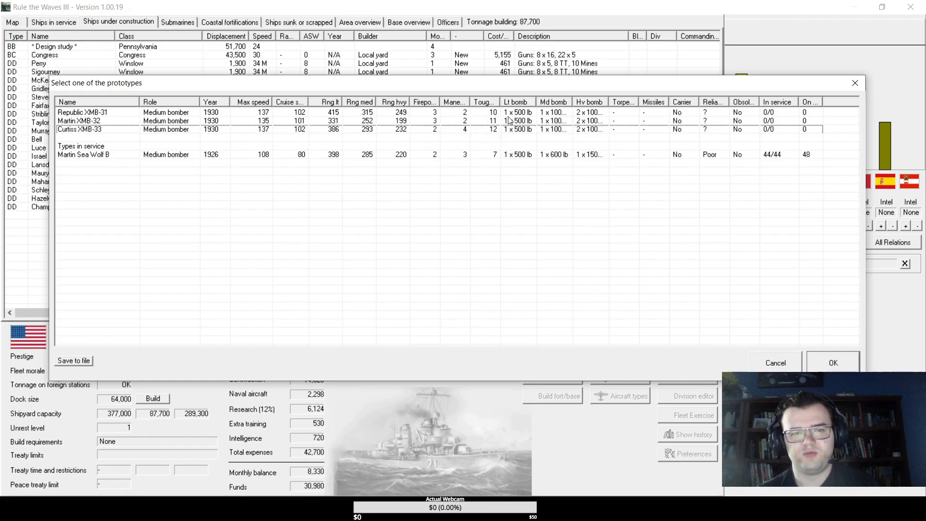
mouse_move(498, 120)
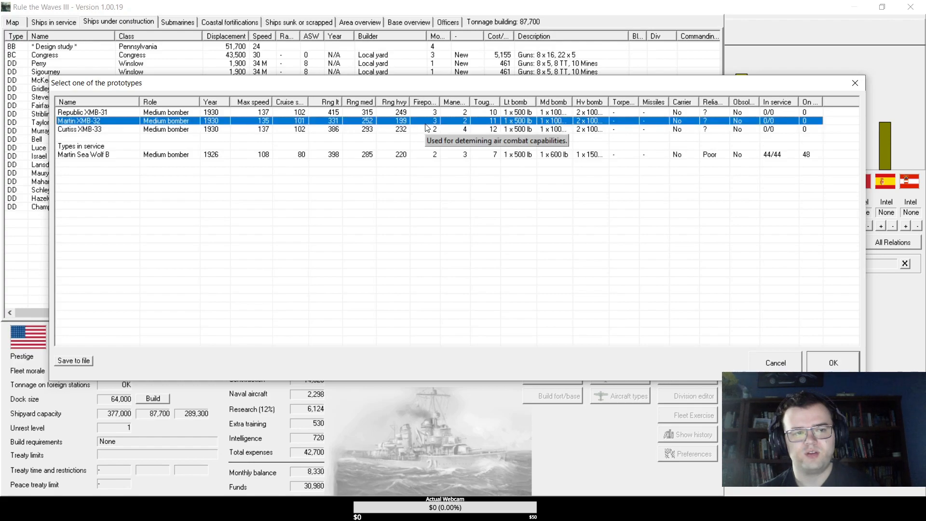
mouse_move(359, 121)
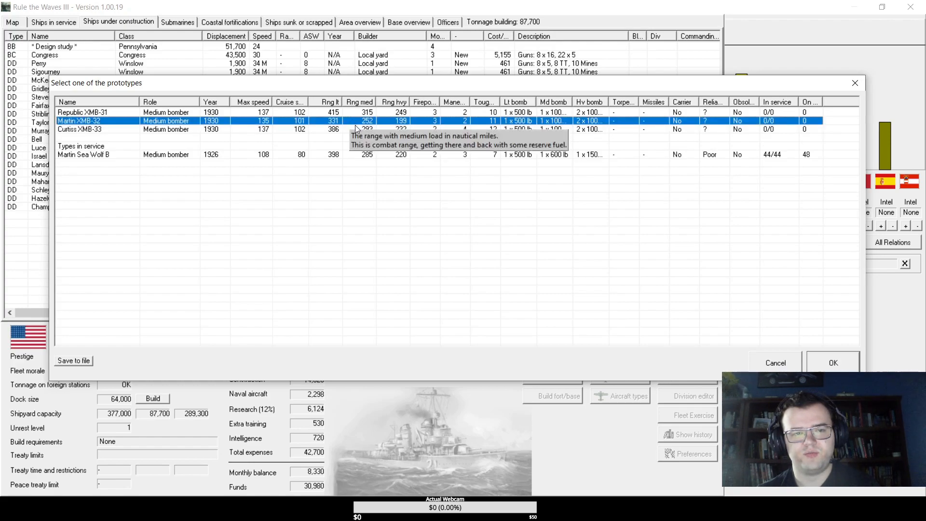
mouse_move(481, 130)
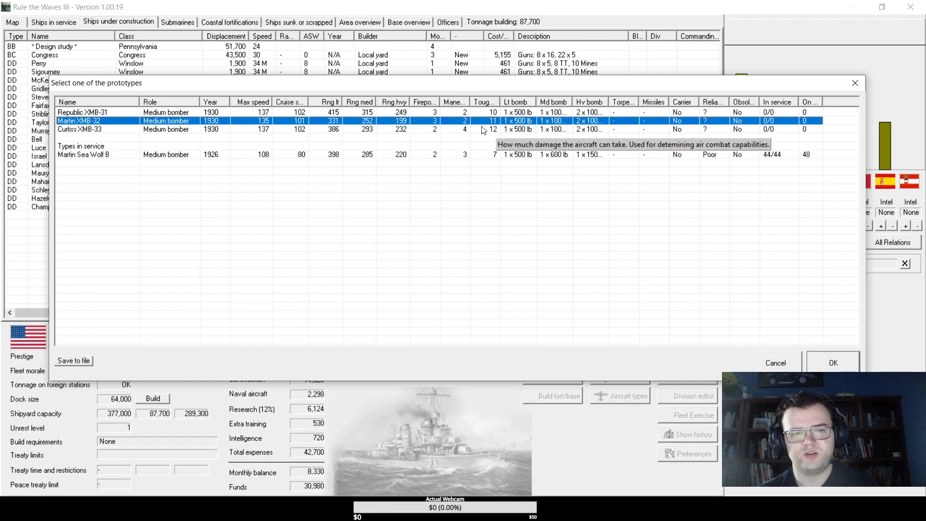
mouse_move(479, 128)
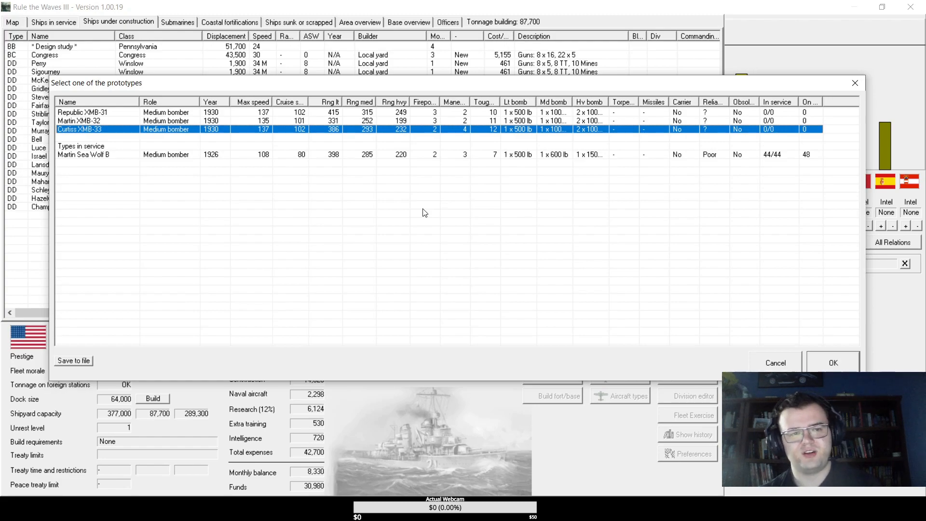
click(833, 362)
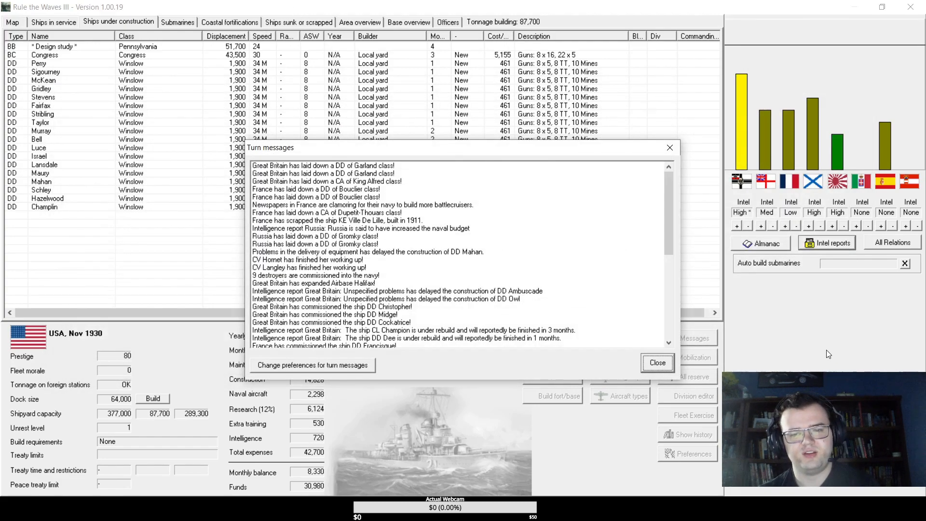
scroll(down, 3)
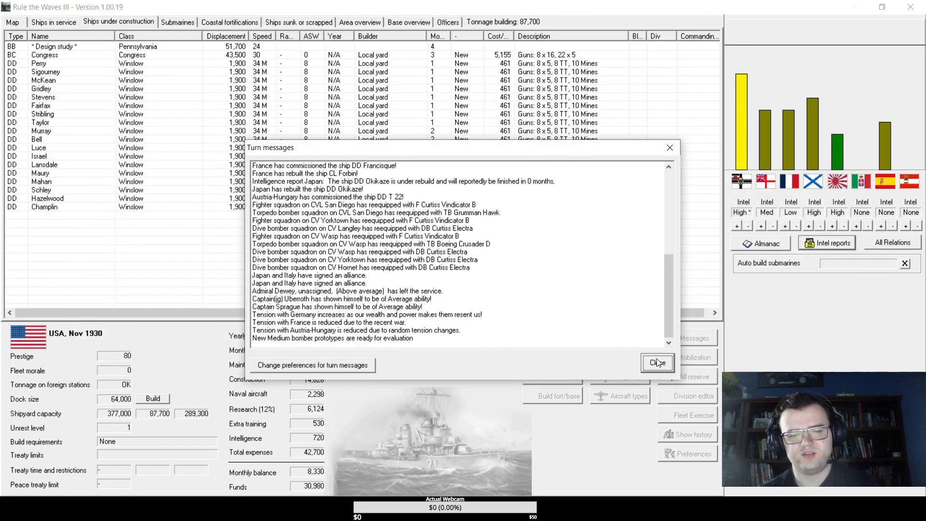
click(657, 363)
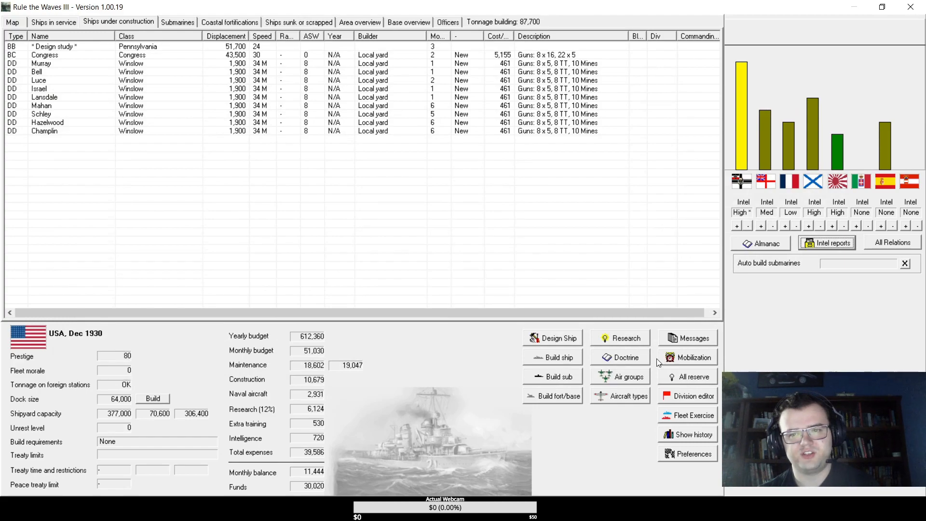
- Review research priorities and the aircraft types list, then advance the turn
click(619, 337)
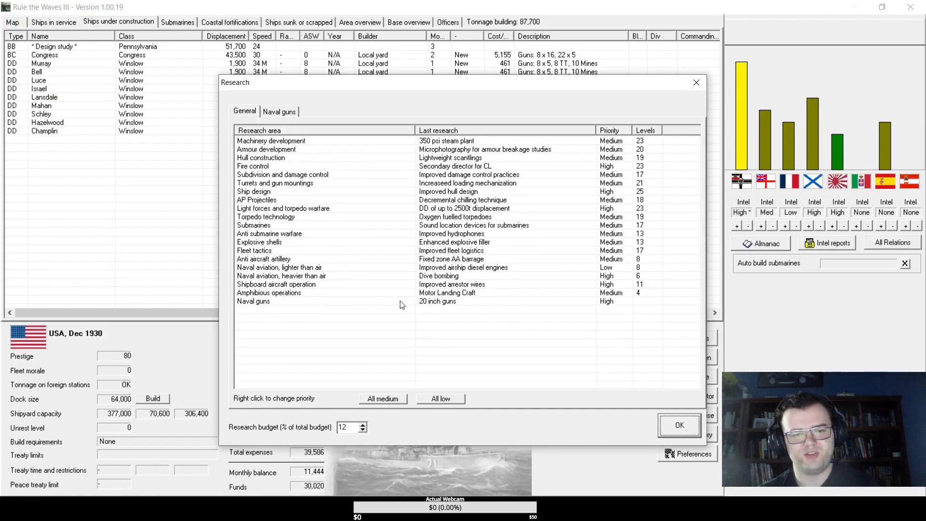
click(678, 424)
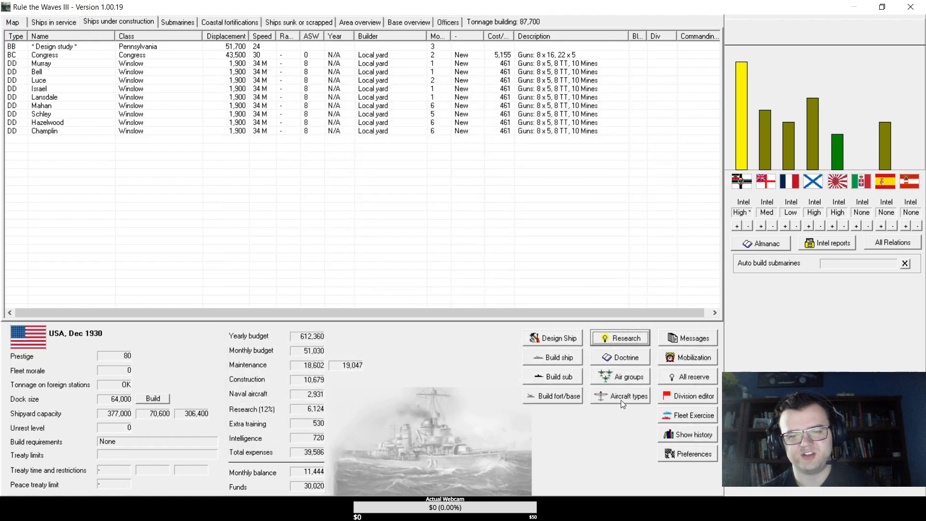
click(624, 395)
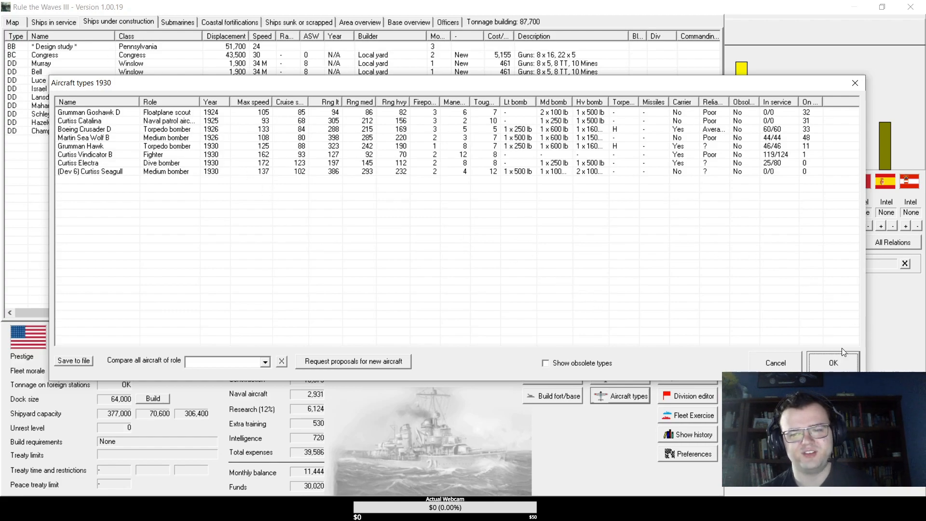
click(833, 363)
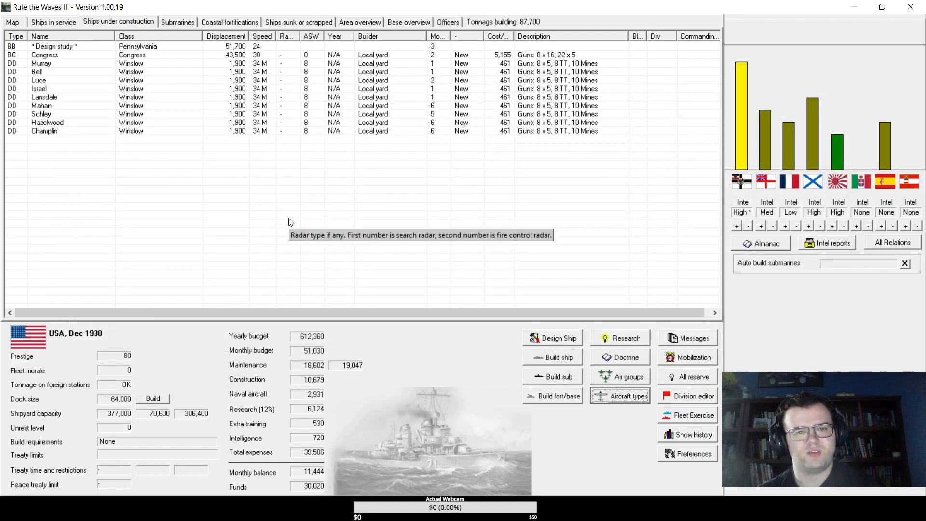
mouse_move(328, 229)
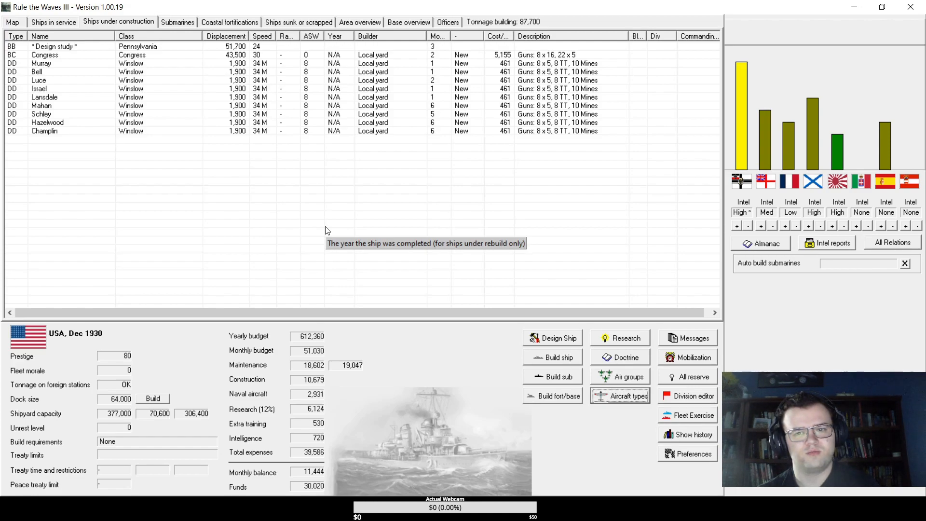
mouse_move(742, 130)
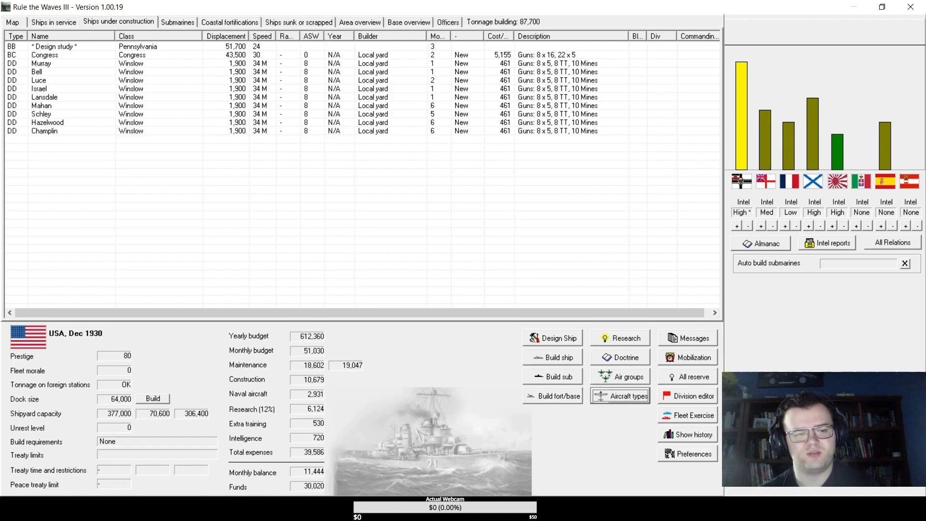
click(152, 398)
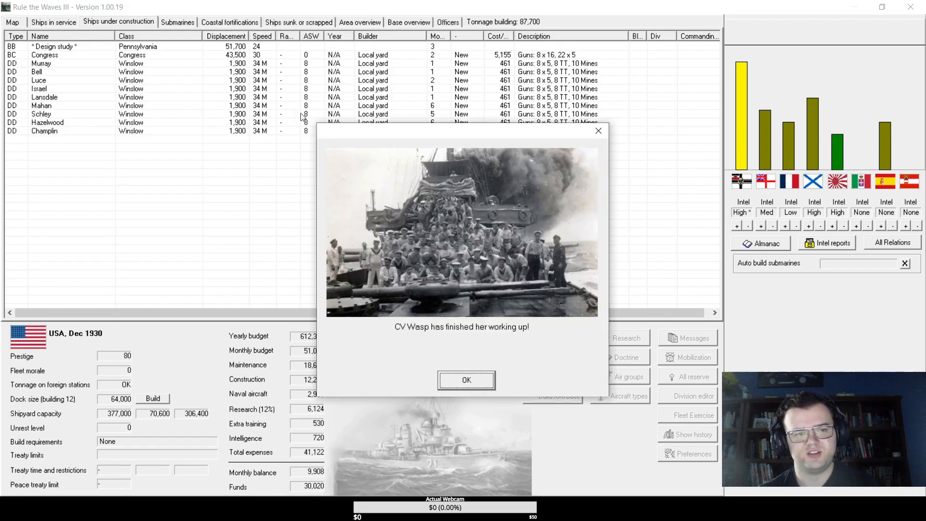
- Dismiss the Wasp and destroyer notices, make the caught agent a national hero, and close turn messages
click(466, 380)
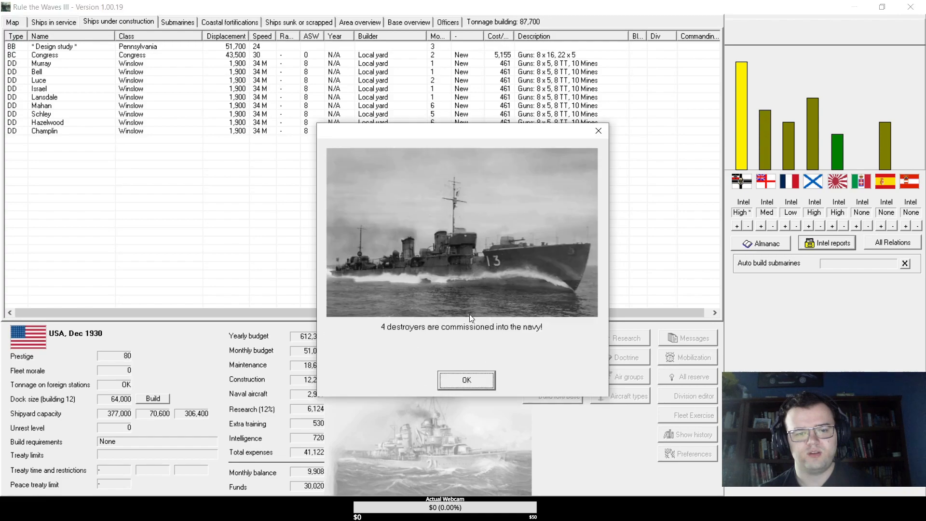
click(466, 381)
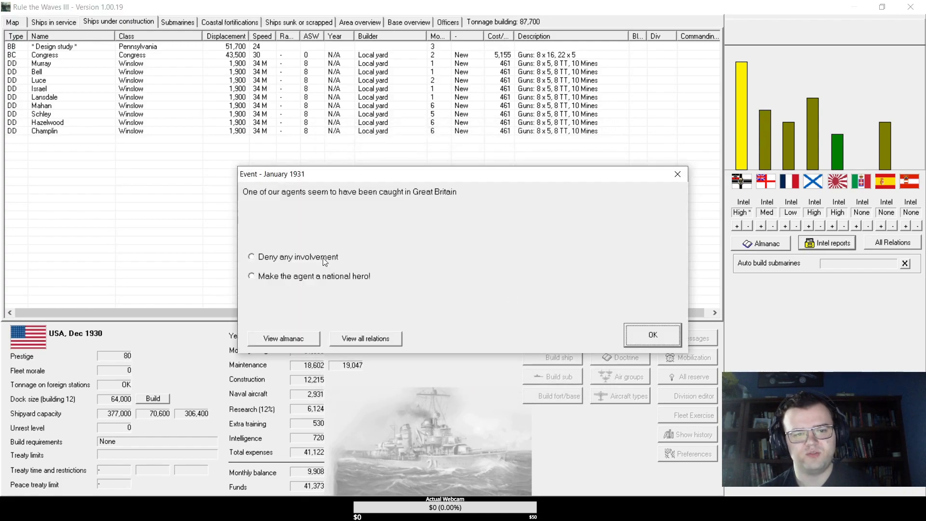
click(250, 276)
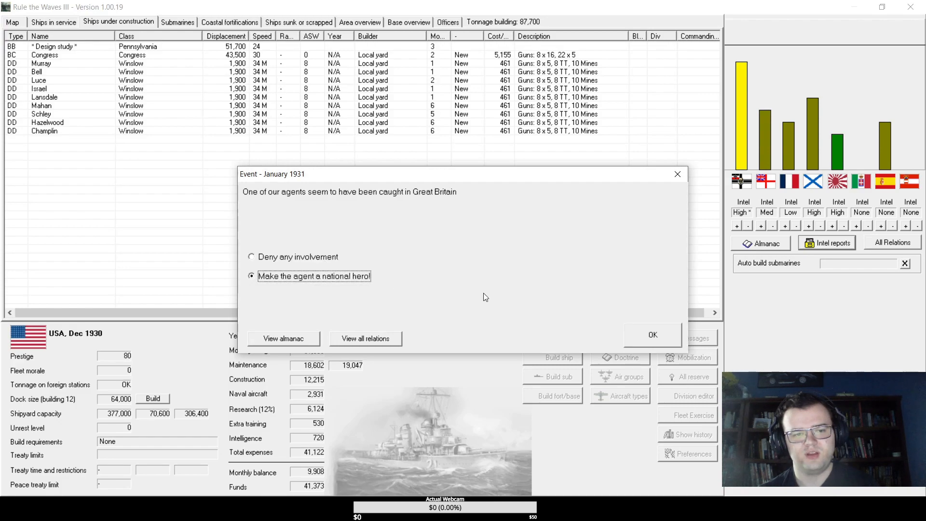
click(652, 335)
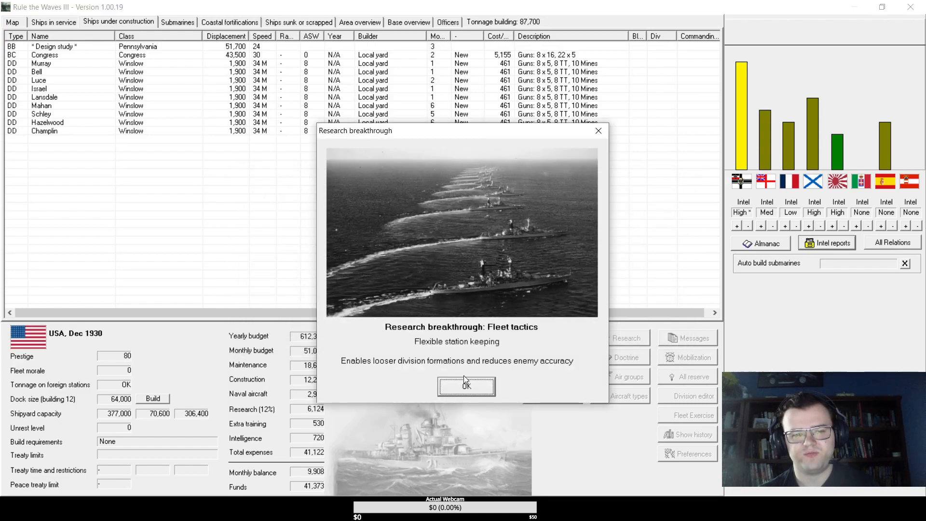
click(466, 386)
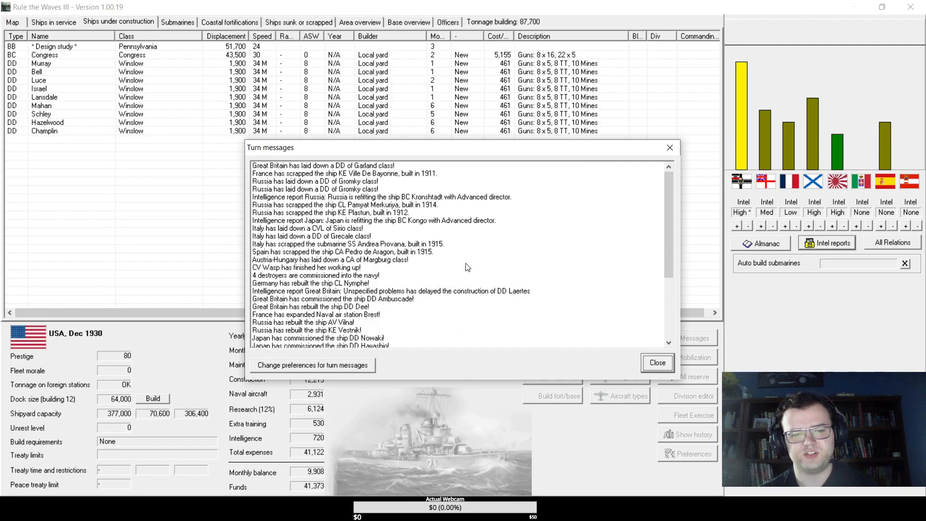
click(657, 362)
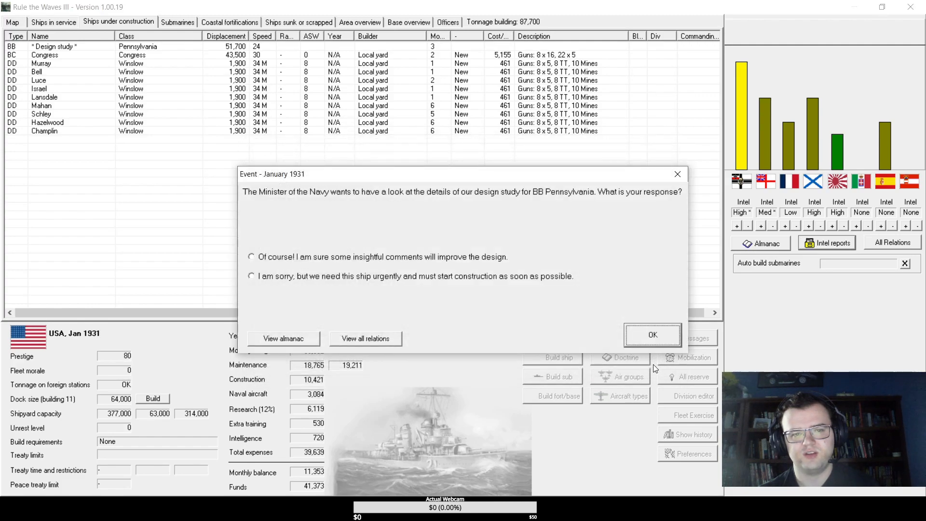
mouse_move(381, 260)
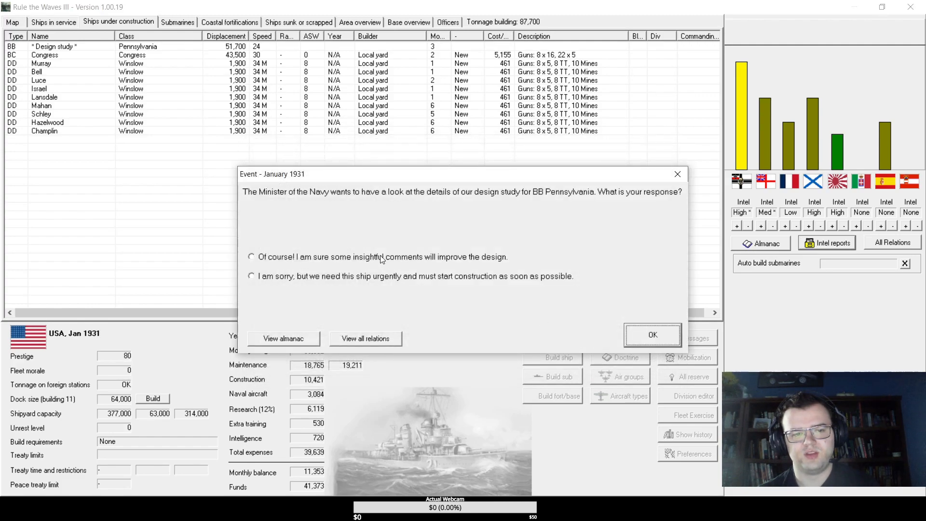
- Refuse the Navy Minister's review of the Pennsylvania design so construction starts
click(251, 276)
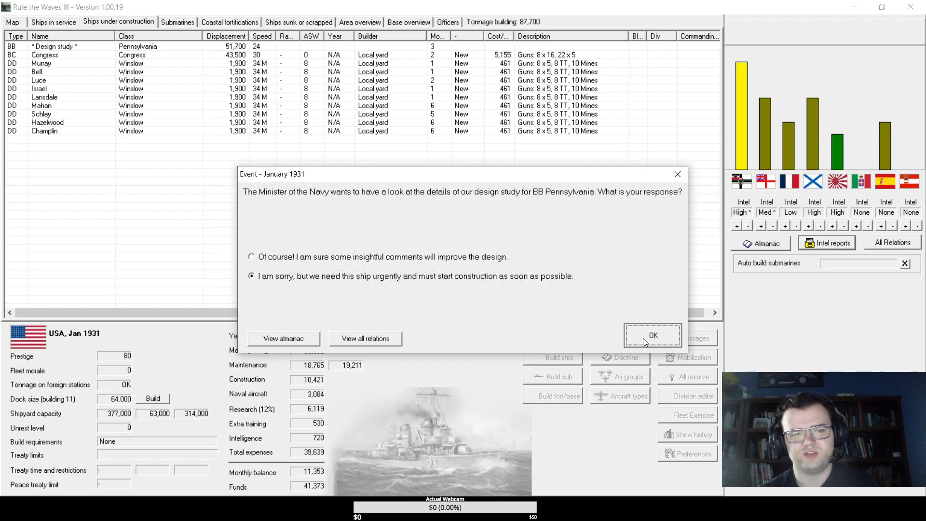
click(653, 336)
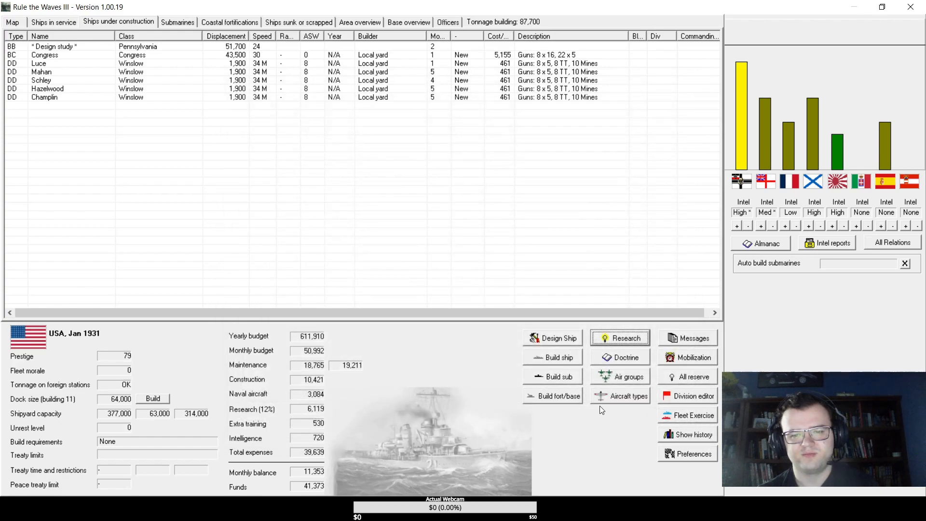
click(627, 396)
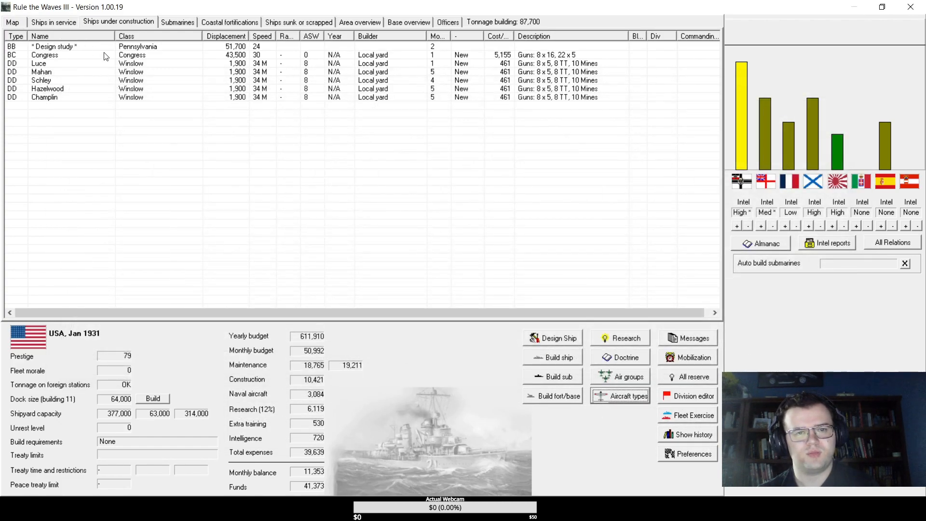
mouse_move(183, 115)
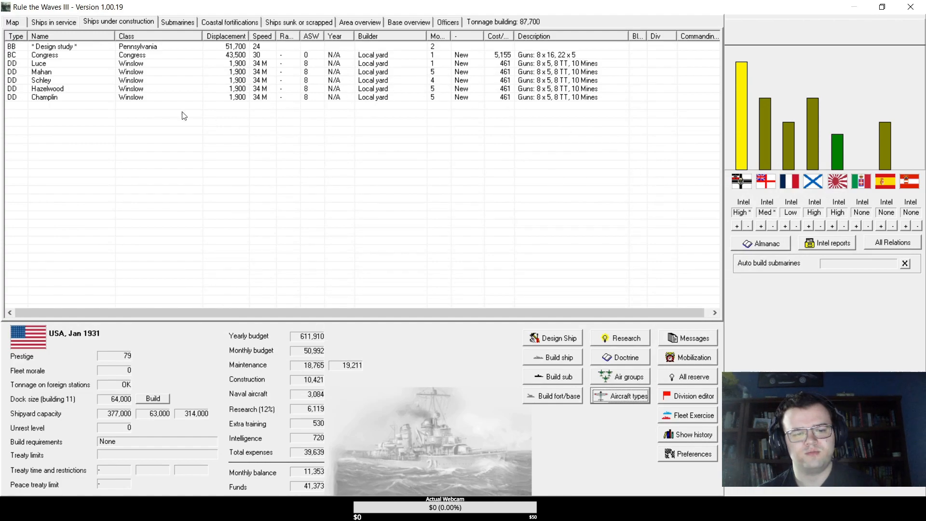
mouse_move(130, 96)
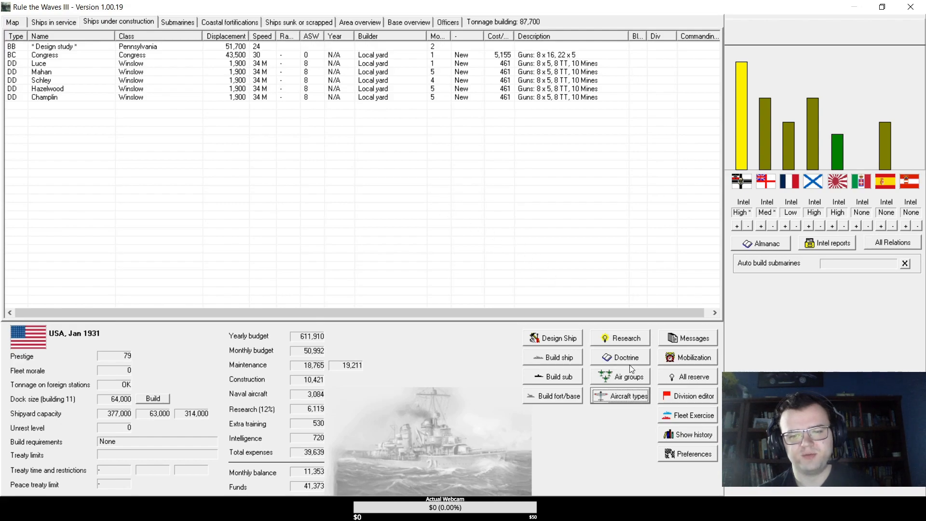
click(628, 376)
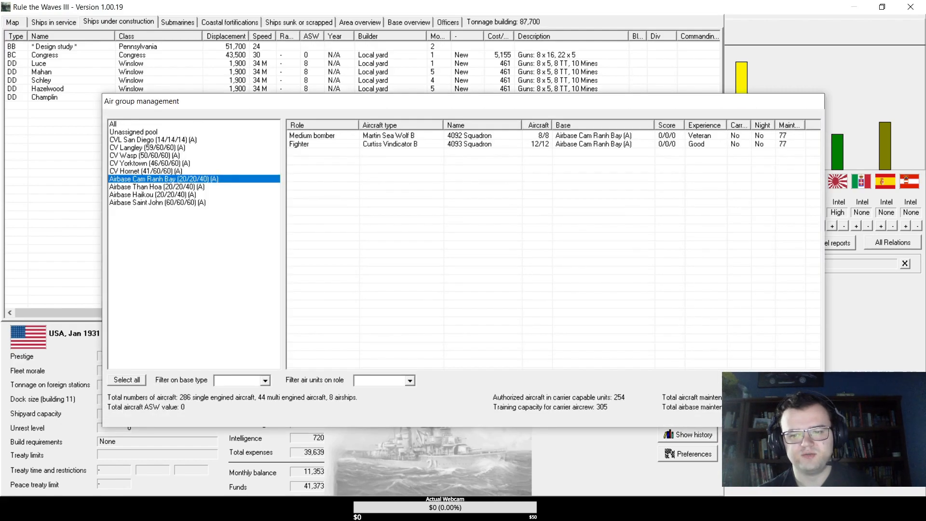
click(905, 263)
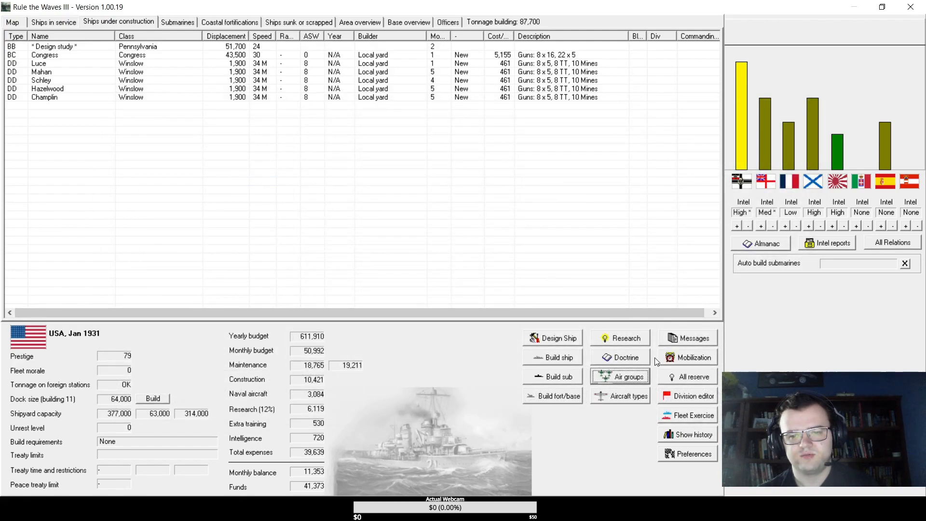
click(626, 357)
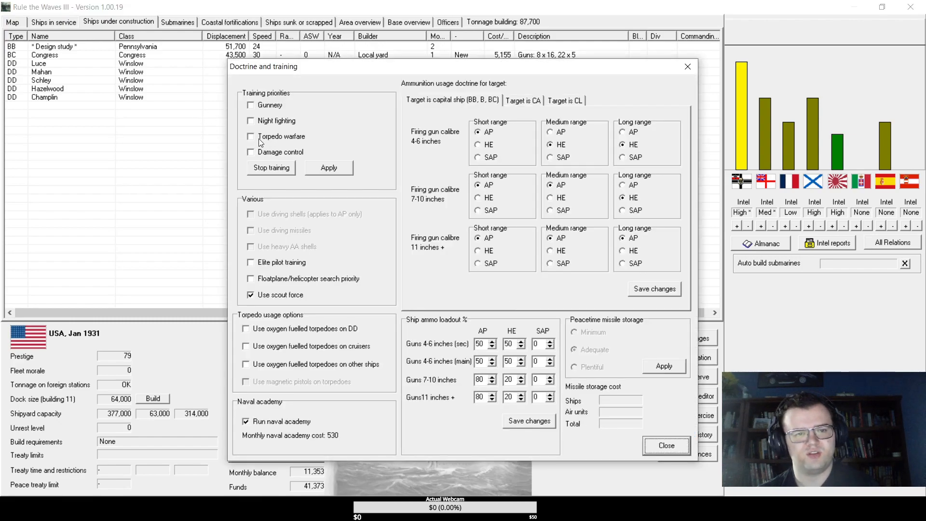
click(251, 152)
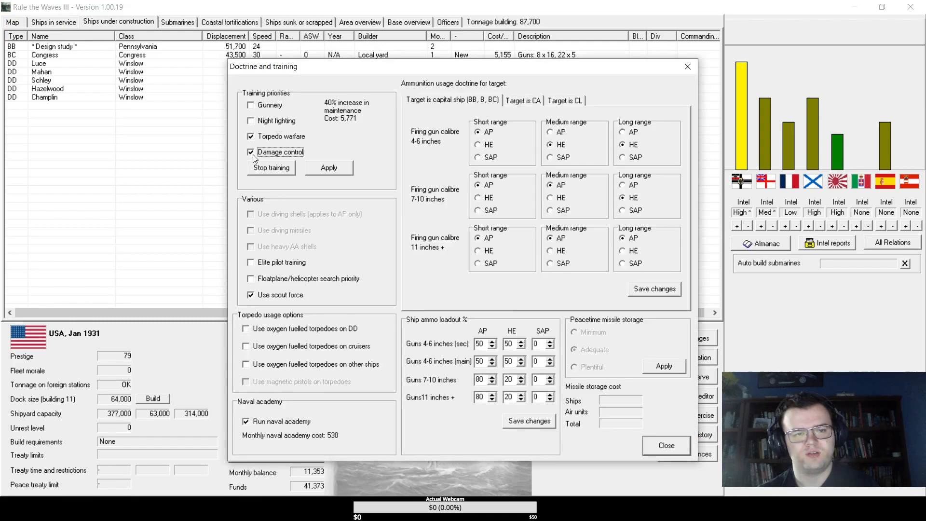
click(251, 104)
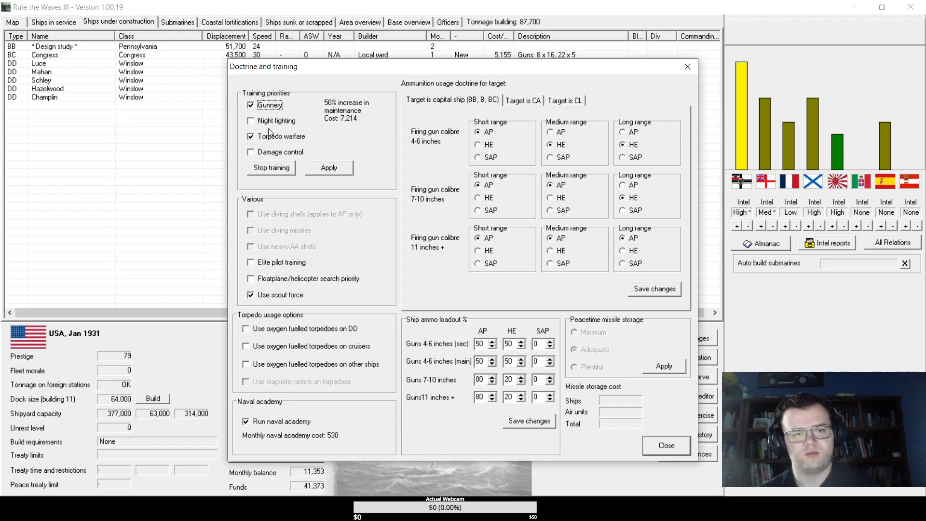
mouse_move(688, 67)
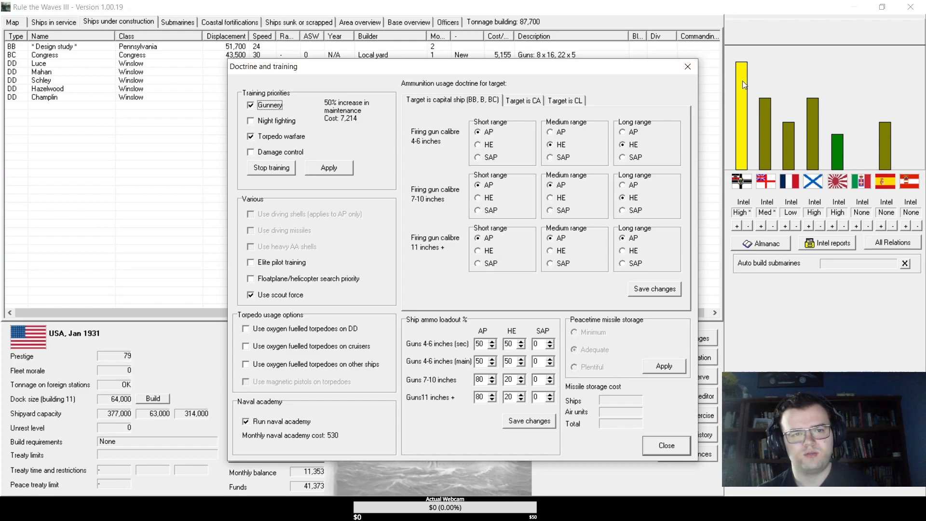
mouse_move(229, 108)
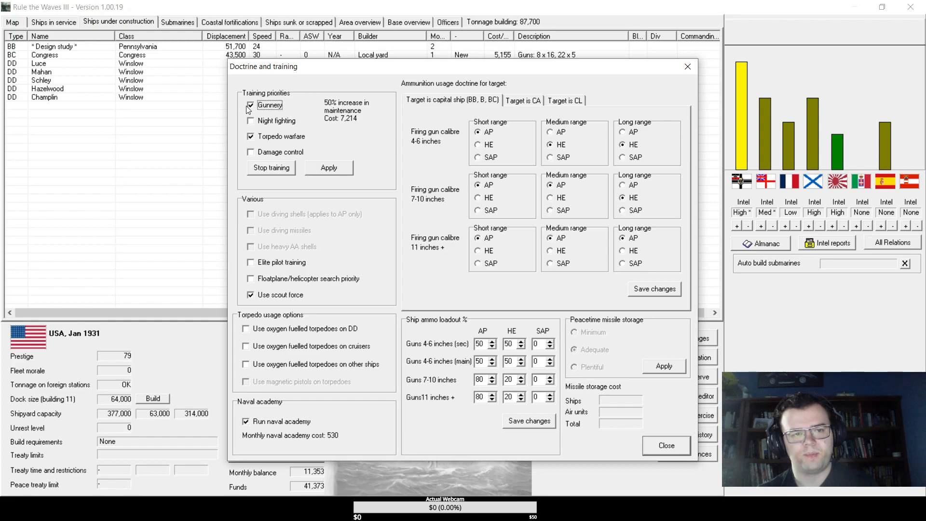
click(251, 106)
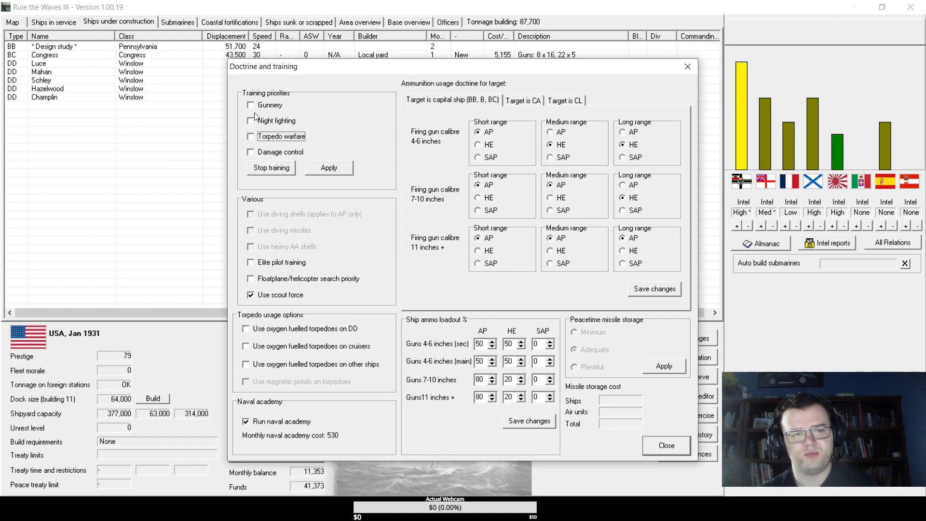
click(667, 446)
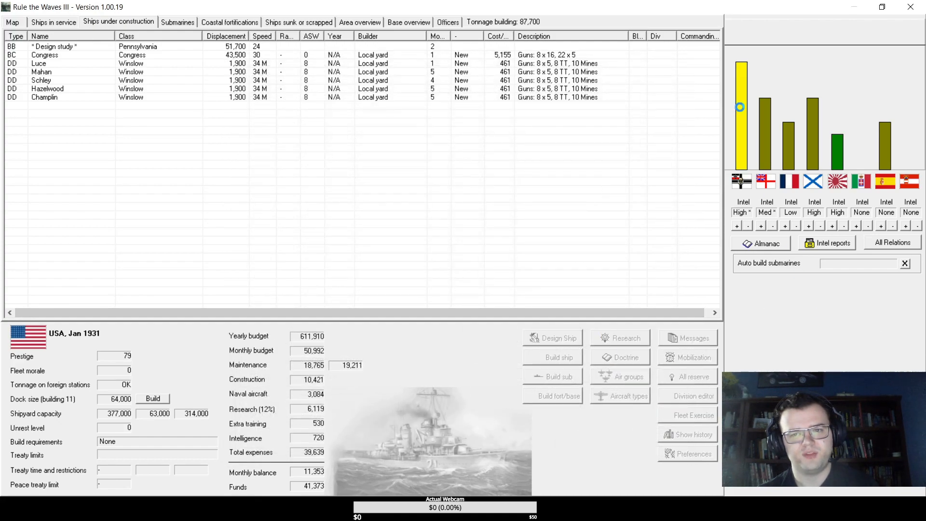
mouse_move(418, 187)
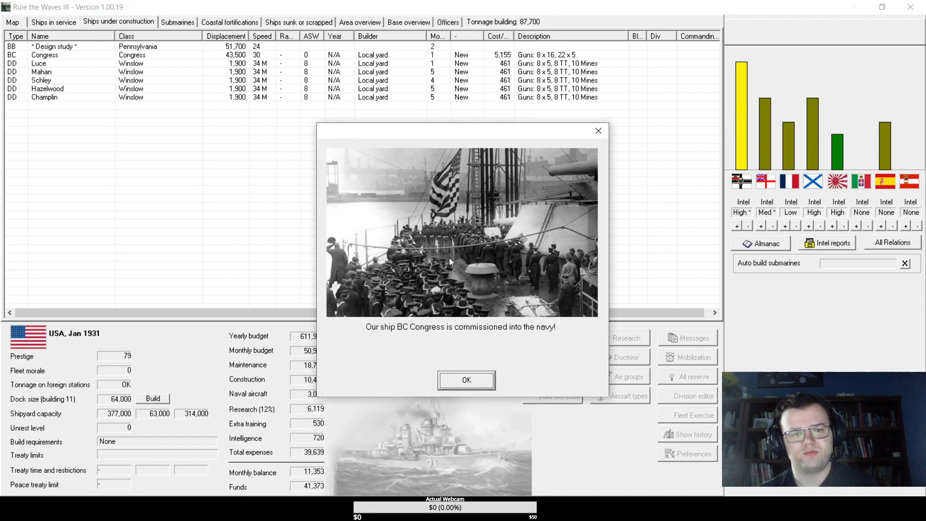
- Acknowledge the commissioning of battlecruiser Congress
click(466, 380)
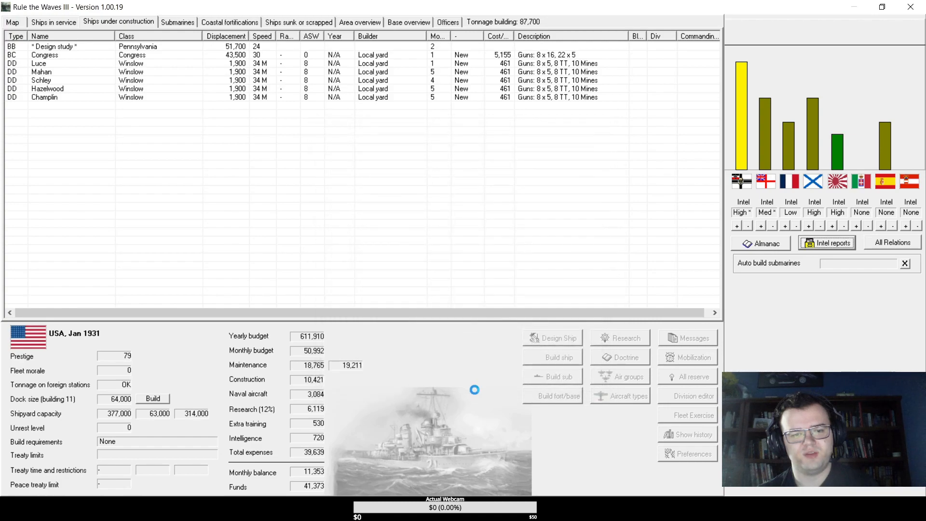
- Bring up the North American Wildcat dive bomber development prompt
click(619, 395)
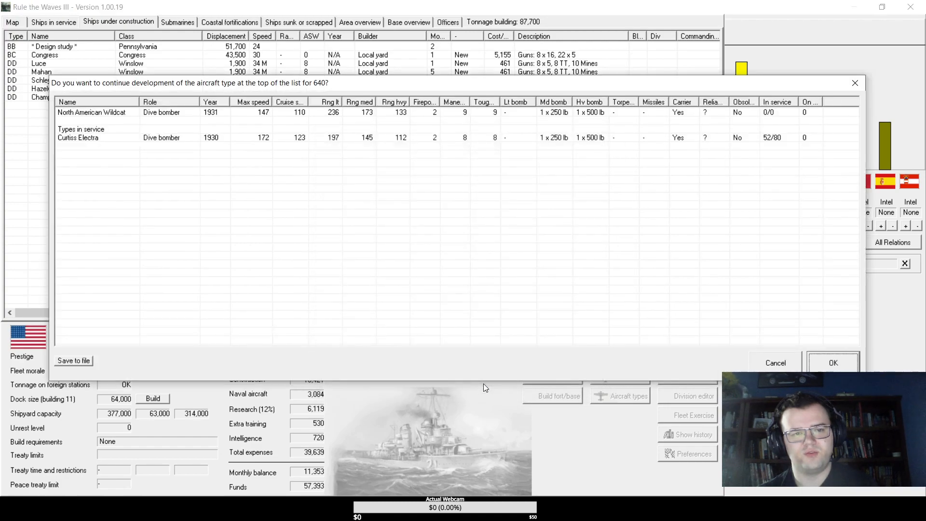
mouse_move(175, 110)
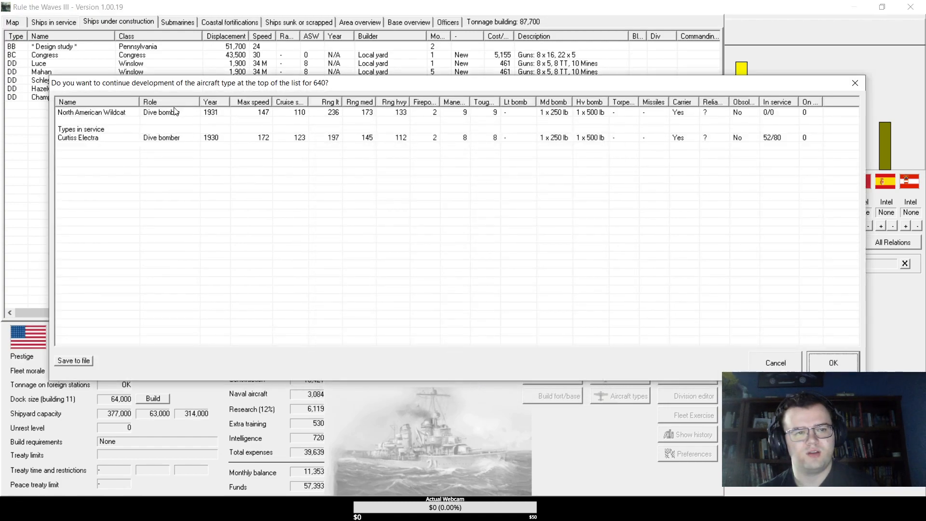
mouse_move(314, 180)
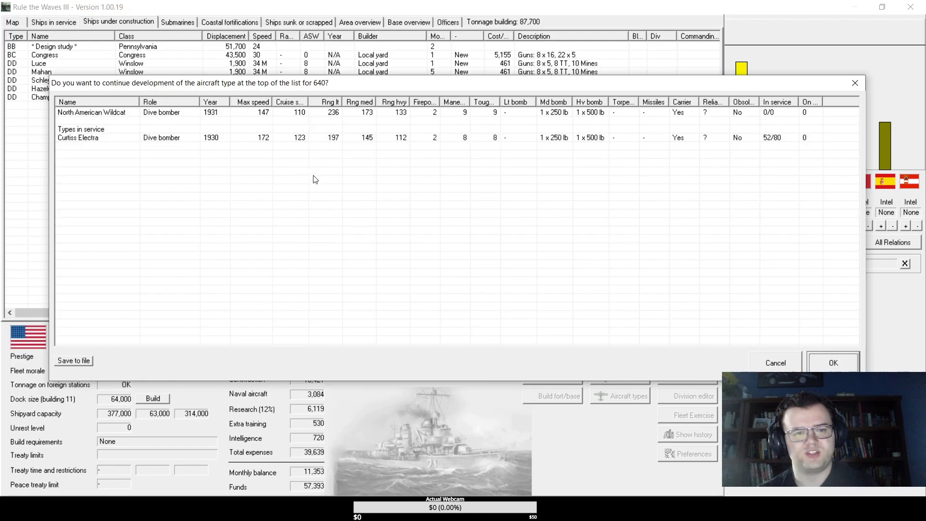
mouse_move(348, 165)
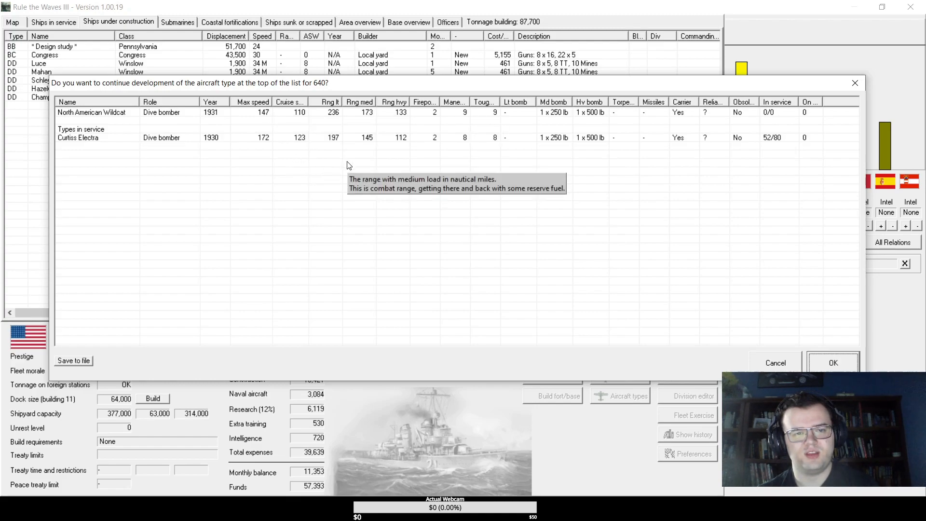
mouse_move(380, 178)
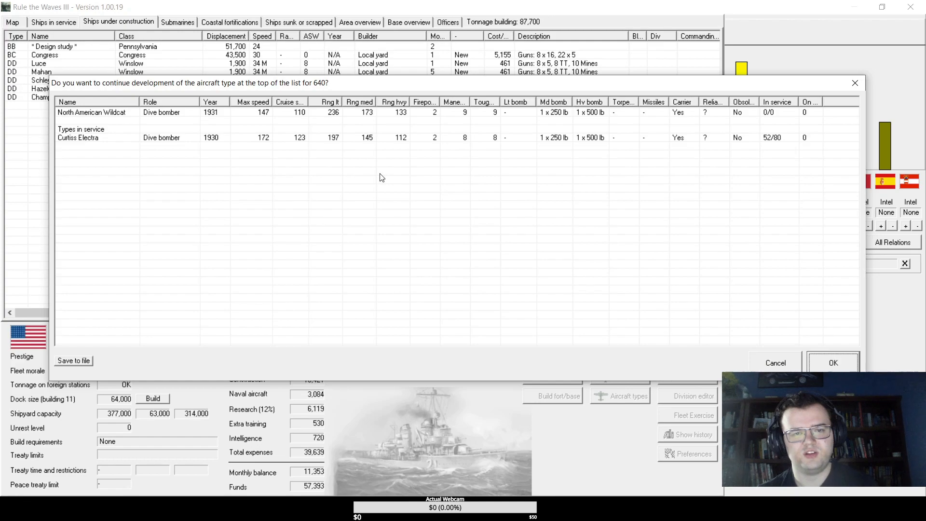
mouse_move(387, 180)
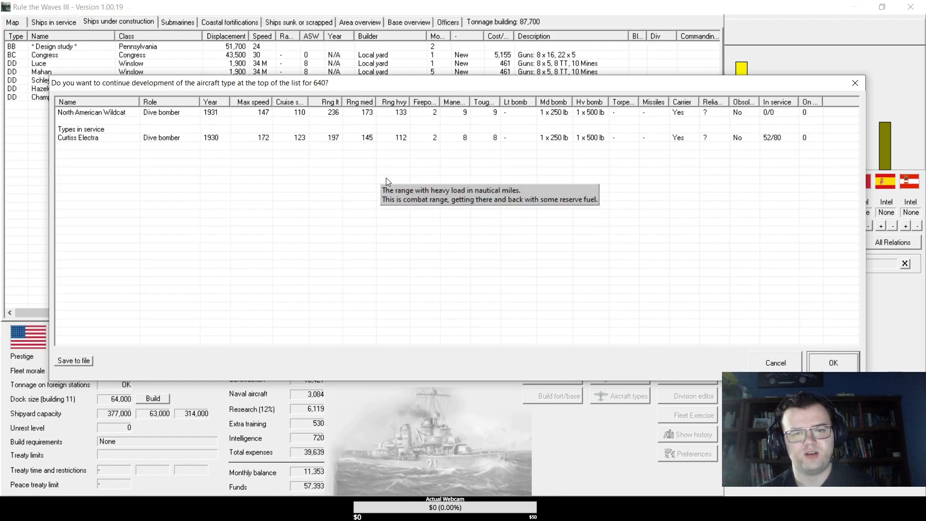
mouse_move(775, 363)
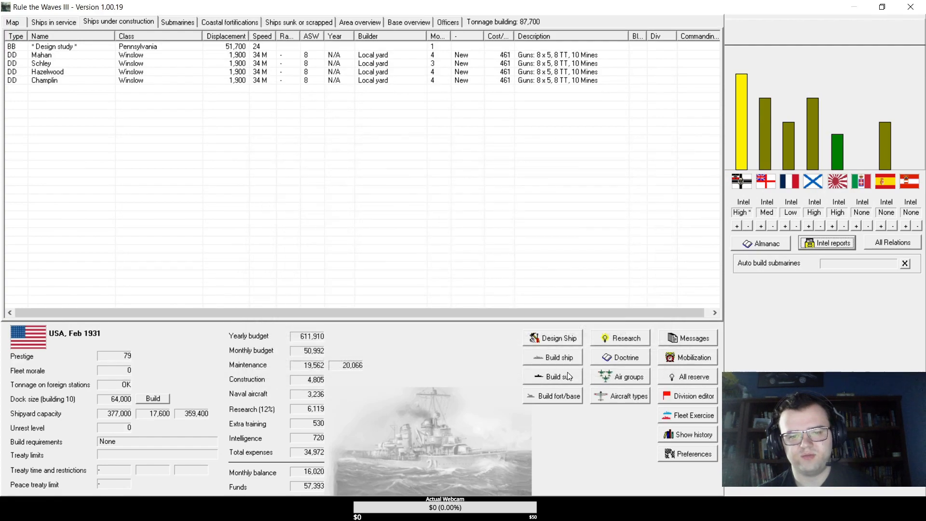
mouse_move(329, 278)
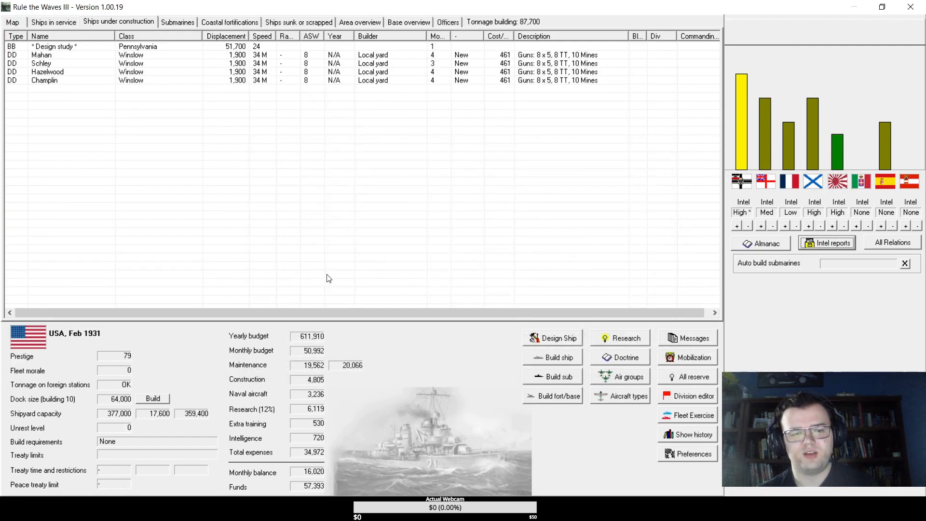
mouse_move(307, 490)
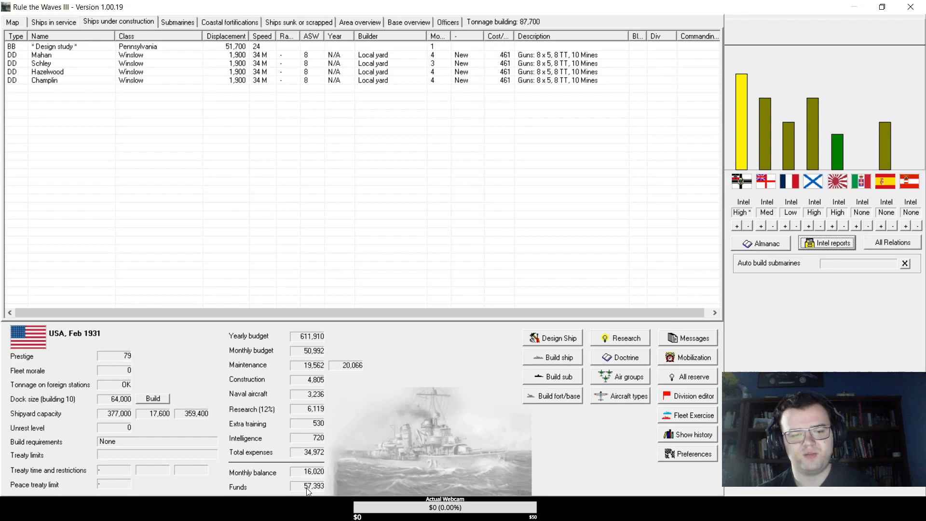
mouse_move(367, 51)
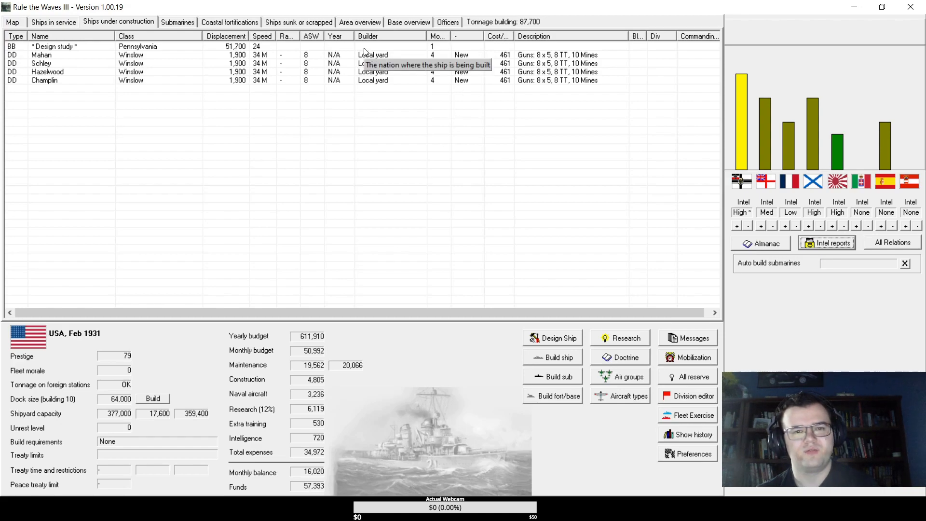
click(762, 243)
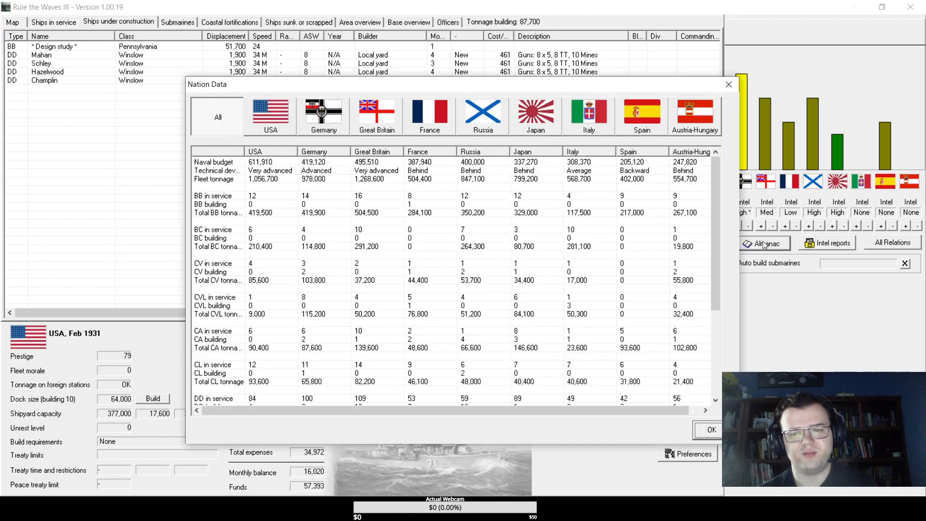
scroll(down, 3)
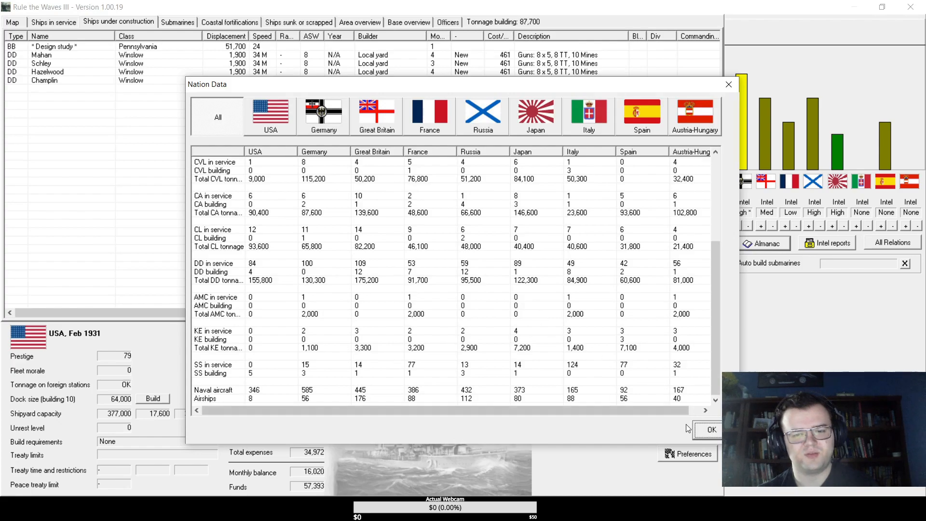
click(708, 429)
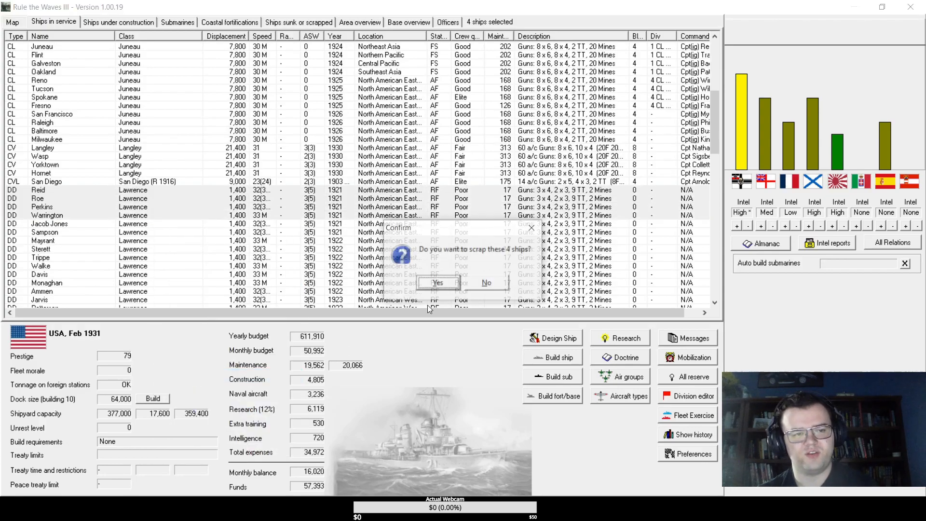
- Confirm scrapping the four old Lawrence-class destroyers and look over the fleet list
click(436, 283)
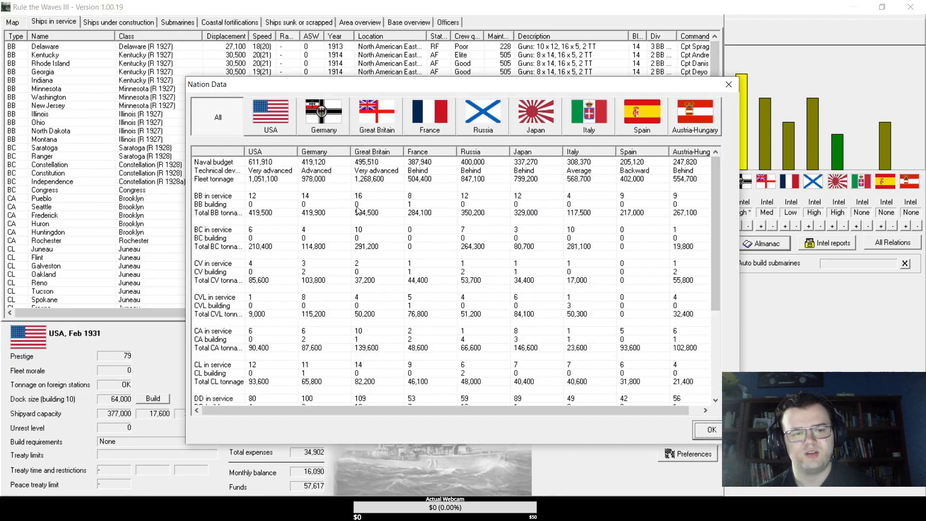
scroll(down, 3)
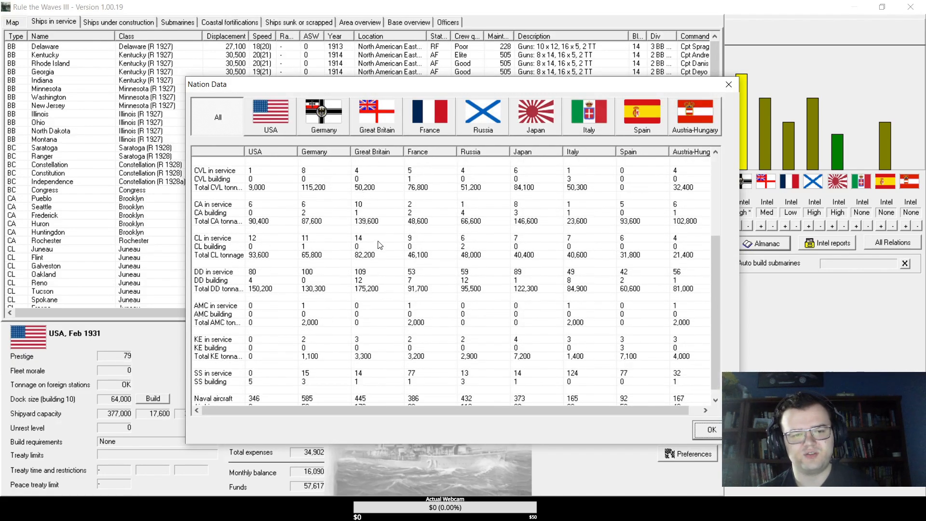
mouse_move(392, 249)
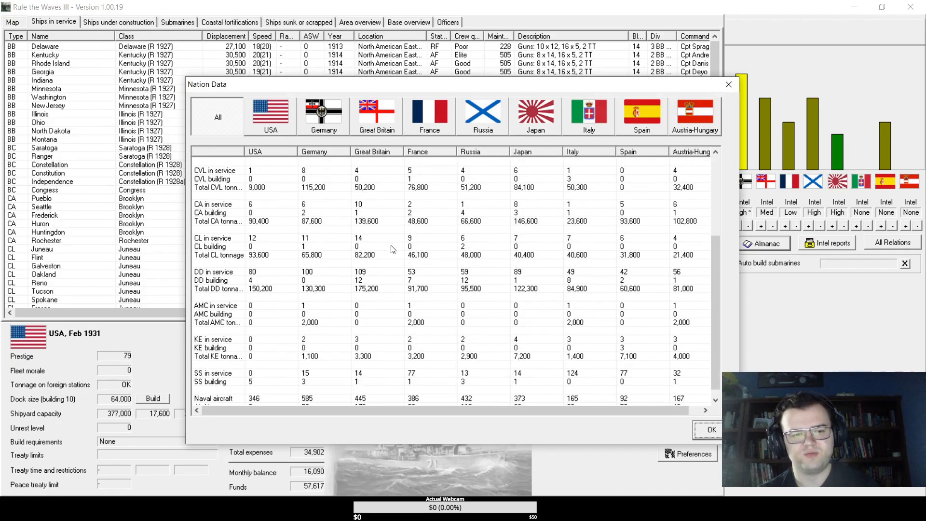
scroll(up, 3)
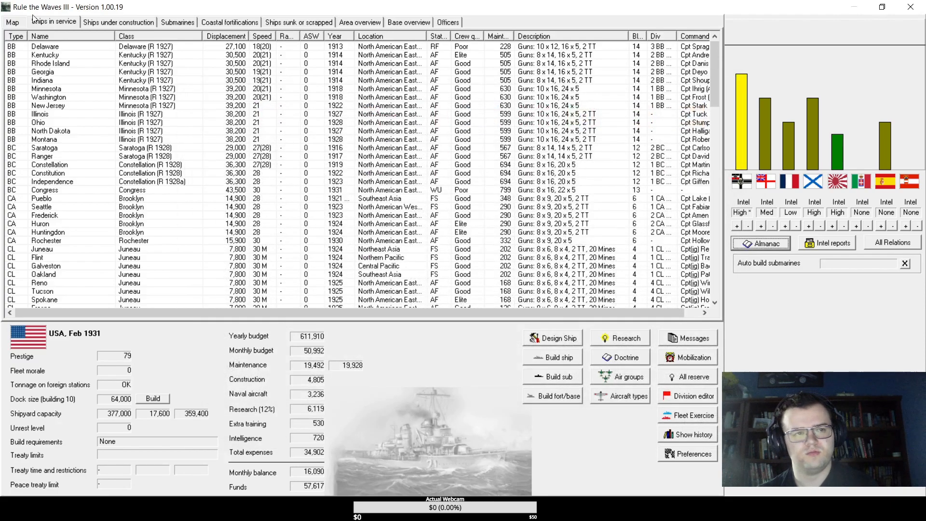
- Advance to March 1931, dismiss the working-up notice and answer the Celebes and Moluccas event
click(118, 22)
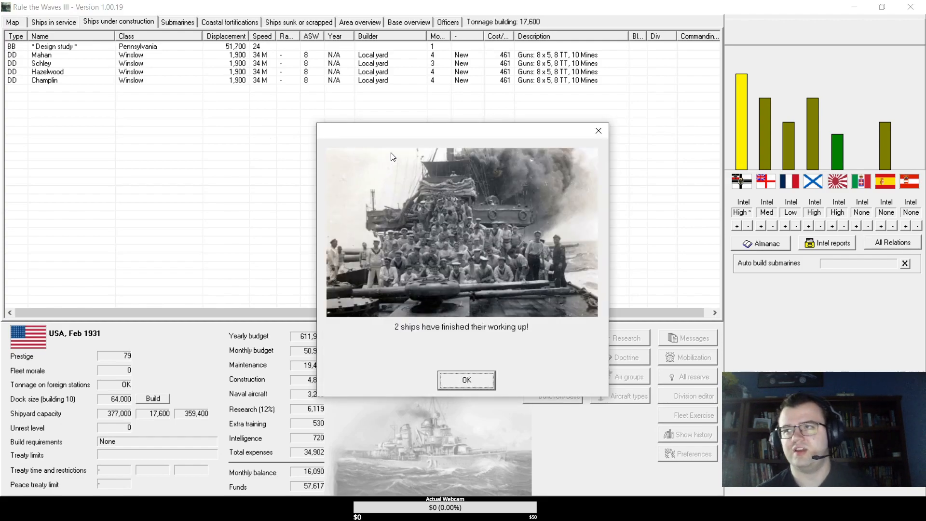
click(467, 380)
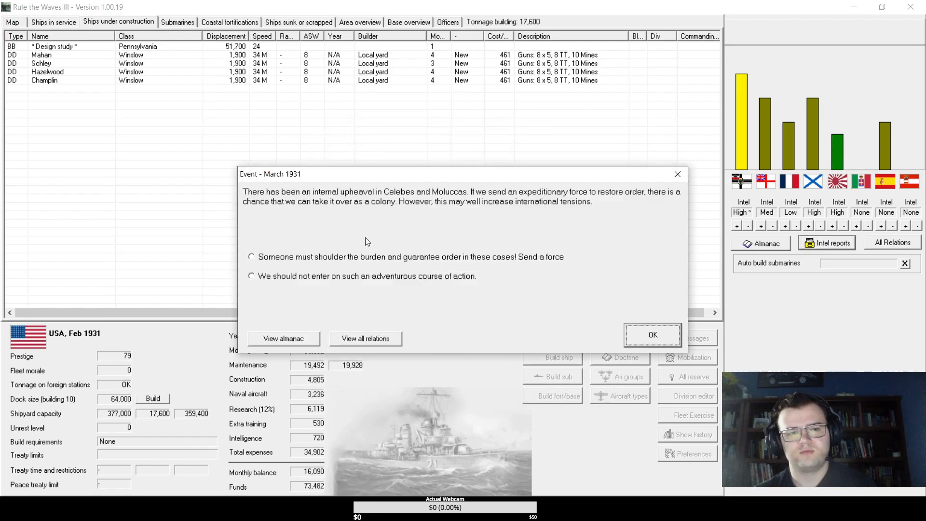
mouse_move(357, 255)
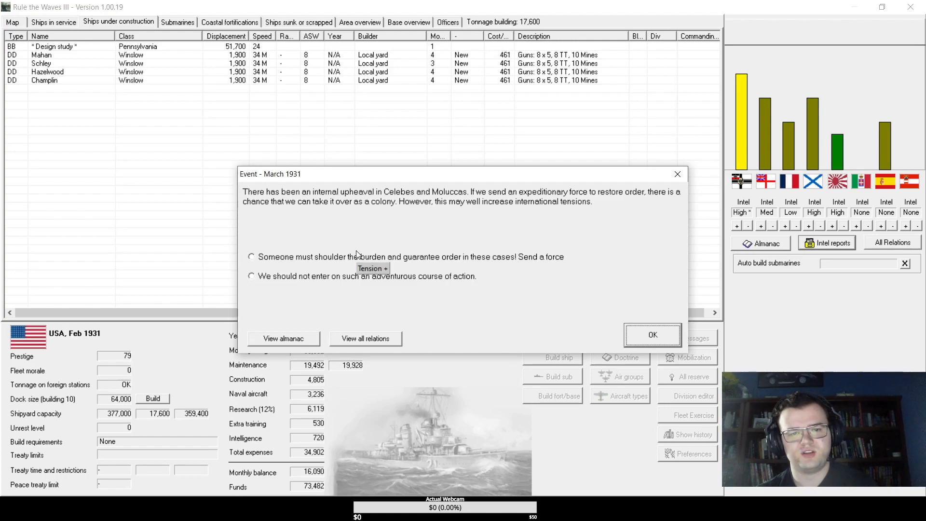
click(653, 335)
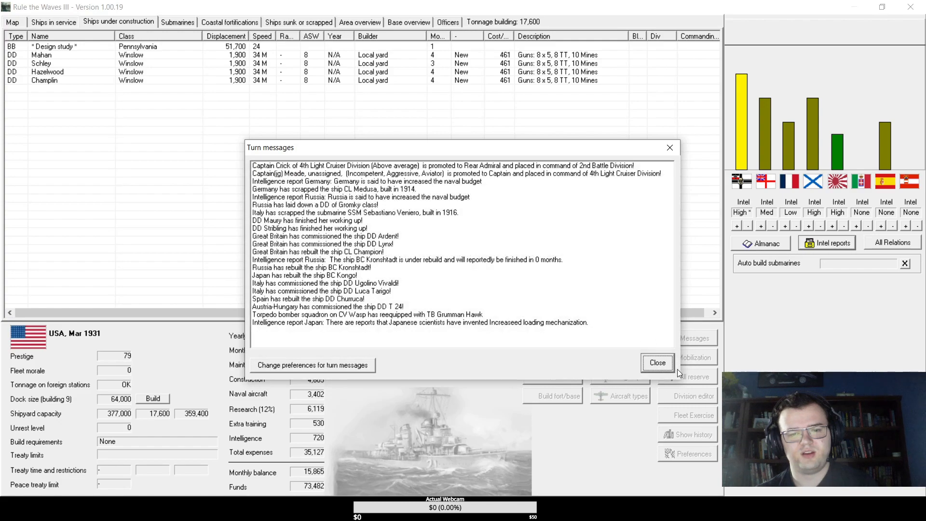
- Close the turn messages and accept going to the build screen for Pennsylvania
click(657, 363)
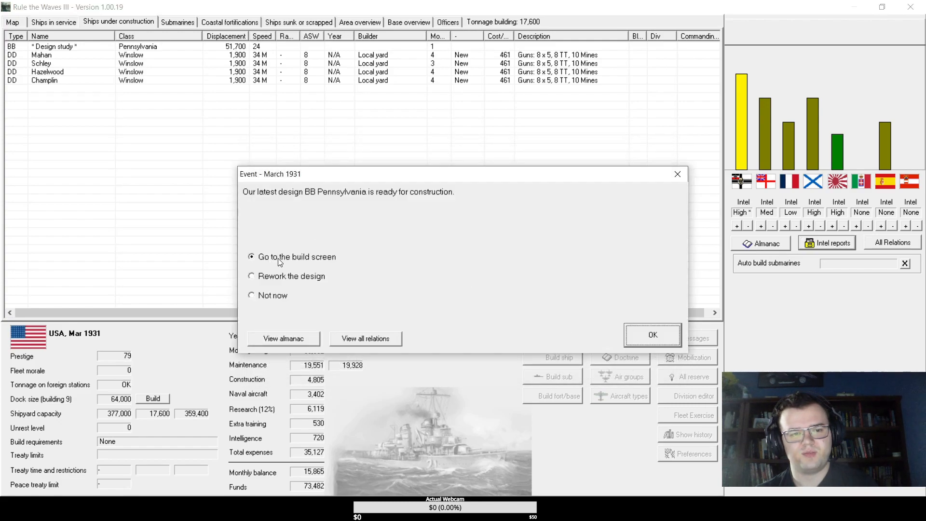
mouse_move(589, 271)
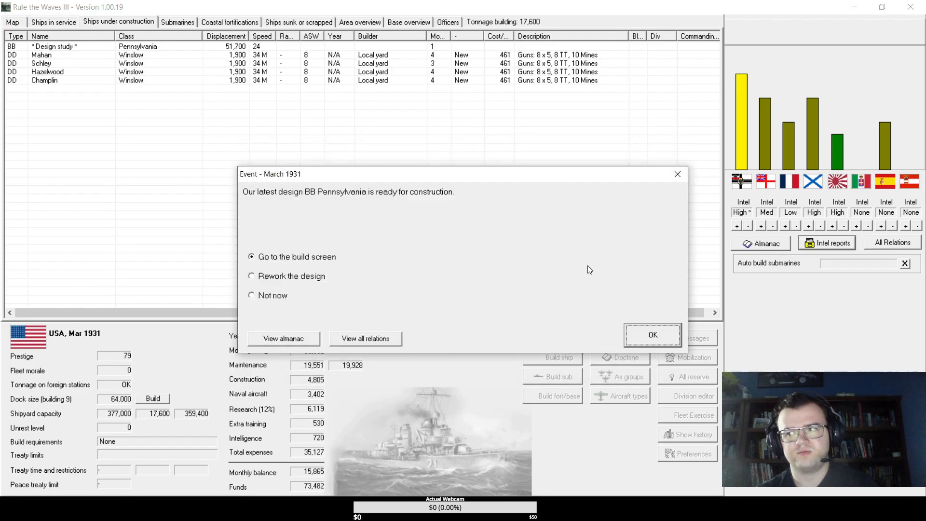
mouse_move(659, 236)
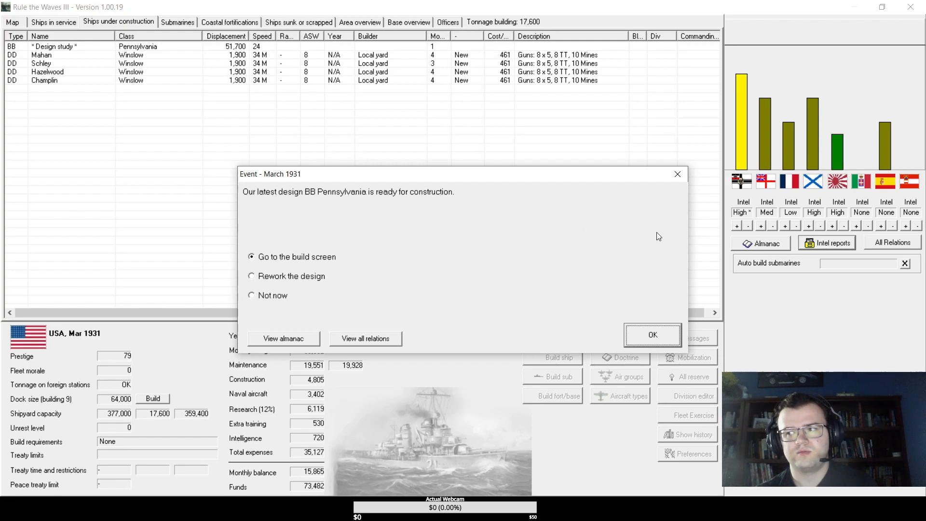
click(653, 335)
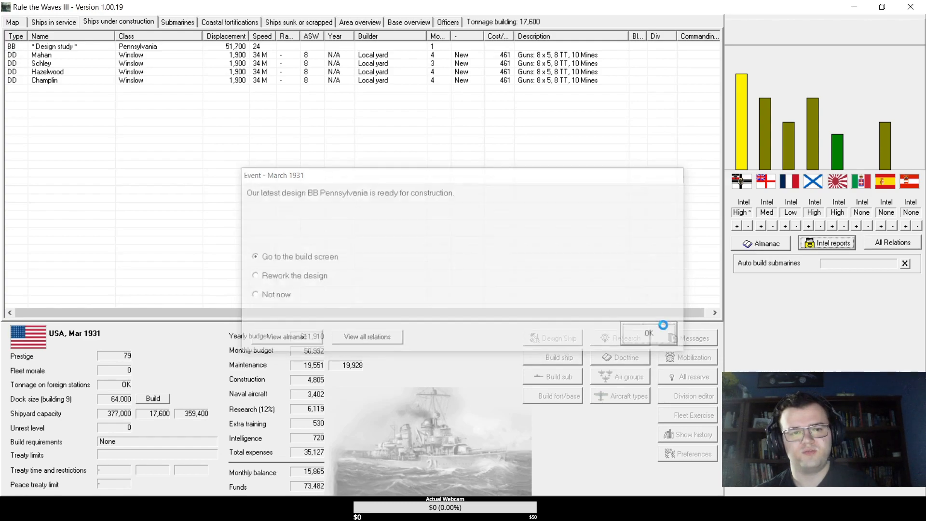
- Select the BB Pennsylvania design, name it Pennsylvania and raise the order to four ships
click(648, 332)
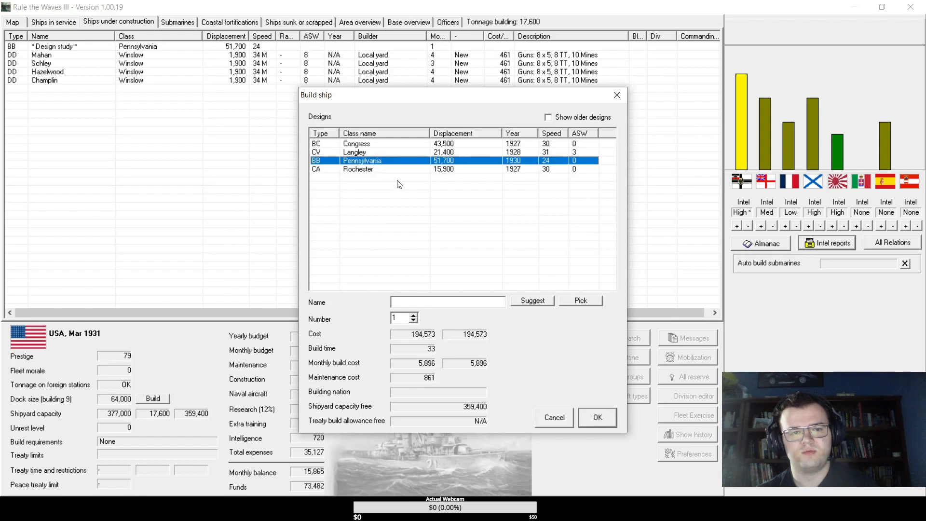
click(532, 301)
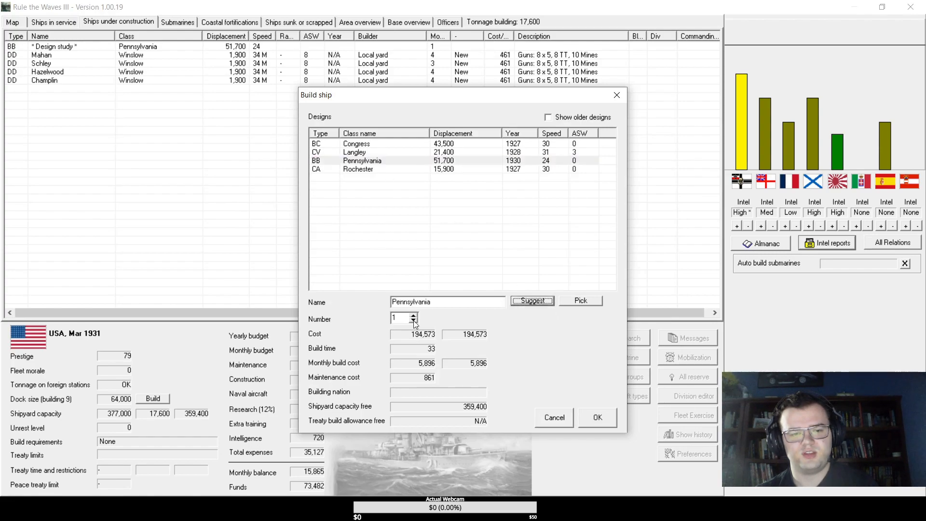
click(415, 316)
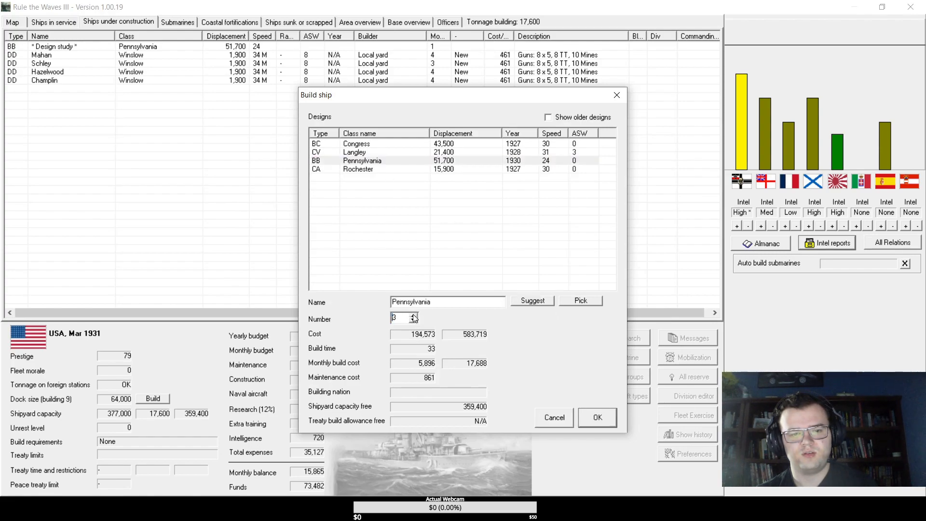
click(414, 316)
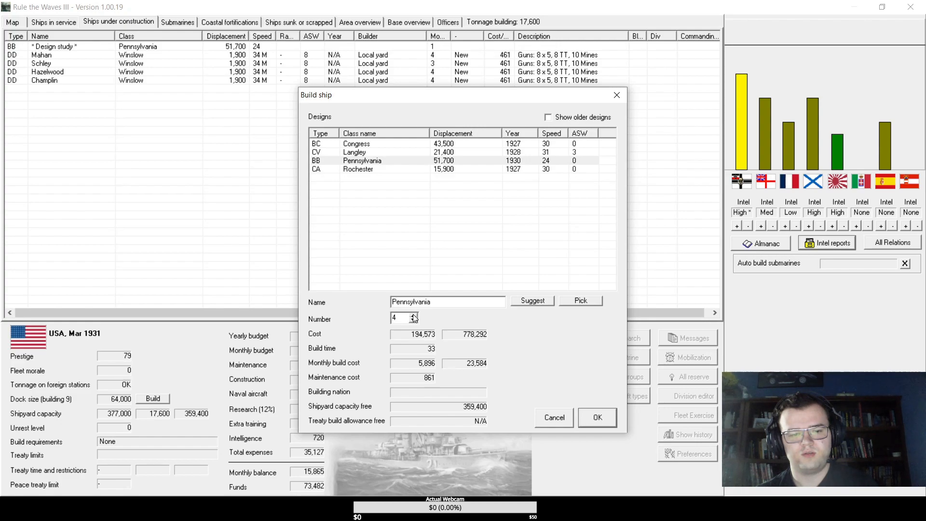
mouse_move(412, 314)
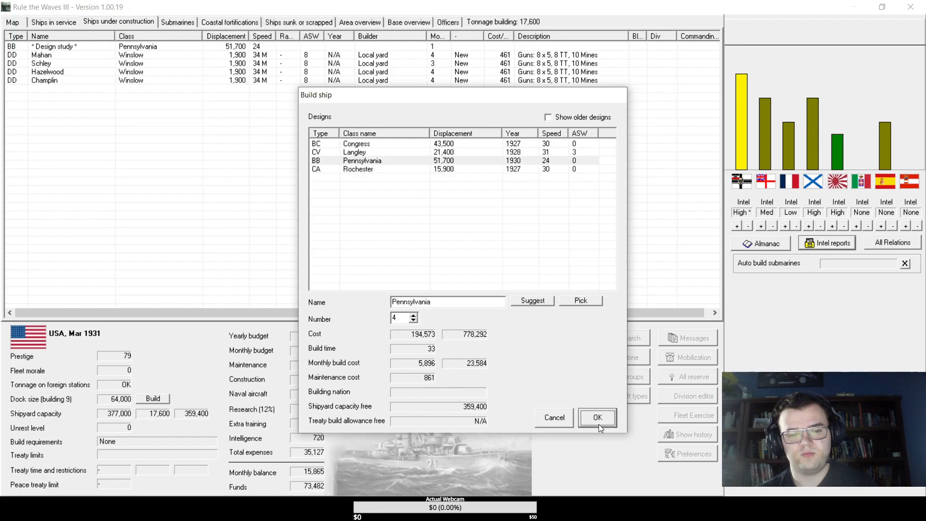
- Confirm the order for four Pennsylvania-class battleships and review the Pennsylvania's design sheet
click(597, 417)
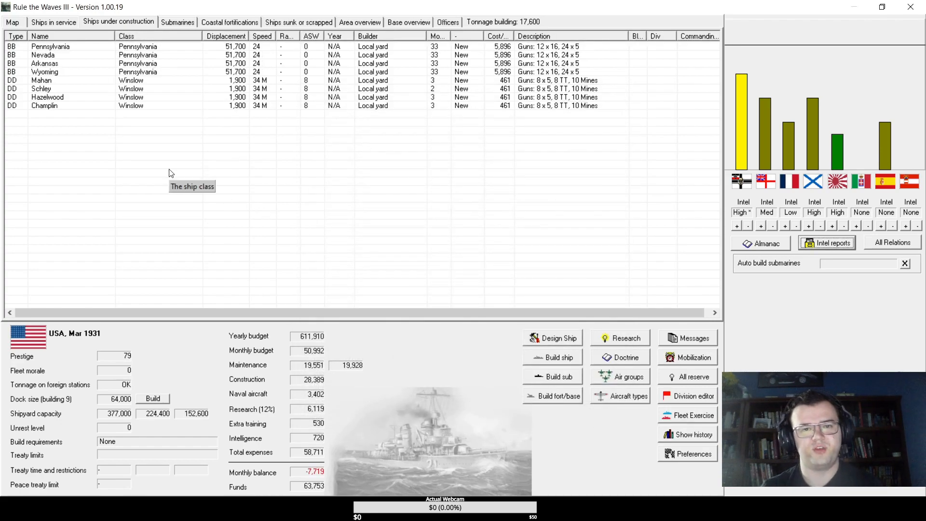
mouse_move(165, 140)
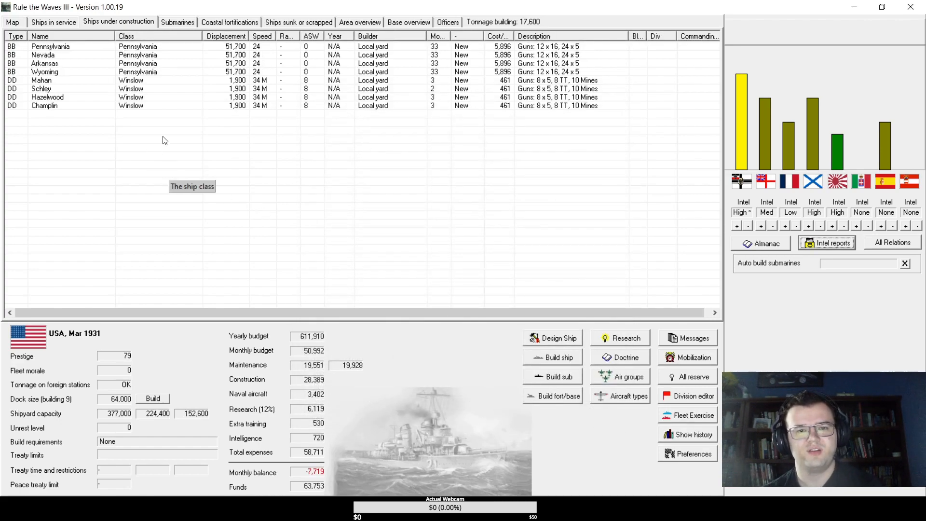
mouse_move(95, 64)
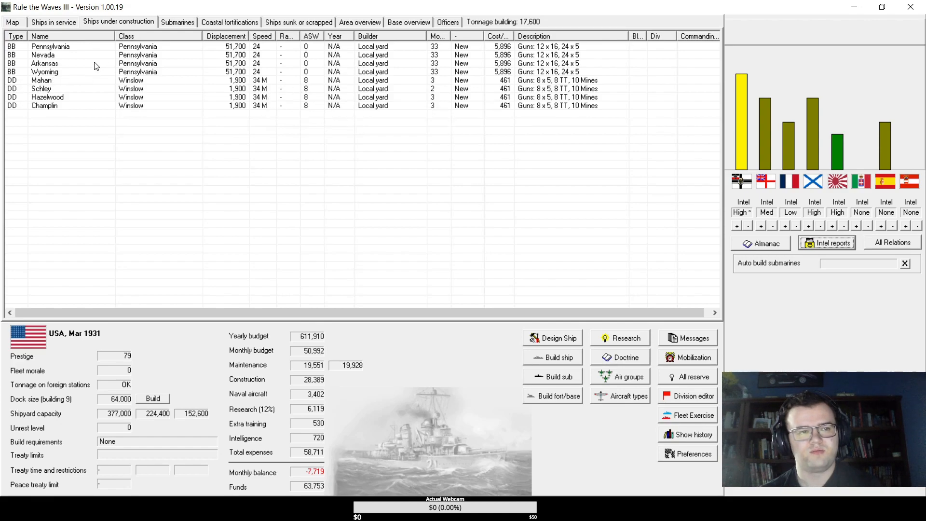
click(50, 47)
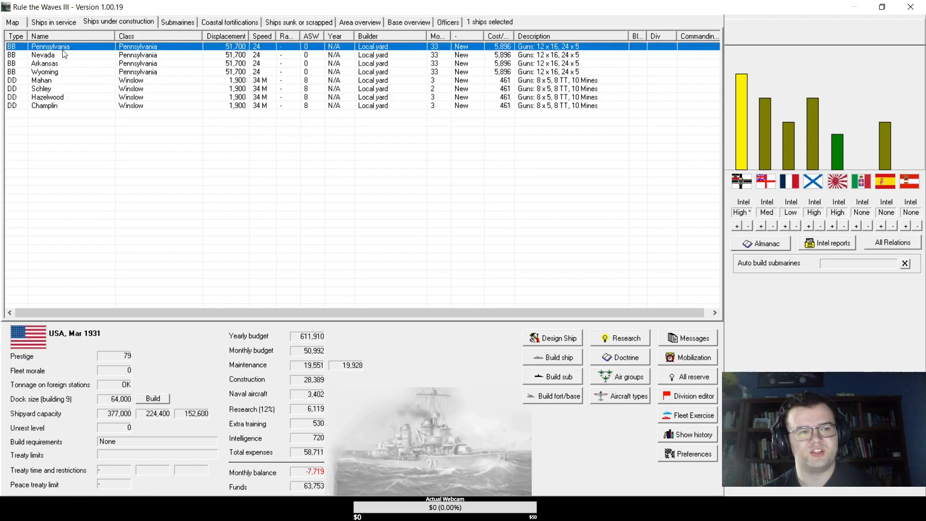
double_click(50, 47)
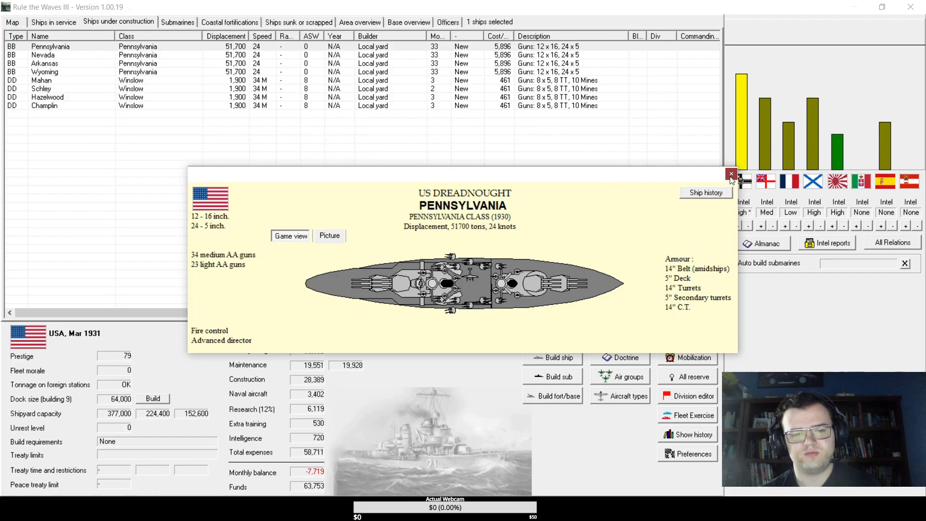
click(732, 175)
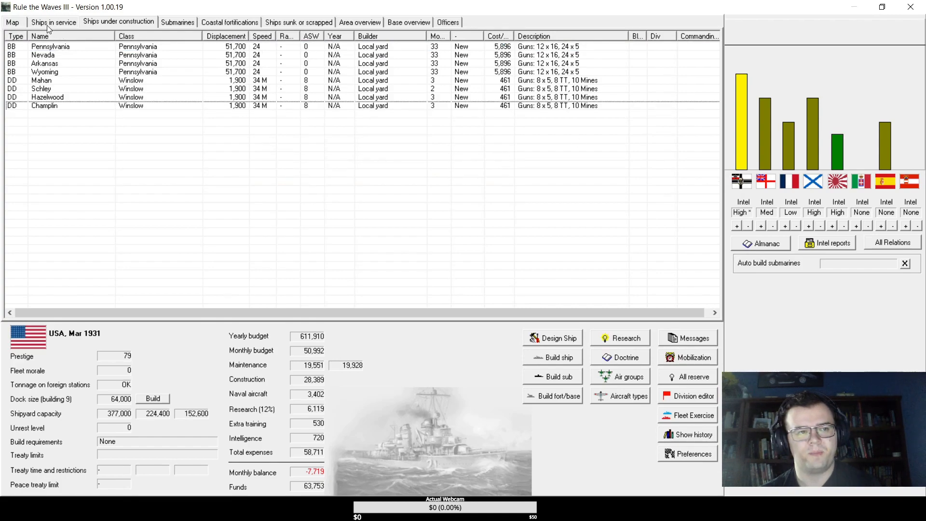
click(53, 22)
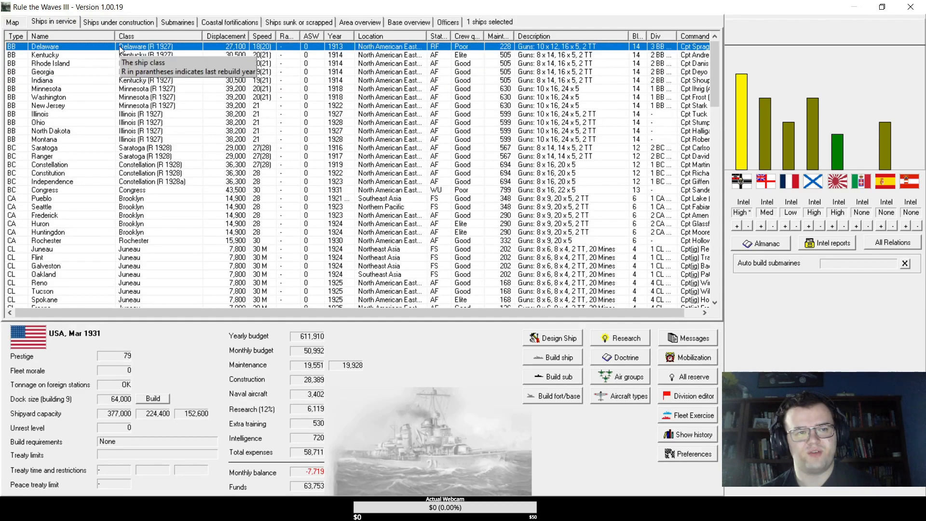
- Review the all-nations table of naval budgets and ship counts in Nation Data, then close it
click(50, 64)
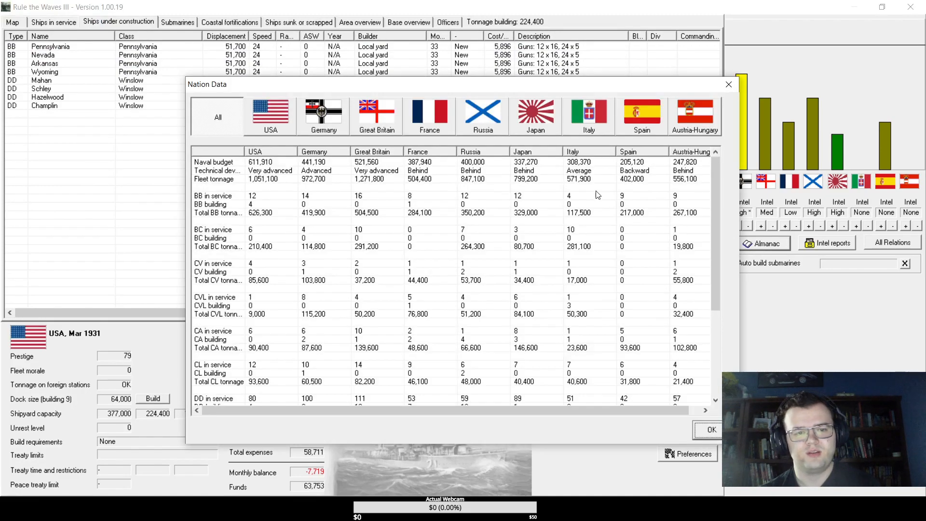
mouse_move(565, 204)
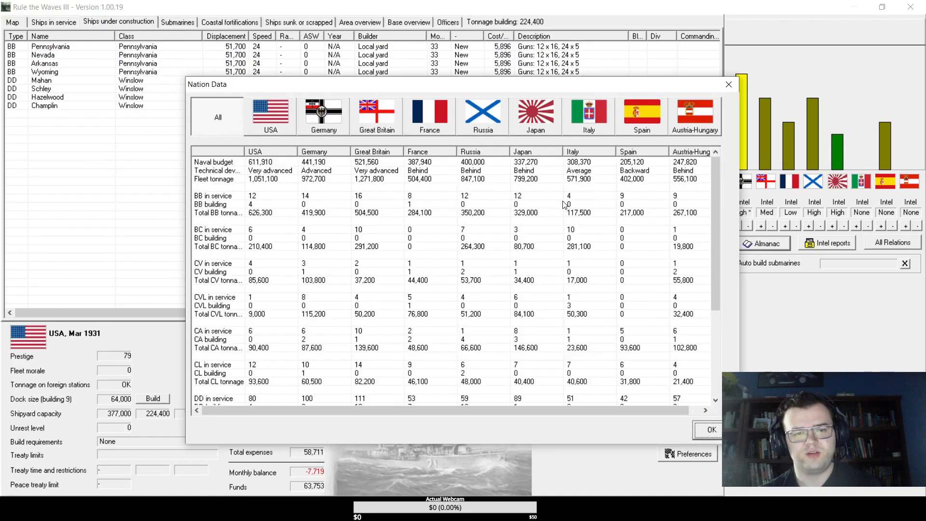
mouse_move(523, 254)
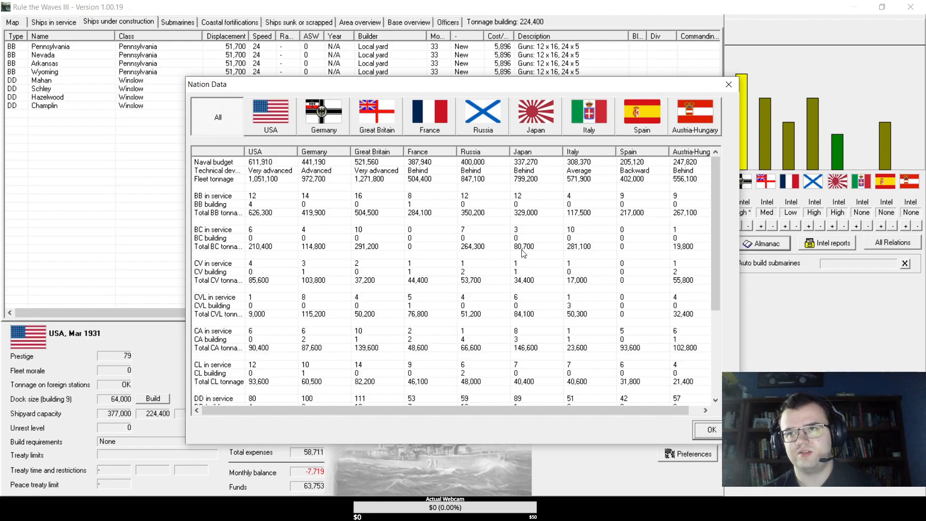
mouse_move(281, 204)
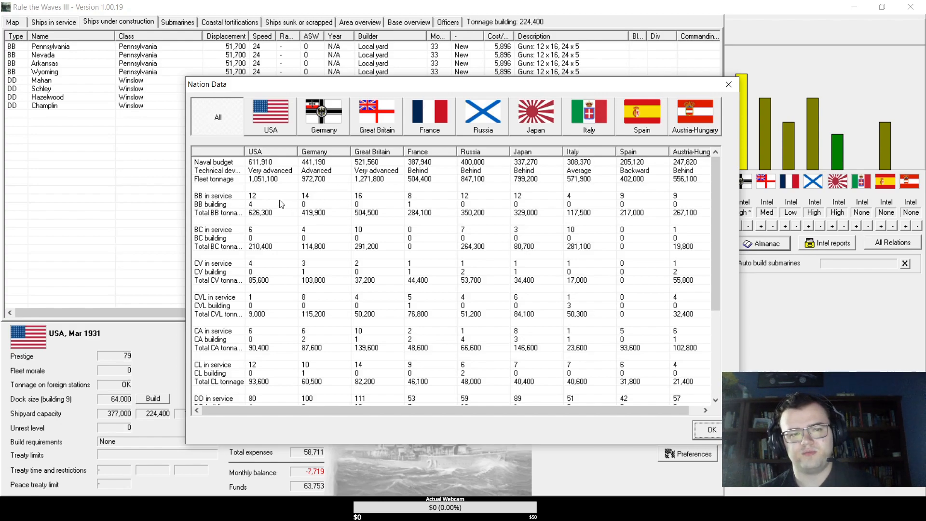
click(277, 196)
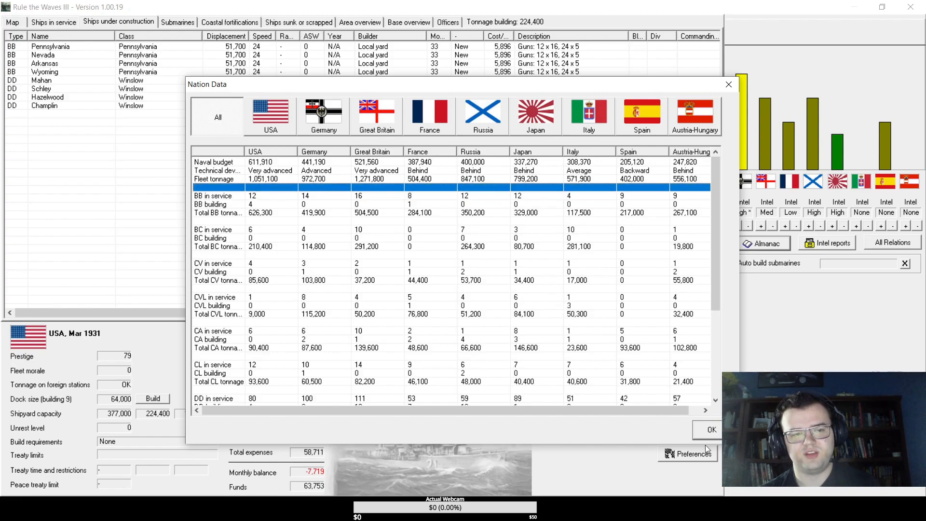
click(711, 430)
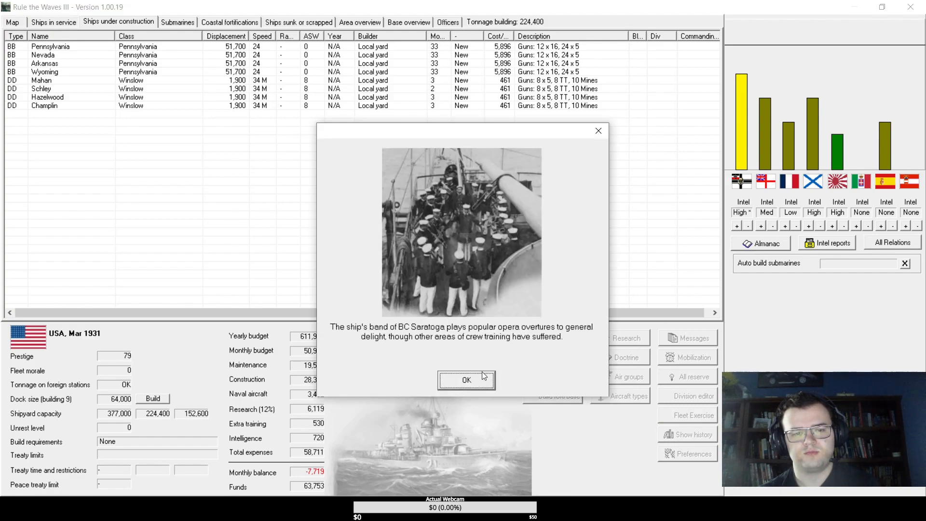
mouse_move(468, 387)
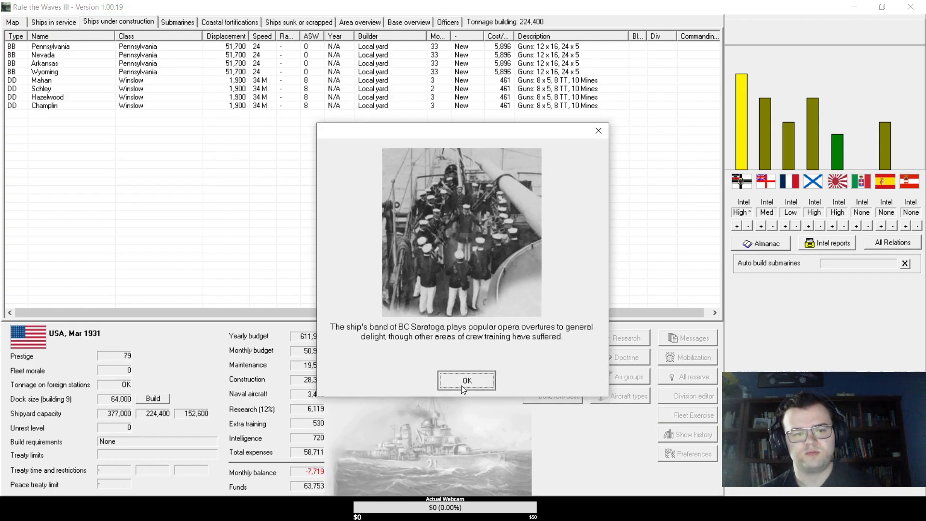
- Dismiss the Saratoga band and working-up notices, acknowledge the Krakau spy report and close its sheet
click(466, 380)
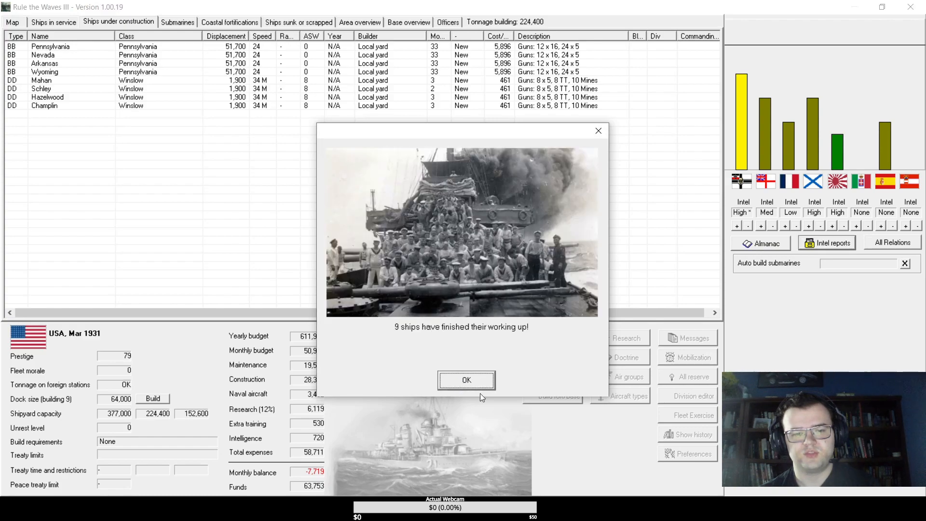
click(466, 381)
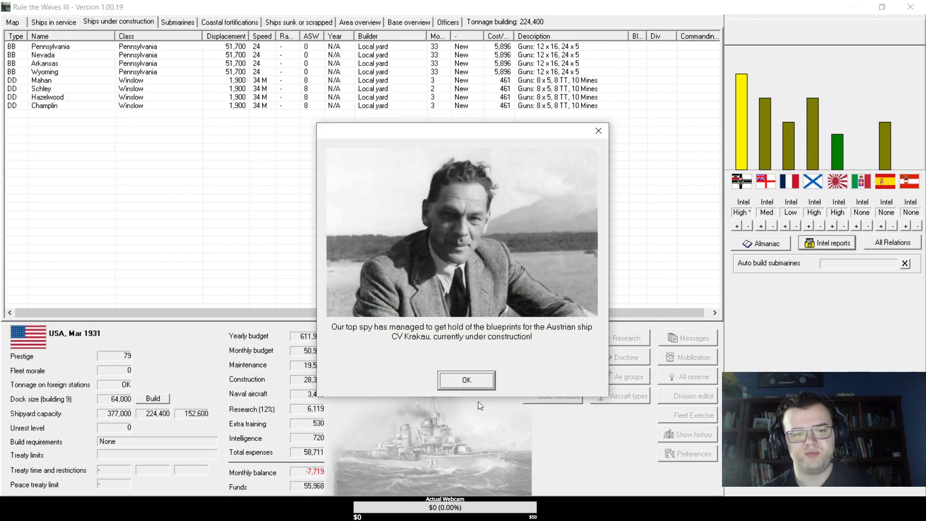
click(466, 381)
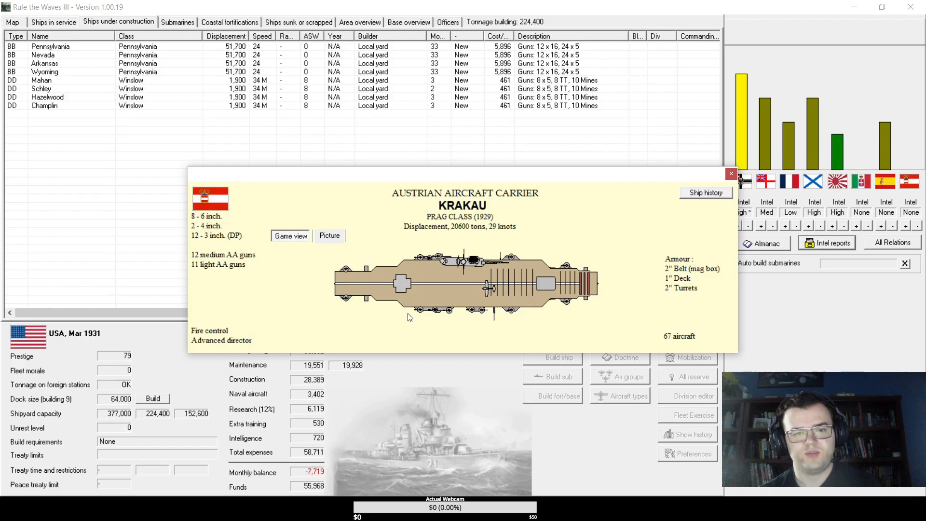
mouse_move(514, 284)
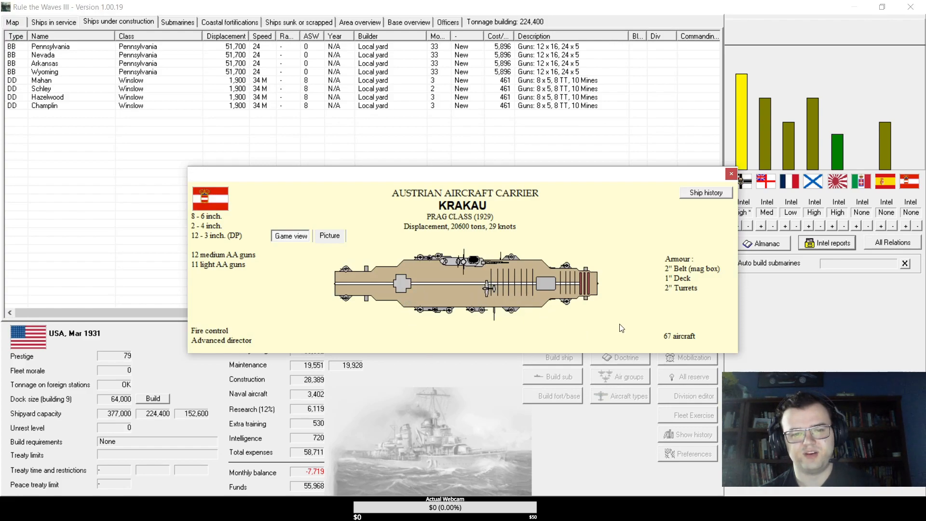
mouse_move(619, 325)
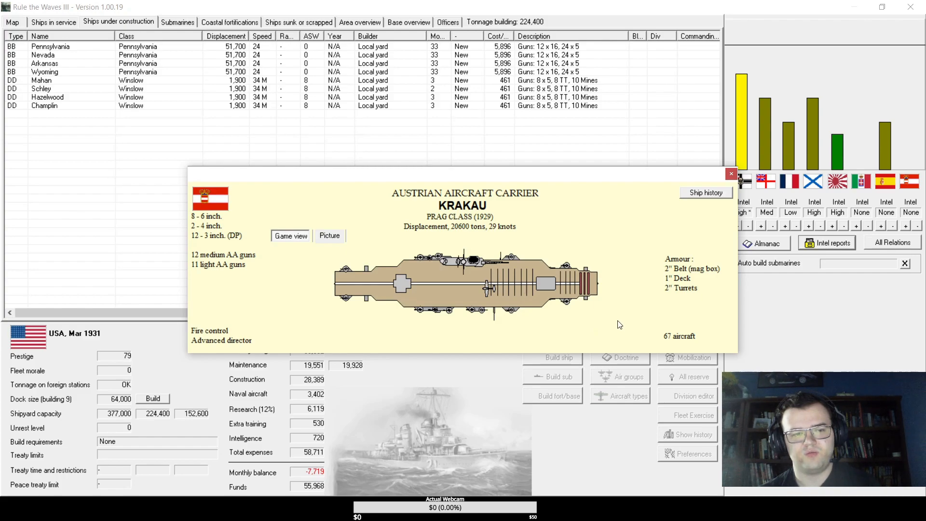
click(732, 174)
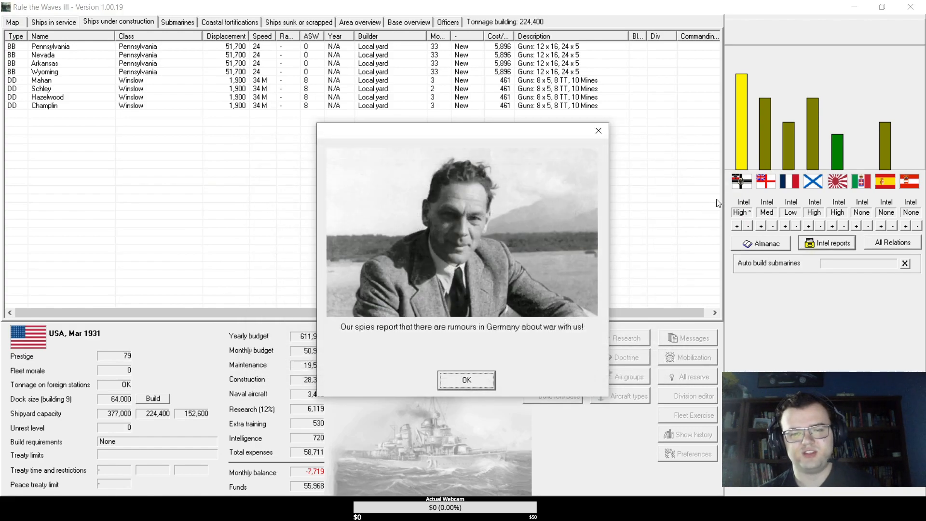
- Acknowledge the German war rumour report and survey Northern European waters on the strategic map
click(466, 380)
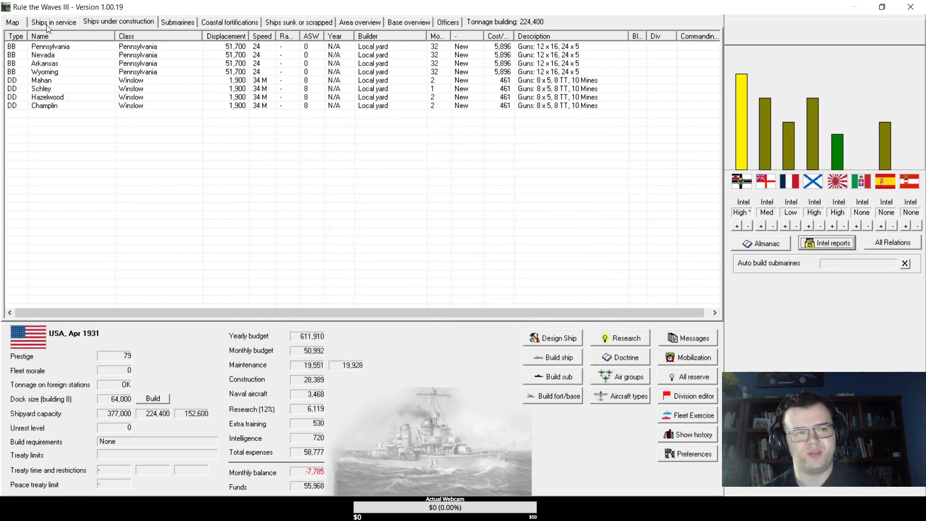
click(12, 23)
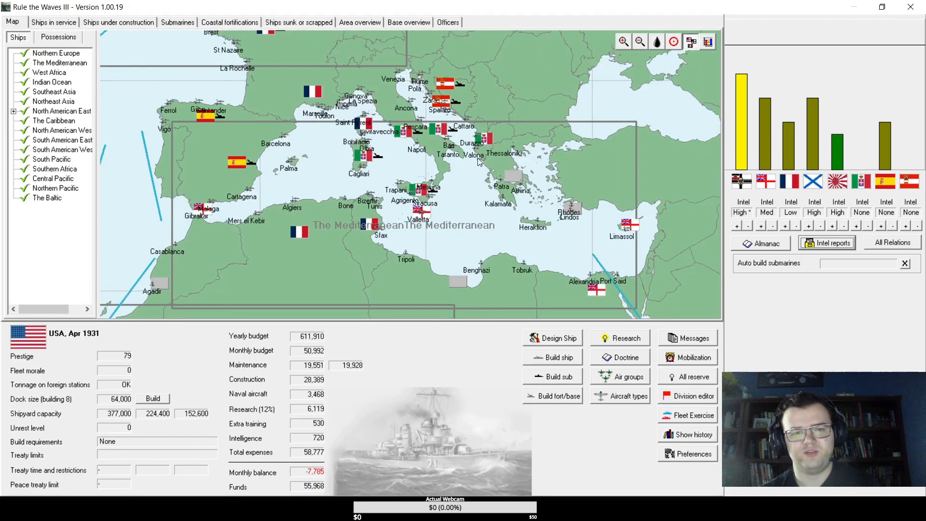
click(638, 41)
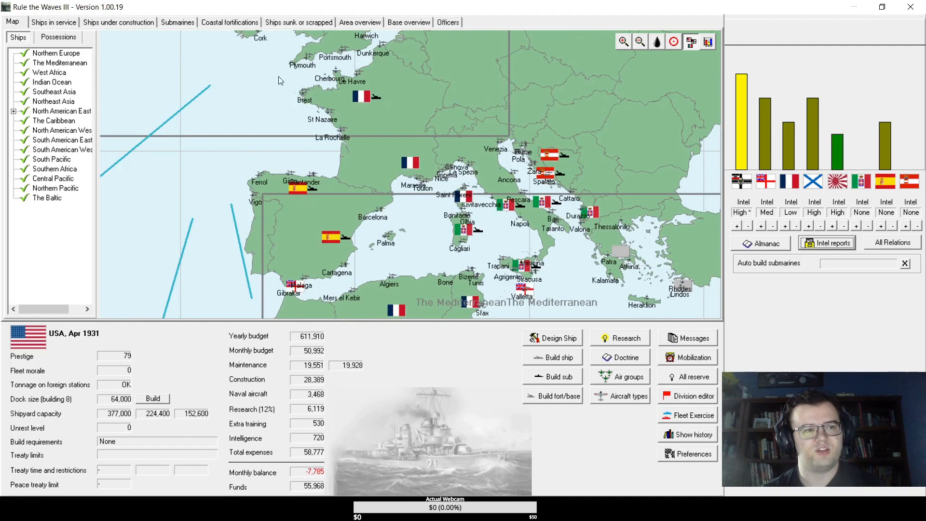
click(52, 22)
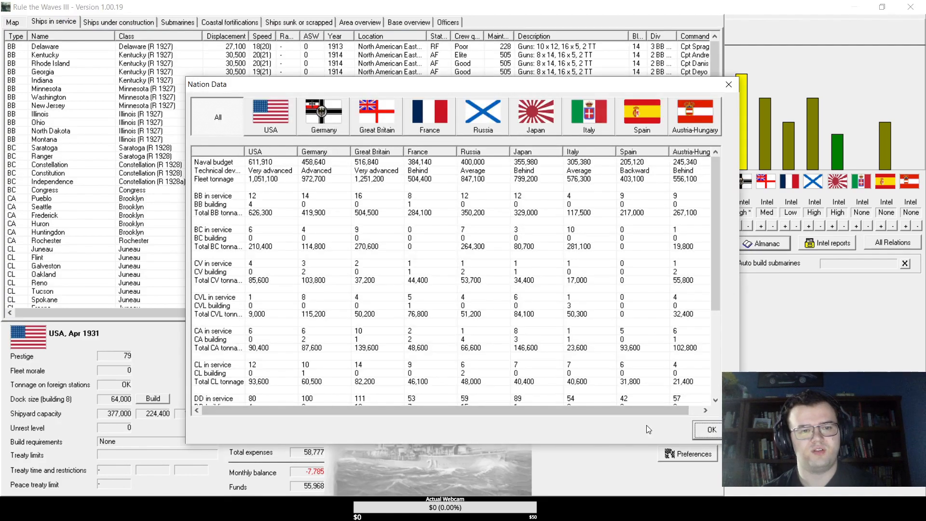
- Close Nation Data and the Delaware and Kentucky battleship sheets
click(708, 429)
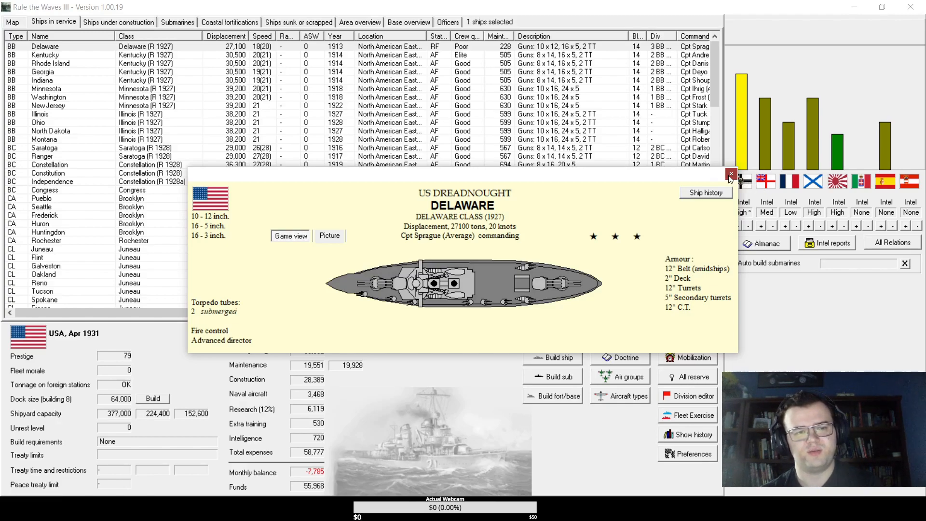
click(46, 55)
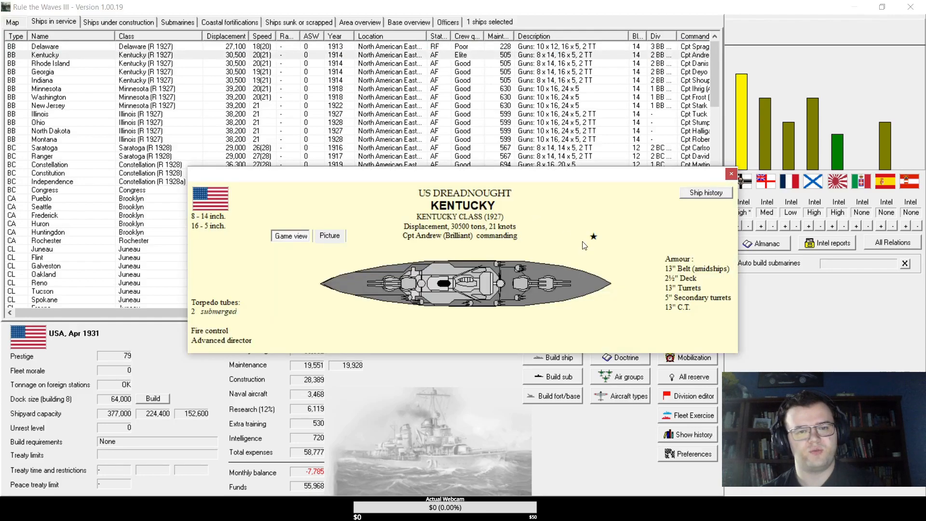
mouse_move(211, 220)
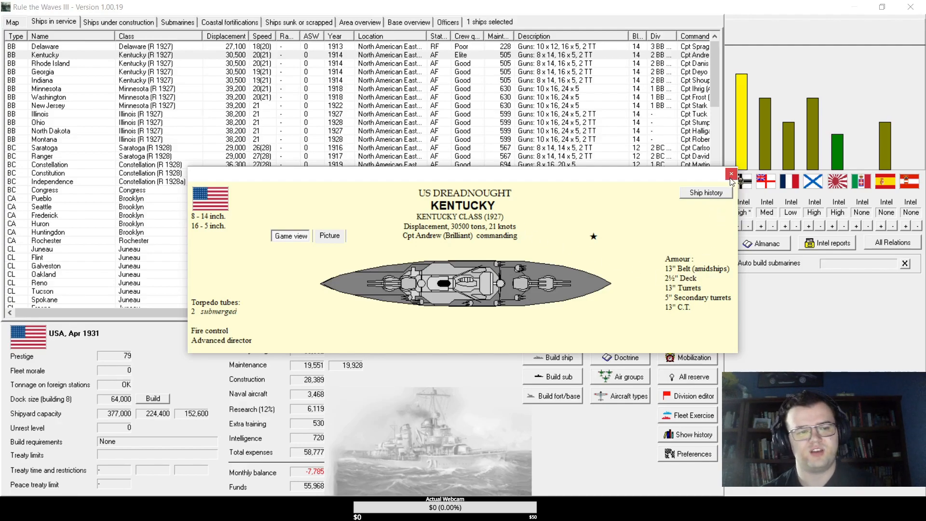
click(731, 174)
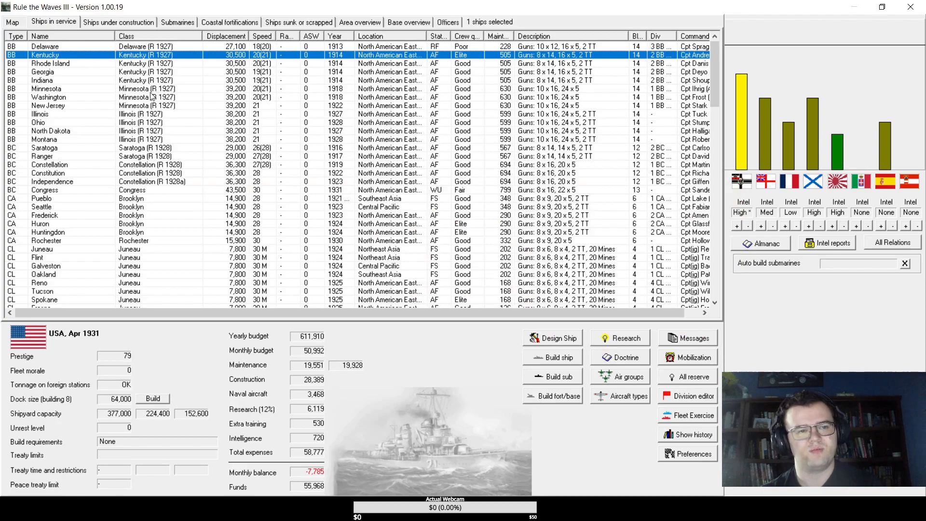
- Review the Minnesota and Illinois battleship design sheets
double_click(46, 88)
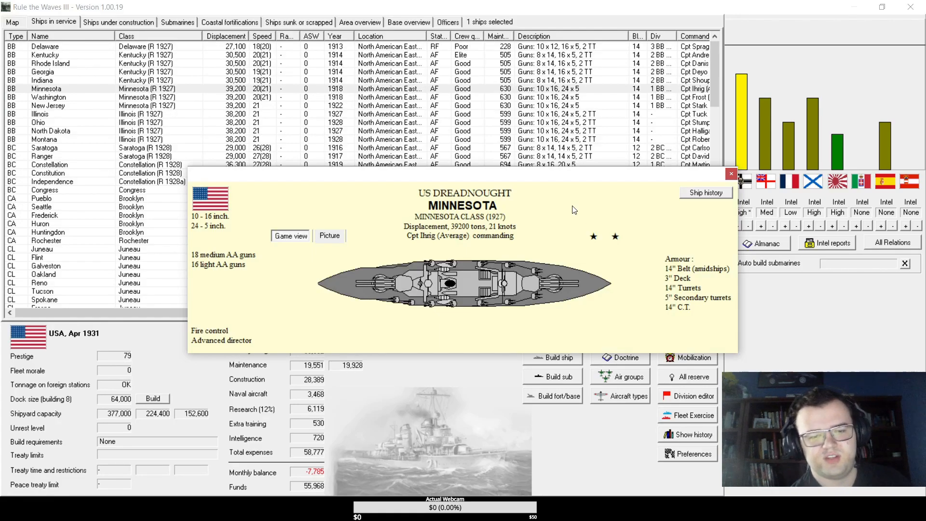
mouse_move(562, 198)
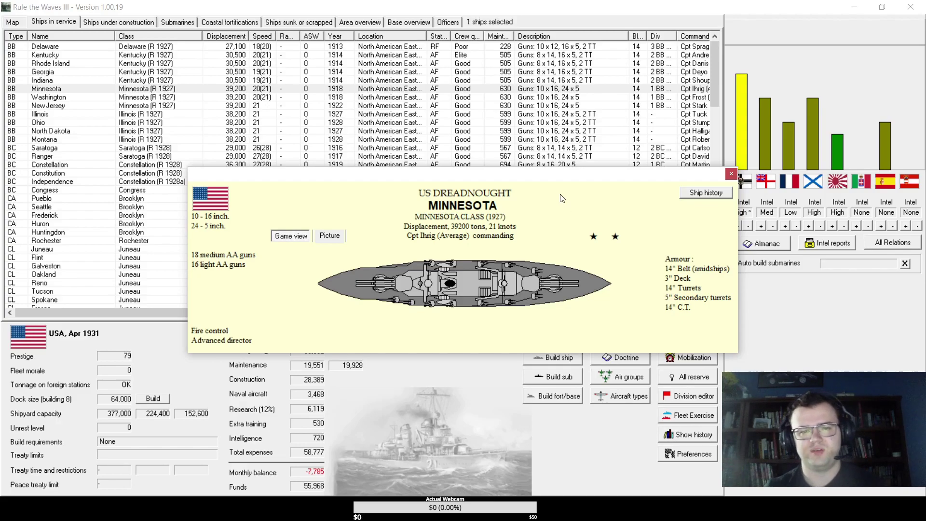
click(732, 173)
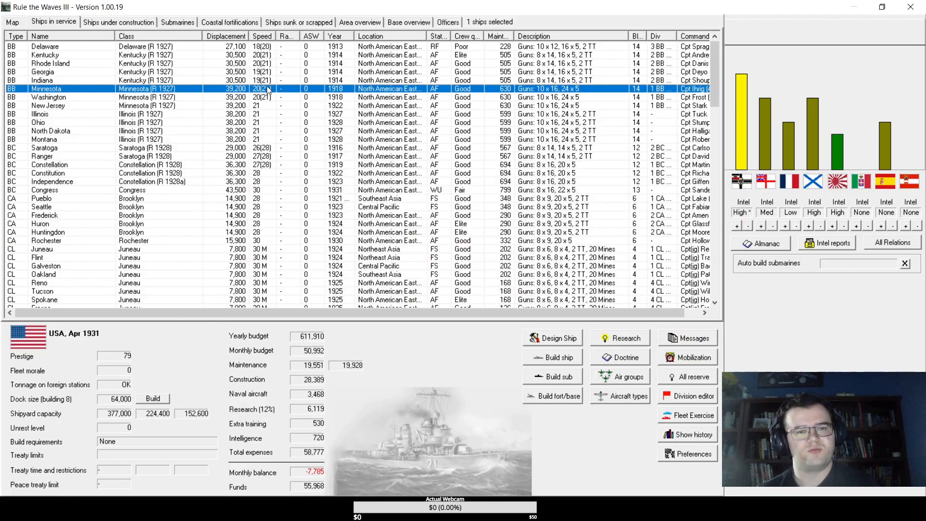
click(49, 97)
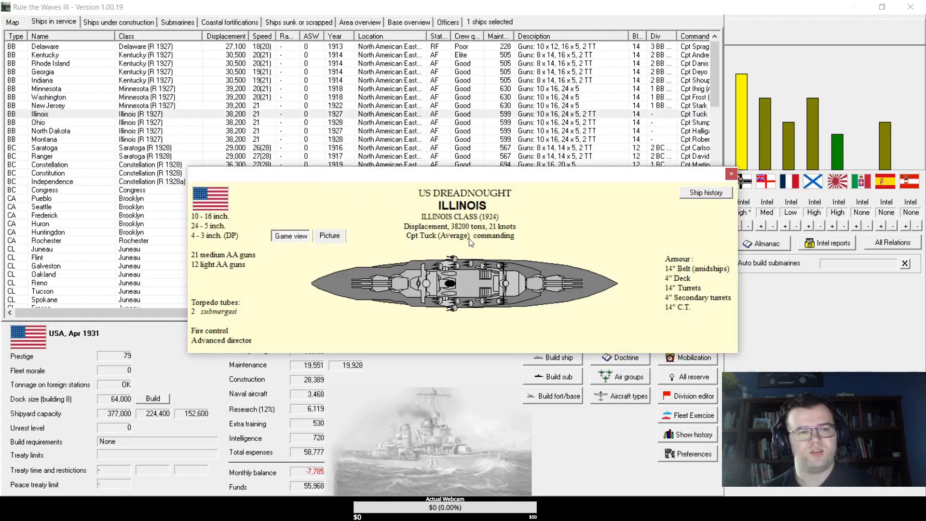
mouse_move(584, 200)
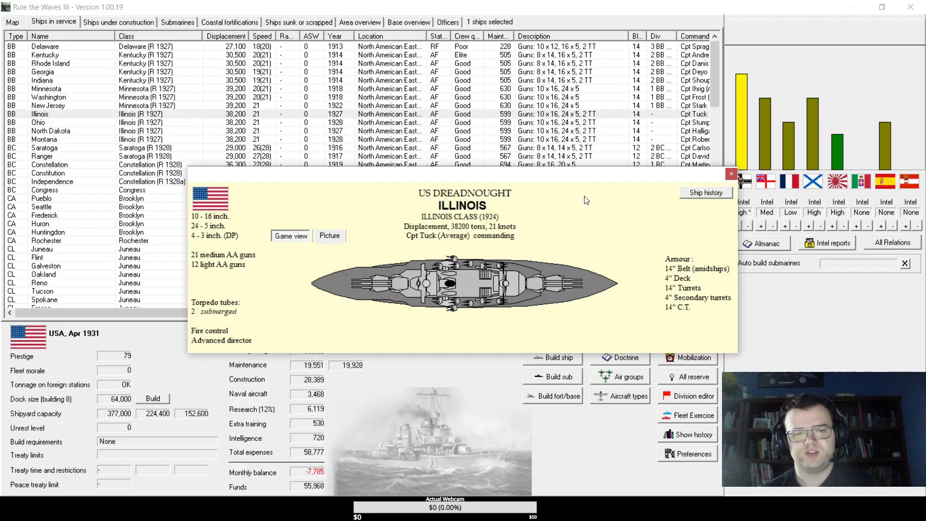
mouse_move(593, 204)
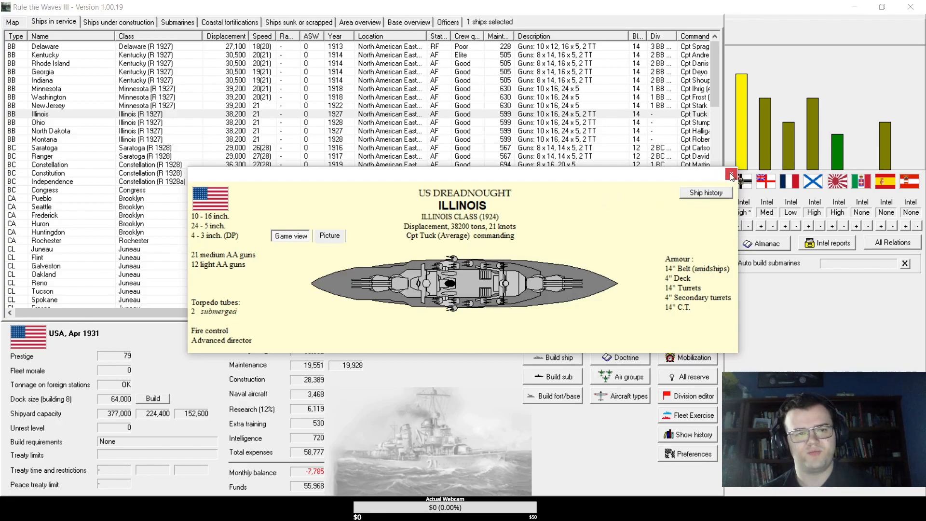
mouse_move(731, 175)
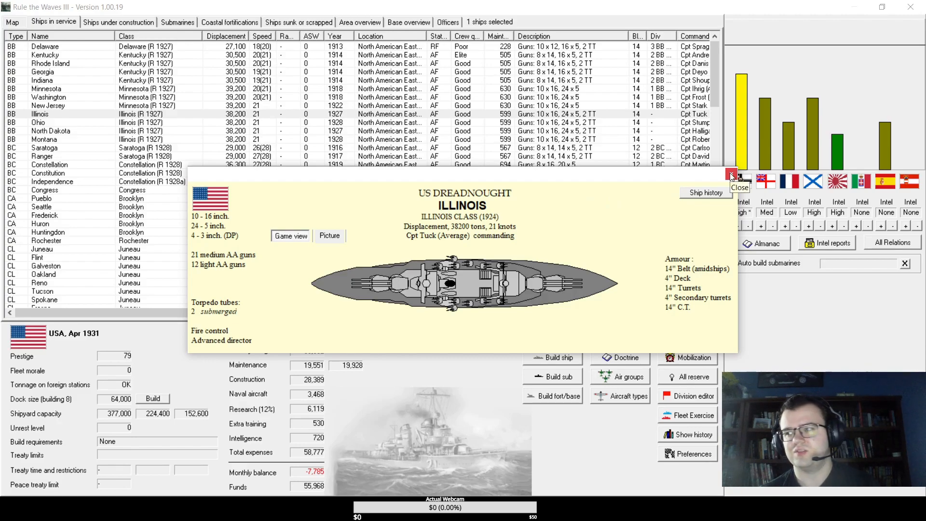
click(732, 175)
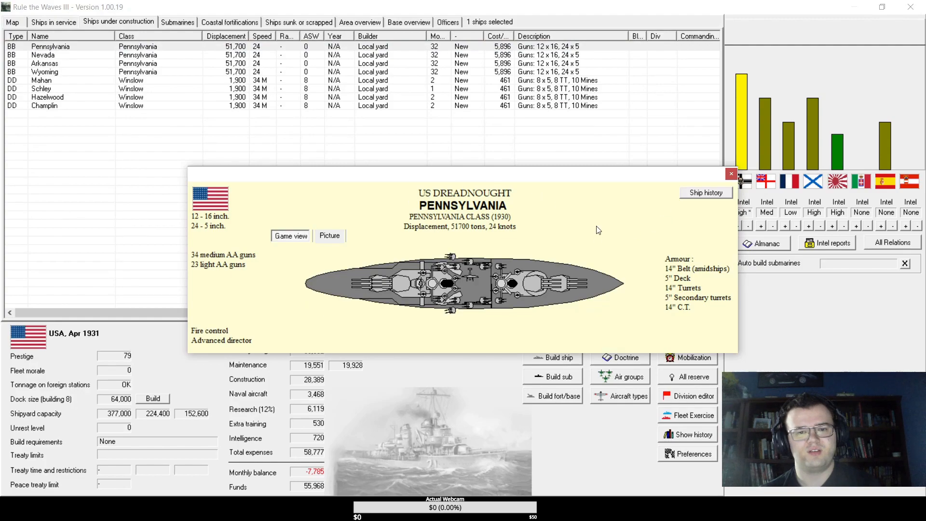
- Close the Pennsylvania sheet and review battlecruiser Saratoga in the ships-in-service list
click(731, 173)
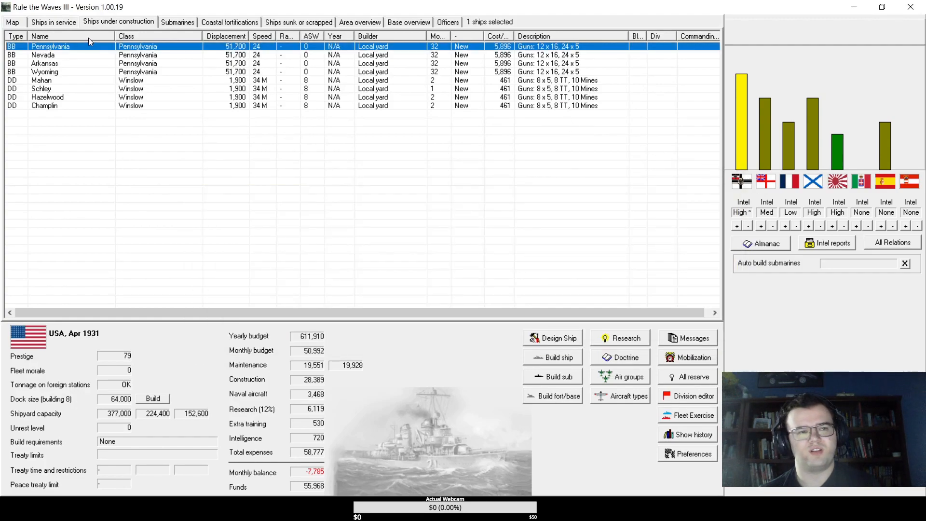
click(52, 22)
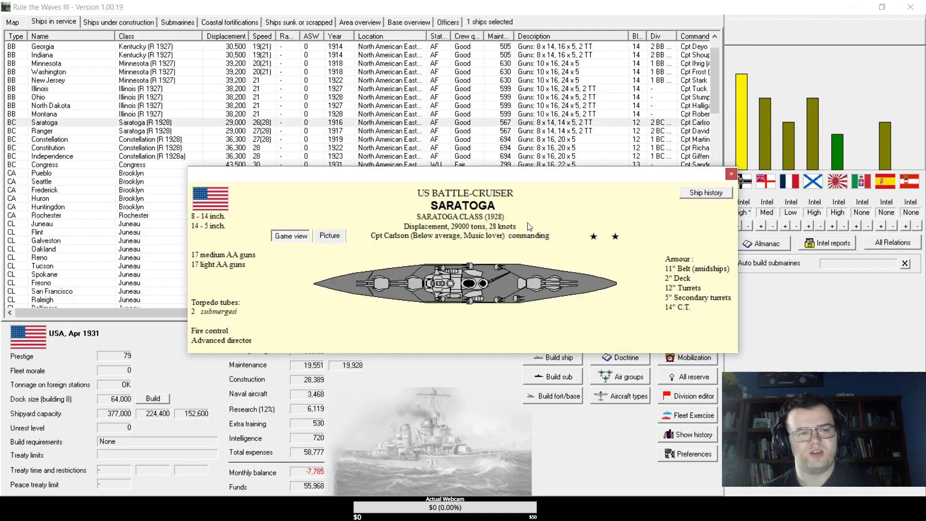
mouse_move(550, 258)
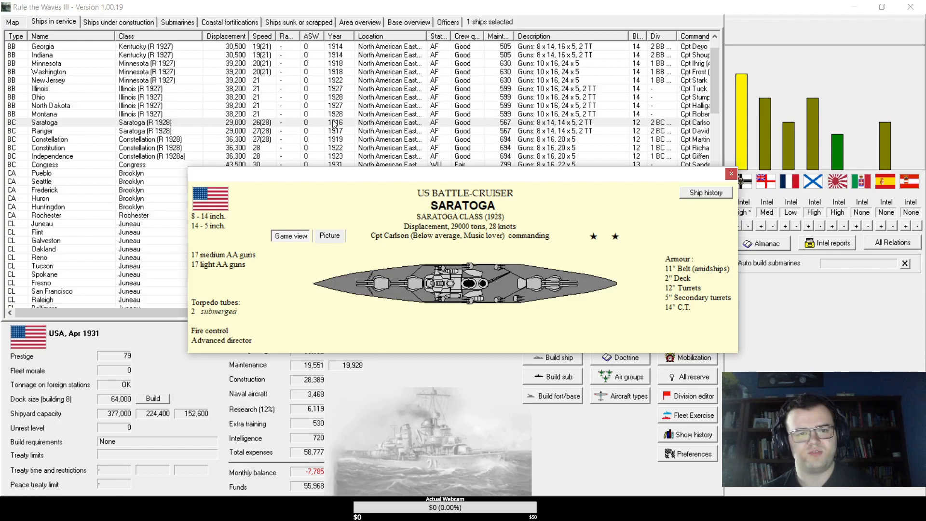
mouse_move(414, 235)
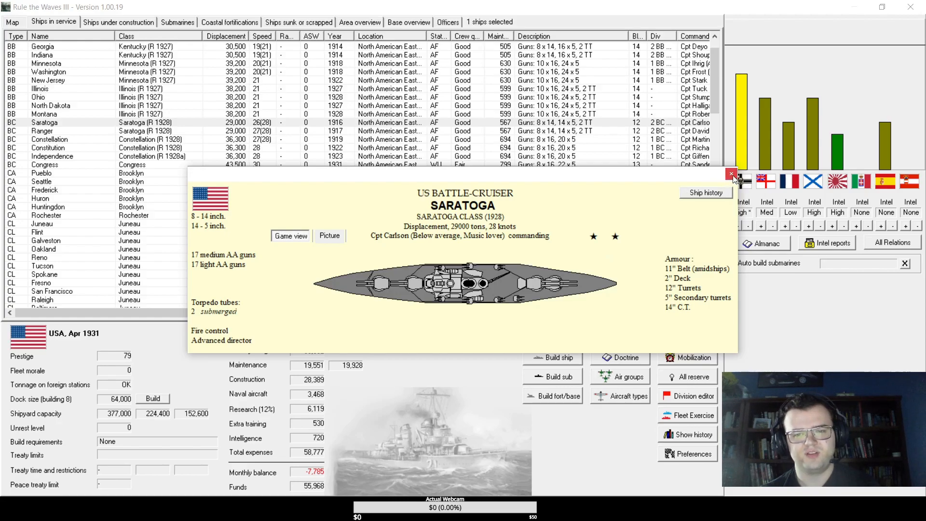
click(732, 175)
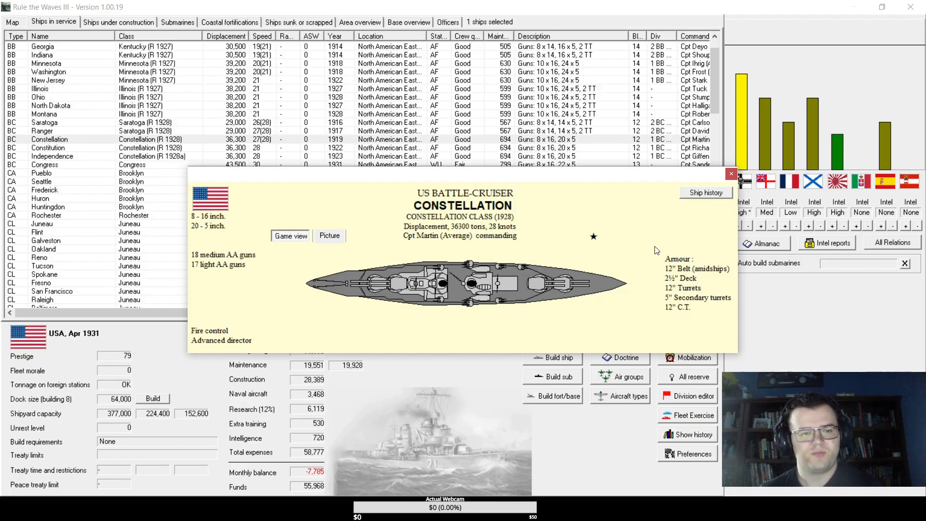
mouse_move(594, 187)
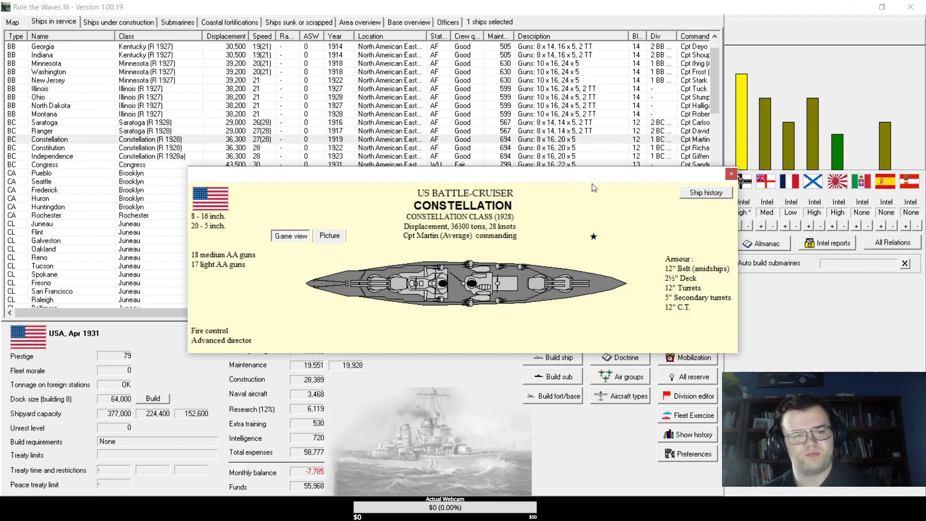
mouse_move(762, 172)
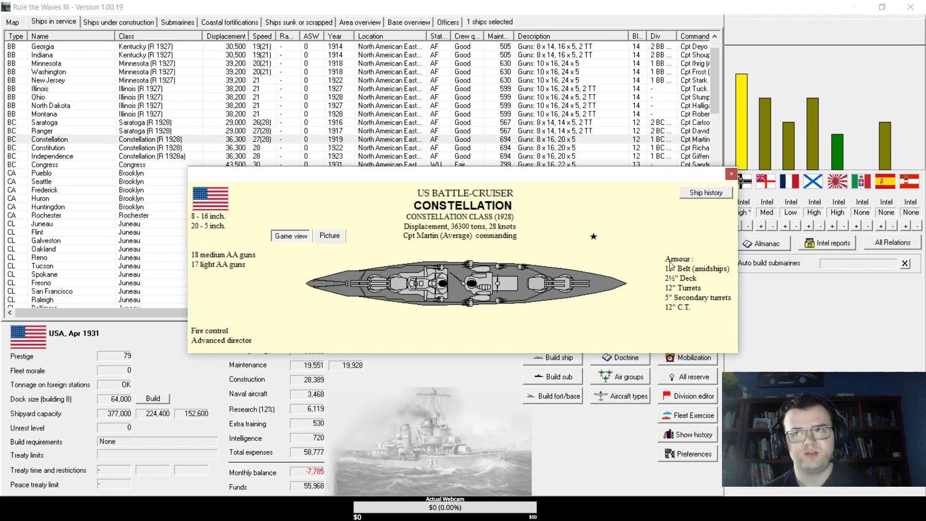
mouse_move(570, 224)
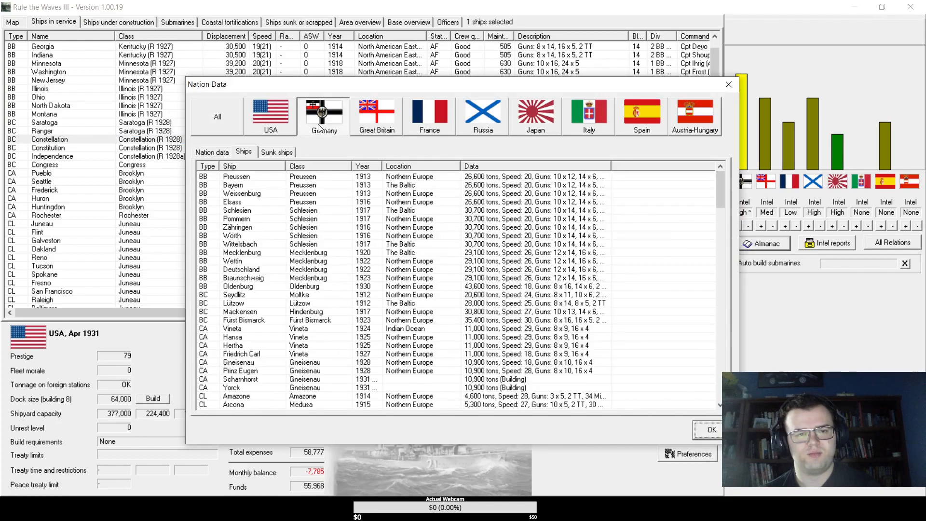
- Inspect the German battlecruiser Fürst Bismarck's specifications
click(241, 354)
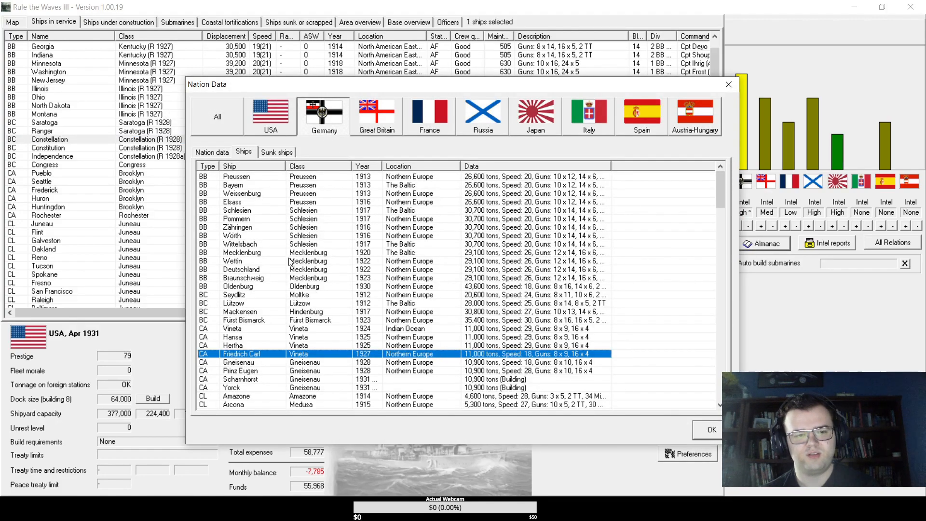
click(266, 312)
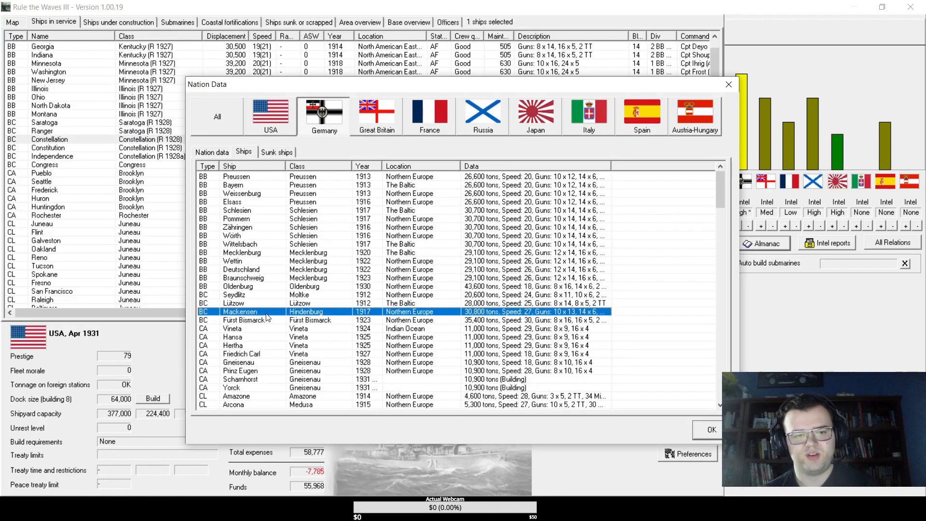
double_click(242, 319)
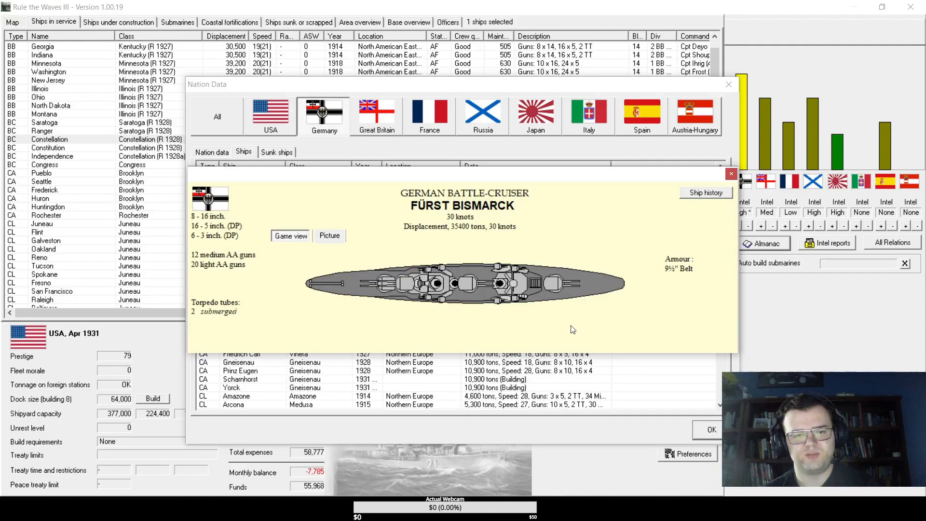
mouse_move(673, 273)
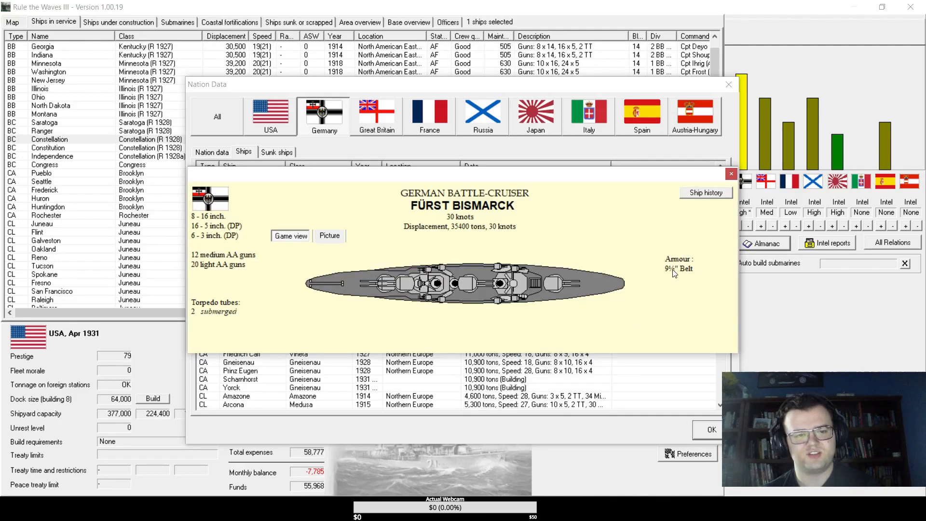
mouse_move(733, 168)
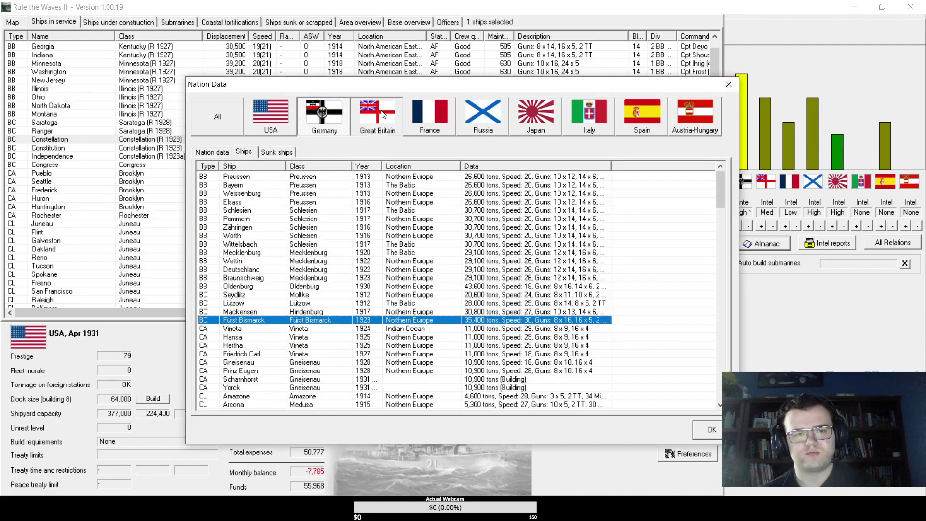
- Inspect the British battle-cruiser Invincible's guns and armour from Great Britain's ship list
click(377, 115)
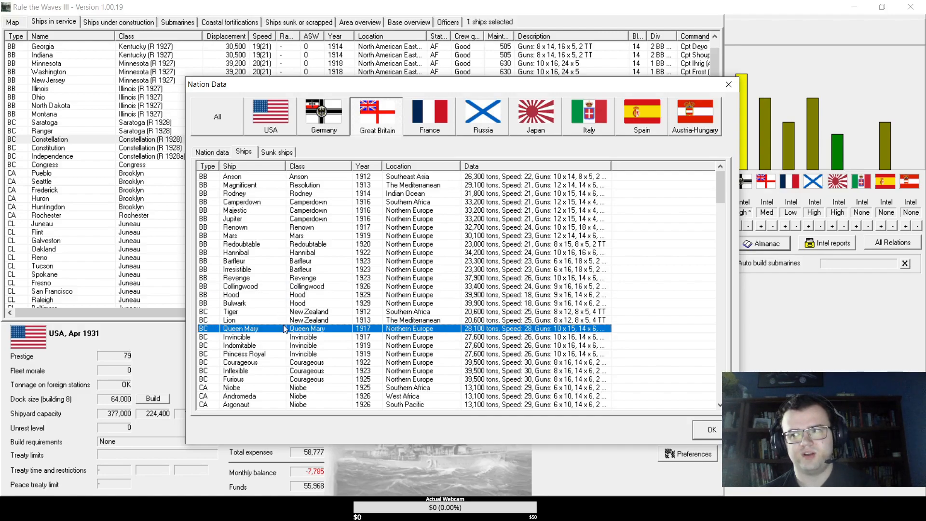
mouse_move(250, 328)
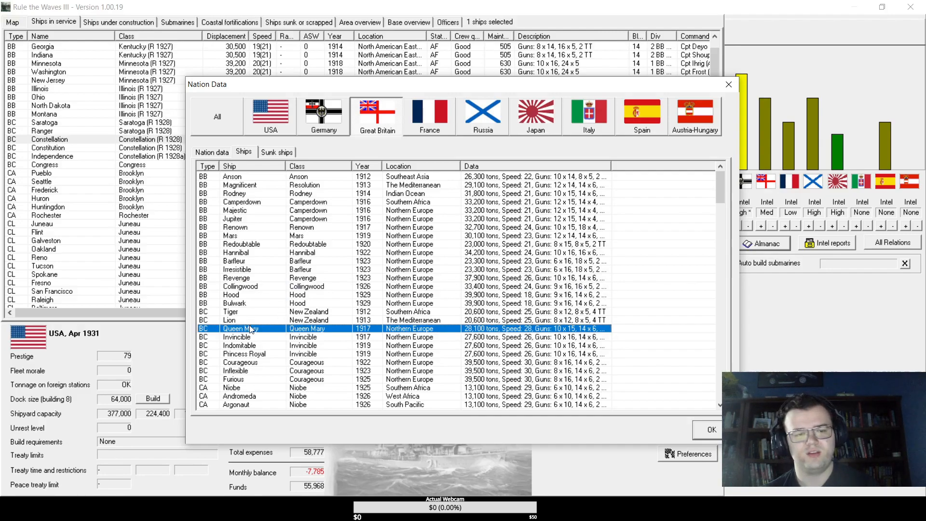
double_click(236, 337)
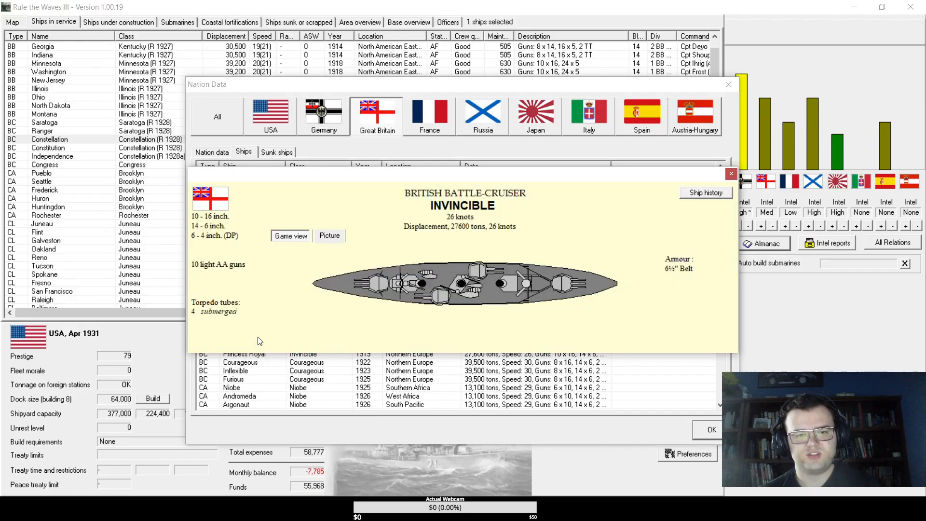
mouse_move(704, 183)
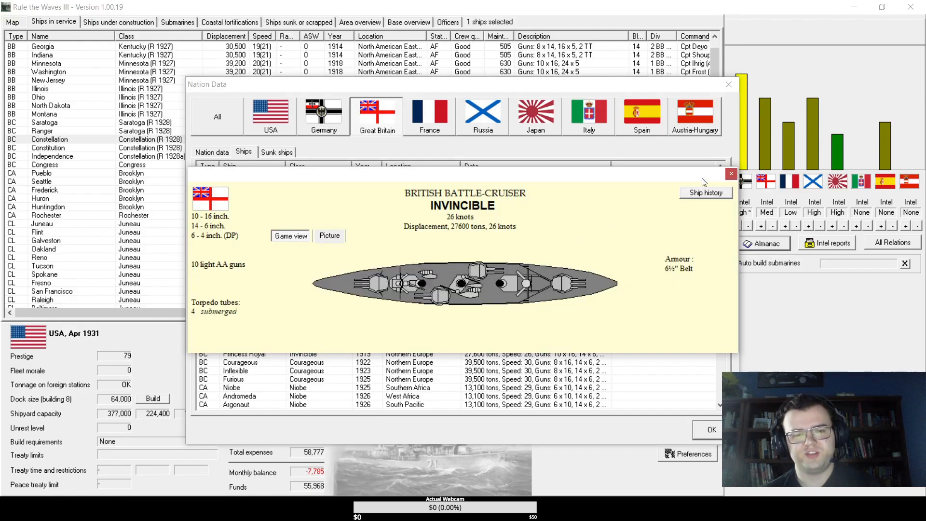
click(730, 174)
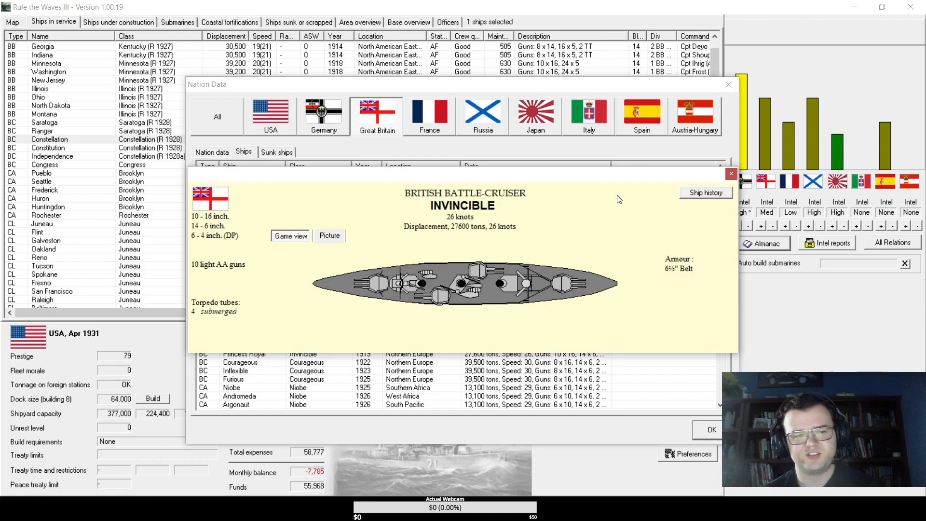
mouse_move(678, 269)
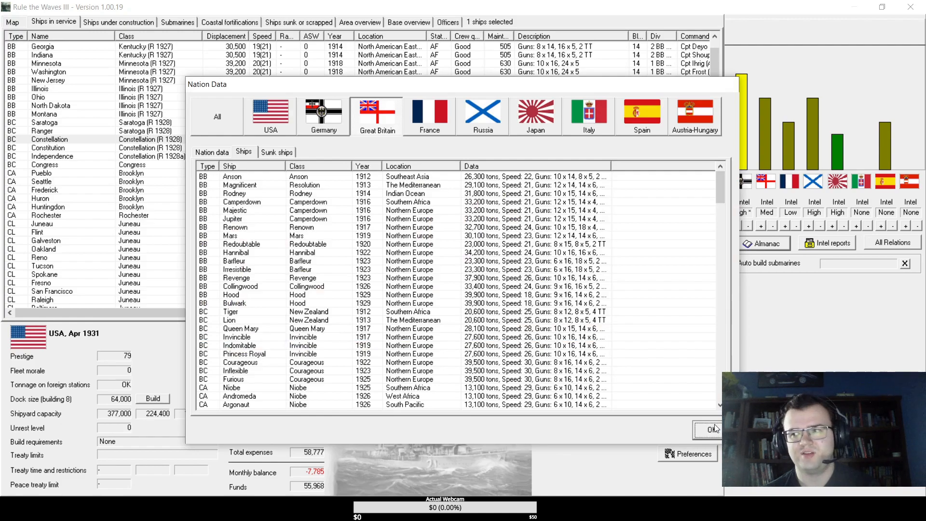
- Leave Nation Data and close the Constellation battlecruiser sheet
click(711, 431)
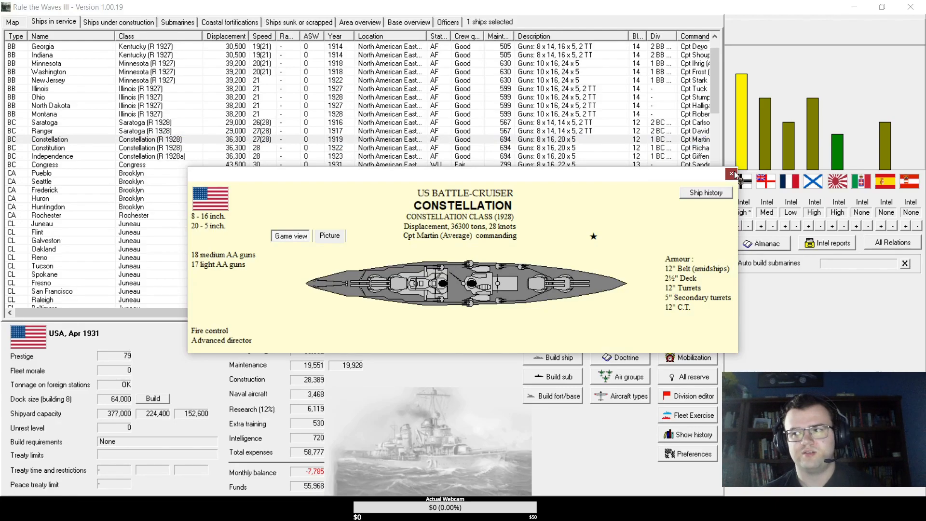
click(732, 175)
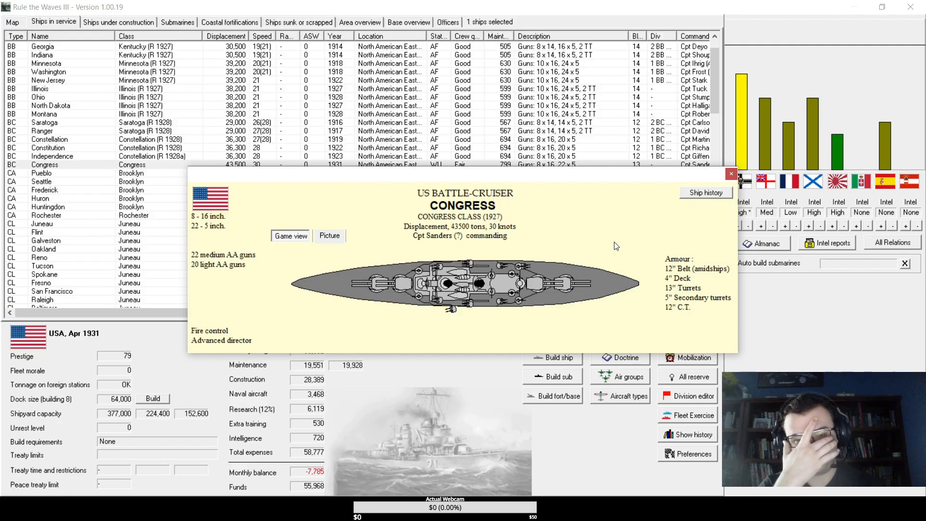
mouse_move(708, 219)
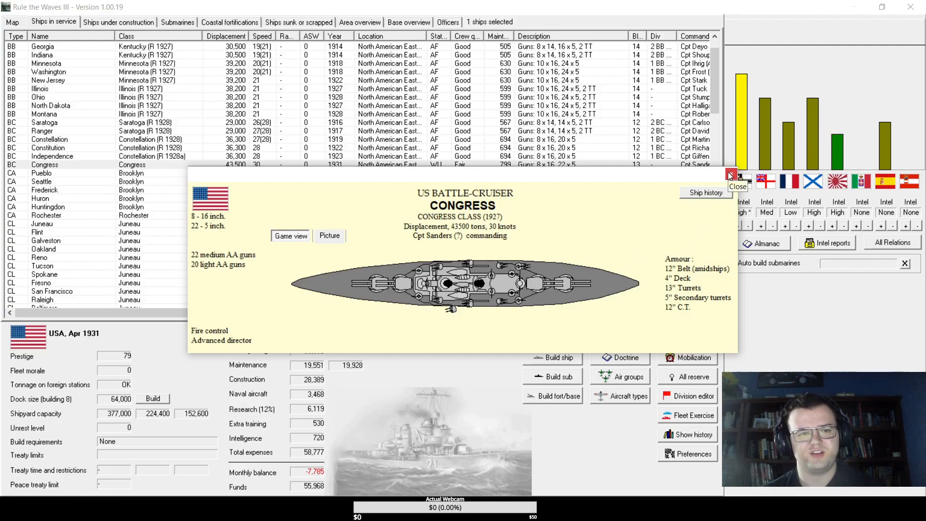
- Look over battle-cruisers Independence and Congress, then show the ships under construction
click(737, 187)
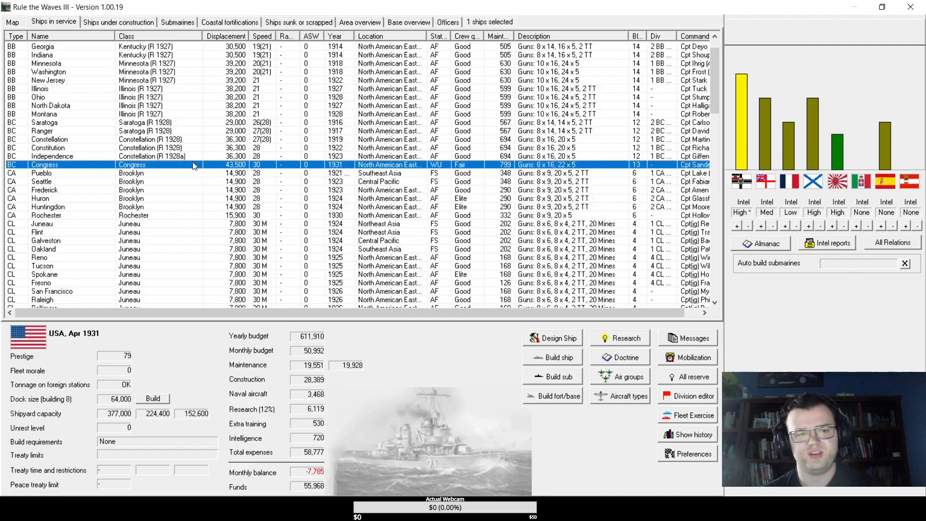
double_click(52, 156)
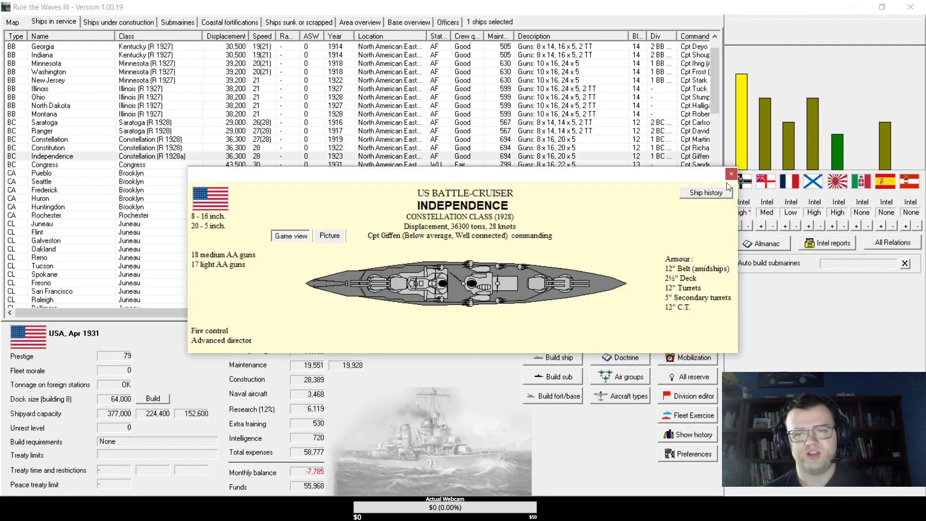
click(731, 174)
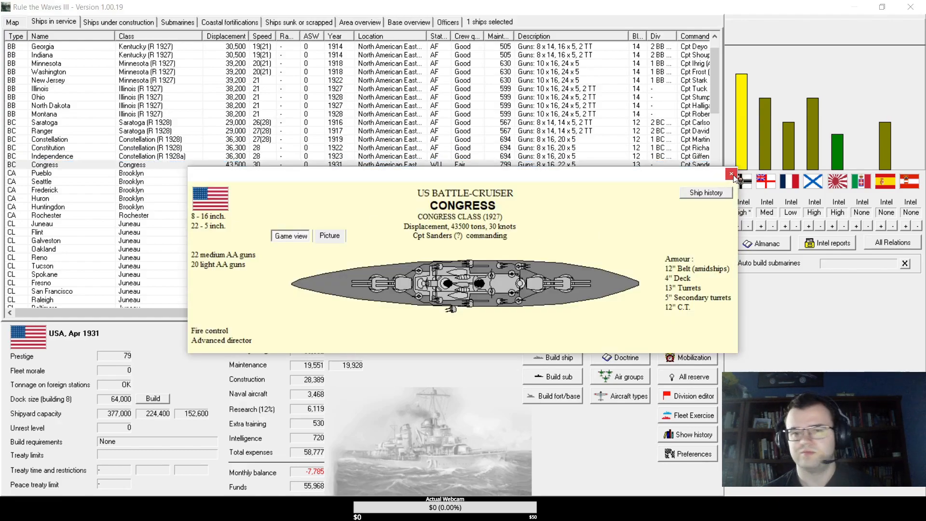
click(732, 175)
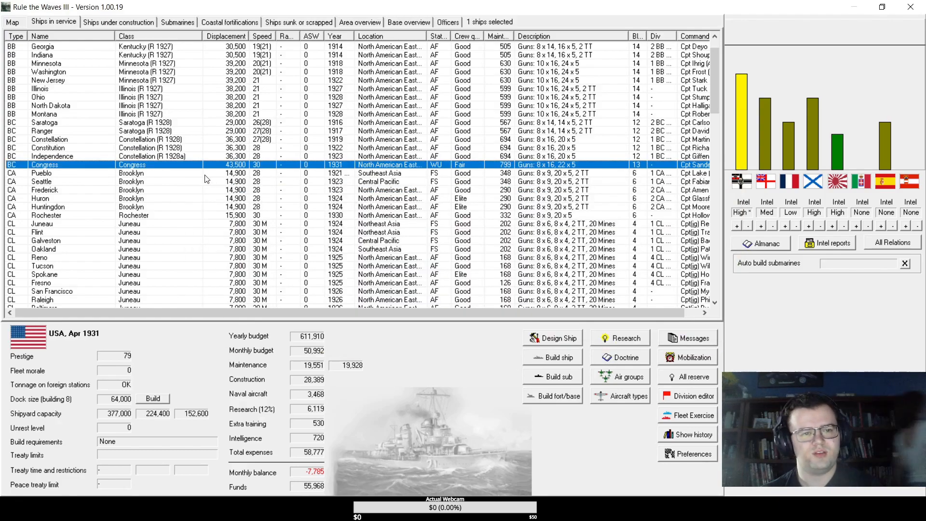
click(118, 22)
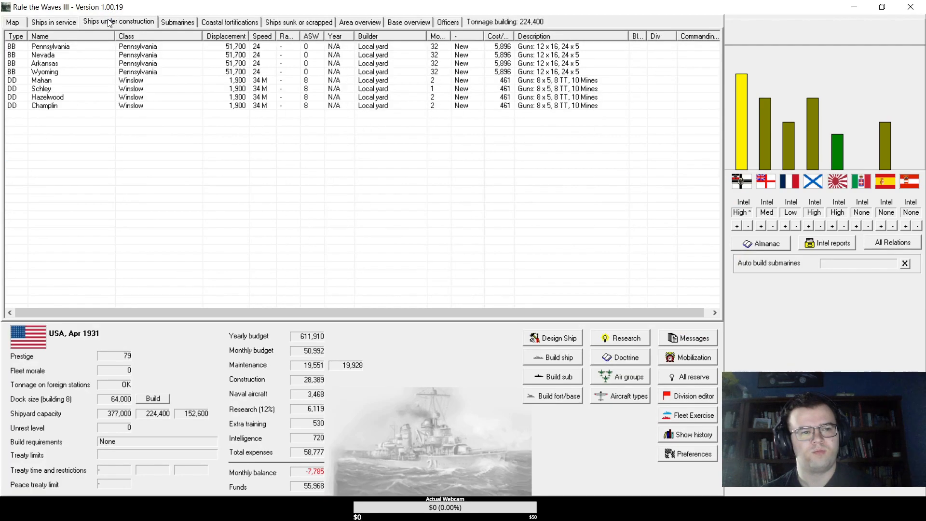
- Inspect heavy cruisers Seattle and Rochester from the ships-in-service list
click(53, 22)
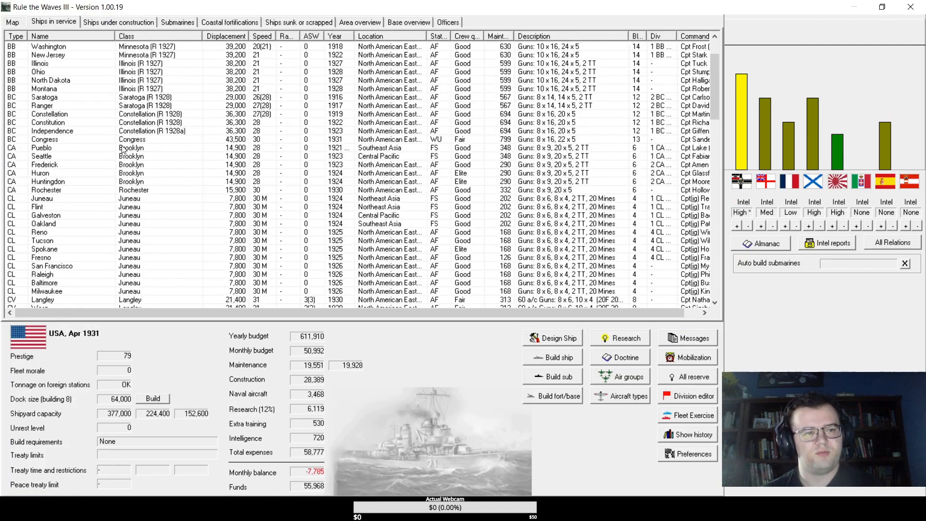
double_click(42, 157)
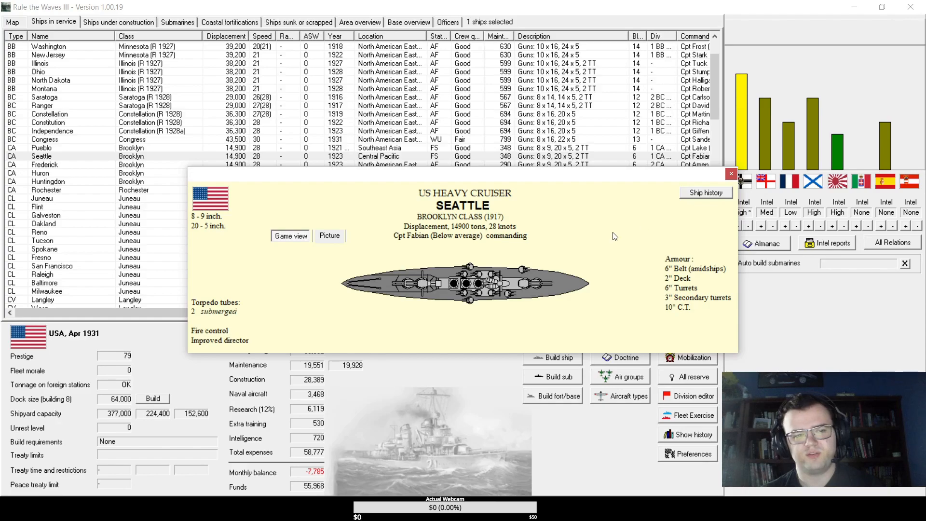
mouse_move(359, 264)
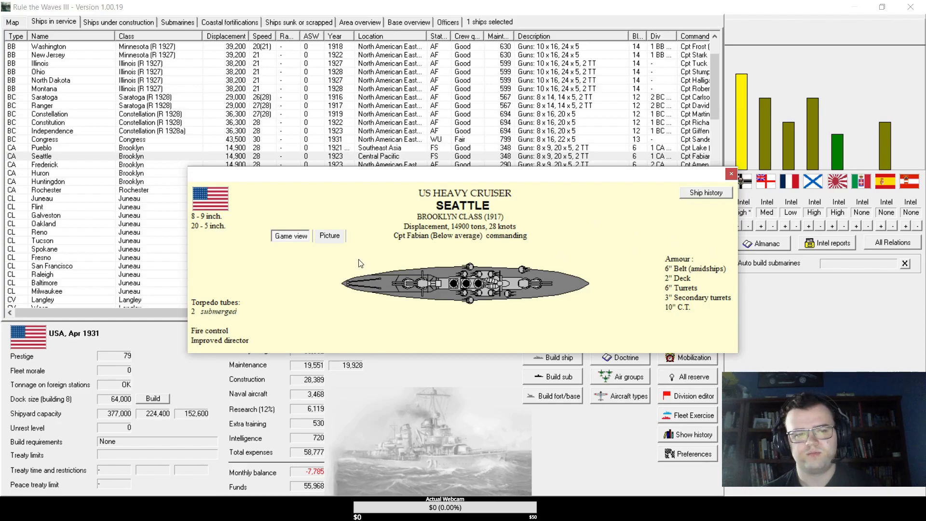
mouse_move(632, 244)
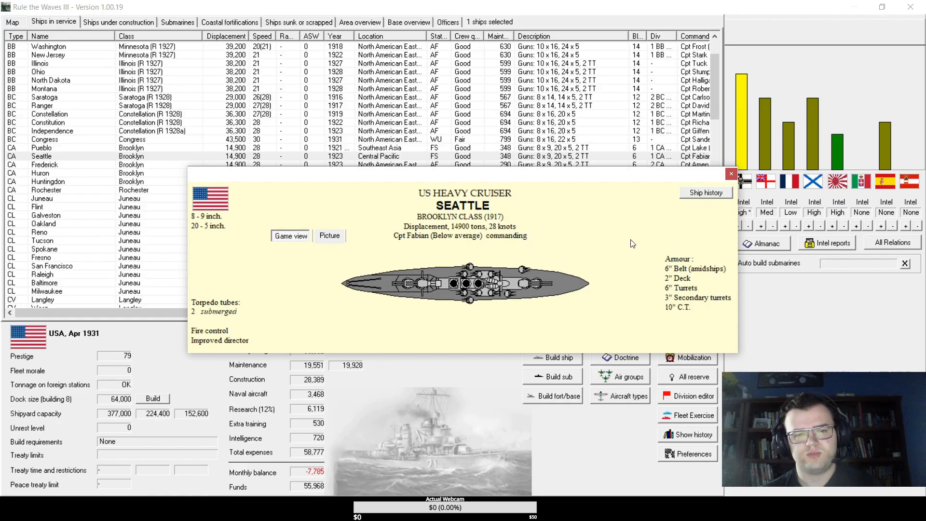
mouse_move(518, 254)
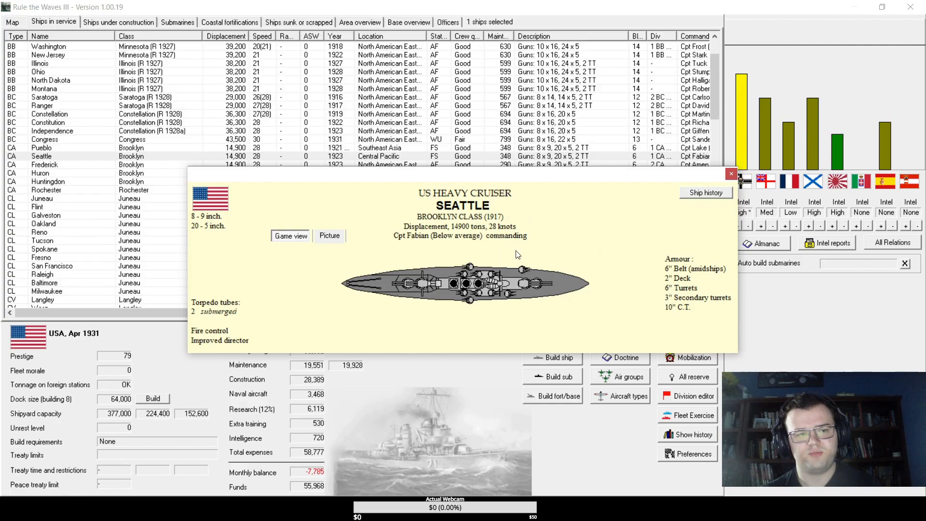
mouse_move(236, 225)
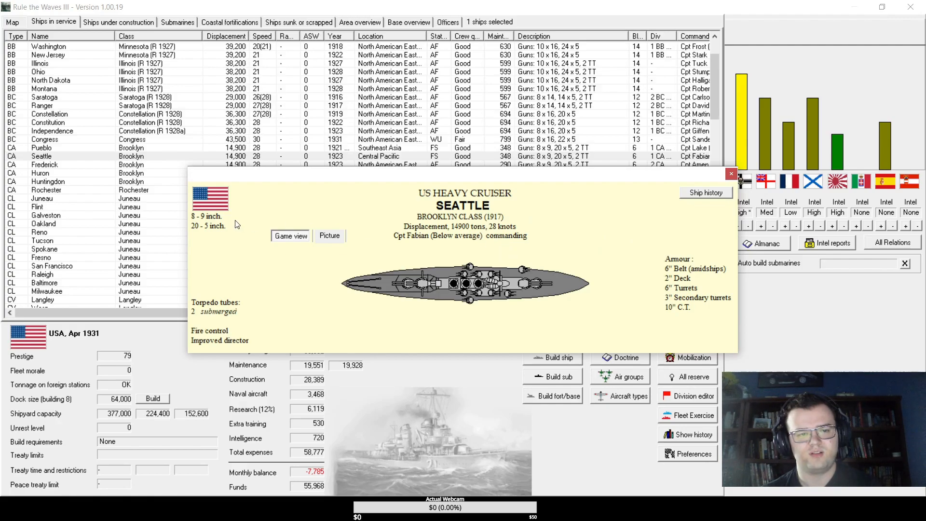
mouse_move(736, 188)
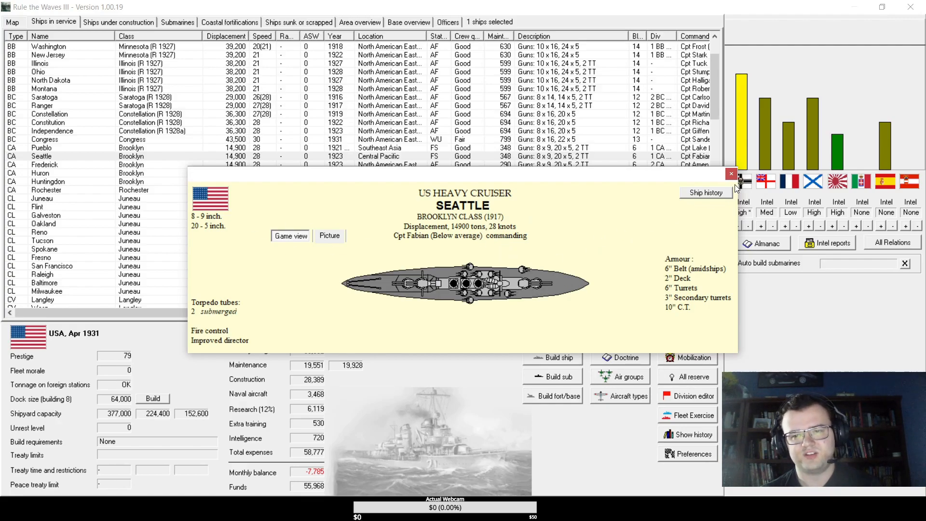
click(732, 173)
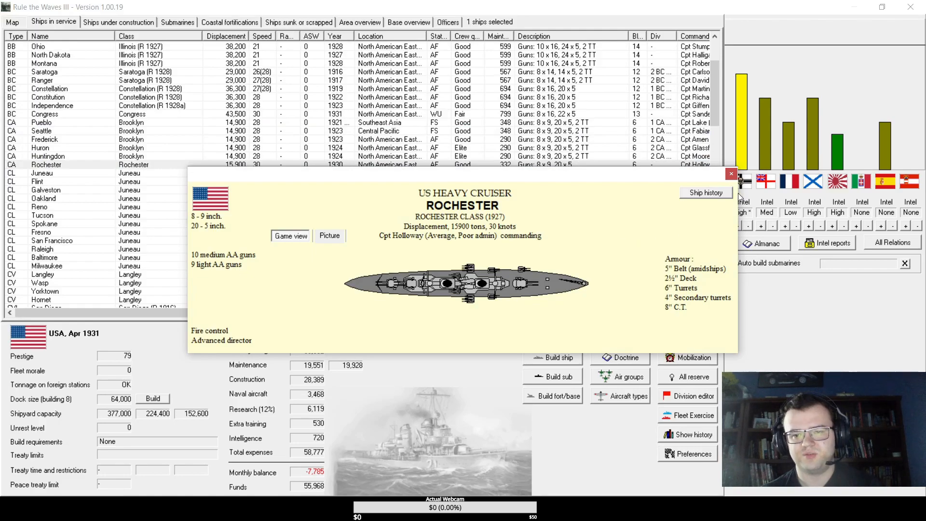
mouse_move(733, 174)
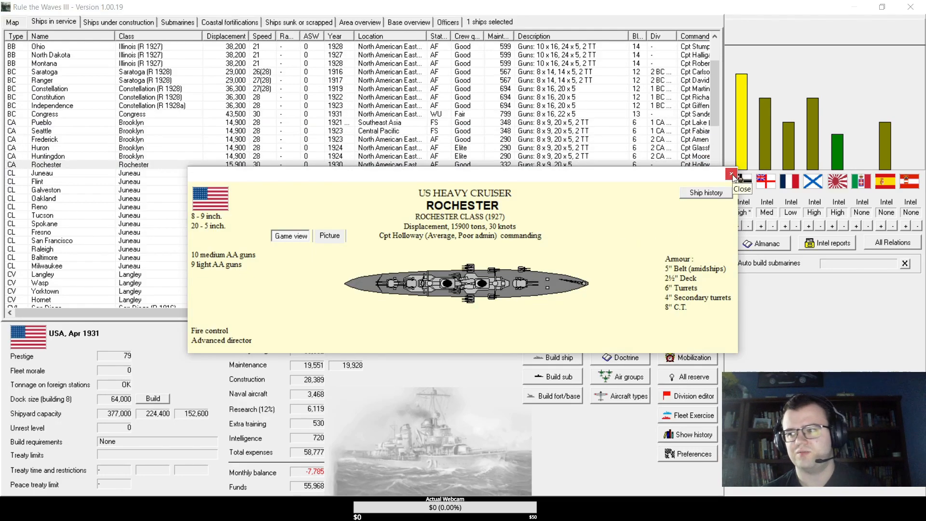
click(741, 188)
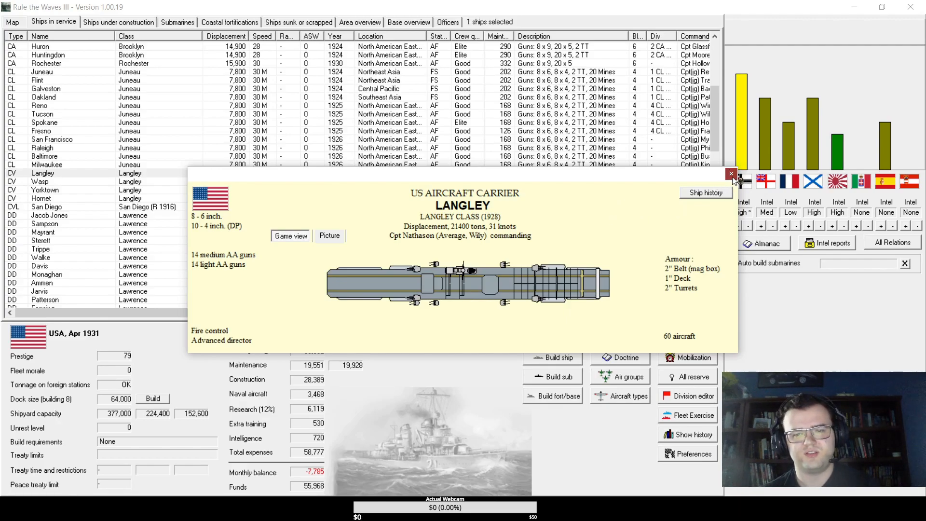
- Close the Langley card and inspect Germany's carrier Graf Zeppelin through Nation Data
click(731, 175)
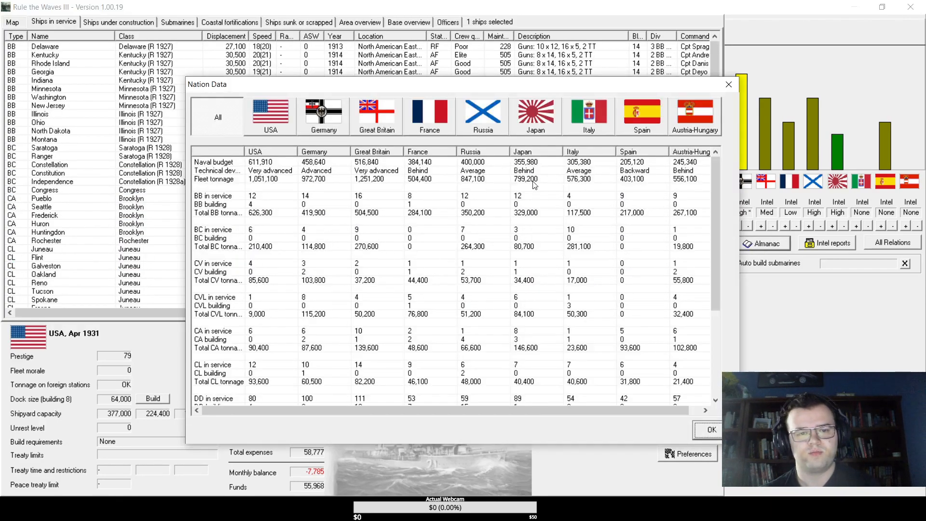
click(219, 263)
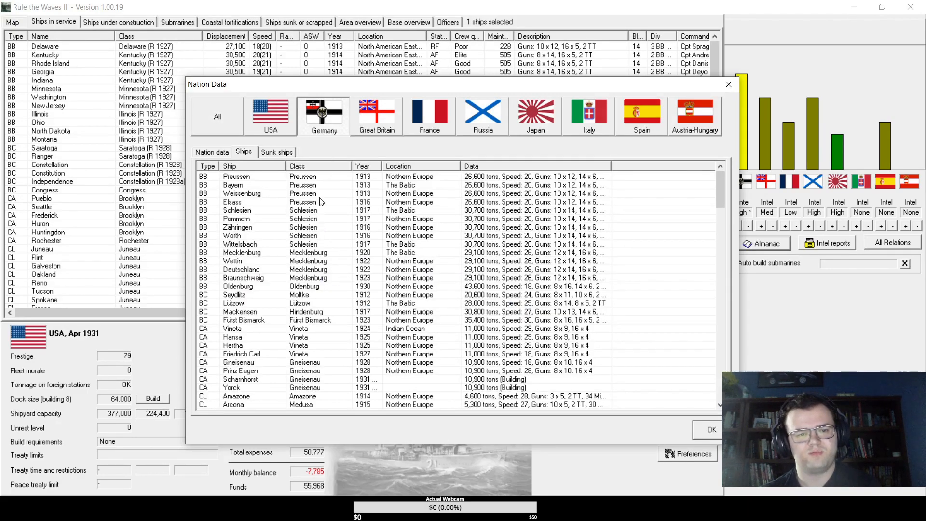
scroll(down, 3)
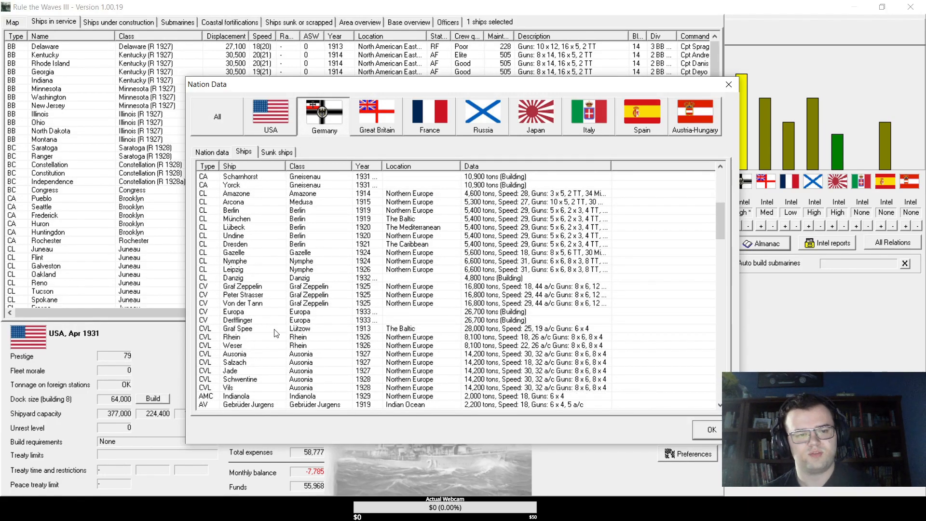
double_click(243, 286)
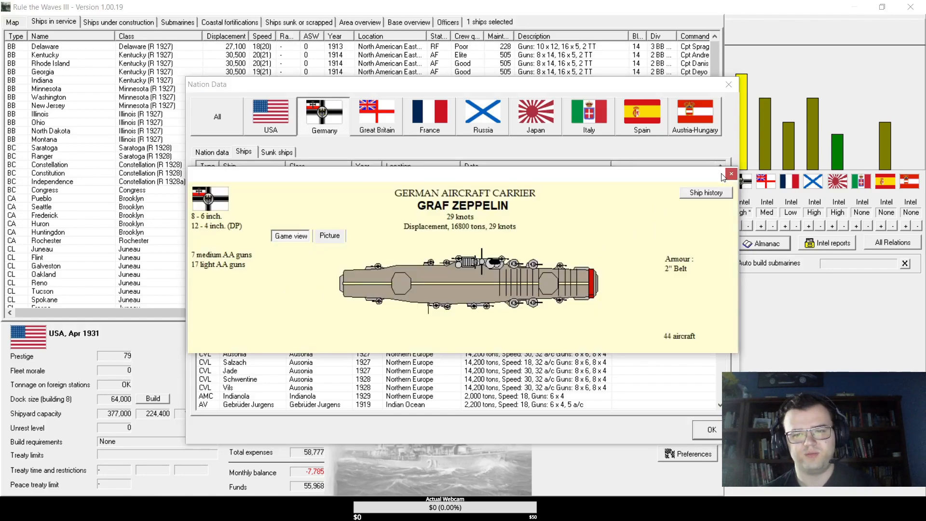
mouse_move(732, 177)
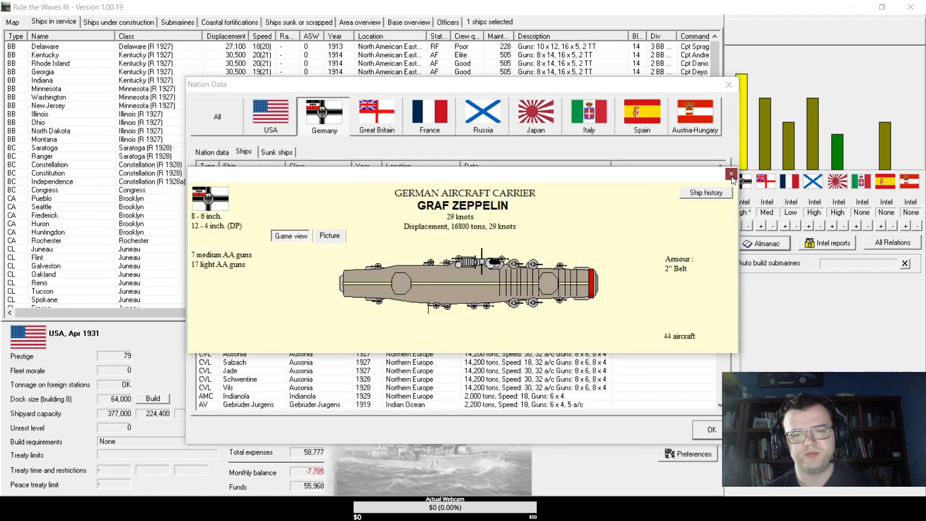
- Close the Graf Zeppelin card and the Nation Data window, returning to the US ship list
click(732, 174)
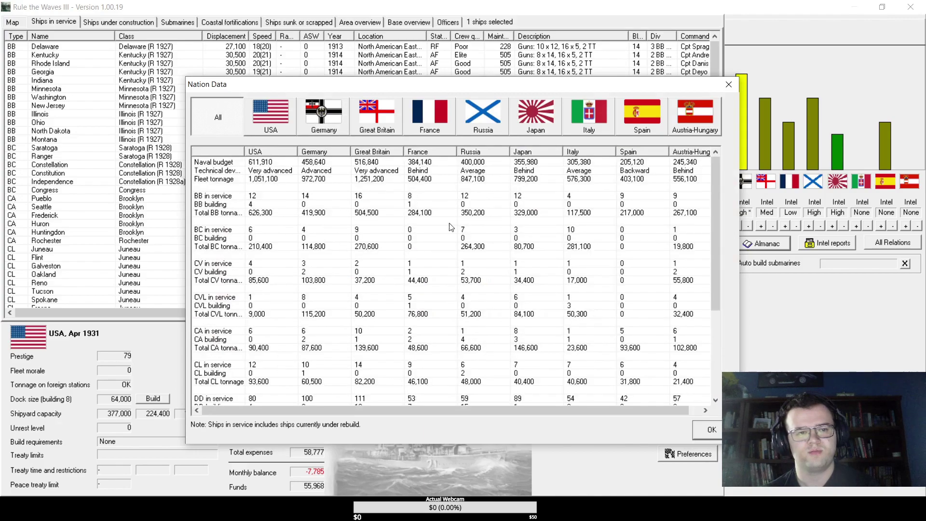
click(711, 429)
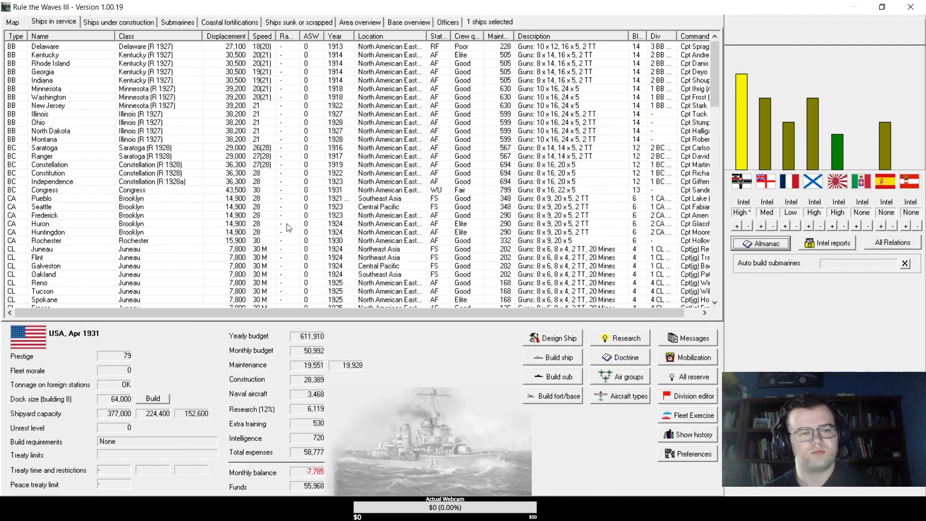
- View and close light cruiser Fresno's design sheet, then show the ships under construction
scroll(down, 3)
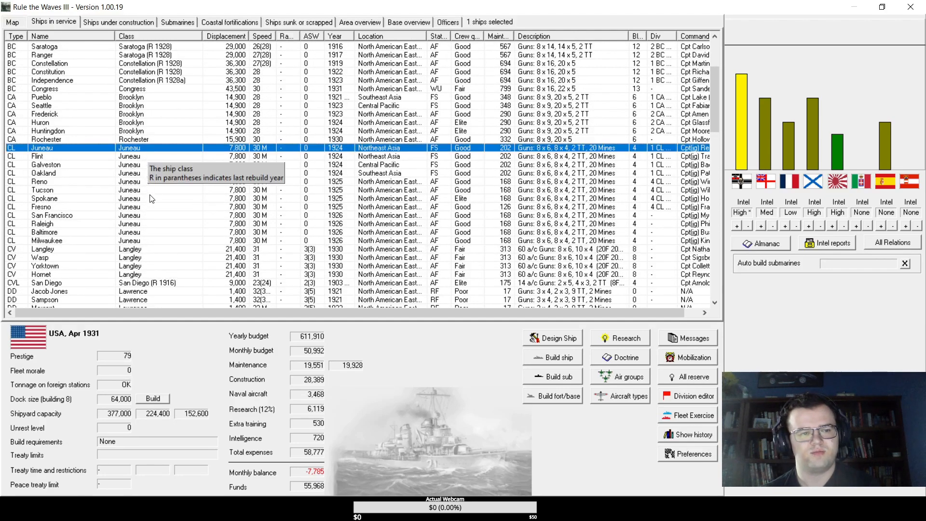
scroll(up, 3)
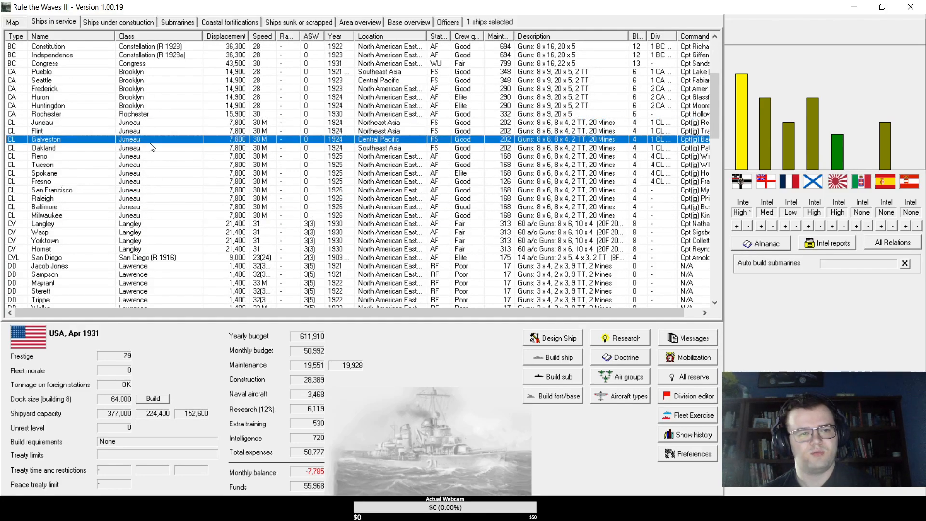
double_click(41, 182)
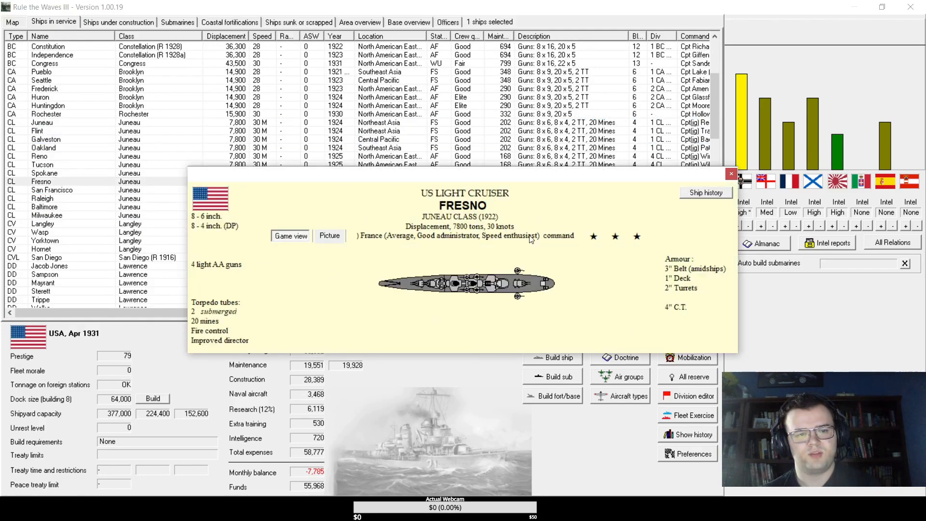
mouse_move(514, 222)
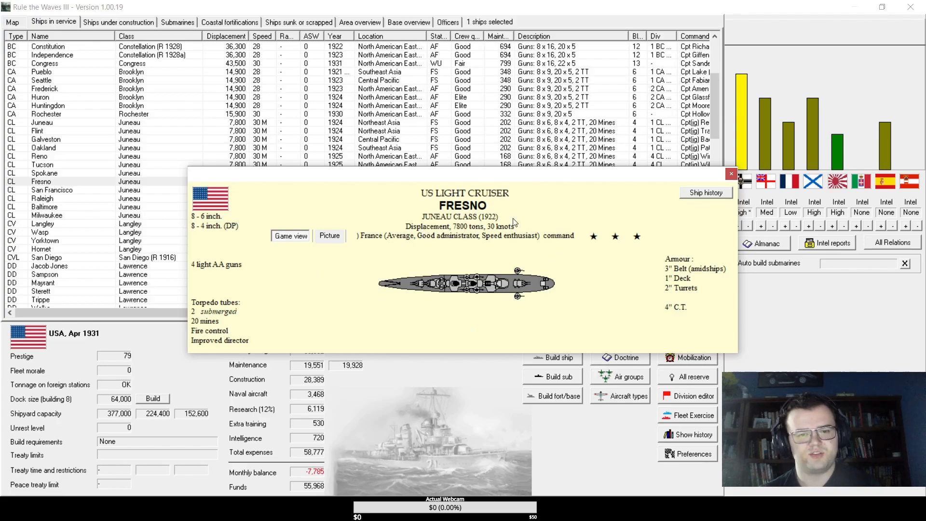
mouse_move(732, 173)
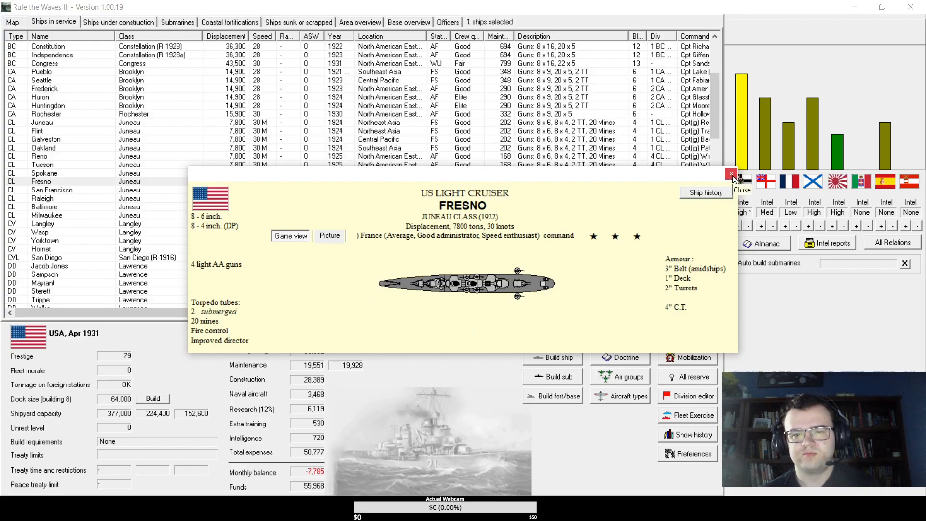
click(733, 174)
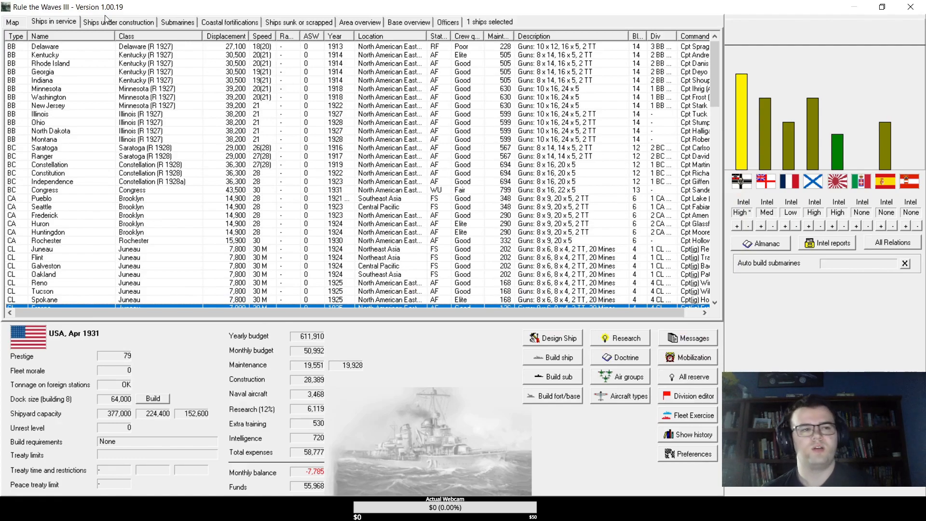
click(118, 22)
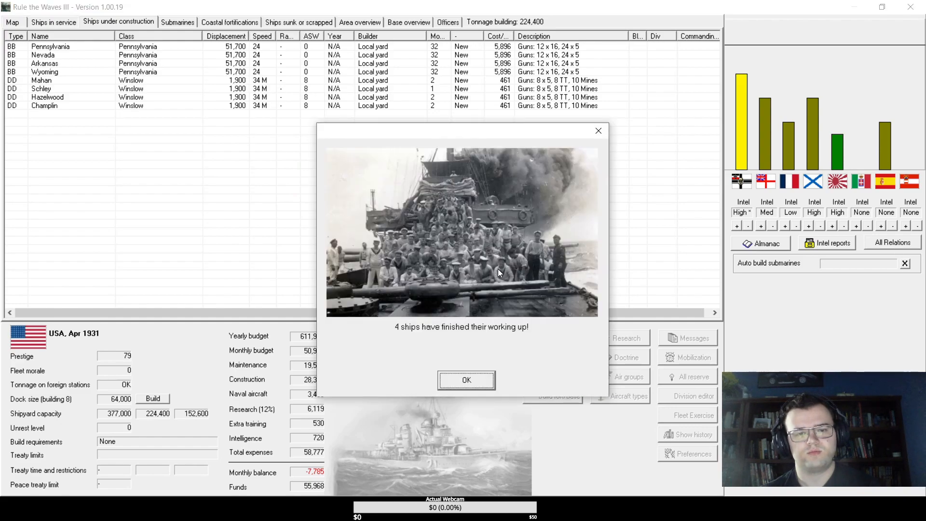
- Dismiss the working-up and research setback notices and close the turn messages
click(466, 381)
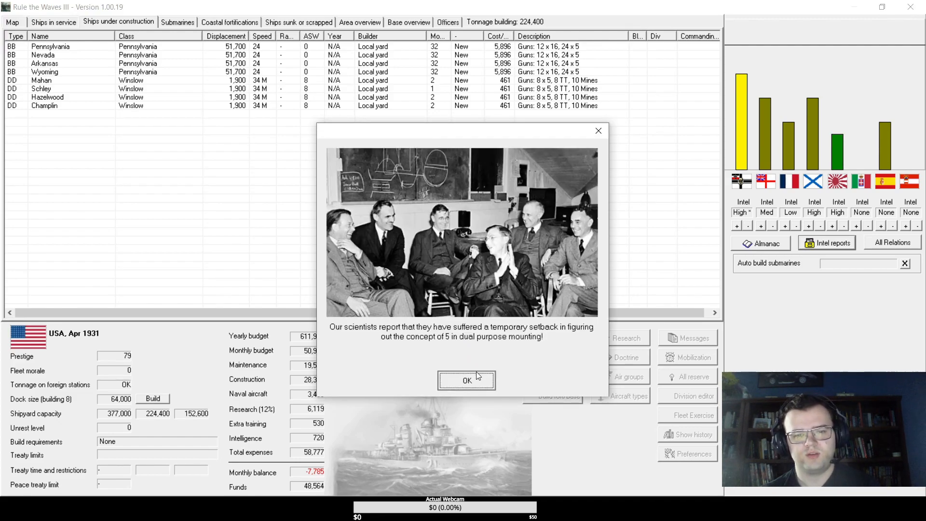
click(466, 380)
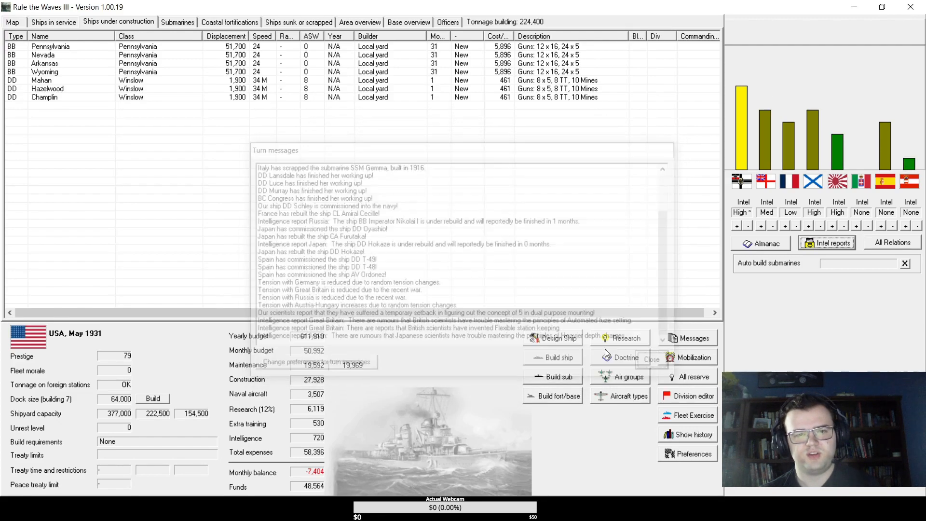
click(651, 359)
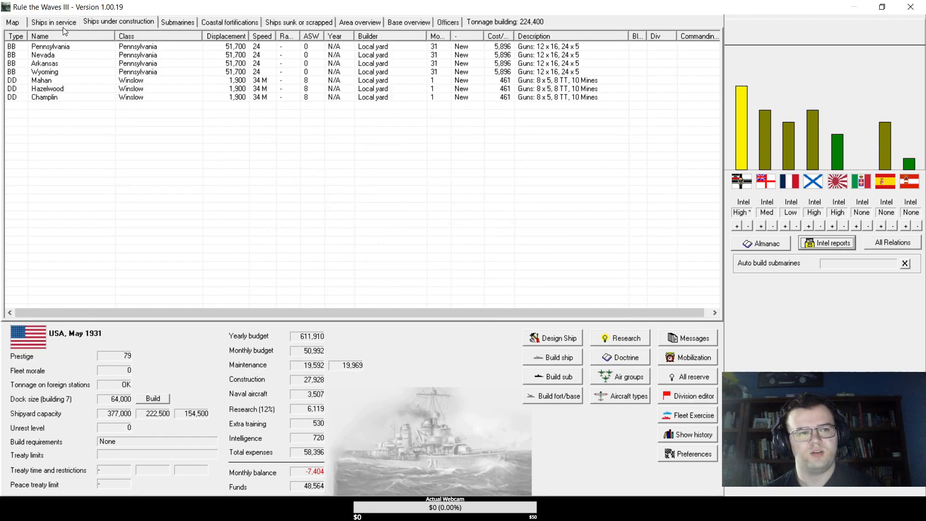
- Compare warship strength across nations from the ships-in-service screen, then leave the comparison
click(53, 22)
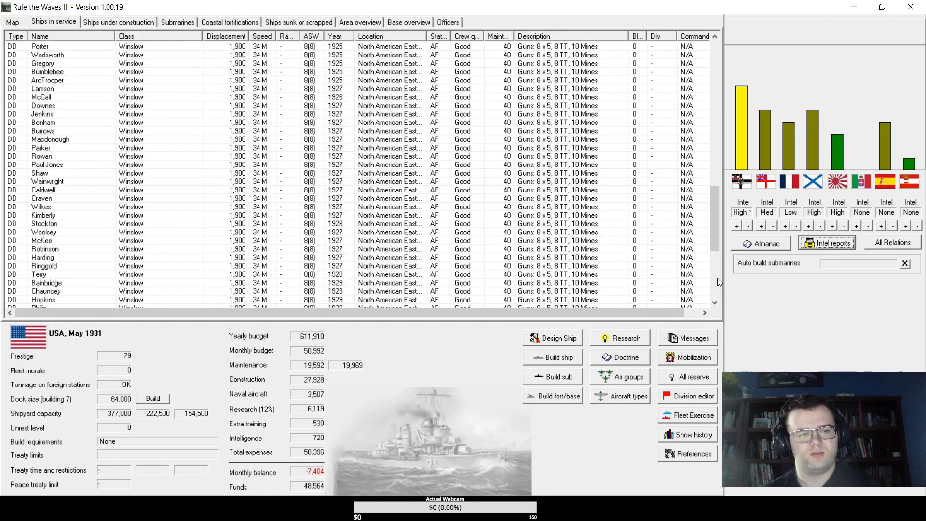
click(891, 242)
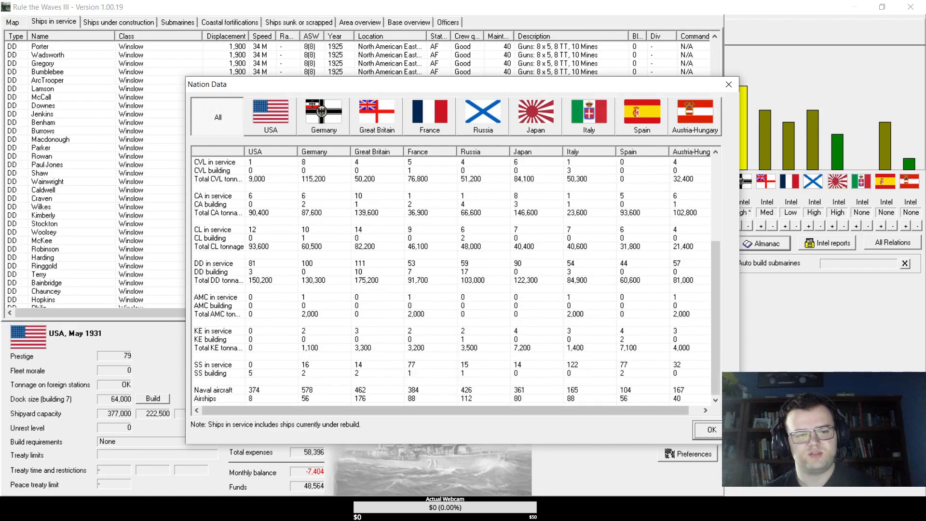
click(711, 429)
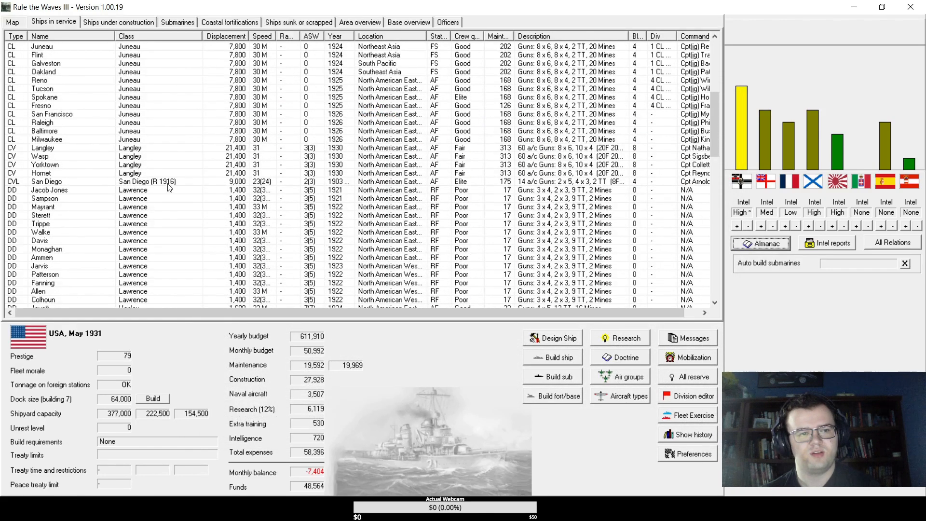
click(118, 23)
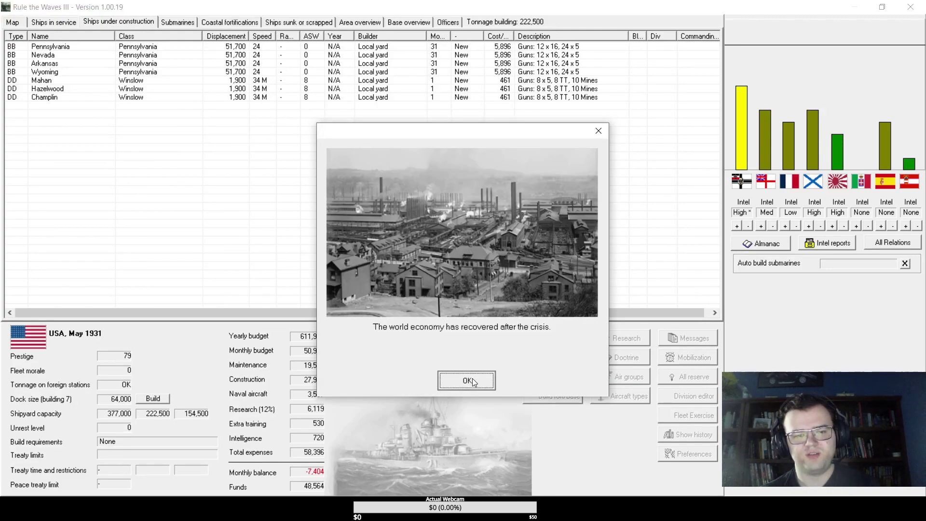
- Acknowledge the economy recovery and the five newly commissioned submarines
click(466, 380)
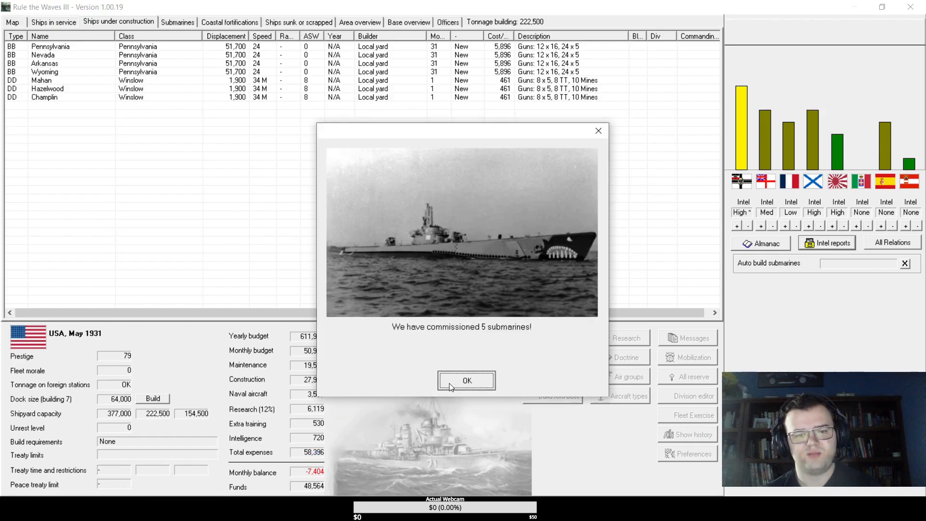
click(466, 380)
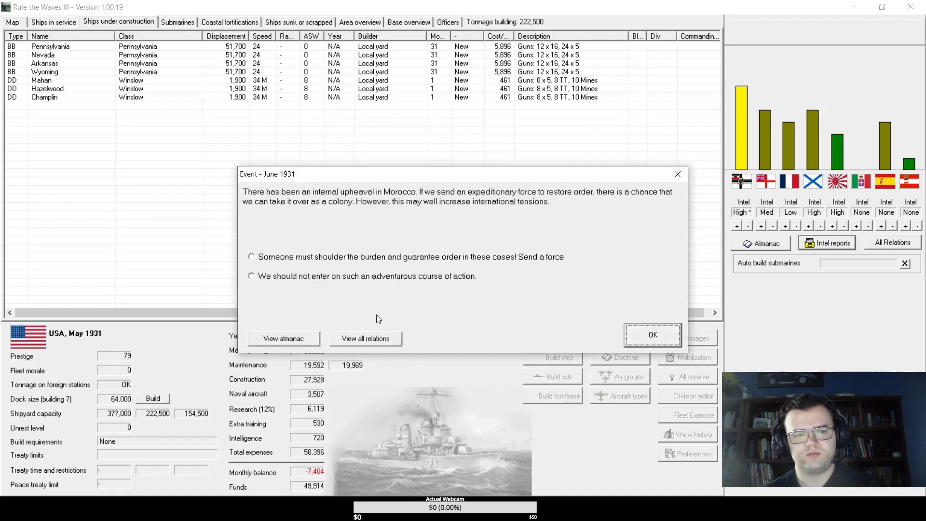
mouse_move(348, 254)
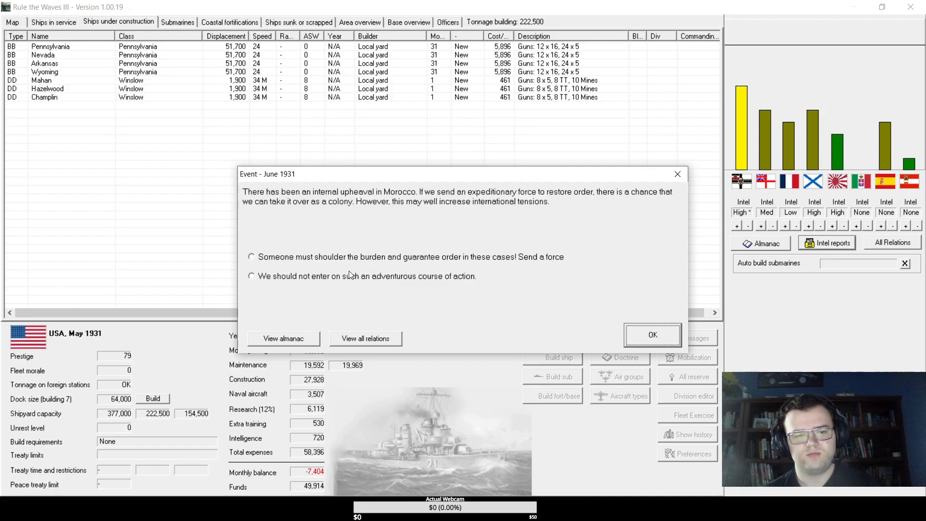
- Answer the Morocco event and acknowledge the turbine, smoke generator and Curtiss Electra research news
click(653, 334)
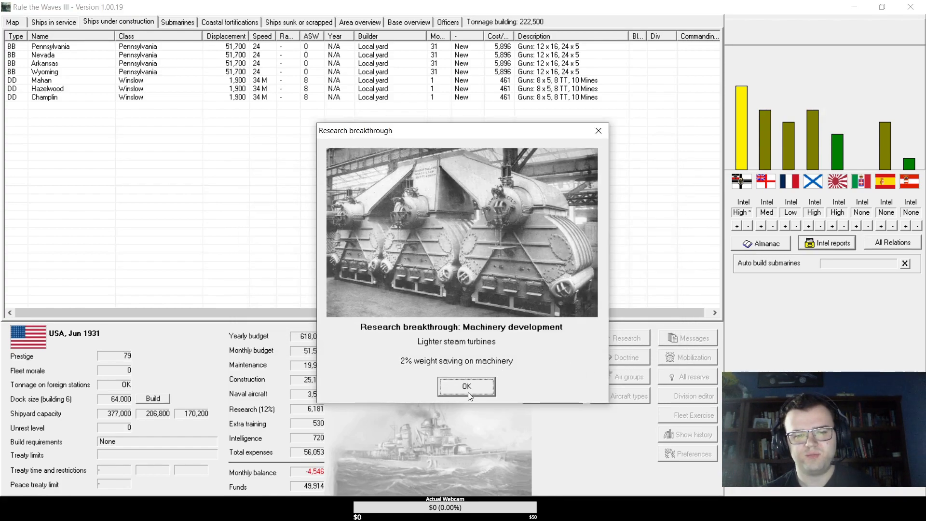
click(466, 386)
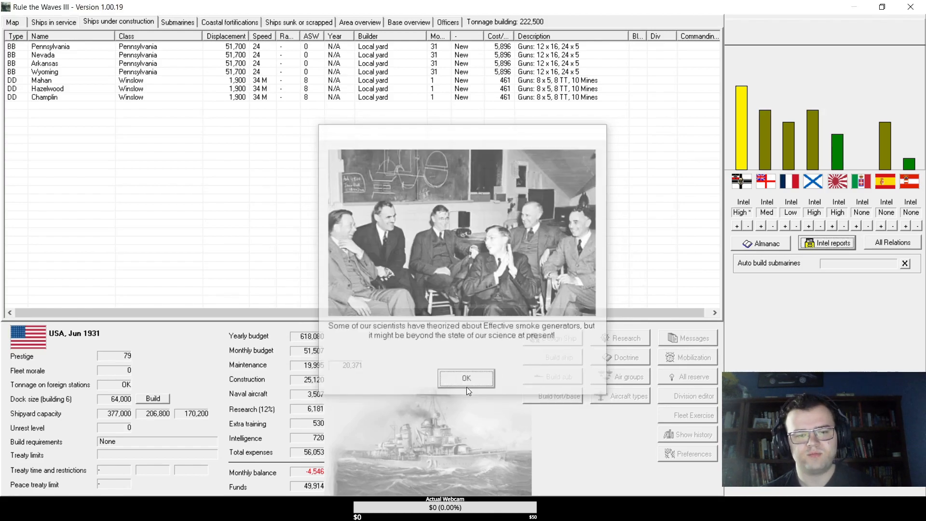
click(466, 378)
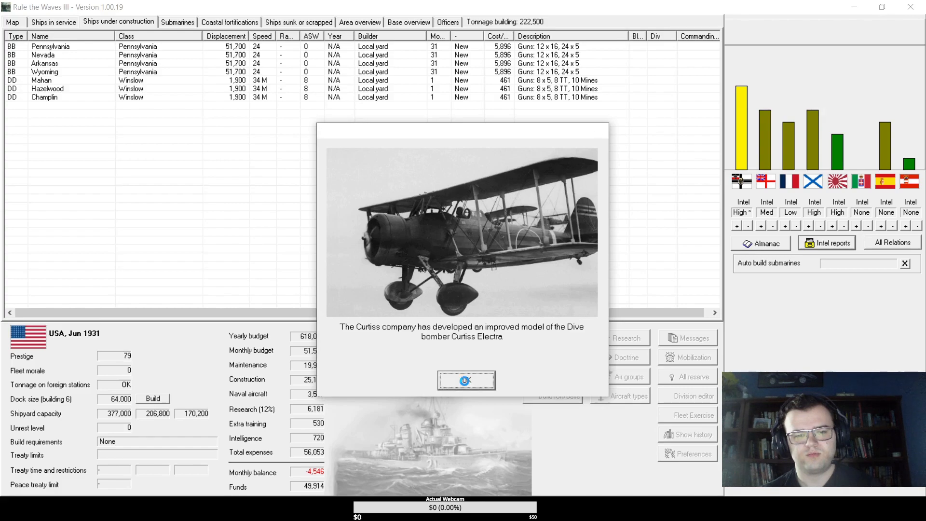
click(467, 380)
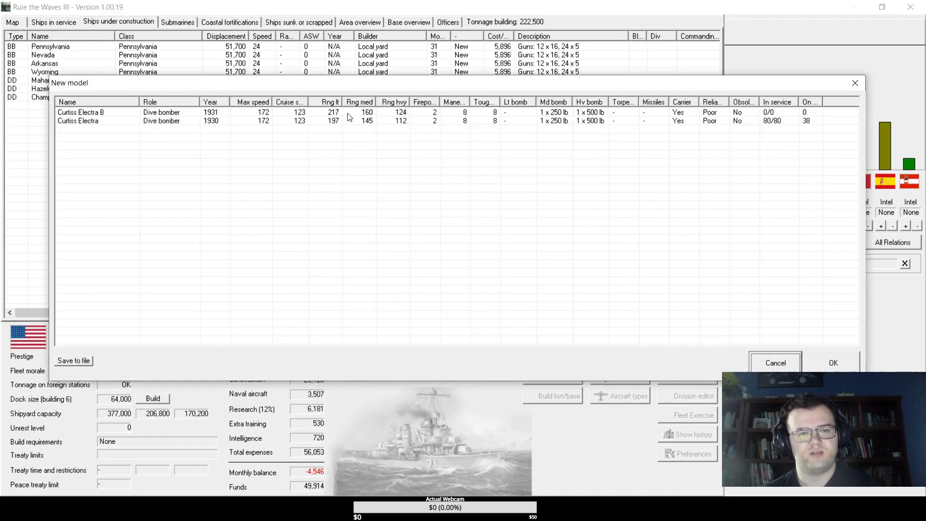
- Adopt the Curtiss Electra B dive bomber, acknowledge the Seagull bomber and close the turn messages
click(95, 112)
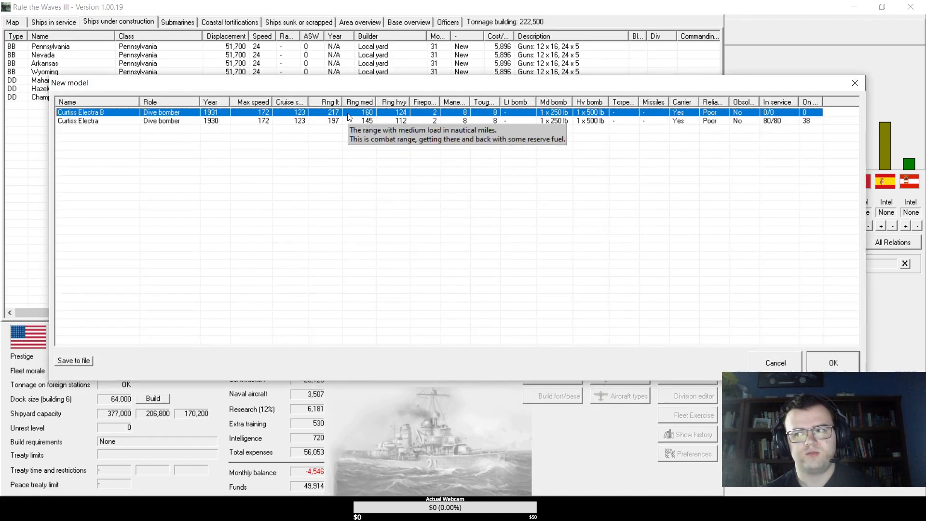
mouse_move(406, 114)
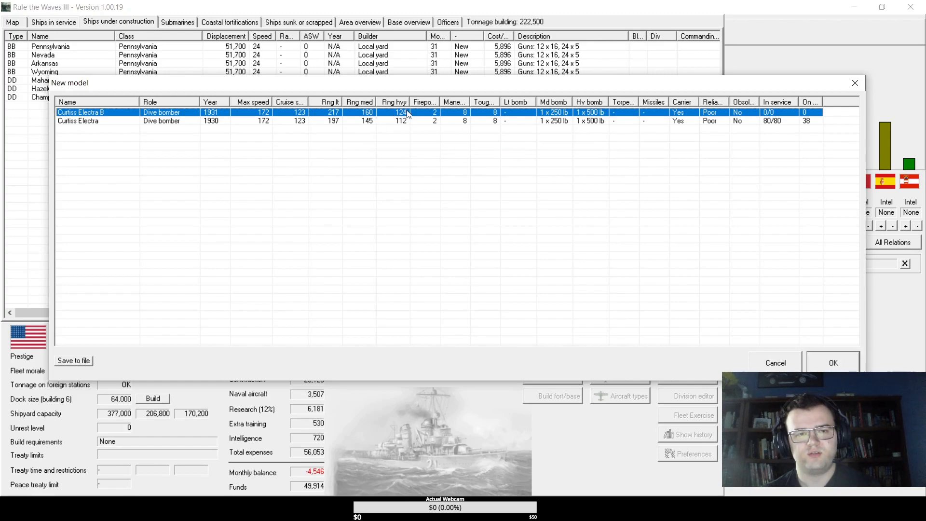
mouse_move(824, 354)
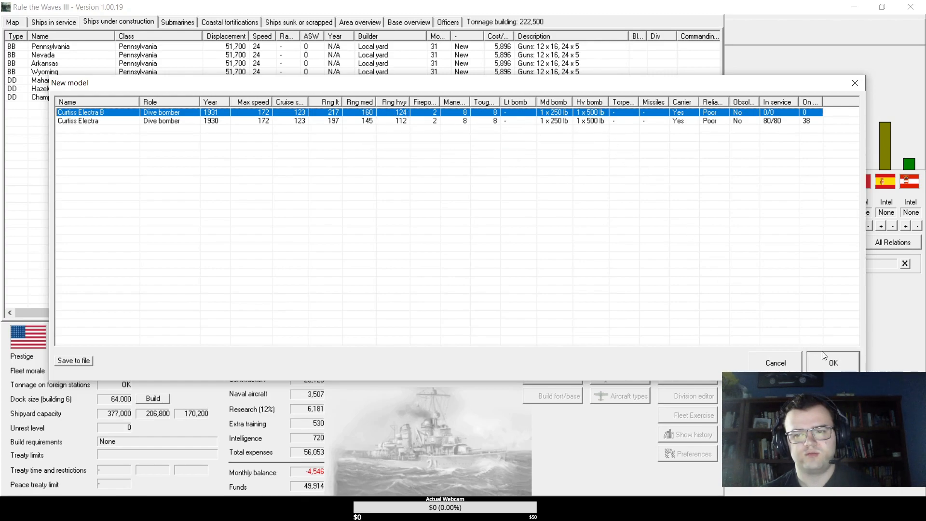
click(833, 362)
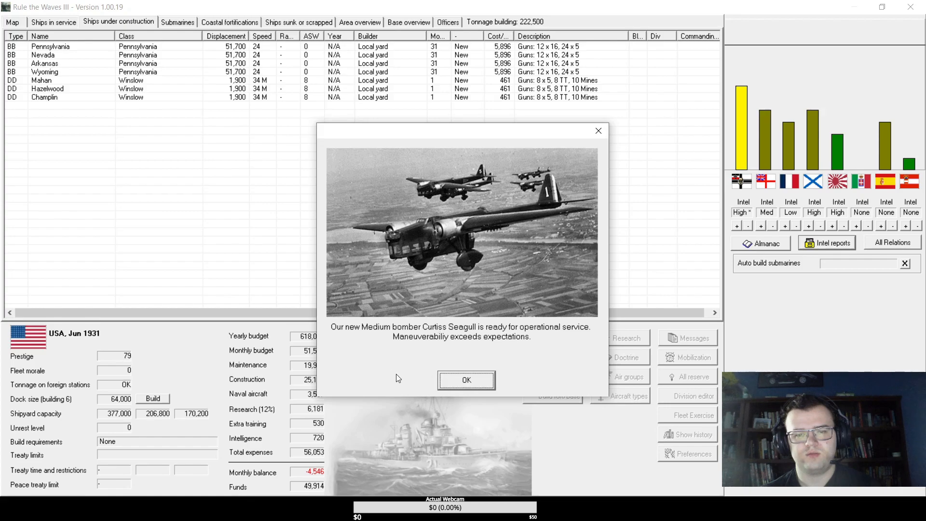
click(466, 380)
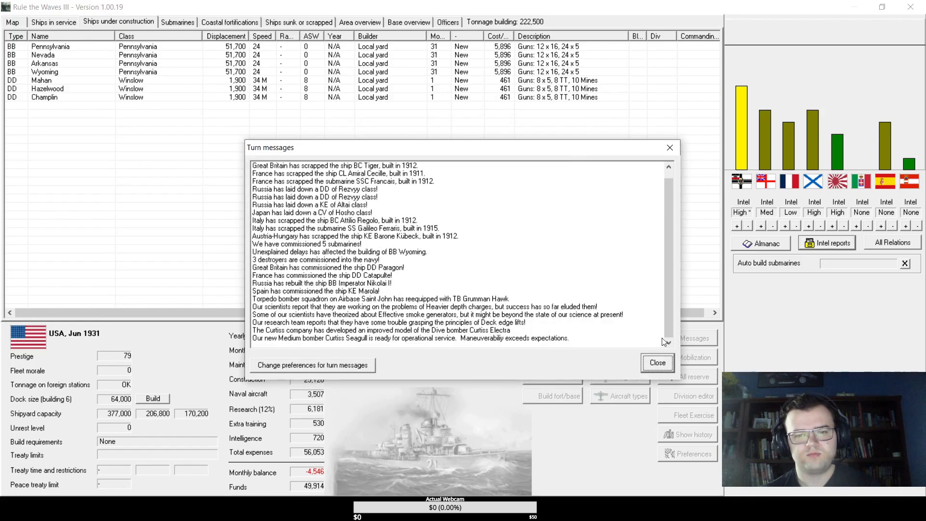
click(657, 363)
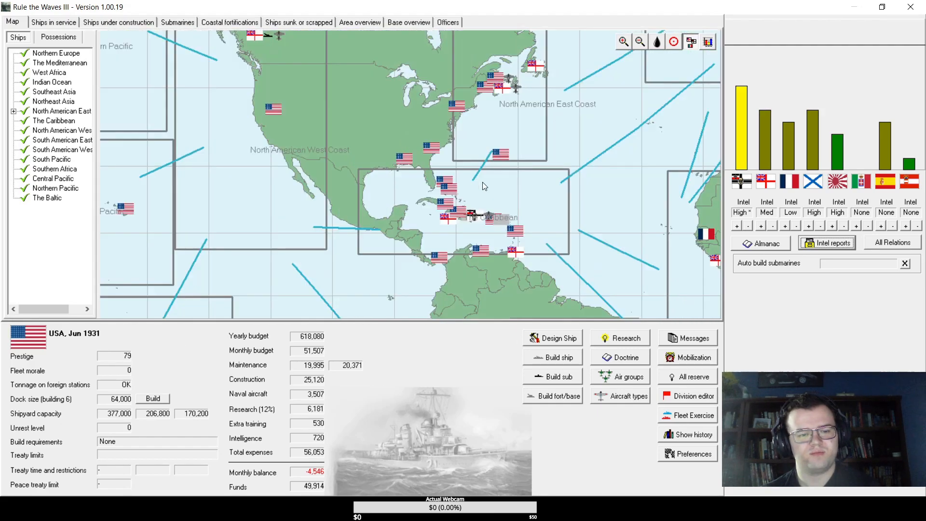
- Show the four Pennsylvania battleships under construction and check the monthly balance
click(118, 22)
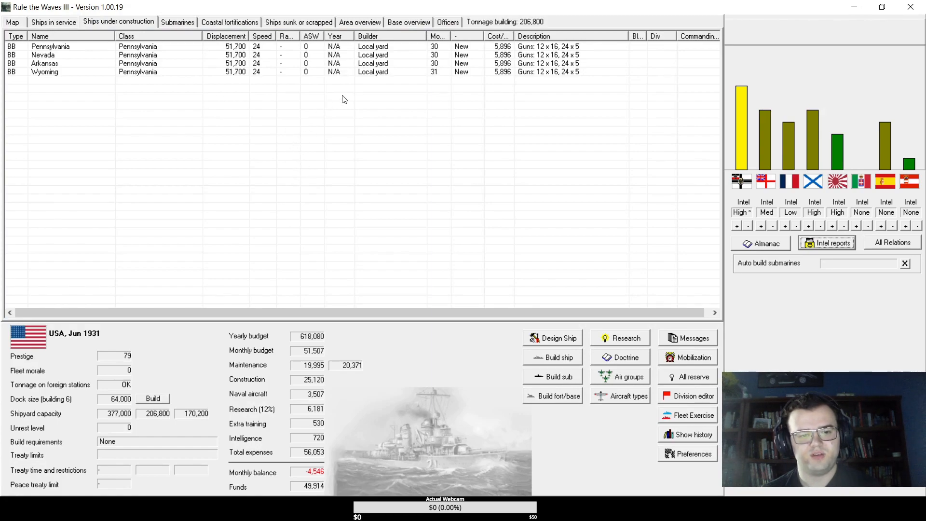
mouse_move(240, 90)
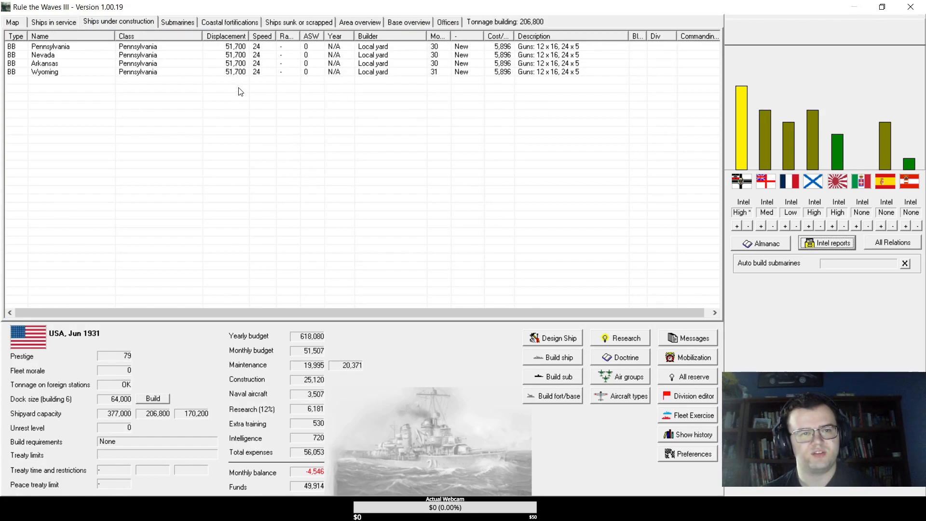
click(45, 71)
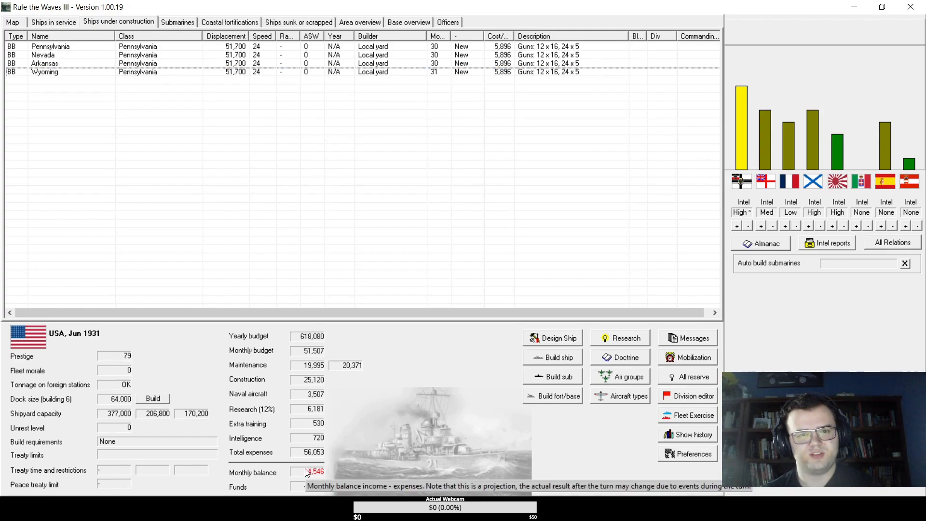
mouse_move(379, 182)
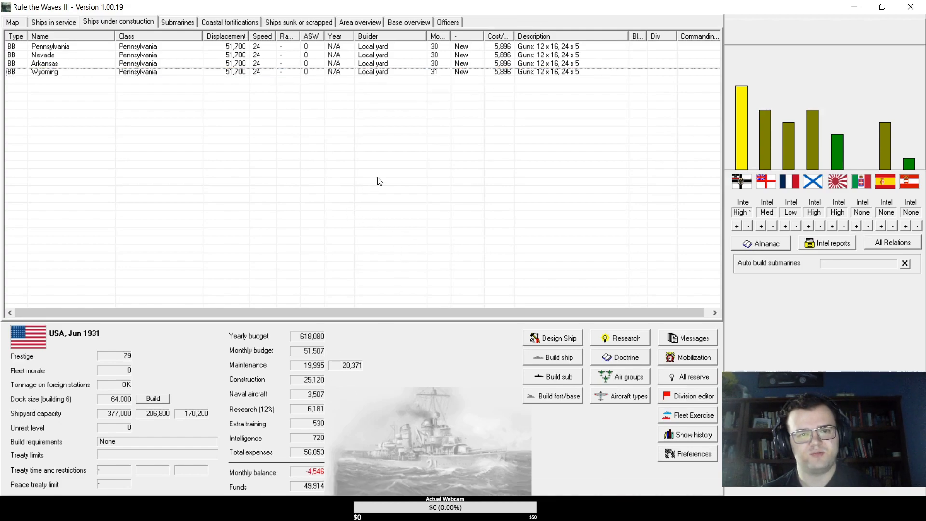
mouse_move(522, 191)
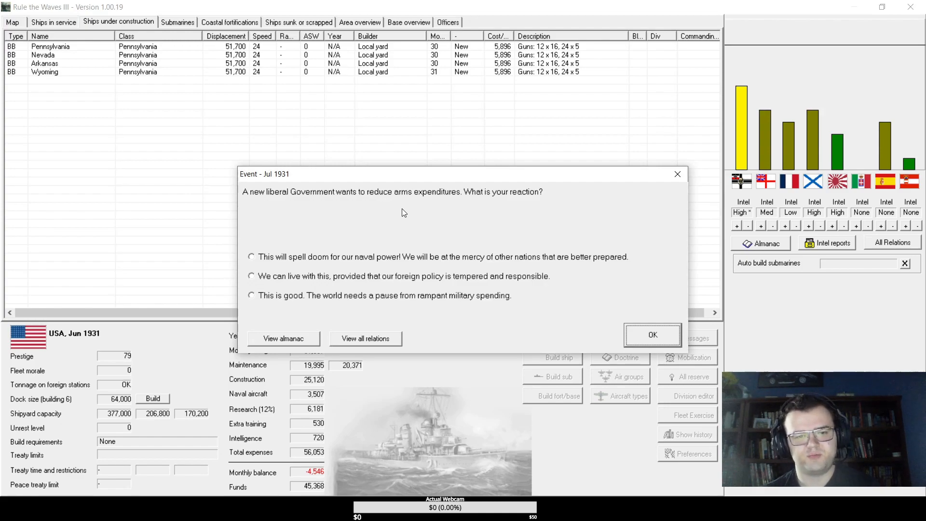
- Choose 'This will spell doom for our naval power!' in the Jul 1931 arms-cut event
click(251, 257)
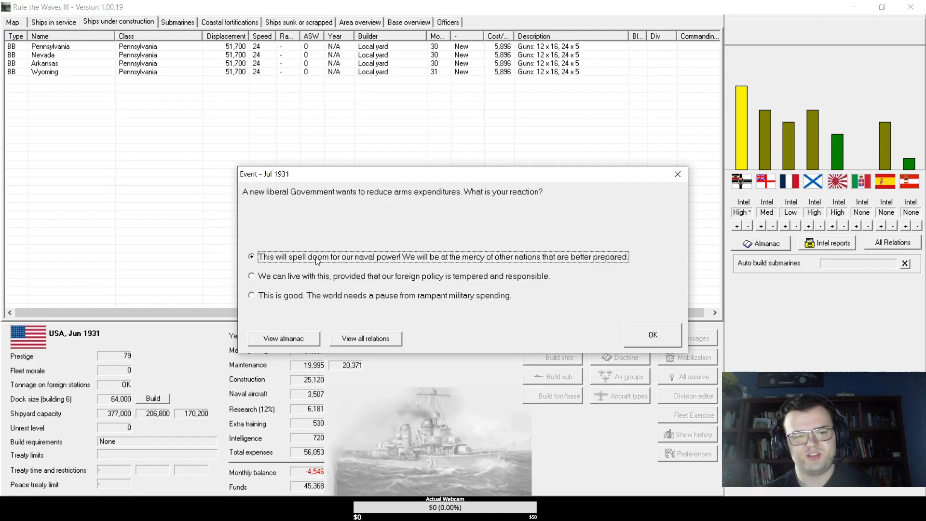
mouse_move(329, 292)
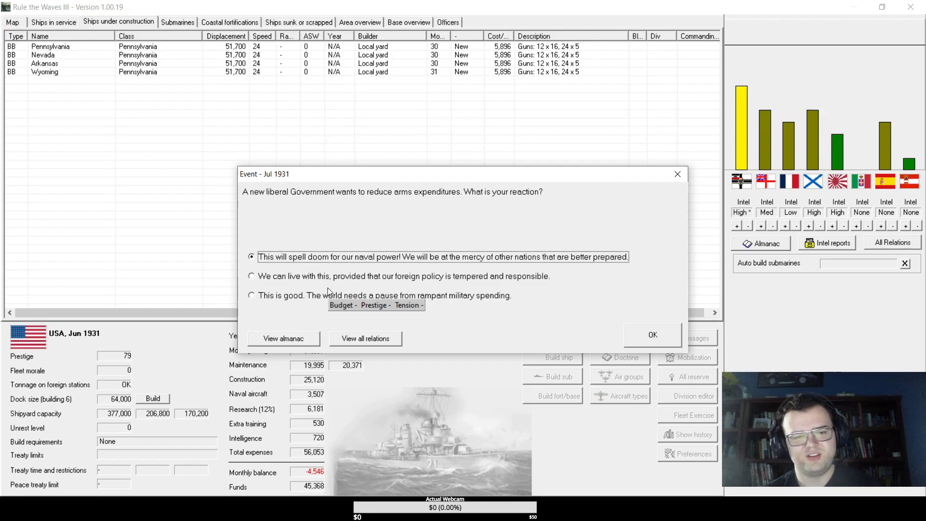
mouse_move(333, 286)
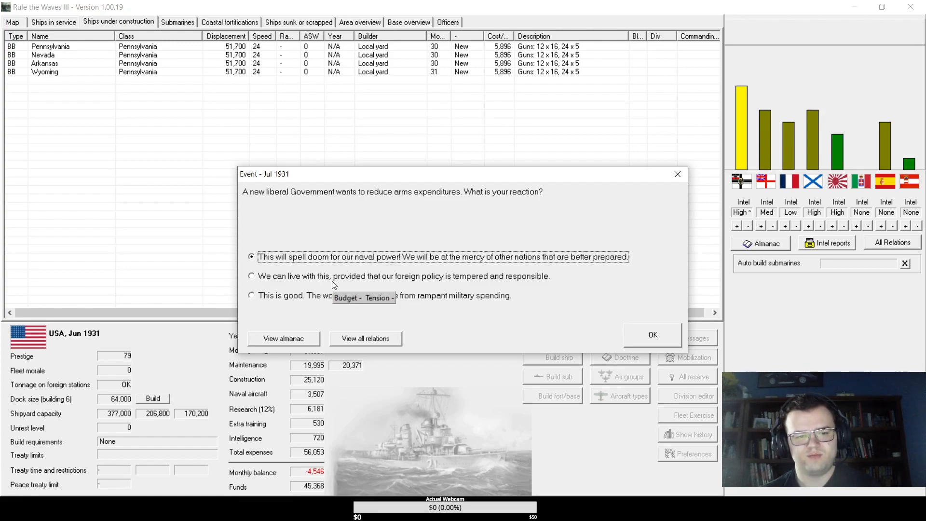
mouse_move(336, 295)
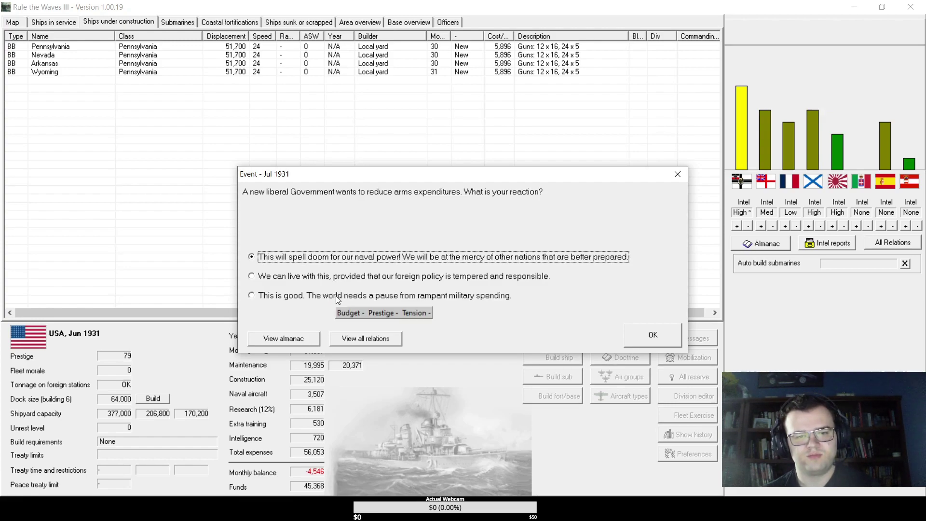
mouse_move(337, 295)
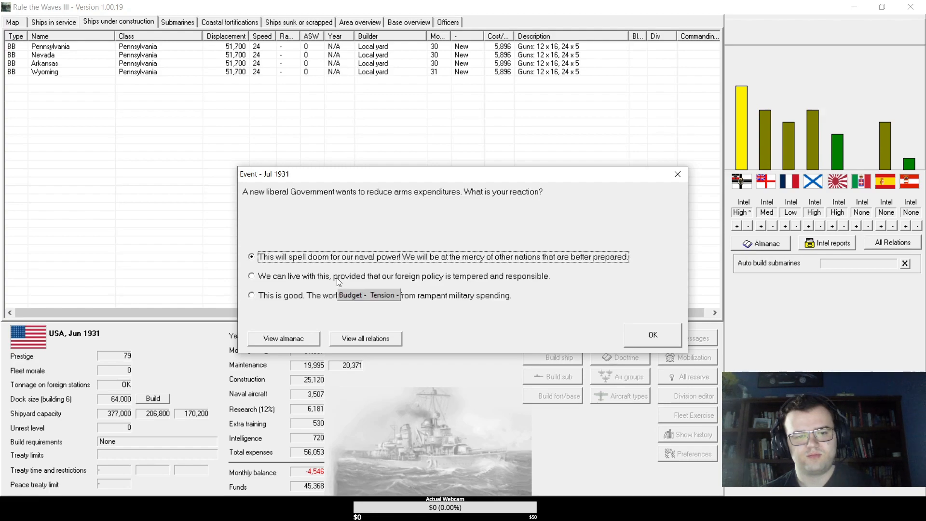
mouse_move(338, 267)
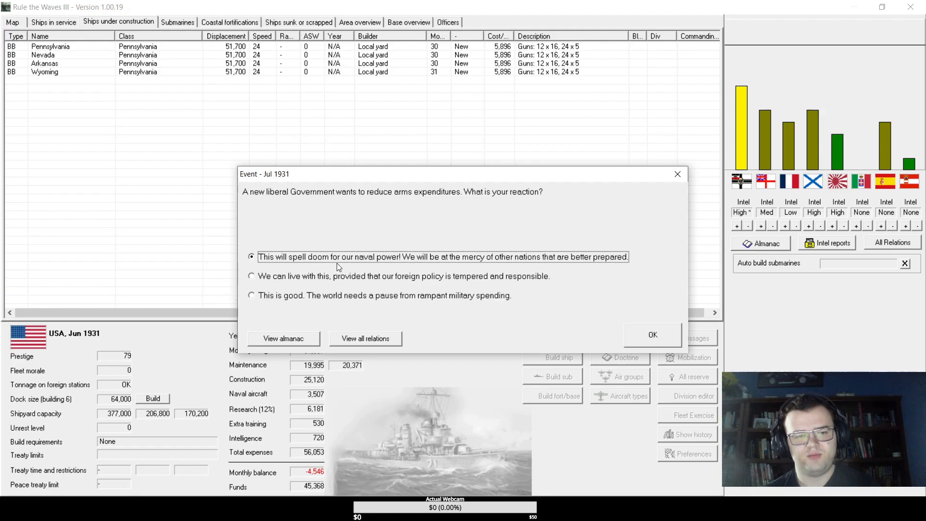
mouse_move(337, 263)
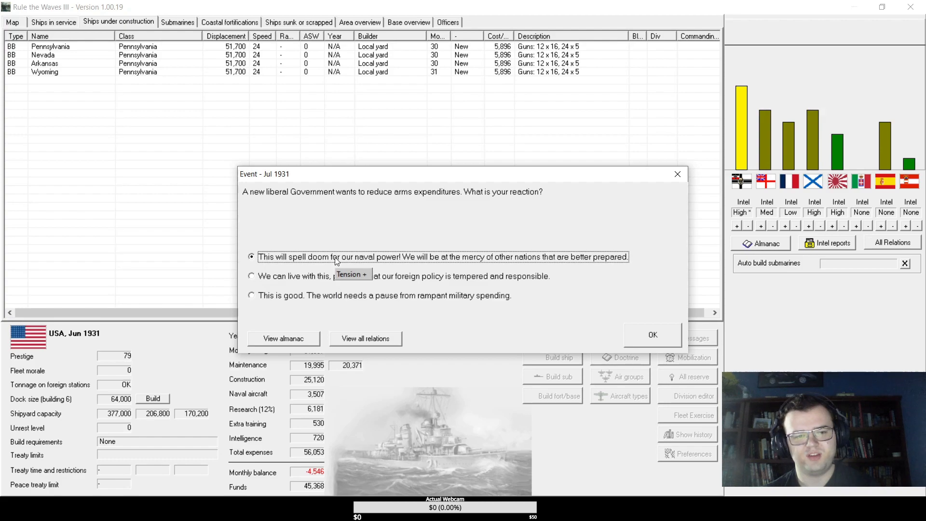
- Confirm the arms-reduction answer and decline developing the Consolidated Commando torpedo bomber
click(653, 335)
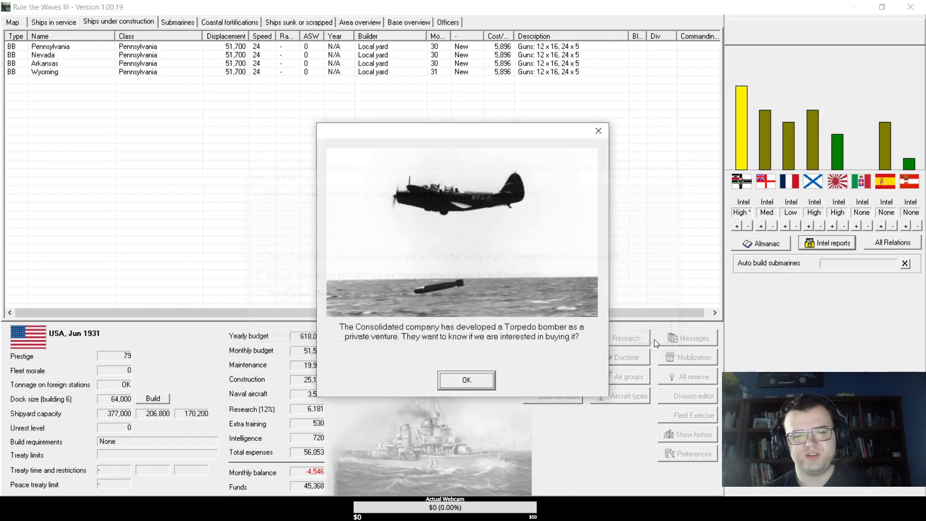
mouse_move(425, 238)
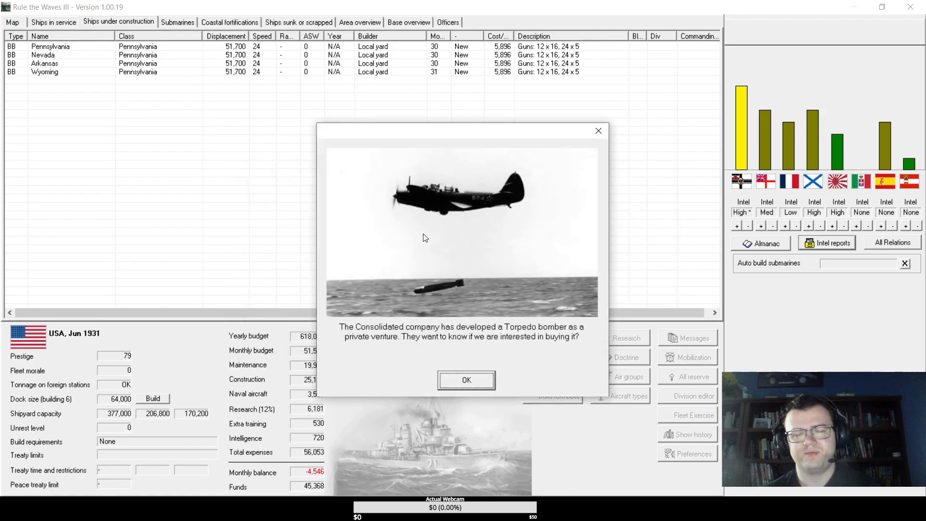
click(466, 381)
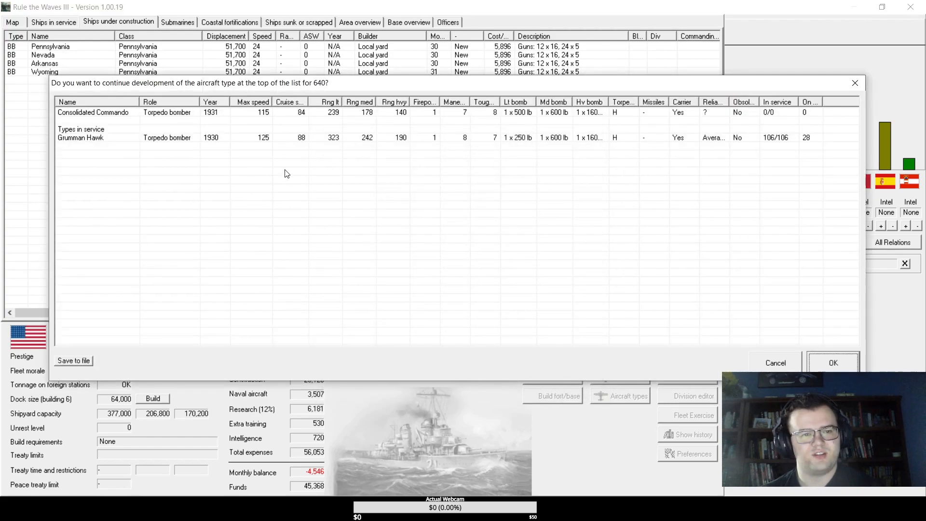
mouse_move(302, 176)
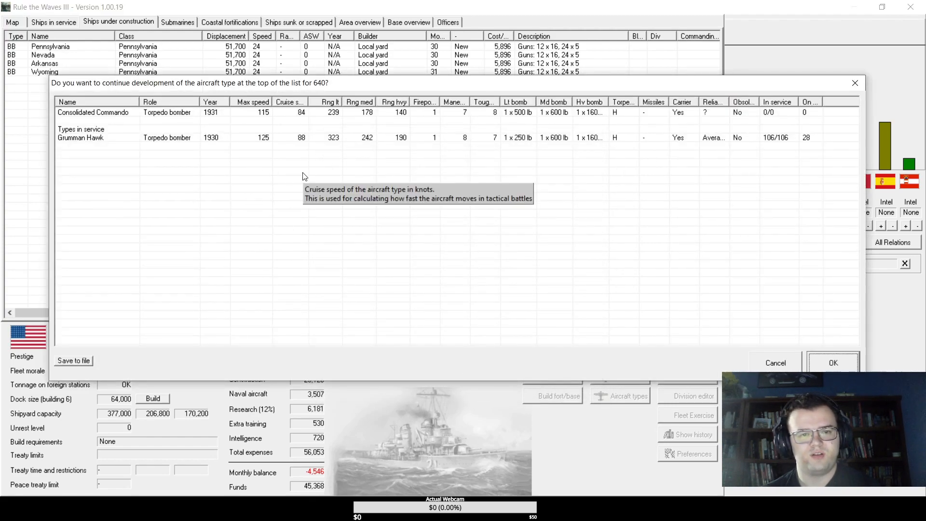
mouse_move(306, 173)
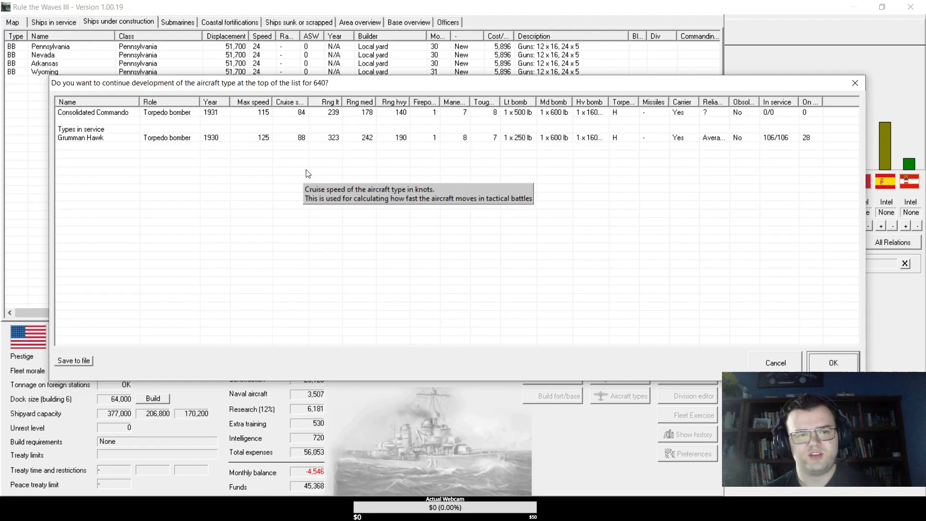
mouse_move(314, 163)
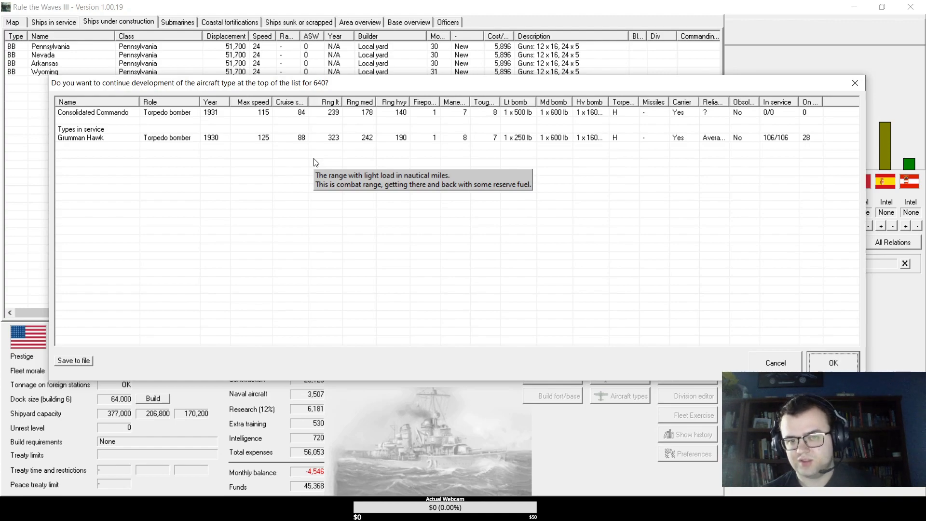
mouse_move(521, 131)
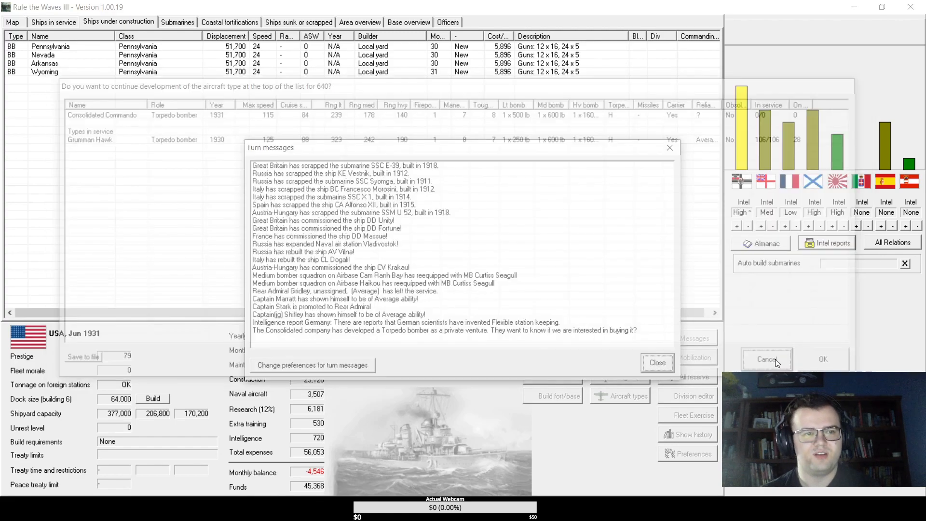
click(658, 362)
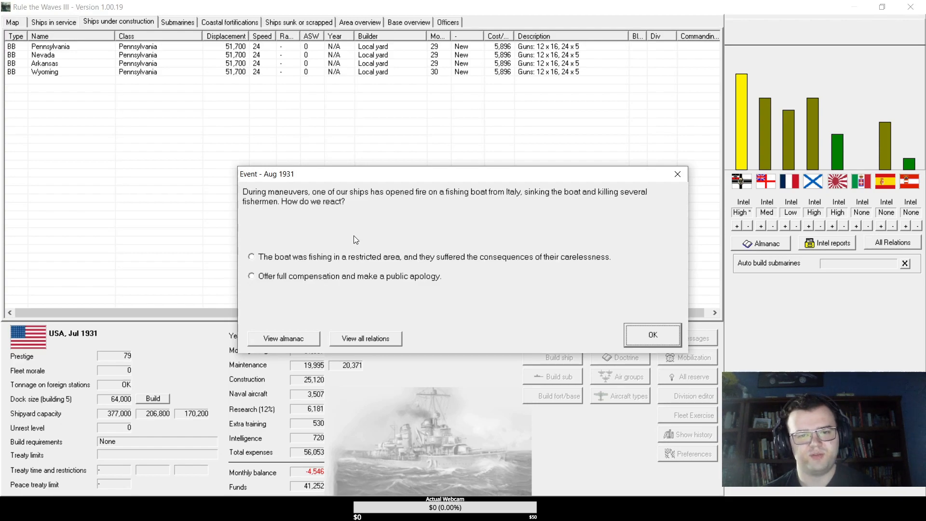
mouse_move(377, 259)
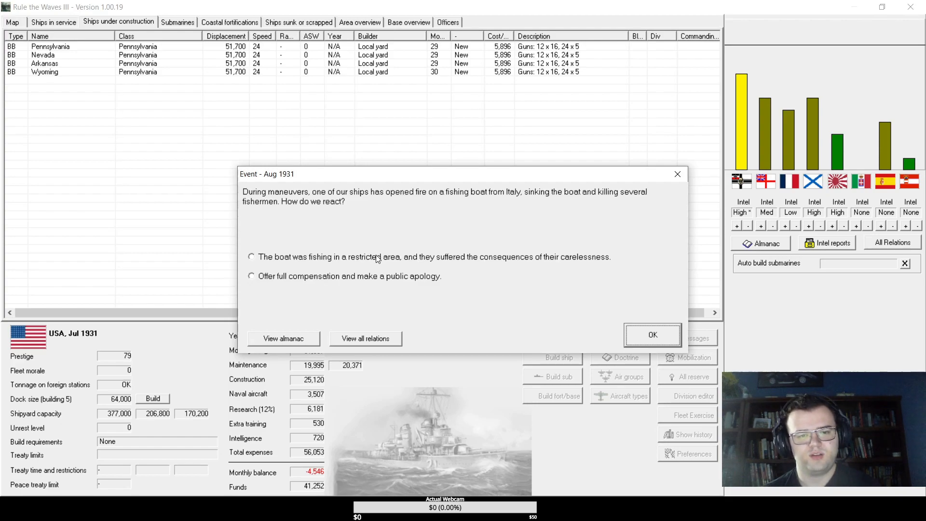
- Blame the Italian fishing boat for entering a restricted area and dismiss the August 1931 turn messages
click(251, 257)
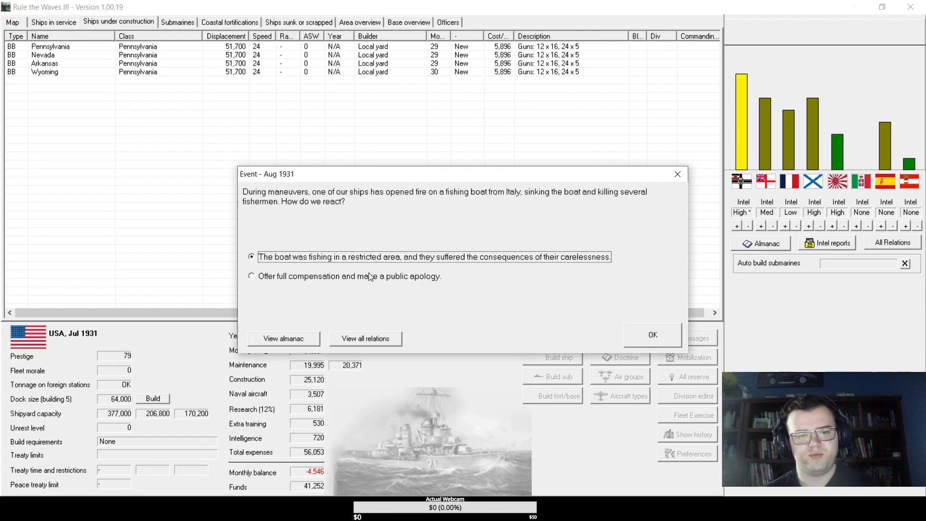
click(652, 335)
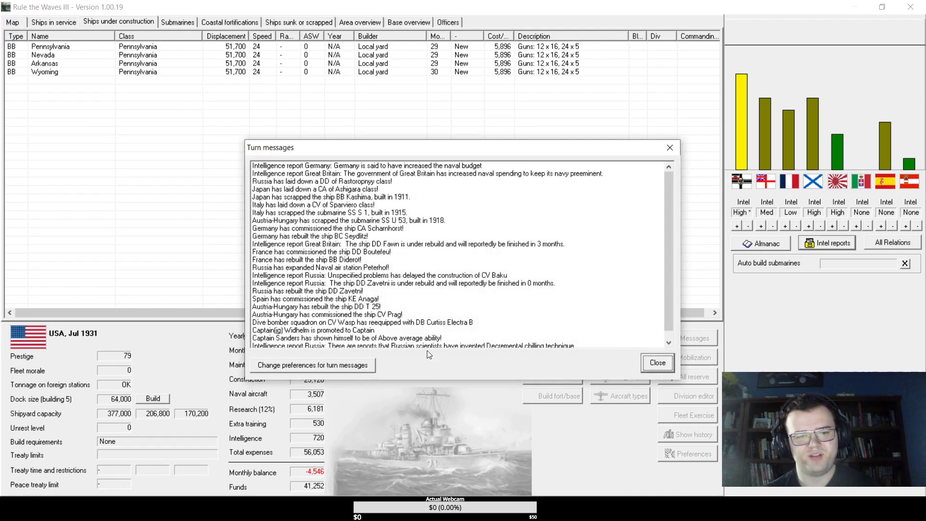
click(657, 361)
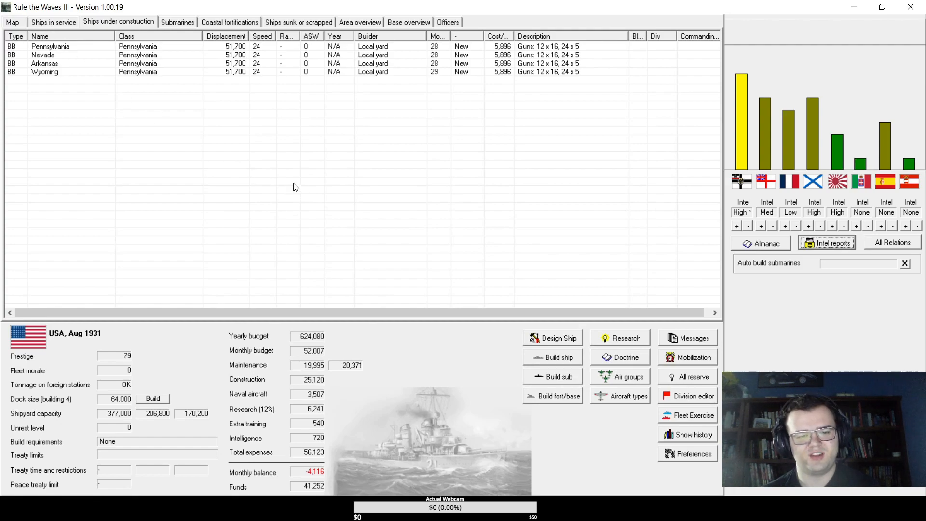
mouse_move(633, 219)
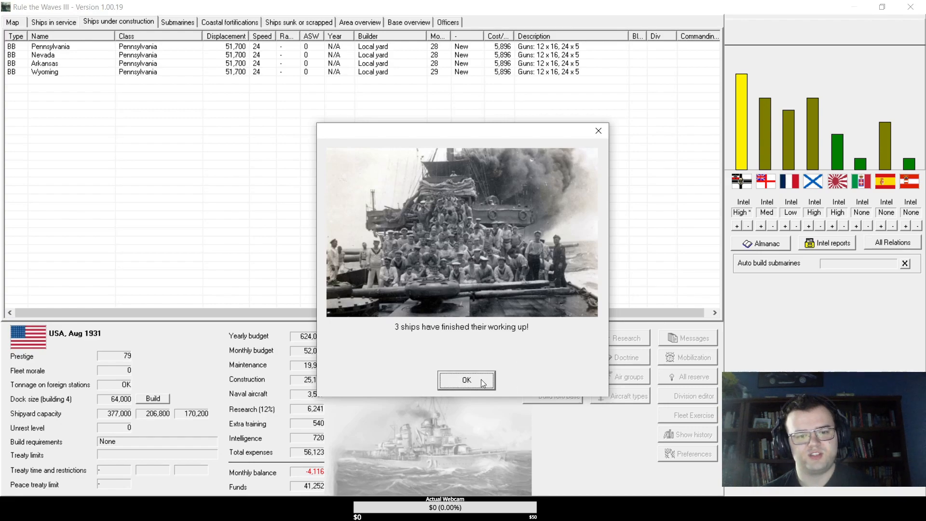
- Acknowledge the working-up news and instruct the Hague delegation to accept no naval limits
click(466, 380)
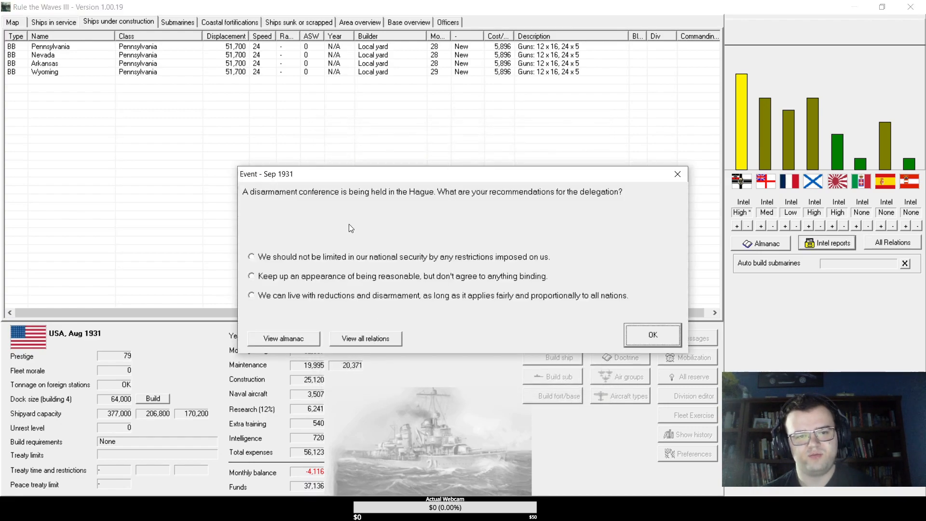
mouse_move(342, 286)
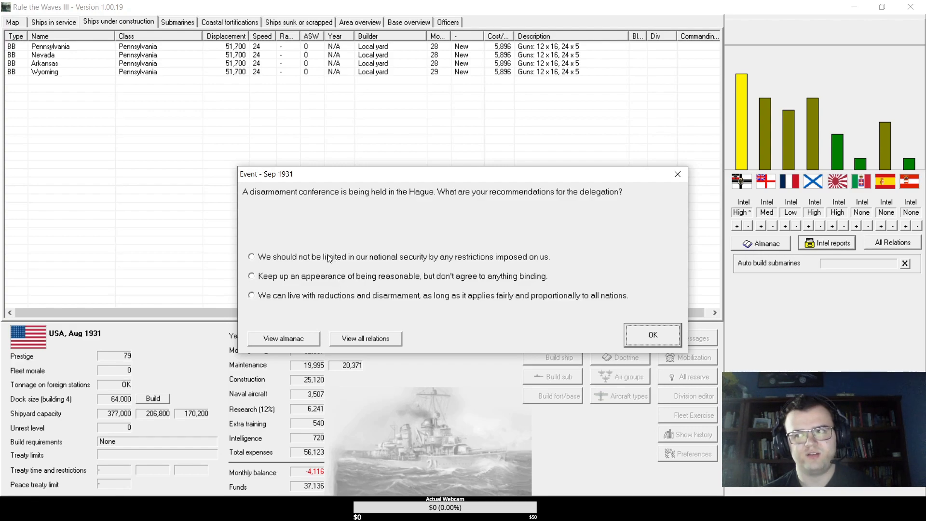
click(250, 256)
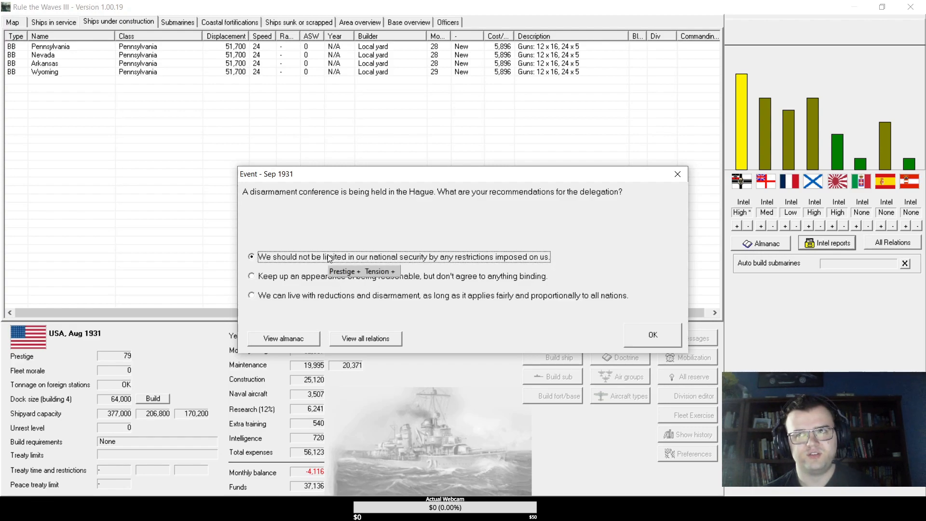
mouse_move(678, 319)
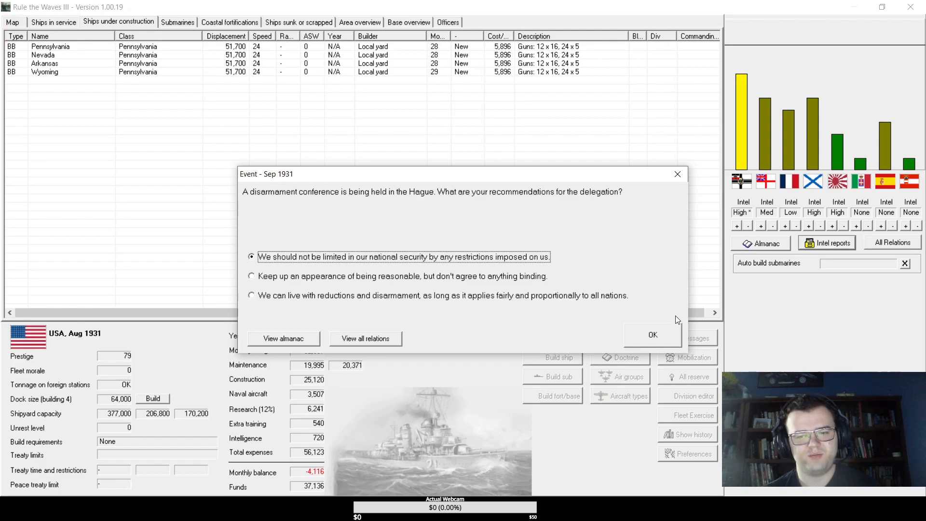
mouse_move(653, 336)
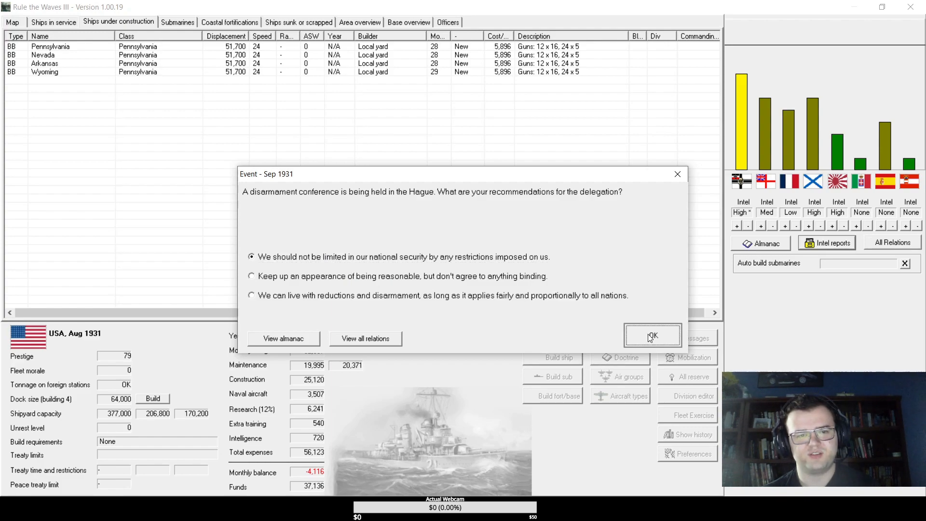
click(652, 335)
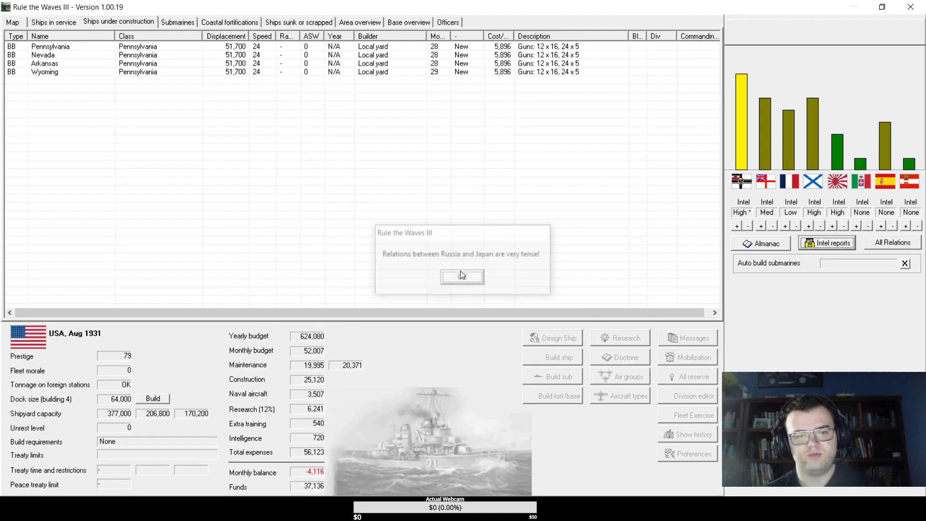
- Dismiss the Russia–Japan tension notice and decline developing the new Grumman dive bomber
click(461, 277)
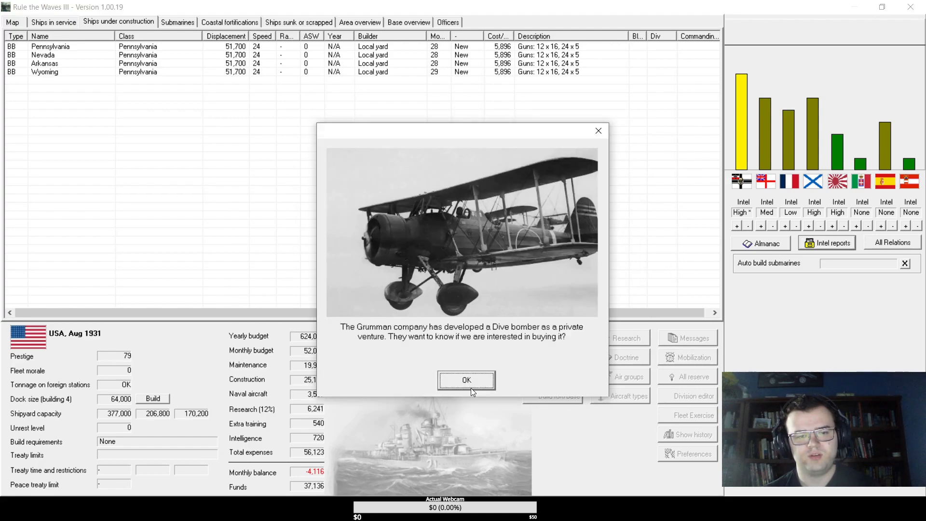
click(466, 380)
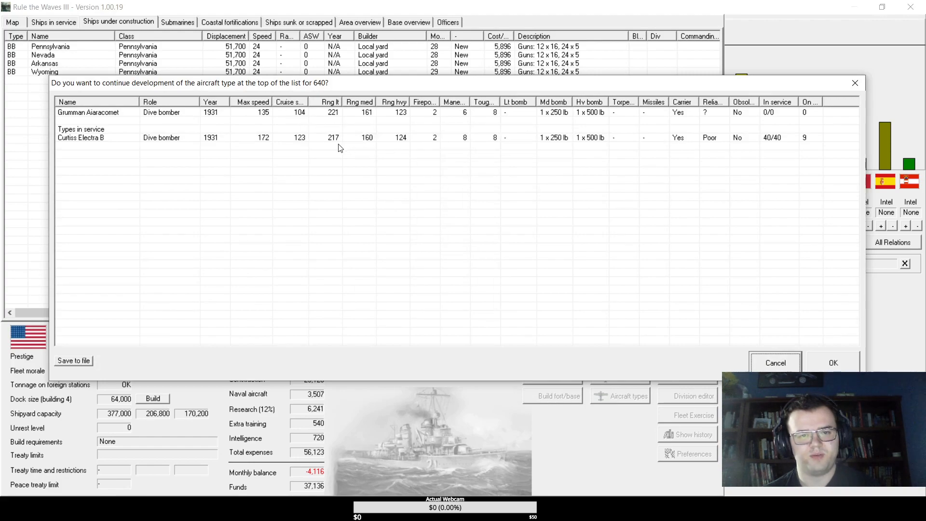
mouse_move(340, 115)
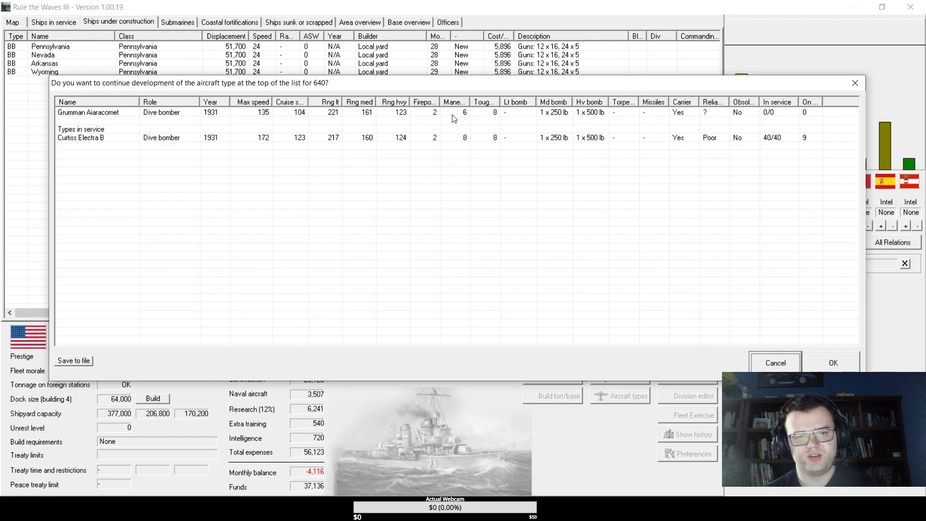
mouse_move(520, 144)
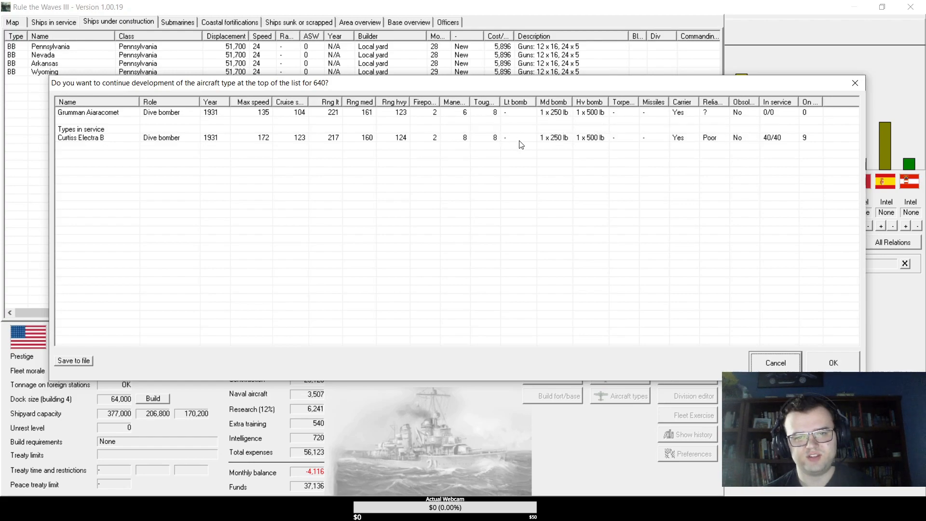
mouse_move(485, 147)
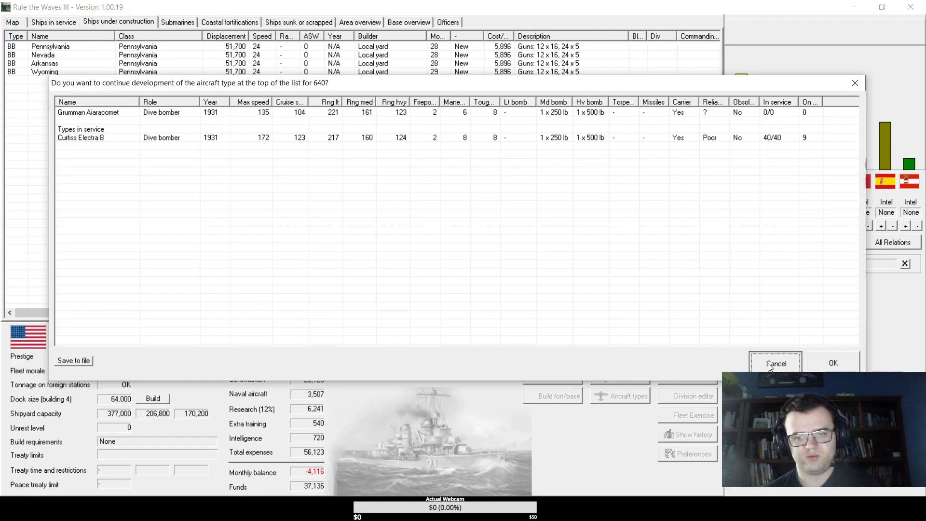
click(775, 363)
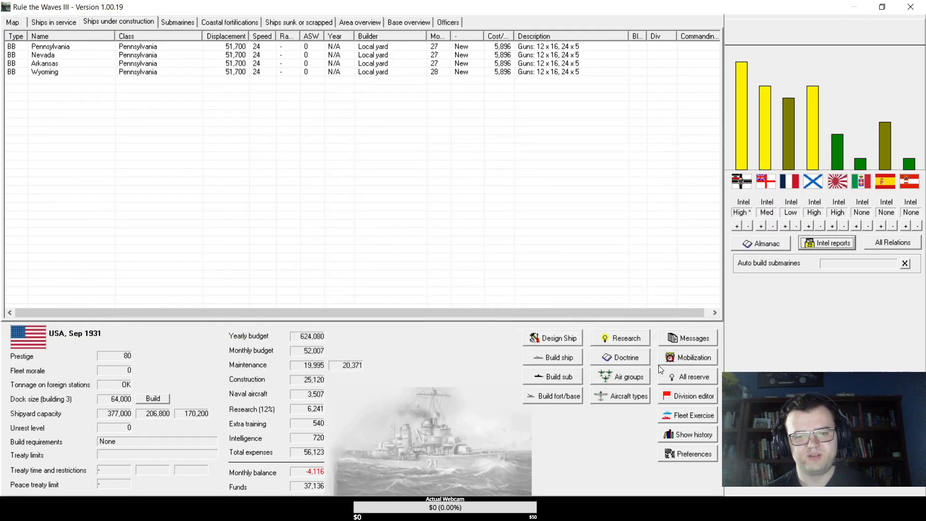
mouse_move(549, 157)
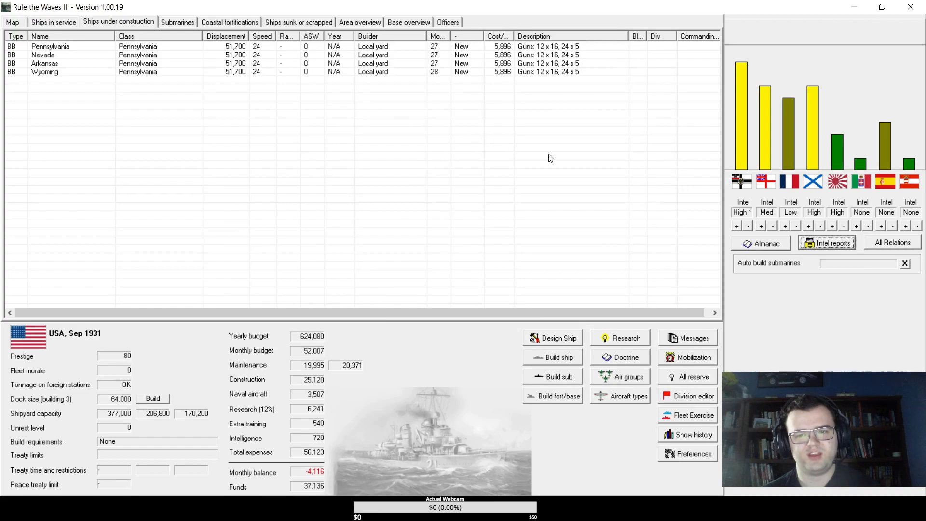
mouse_move(771, 109)
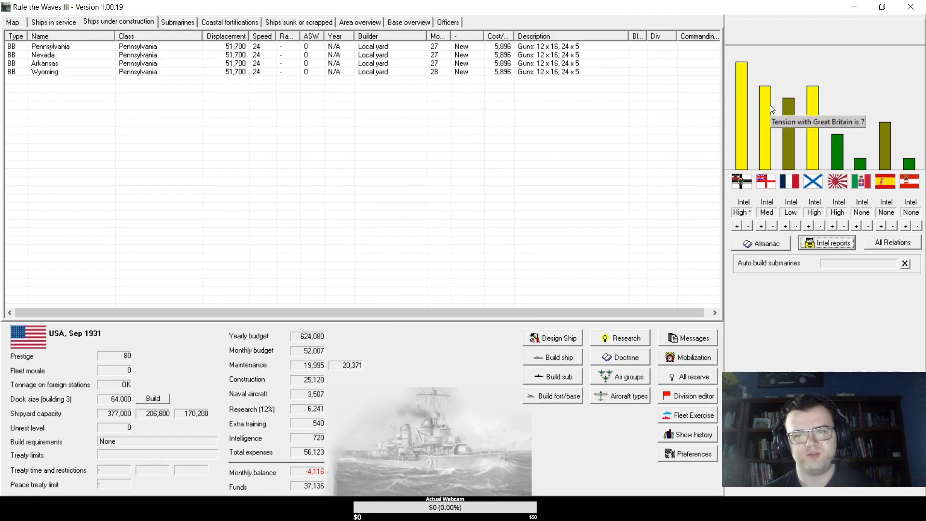
mouse_move(785, 123)
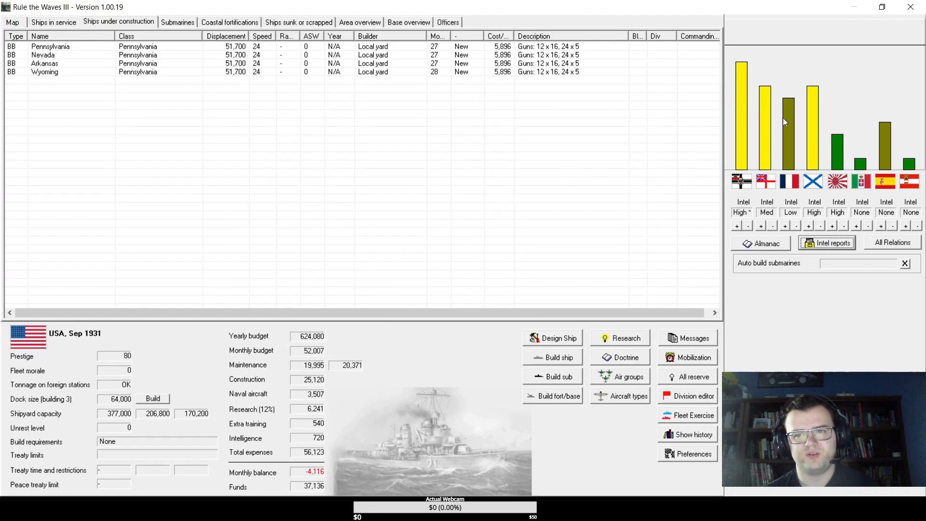
mouse_move(762, 123)
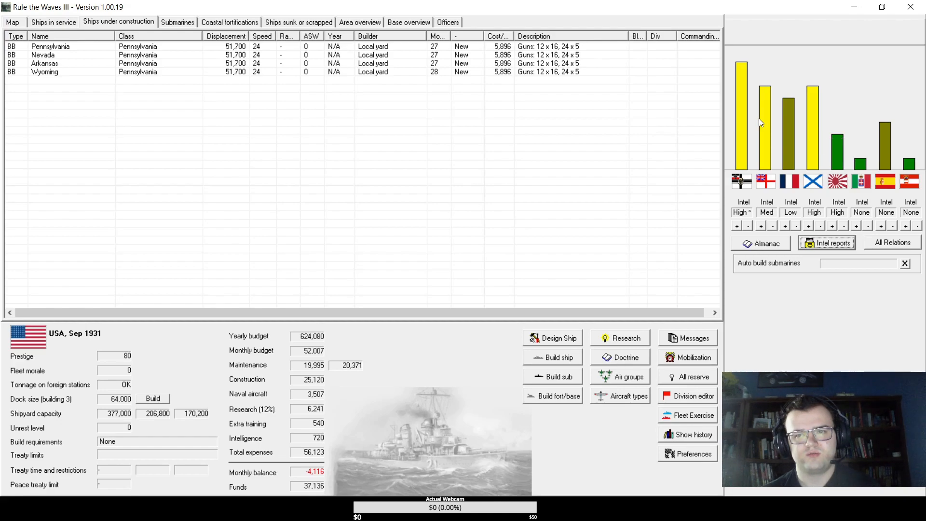
mouse_move(777, 122)
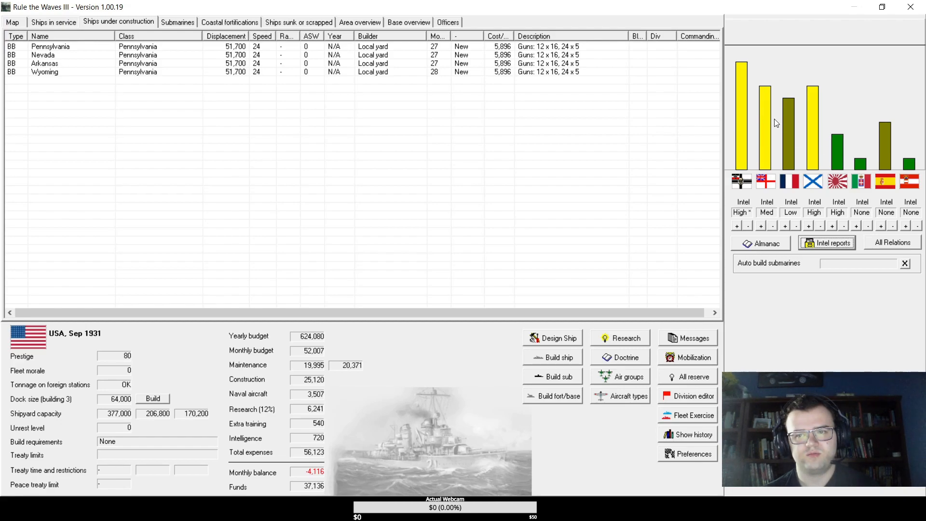
mouse_move(724, 176)
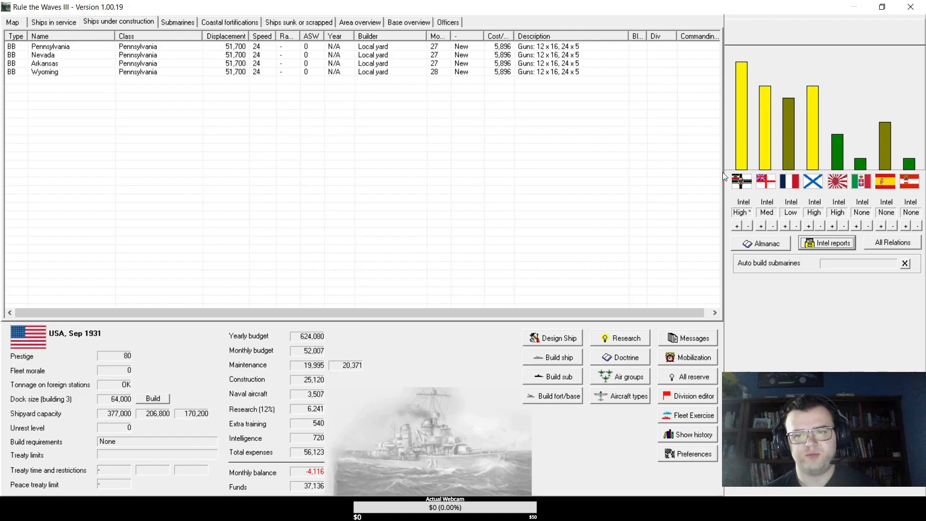
mouse_move(769, 134)
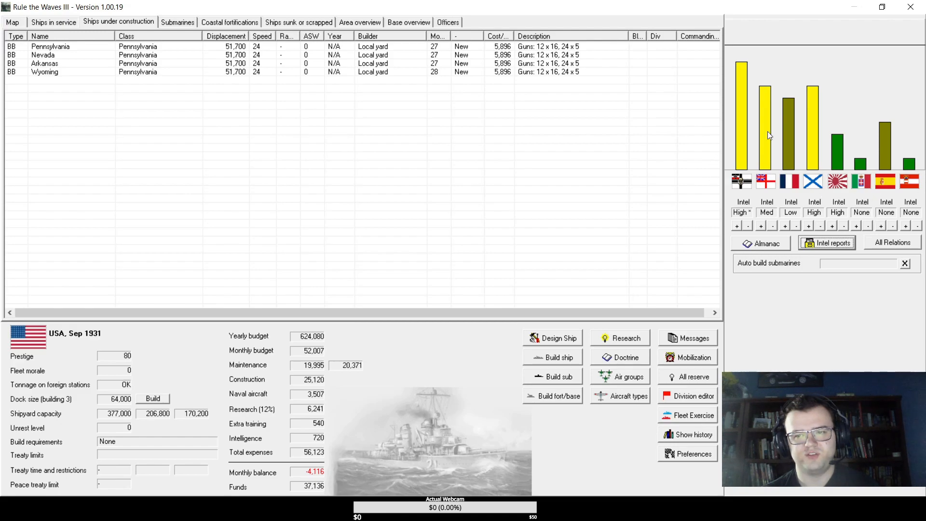
mouse_move(85, 22)
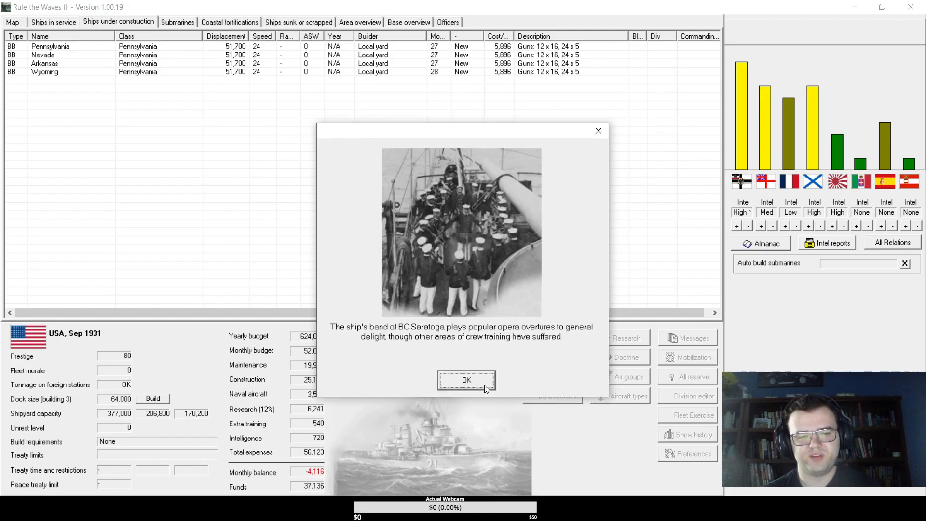
mouse_move(462, 365)
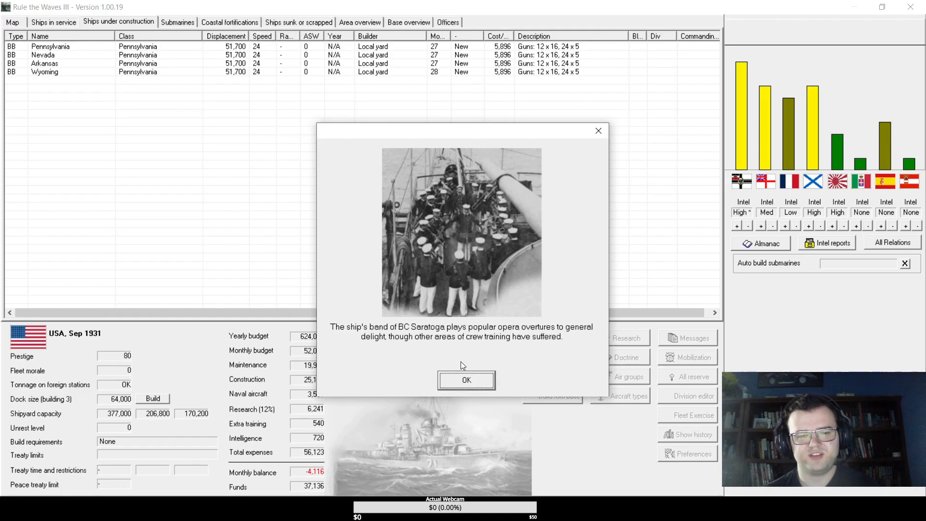
- Dismiss the Saratoga band notice and mark Captain Fraser for quiet expulsion in the hunting-accident event
click(466, 380)
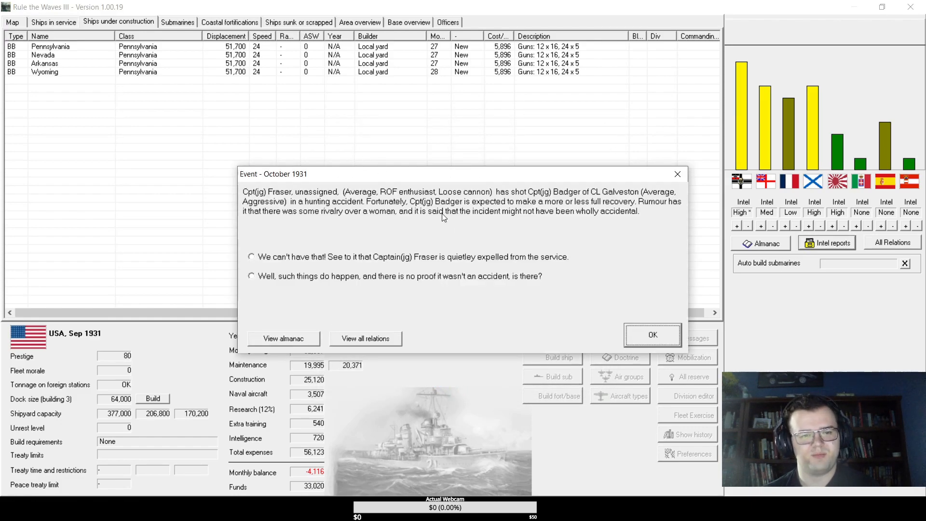
mouse_move(445, 223)
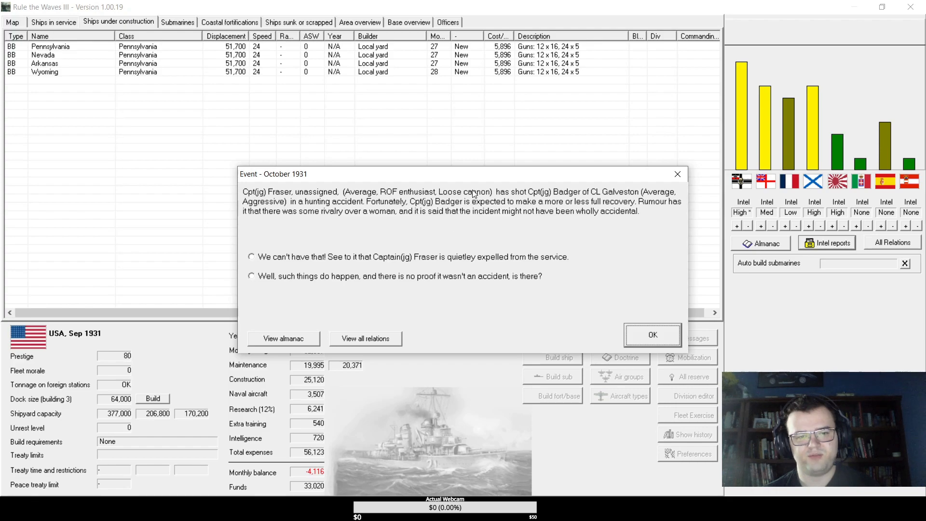
click(251, 257)
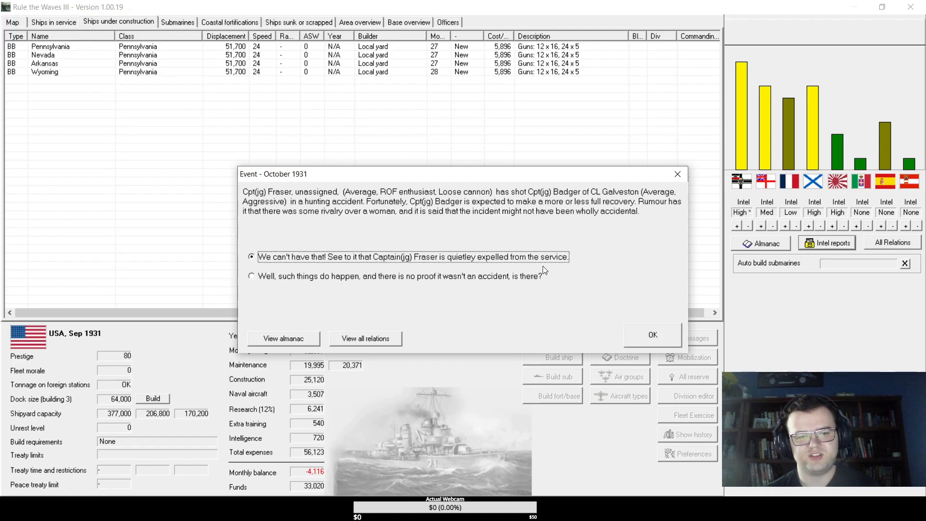
mouse_move(439, 282)
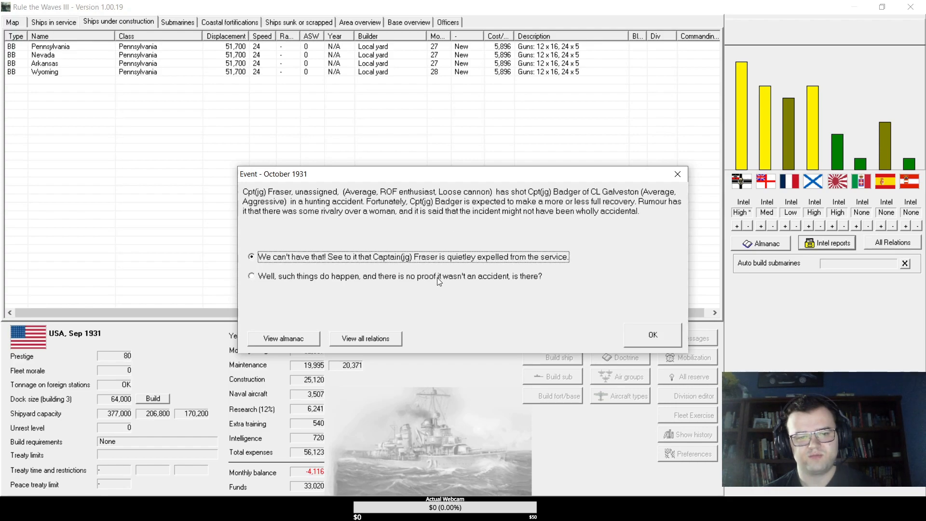
click(252, 276)
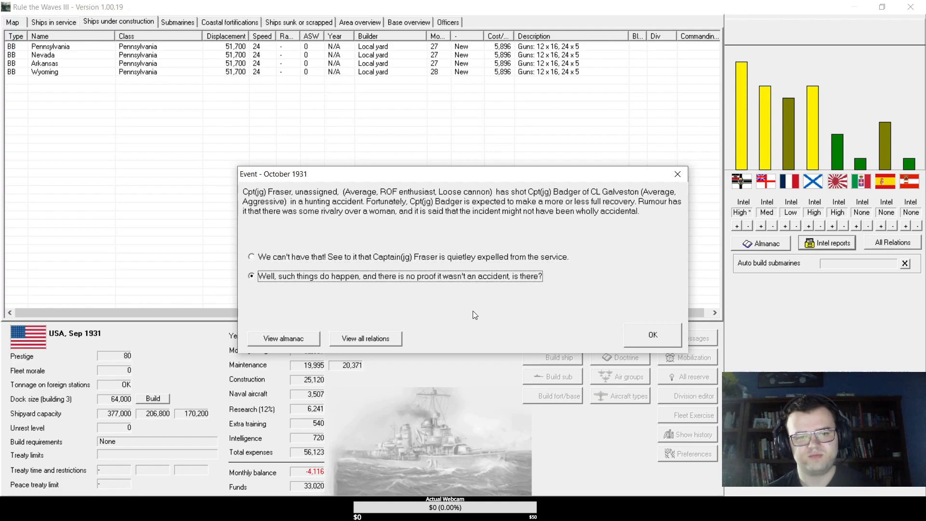
click(250, 256)
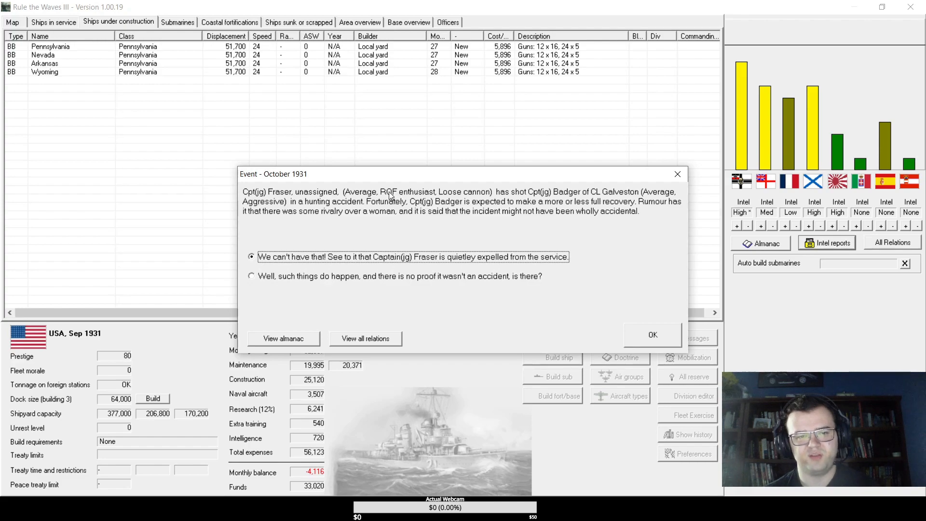
mouse_move(581, 332)
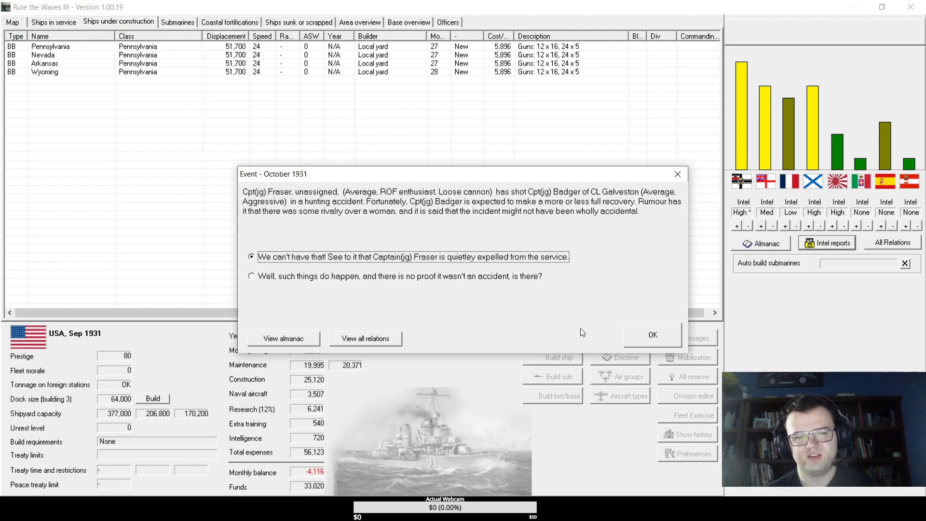
- Confirm expelling Fraser, dismiss the Japanese and Italian bomber notices, and close October 1931's turn messages
click(653, 335)
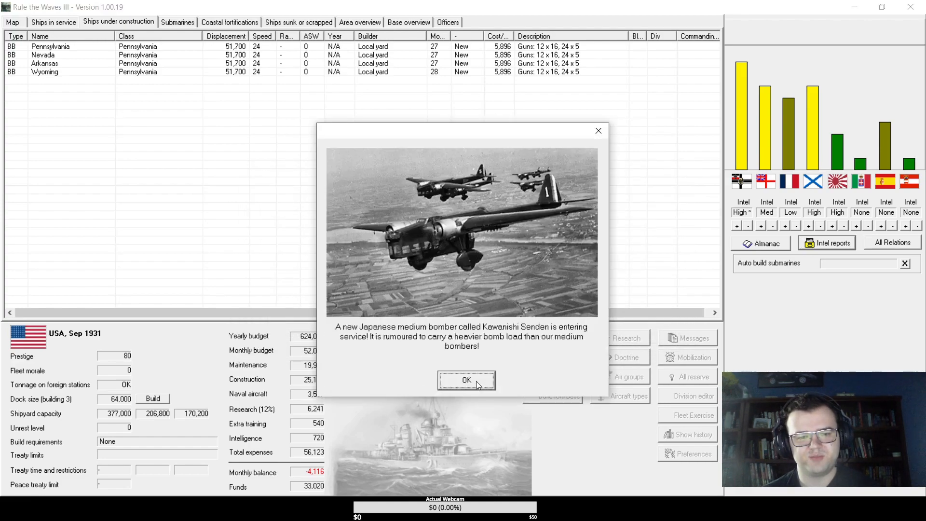
click(467, 381)
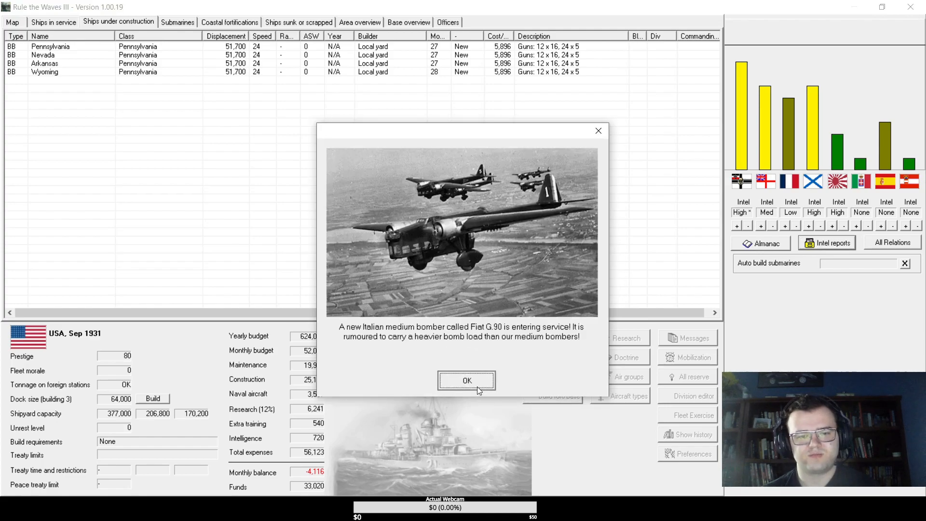
click(467, 380)
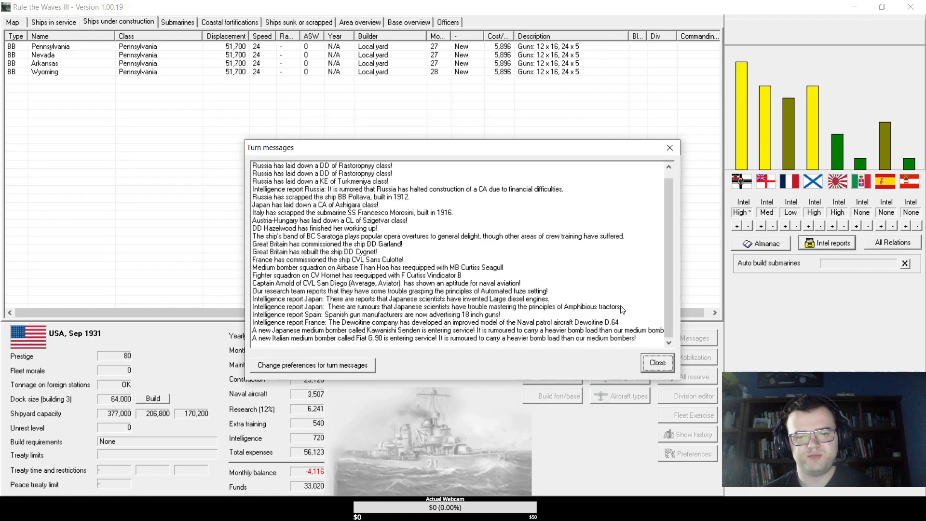
click(657, 362)
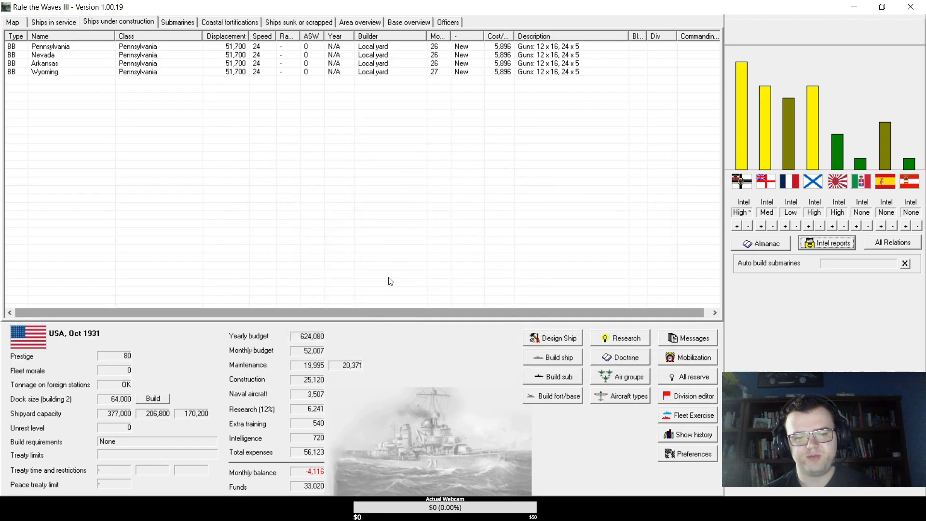
mouse_move(235, 80)
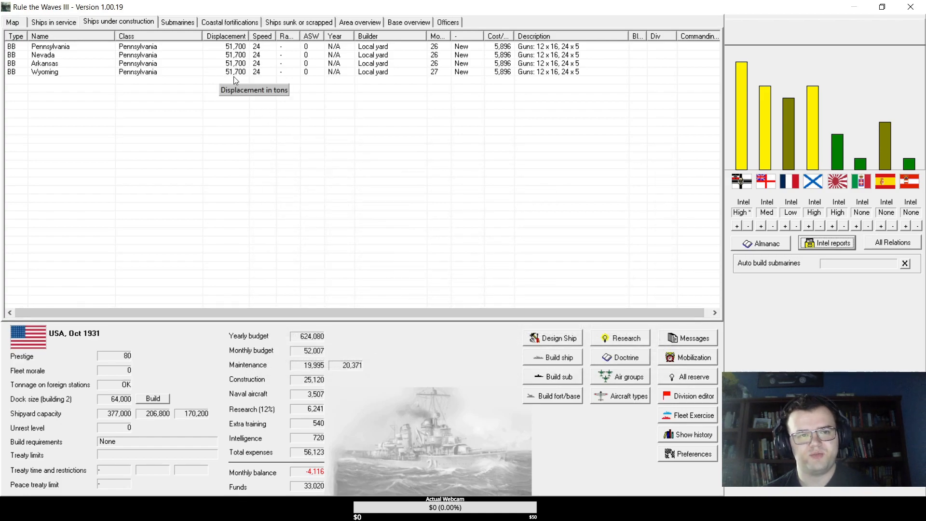
- Survey the North American and Caribbean map, then advance to the next month
click(12, 22)
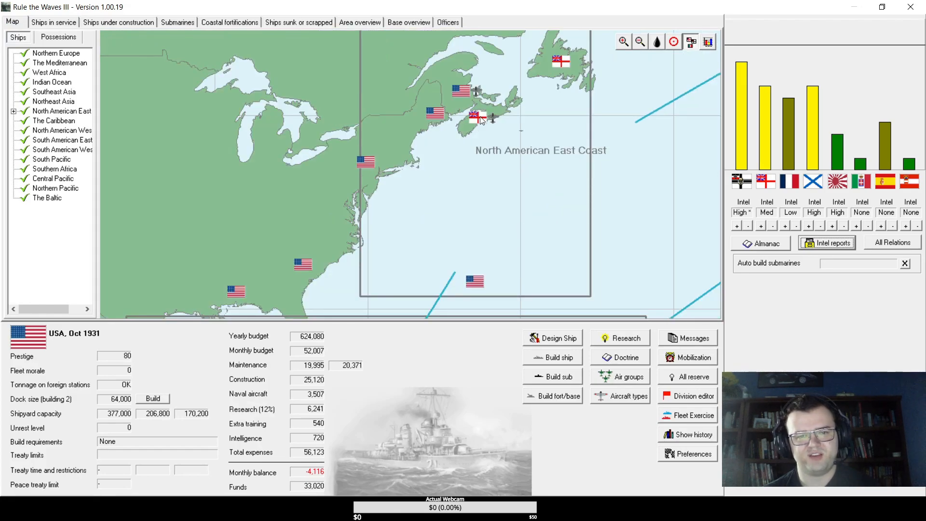
mouse_move(477, 117)
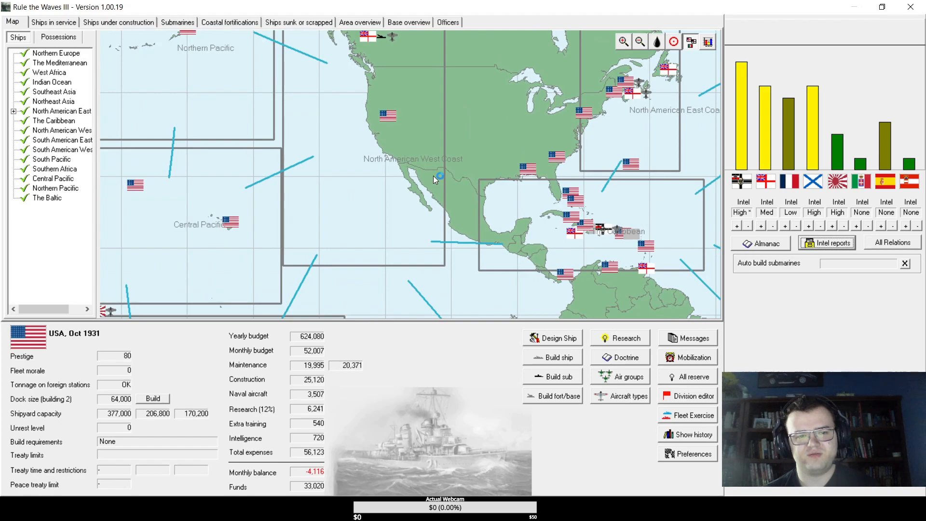
mouse_move(438, 178)
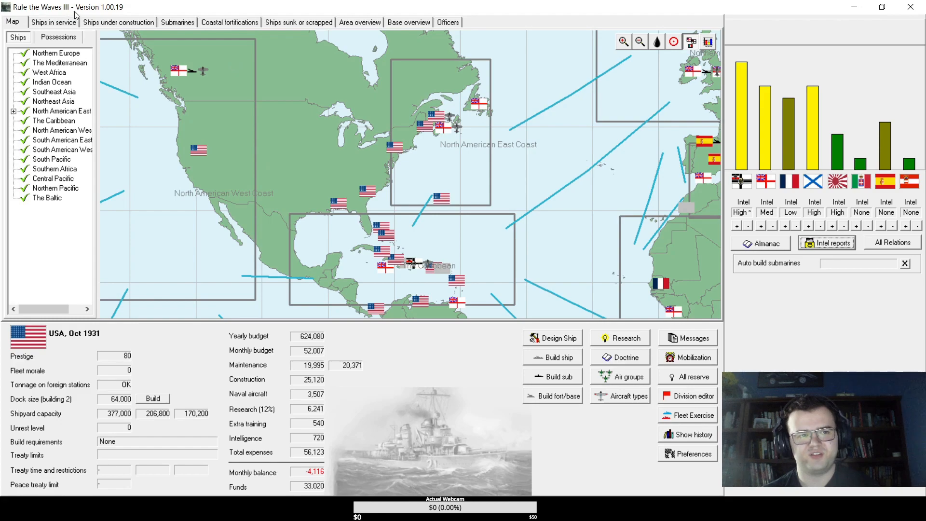
click(118, 22)
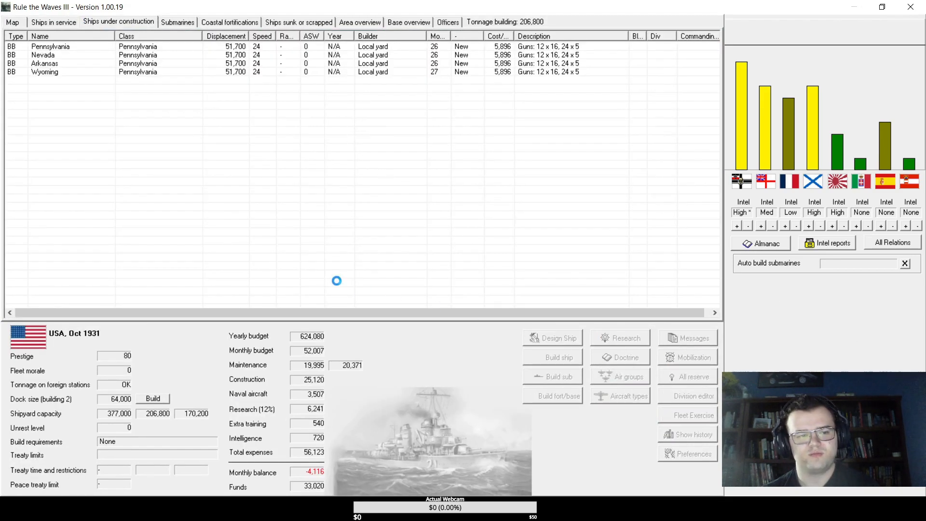
mouse_move(520, 251)
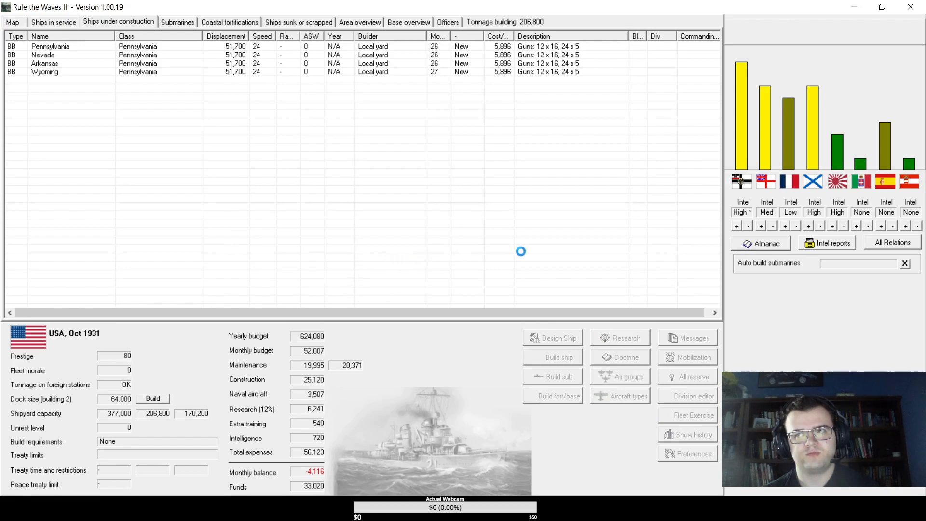
mouse_move(526, 226)
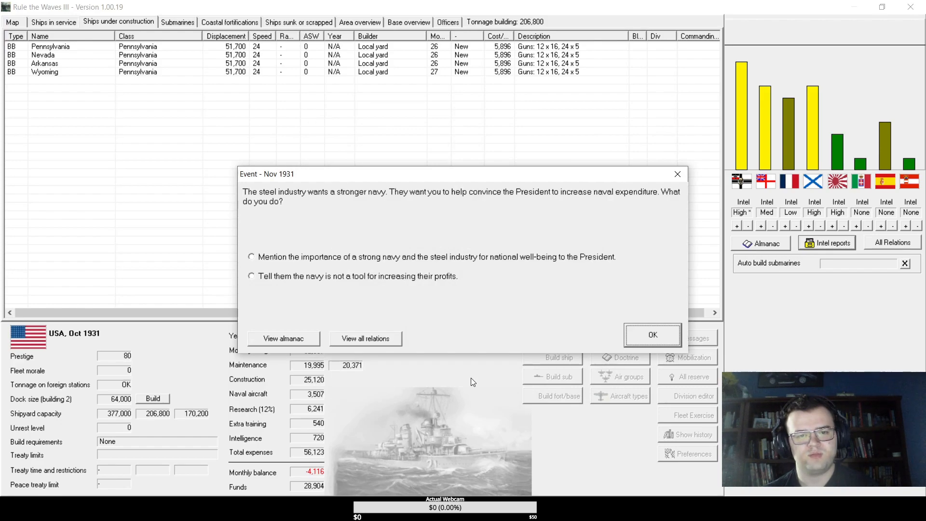
mouse_move(385, 278)
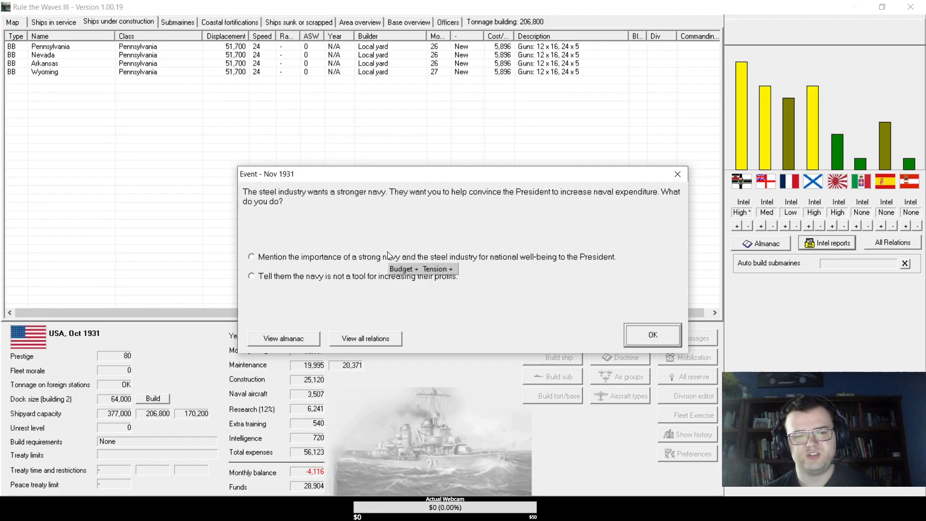
- Tell the steel industry the navy is not a tool for their profits and close November 1931's turn messages
click(251, 276)
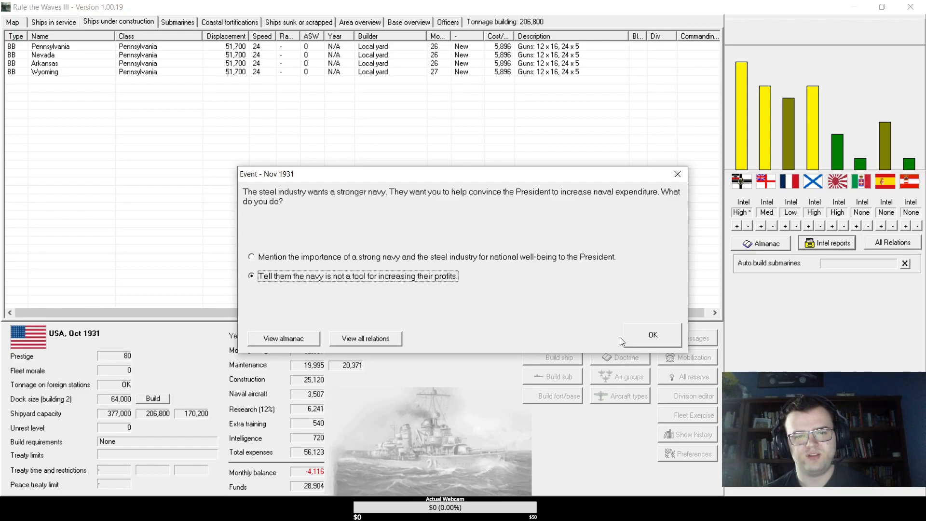
click(652, 335)
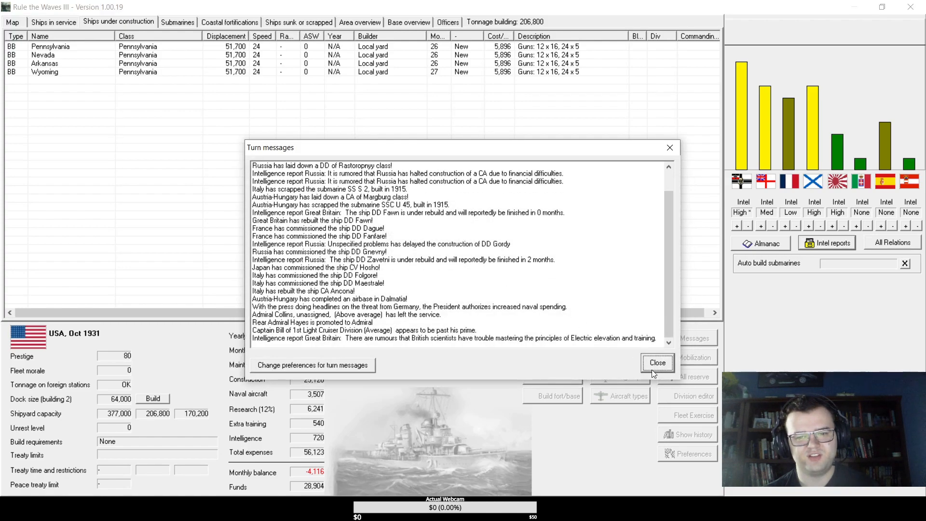
click(658, 363)
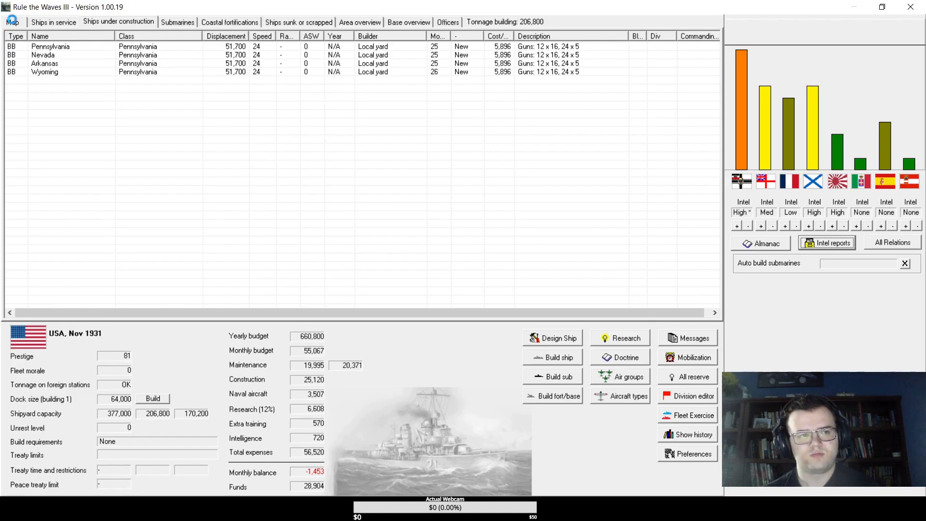
- Flip between the world map, ships in service and ships under construction lists until the Samoa event appears
click(12, 22)
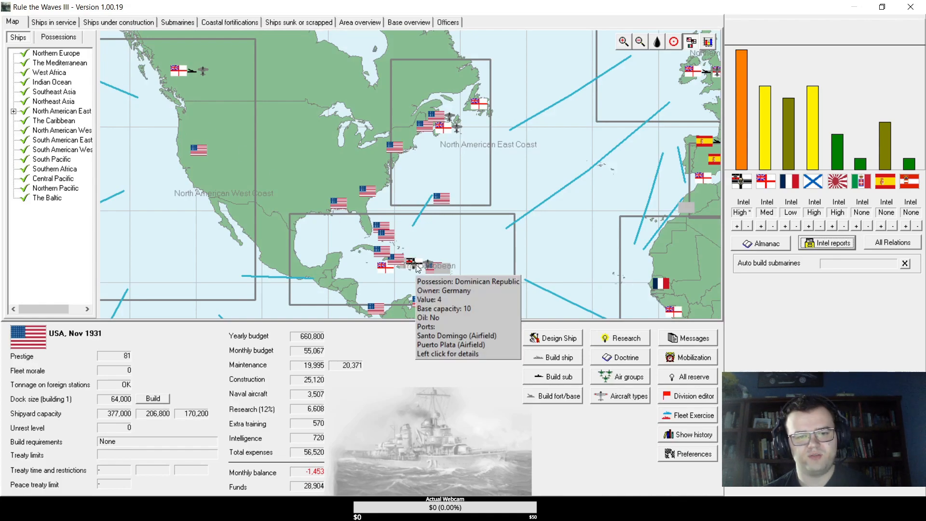
click(52, 23)
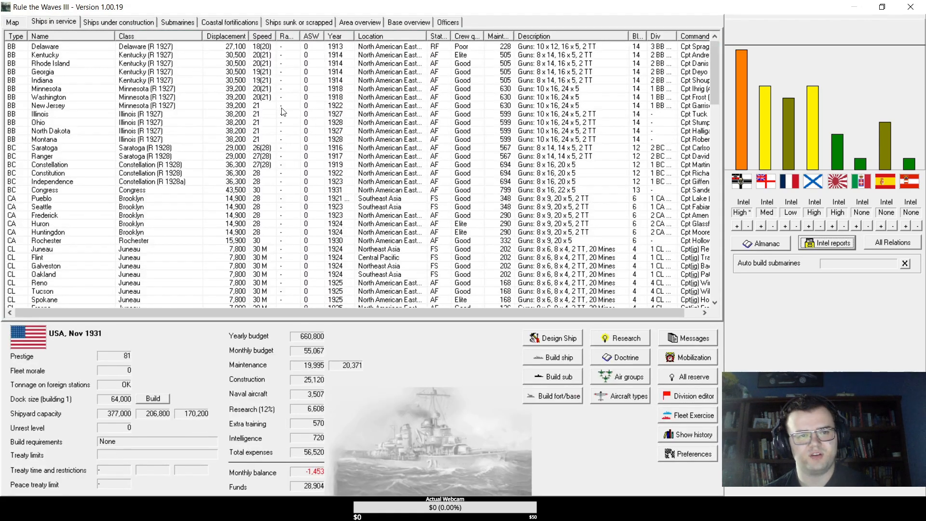
click(118, 22)
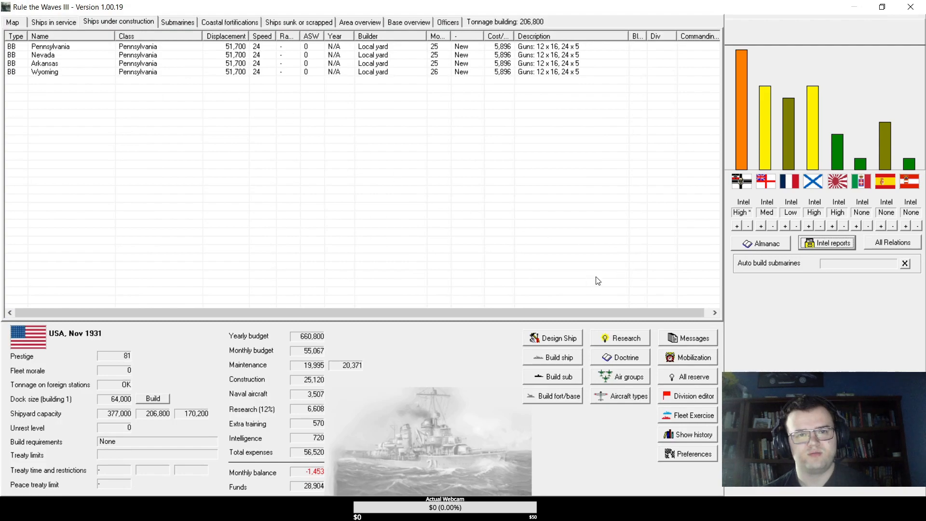
click(11, 22)
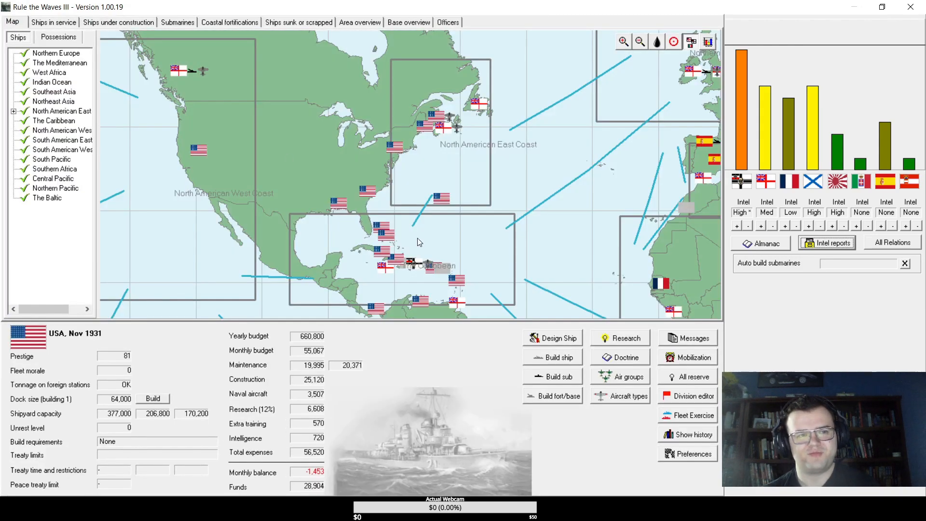
click(53, 23)
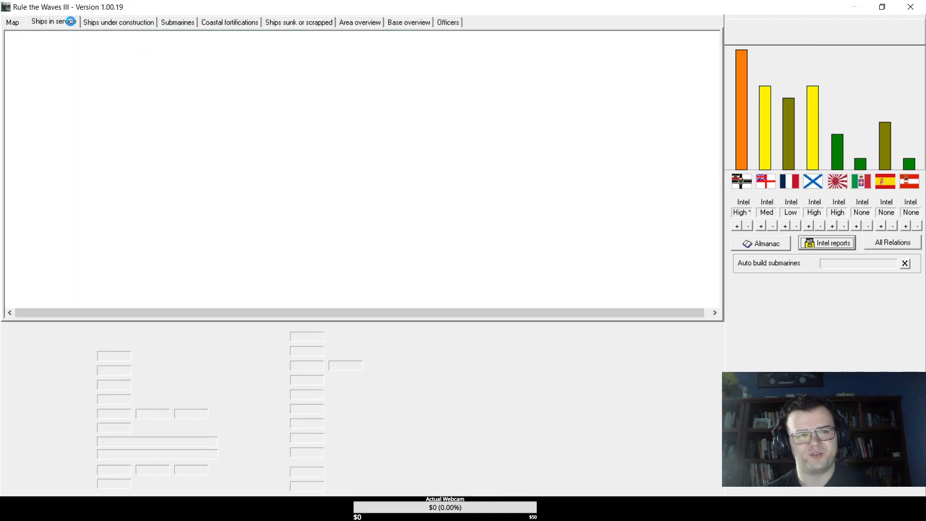
click(118, 23)
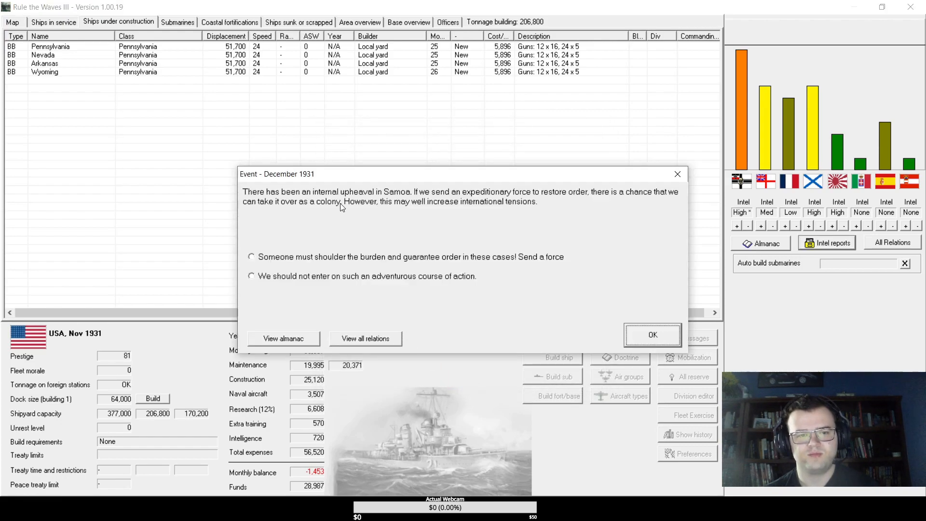
mouse_move(360, 276)
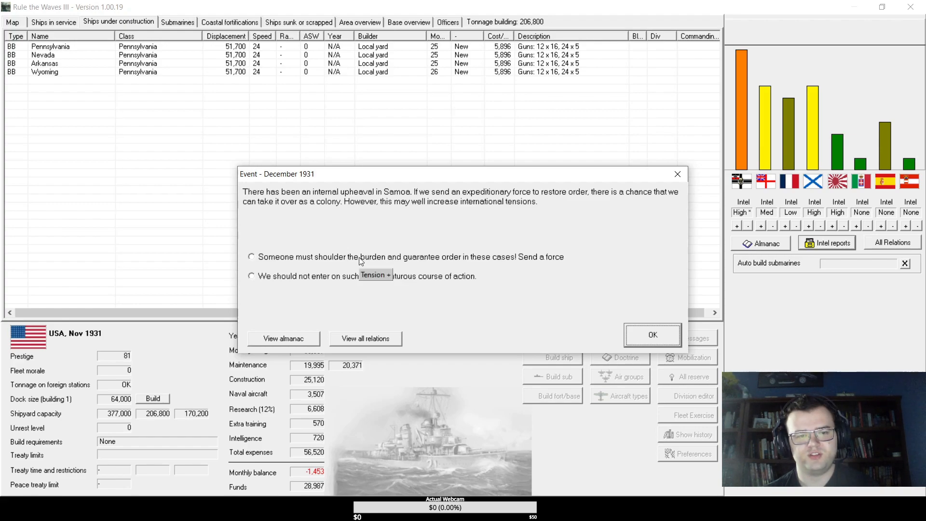
- Send a force to Samoa, confirm it, and acknowledge the outcome and armour research breakthrough
click(252, 257)
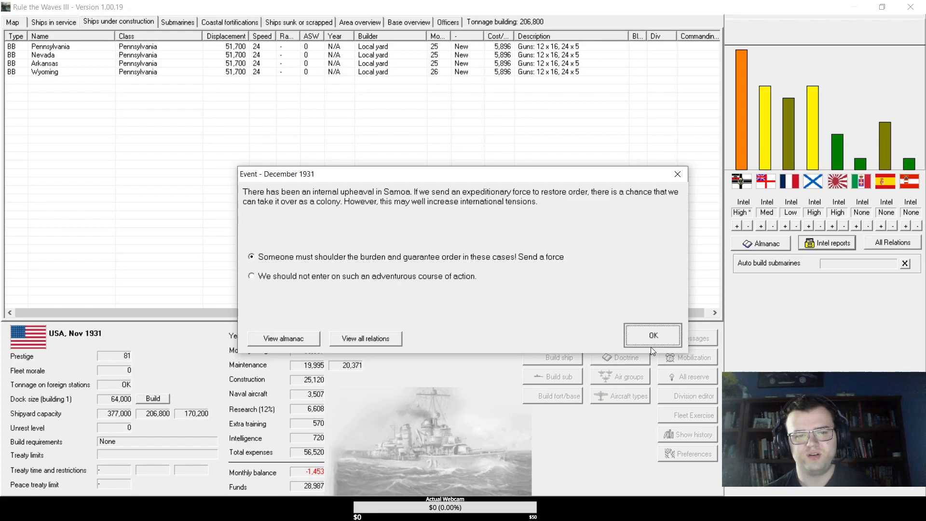
click(654, 335)
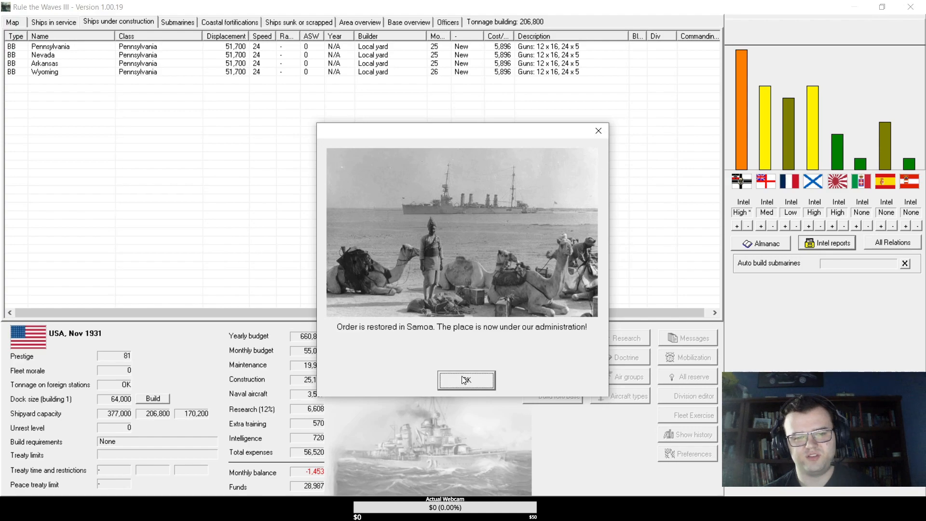
click(466, 380)
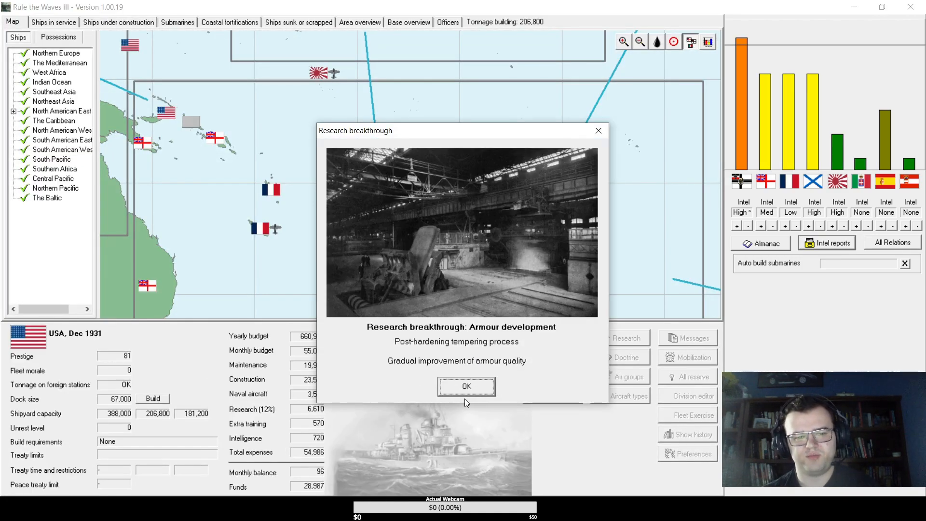
click(466, 386)
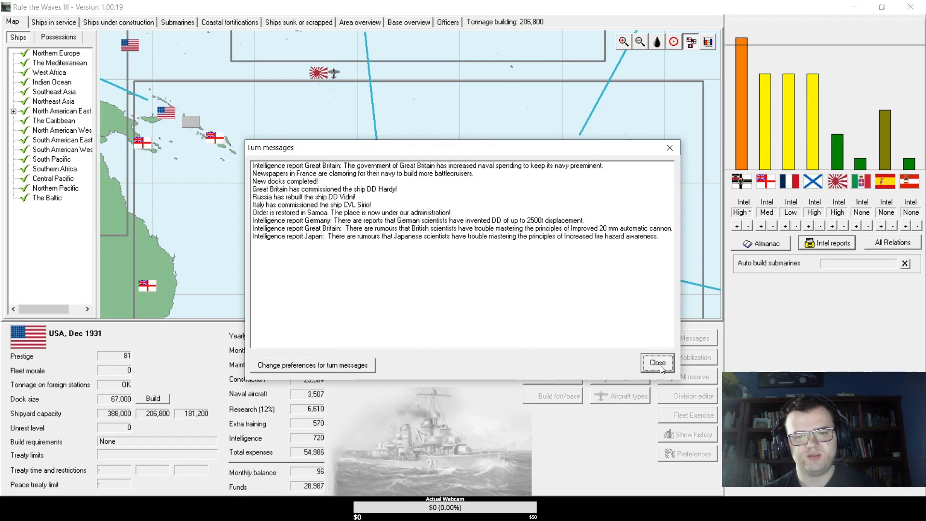
- Close December 1931's turn messages and survey fleet positions on the world map
click(657, 363)
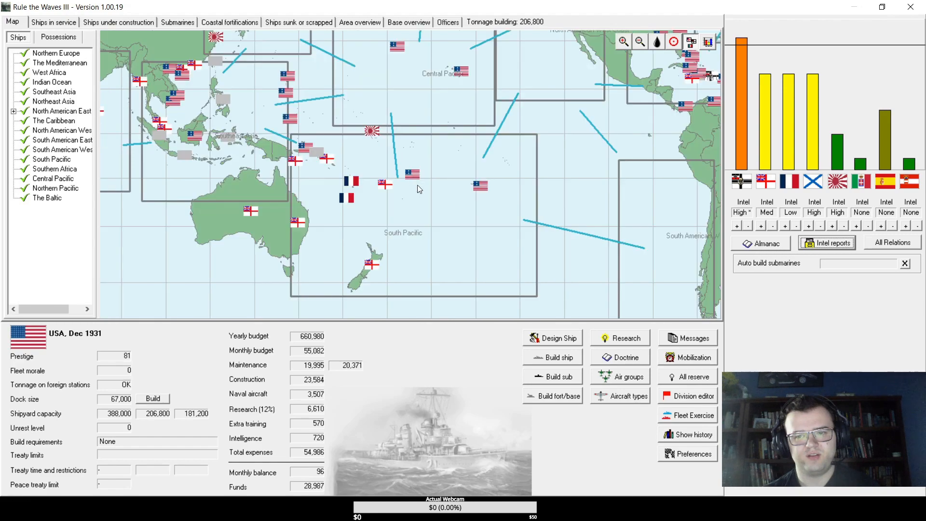
mouse_move(737, 120)
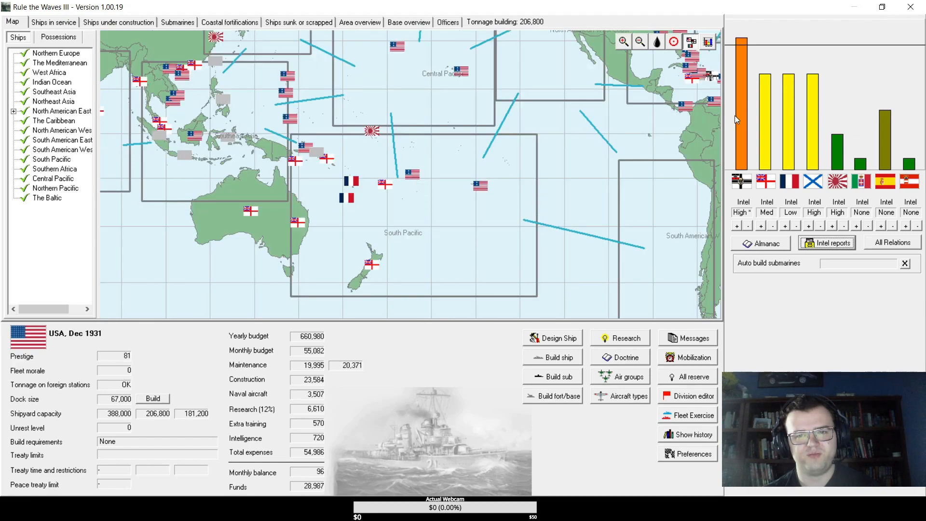
mouse_move(398, 140)
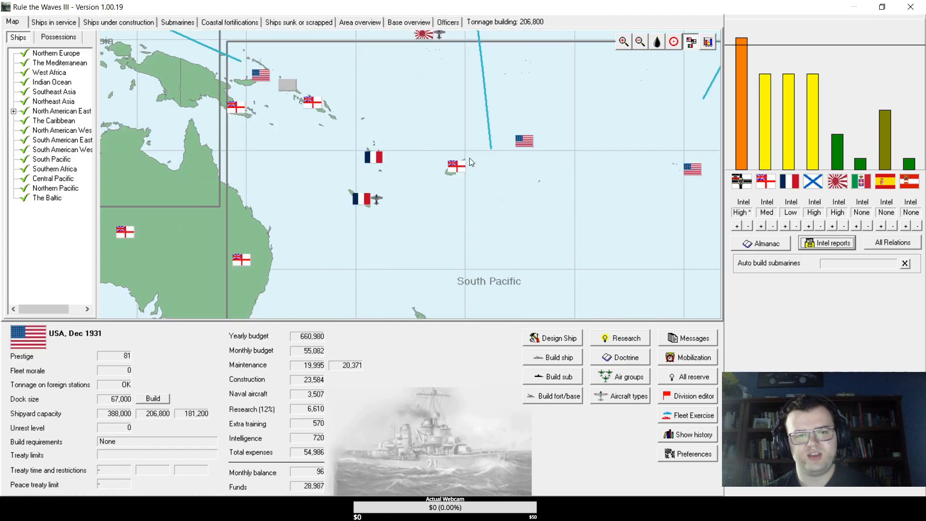
mouse_move(524, 141)
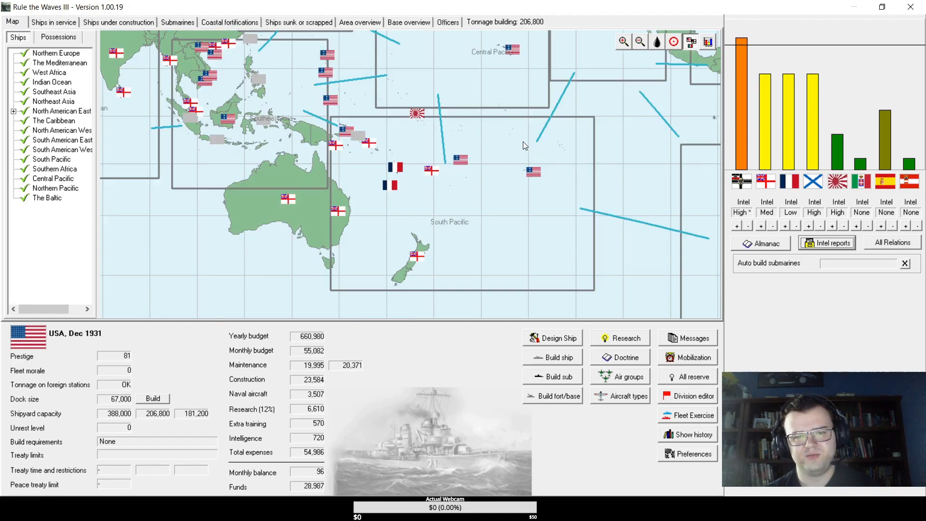
mouse_move(522, 65)
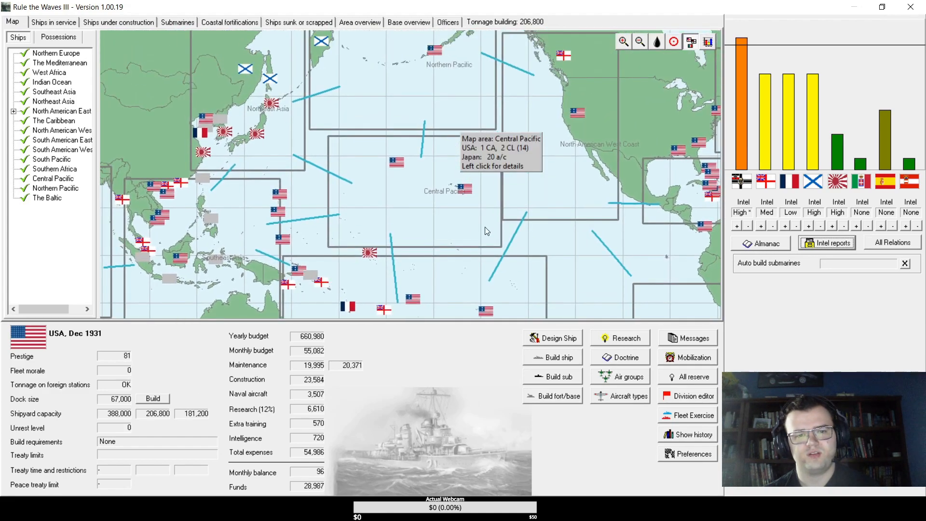
mouse_move(417, 307)
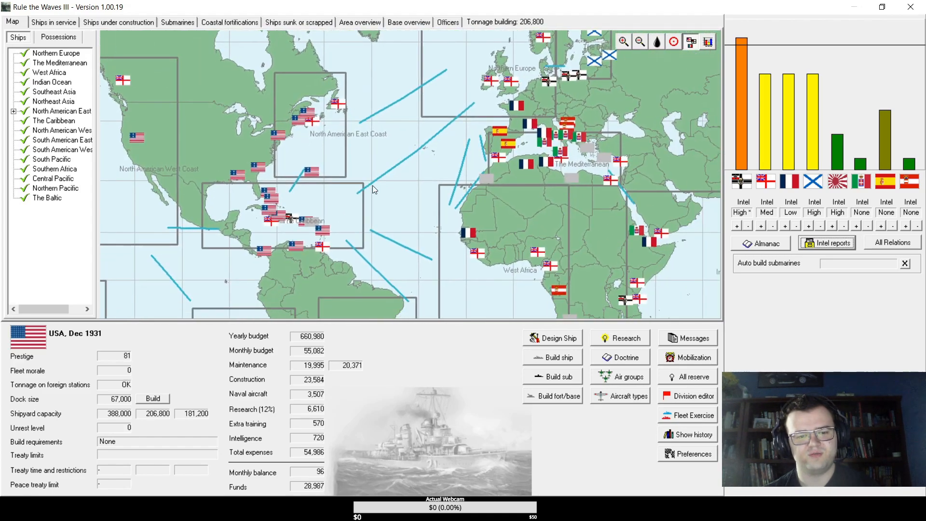
mouse_move(603, 387)
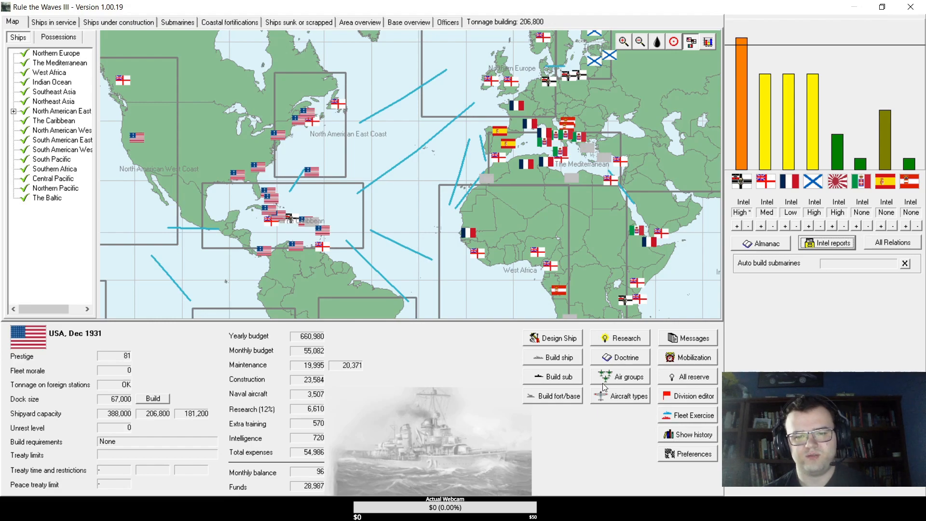
- In Doctrine, try torpedo warfare with damage control training, cancel, and remove gunnery priority
click(627, 357)
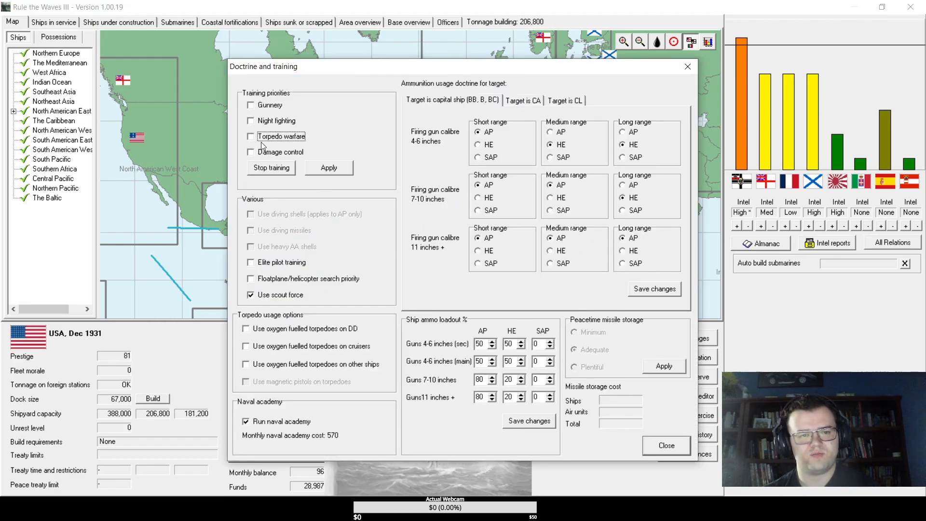
click(251, 152)
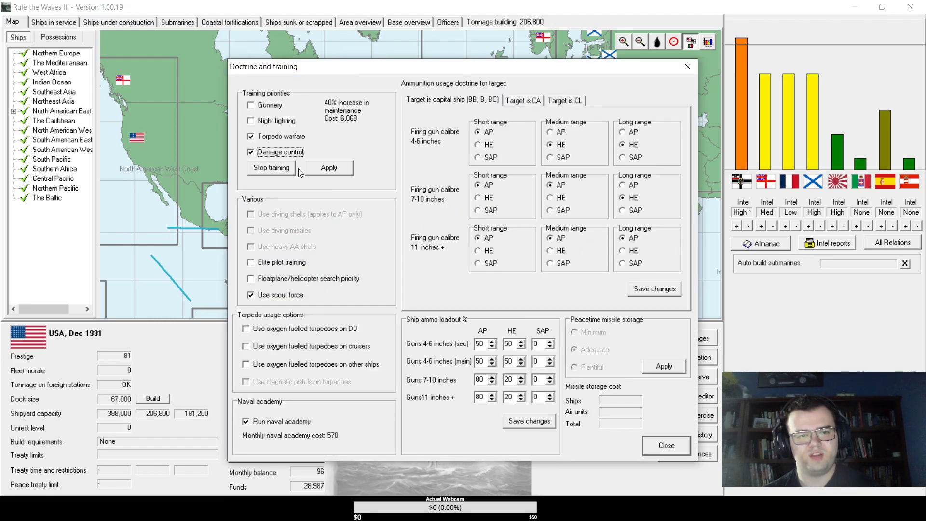
click(328, 167)
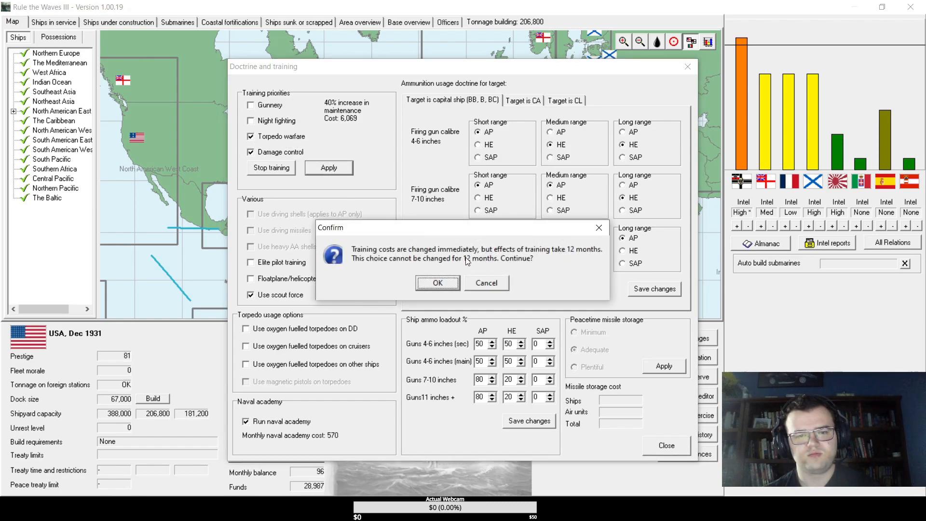
click(438, 283)
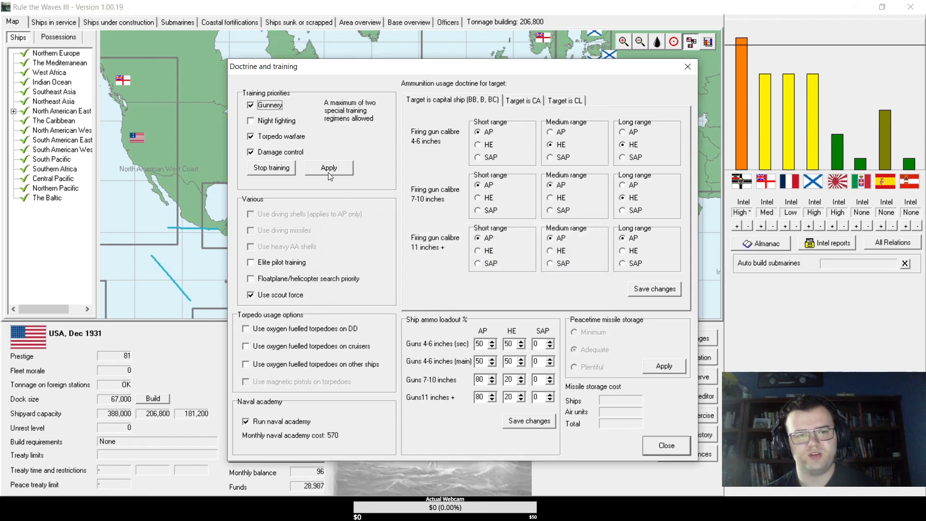
click(251, 104)
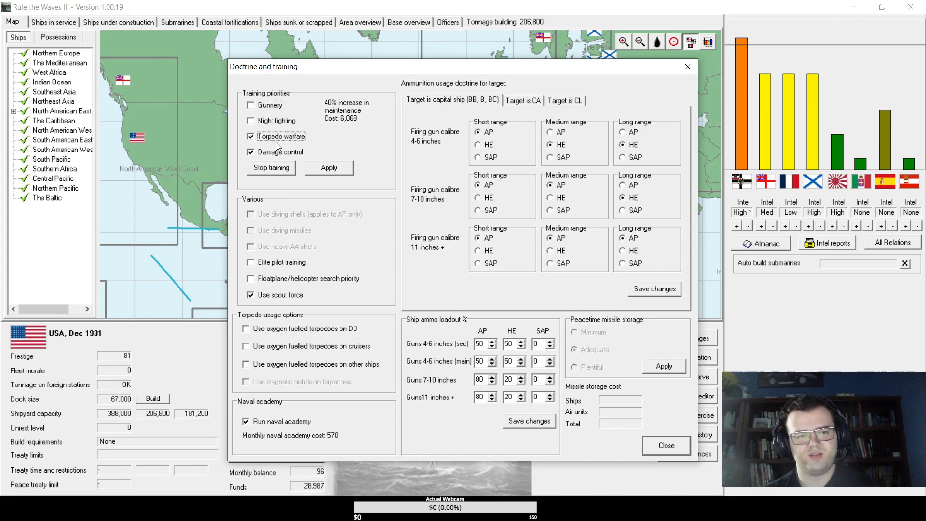
- Back out again, drop damage control, and apply torpedo warfare as the sole training priority
click(328, 168)
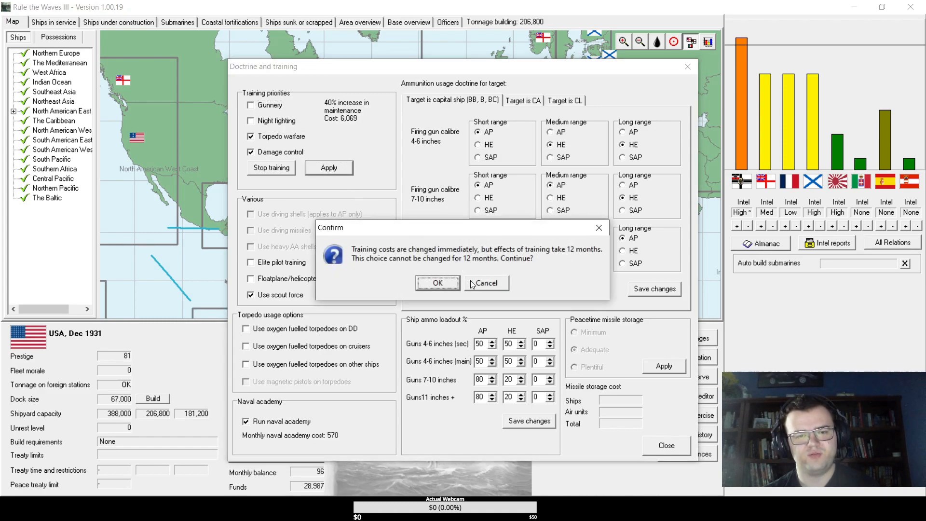
click(437, 283)
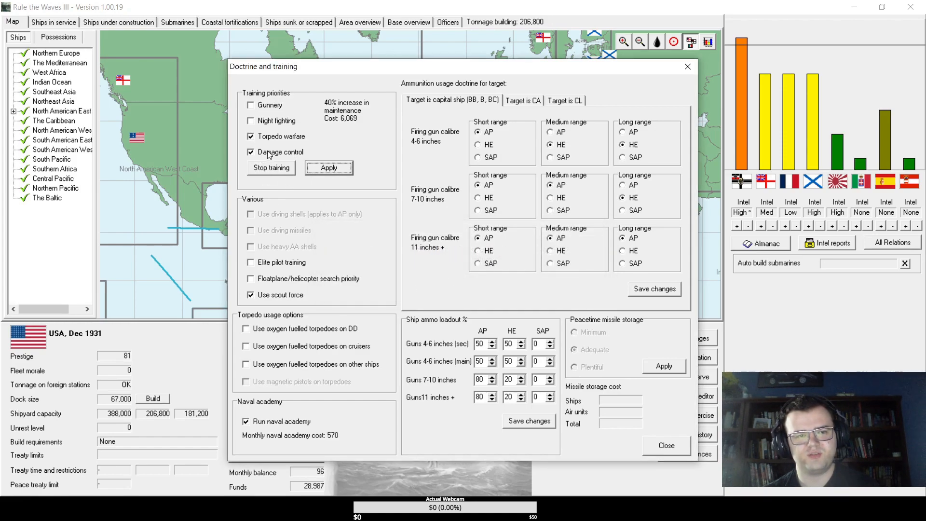
click(250, 151)
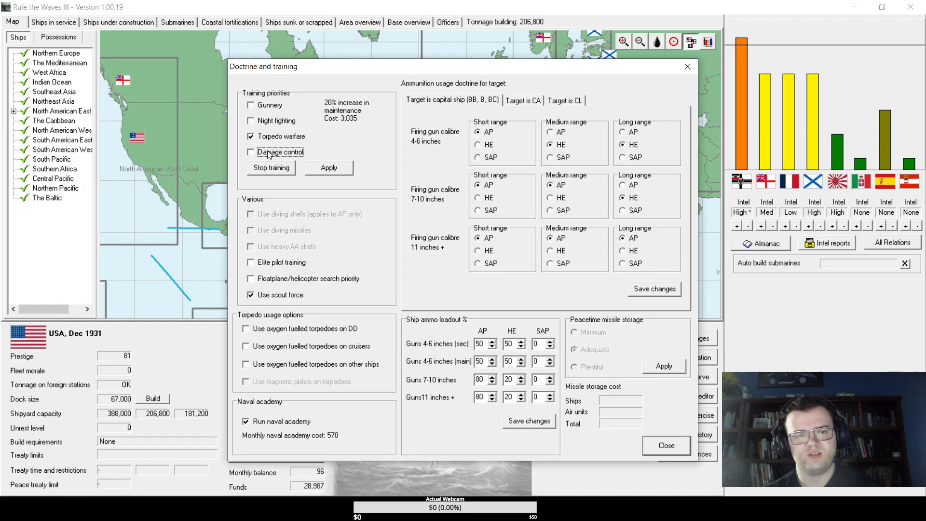
click(250, 105)
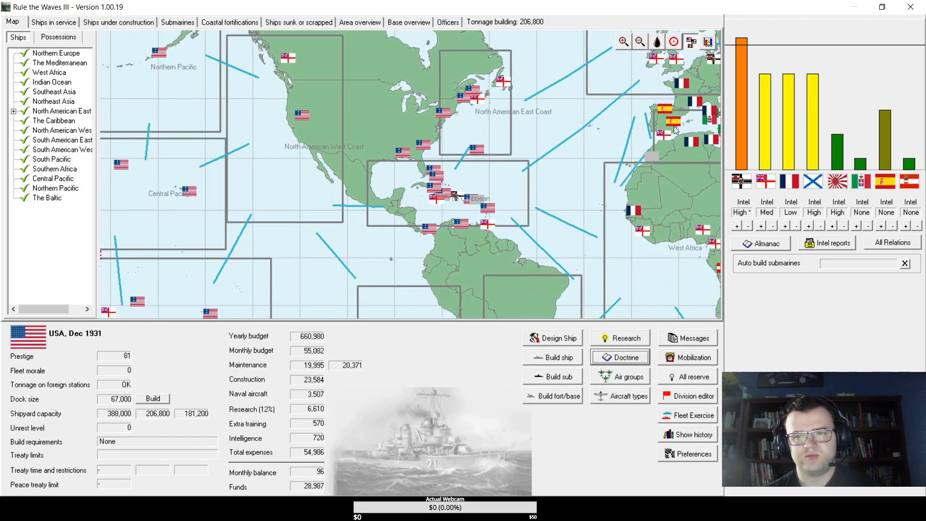
mouse_move(567, 68)
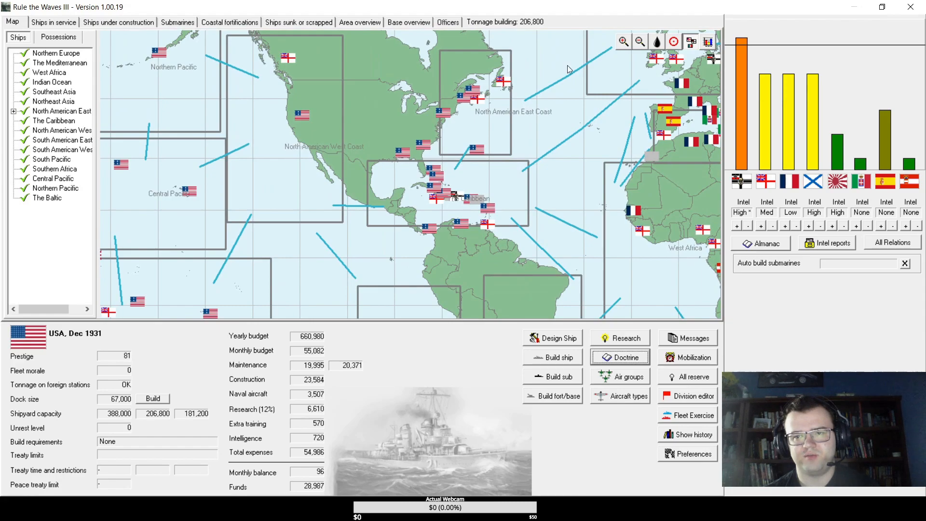
- Advance to January 1932, clear the Tucson, research, Spanish fighter and Curtiss notices, and accept the Curtiss Electra C model
click(118, 23)
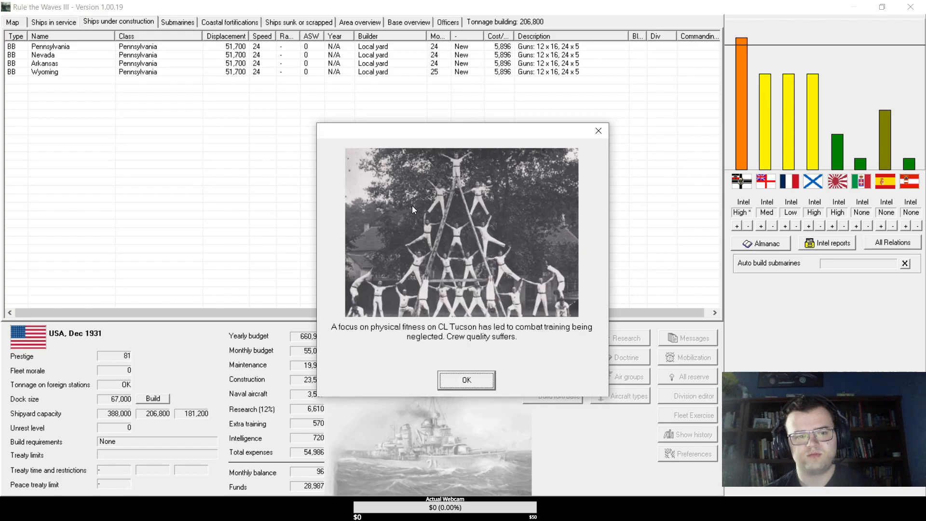
mouse_move(466, 380)
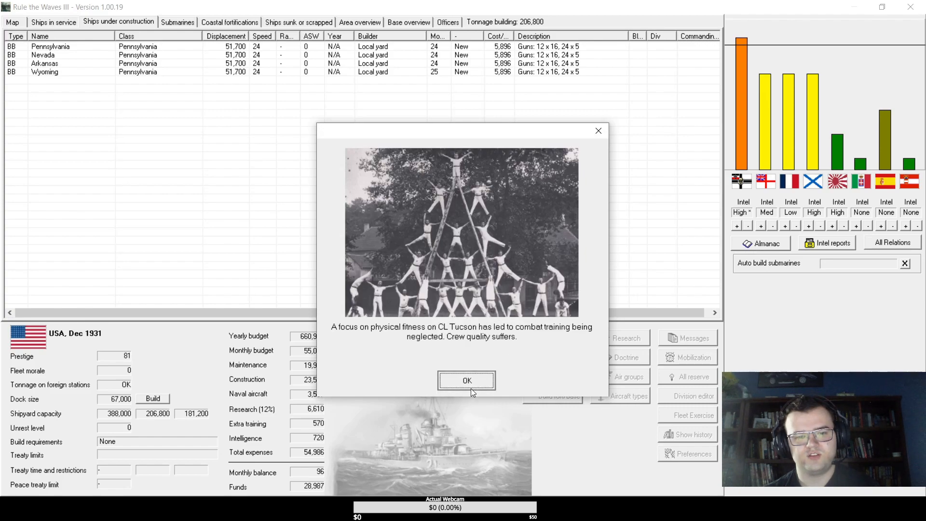
click(467, 380)
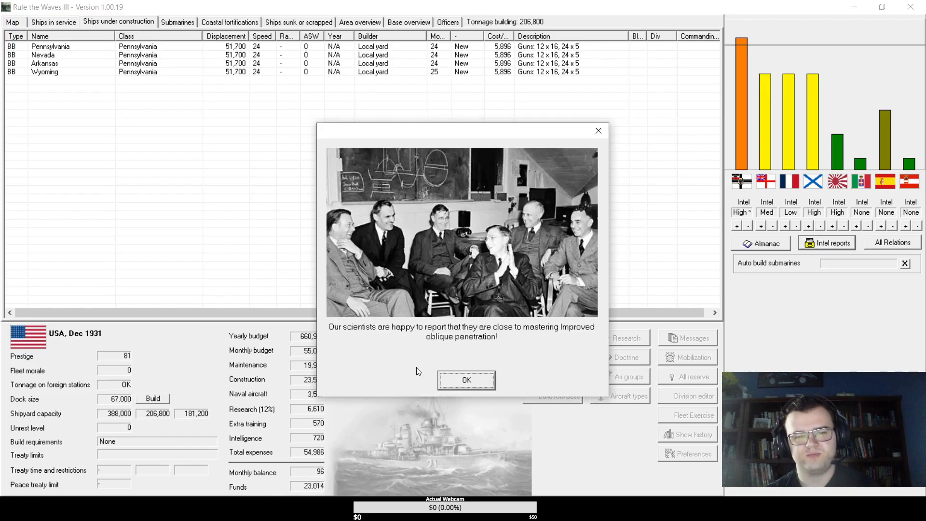
click(465, 381)
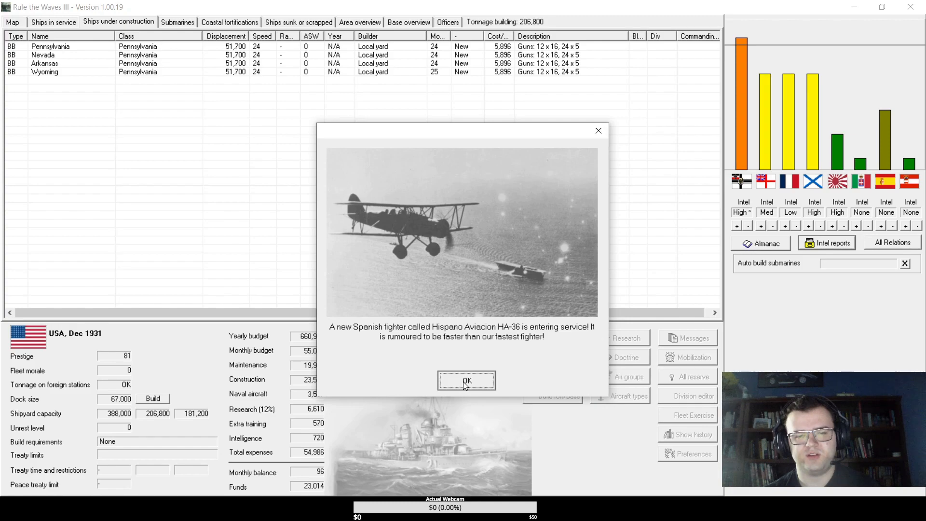
click(466, 381)
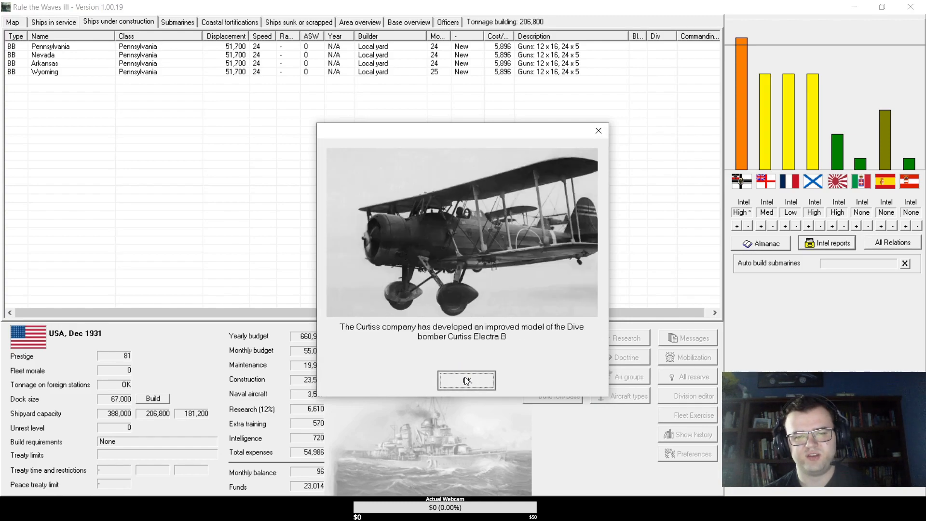
click(466, 380)
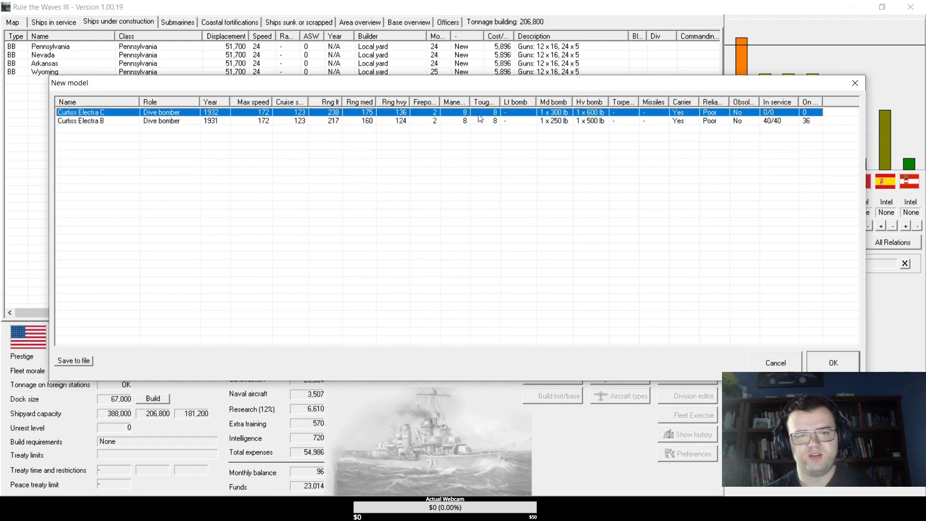
mouse_move(833, 361)
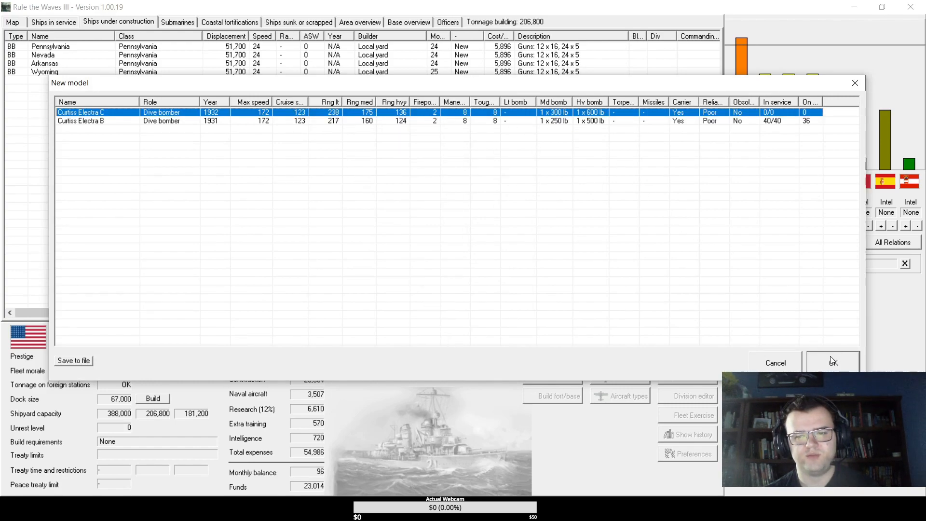
click(833, 362)
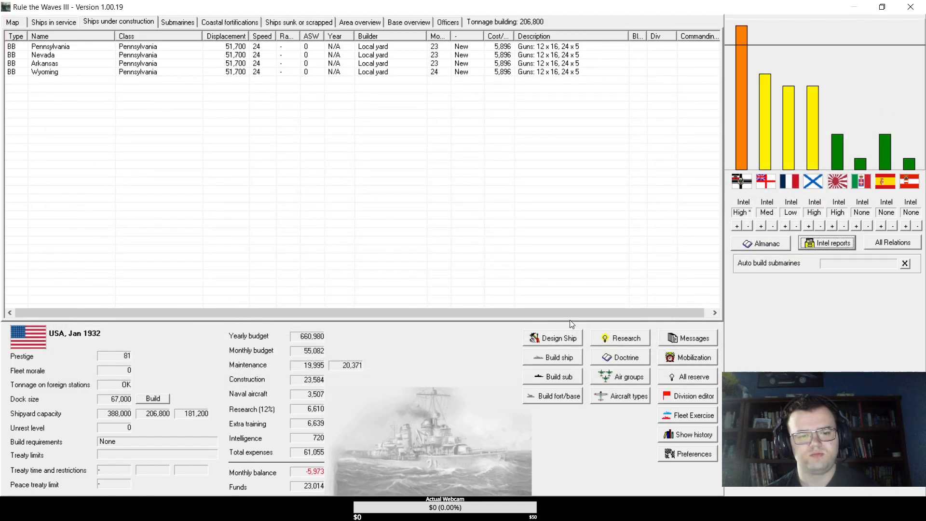
mouse_move(735, 61)
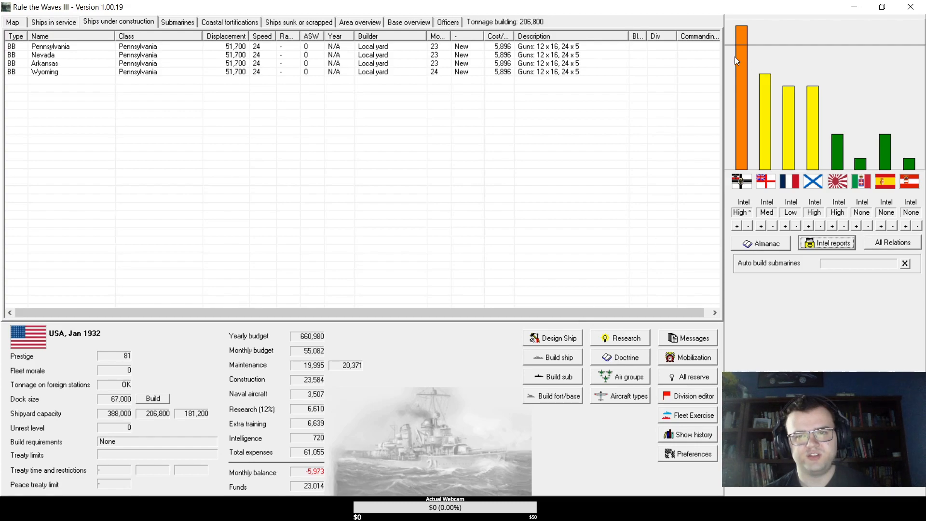
mouse_move(741, 59)
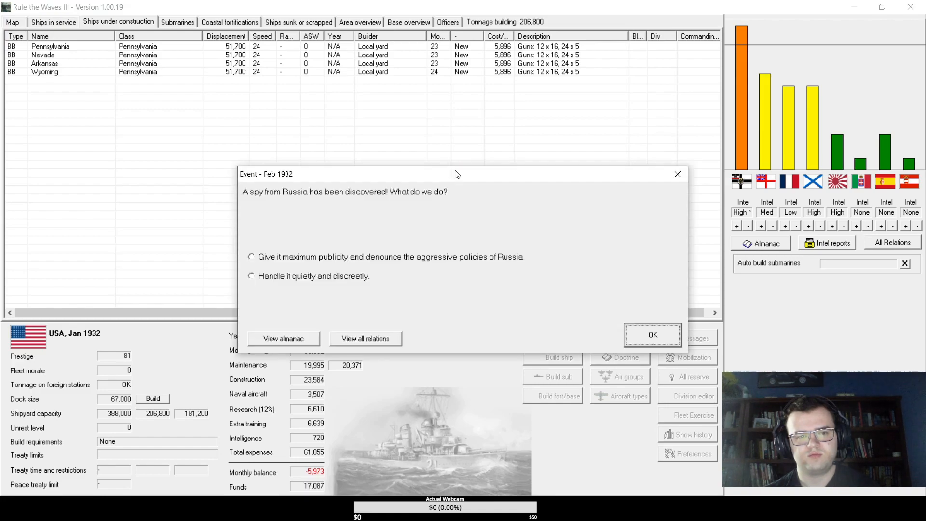
- Give the Russian spy affair maximum publicity, then acknowledge the welded-hull, AP-shell and submarine breakthroughs and the German war-plans report
click(251, 257)
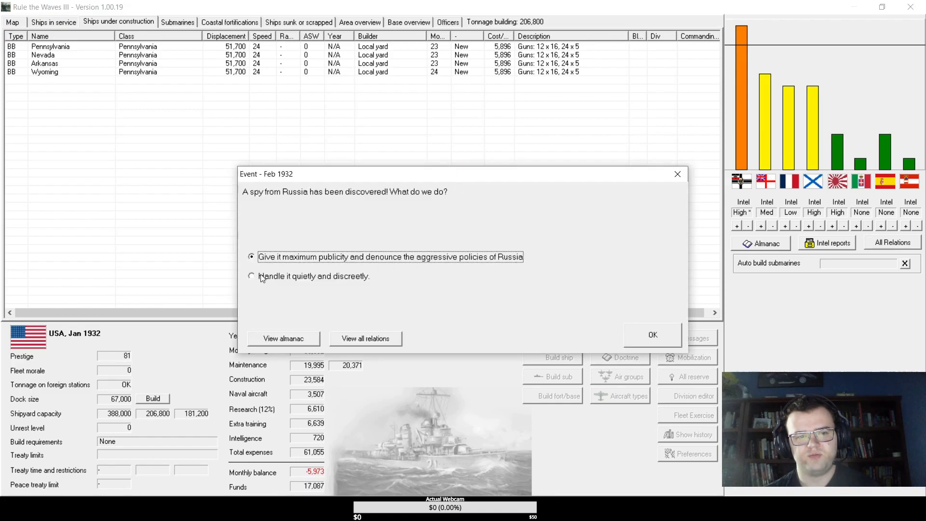
click(652, 335)
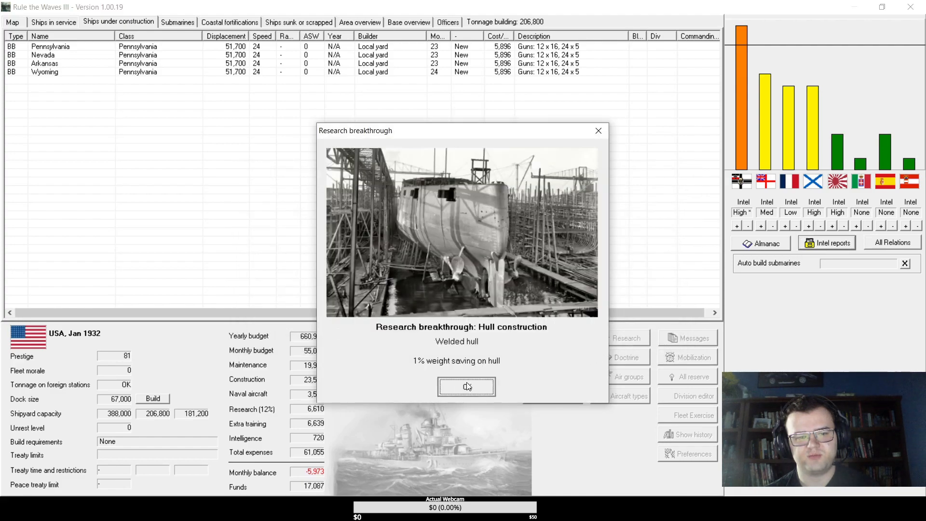
click(466, 386)
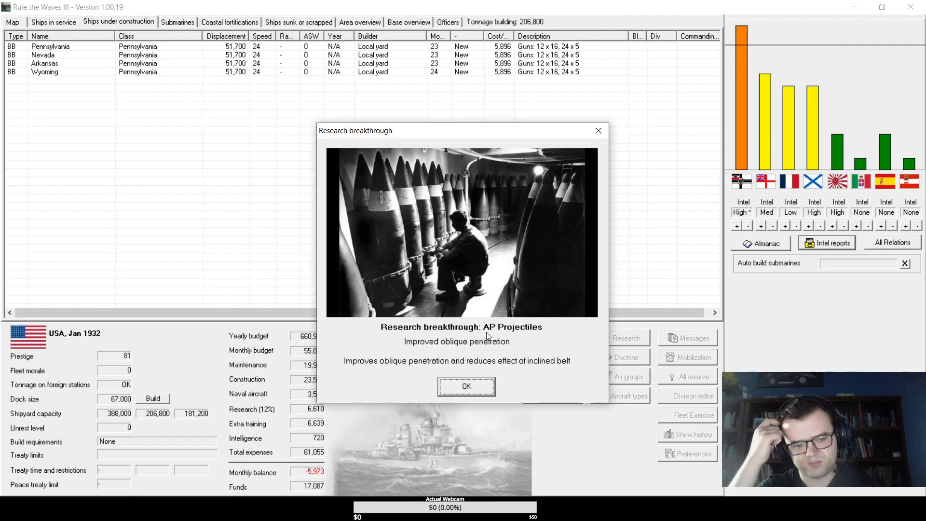
mouse_move(368, 373)
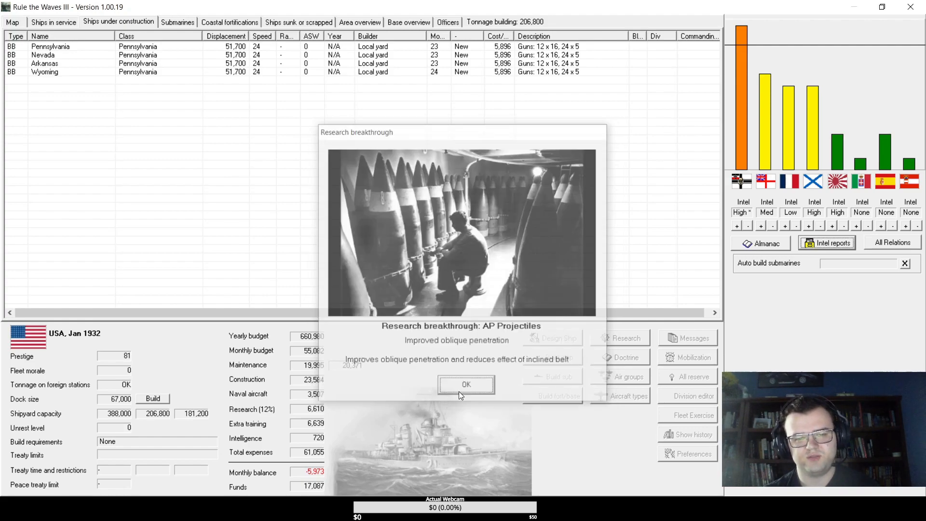
click(466, 384)
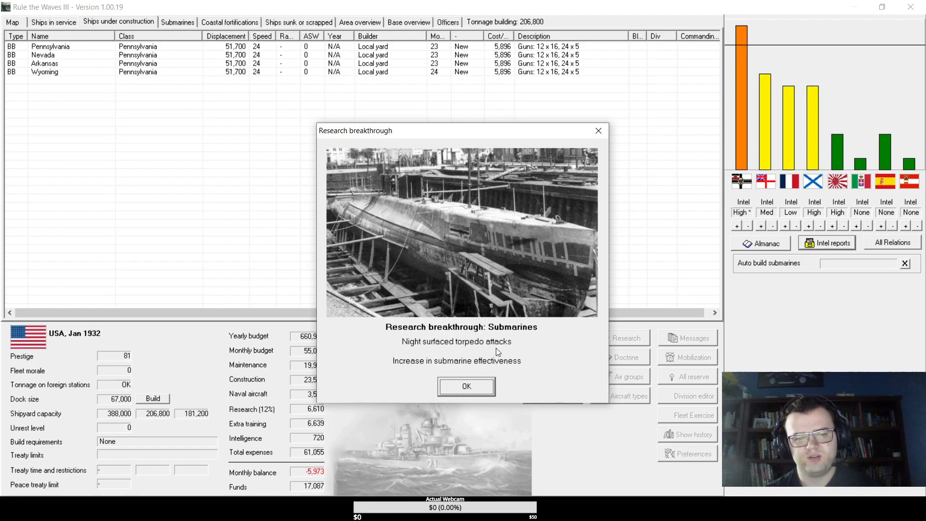
click(466, 386)
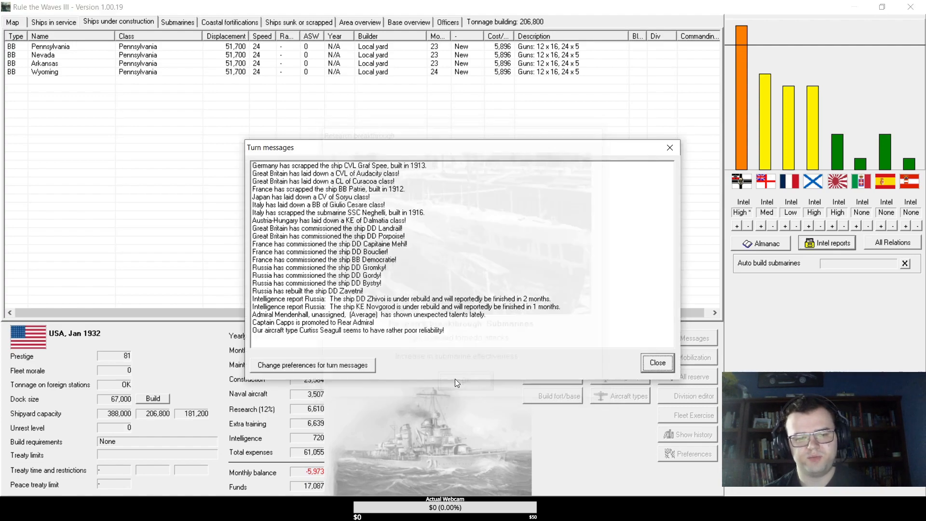
click(658, 362)
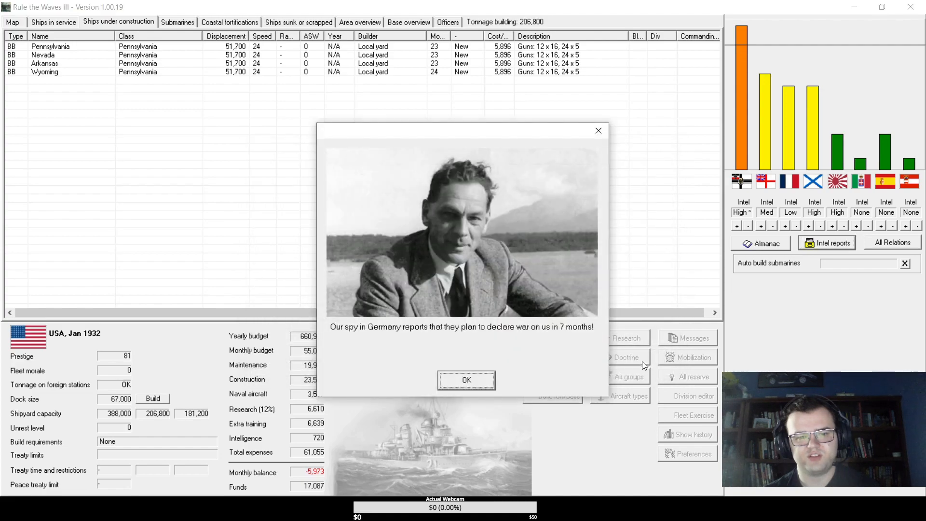
mouse_move(458, 352)
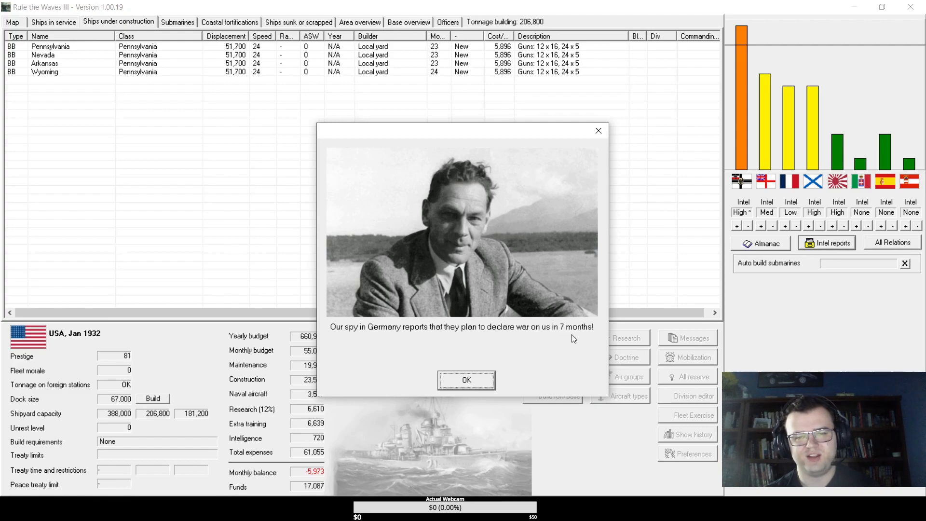
click(466, 380)
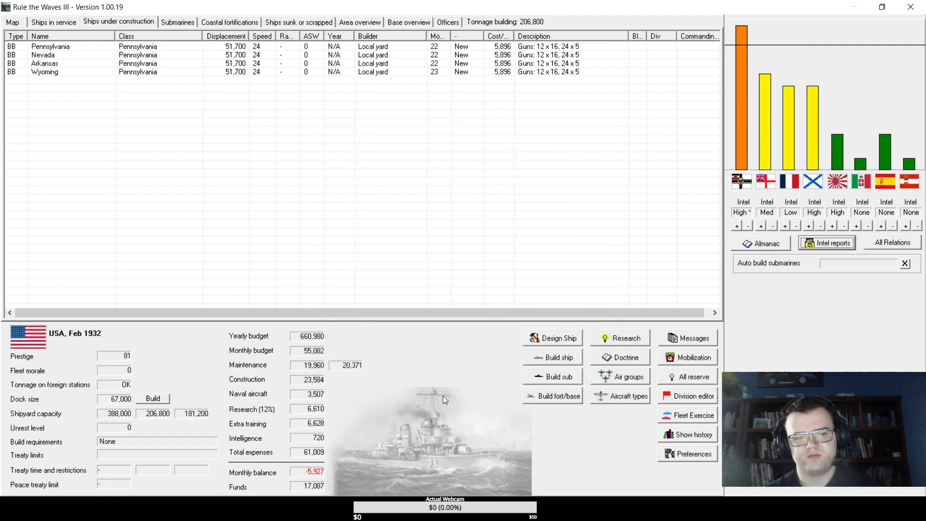
mouse_move(740, 87)
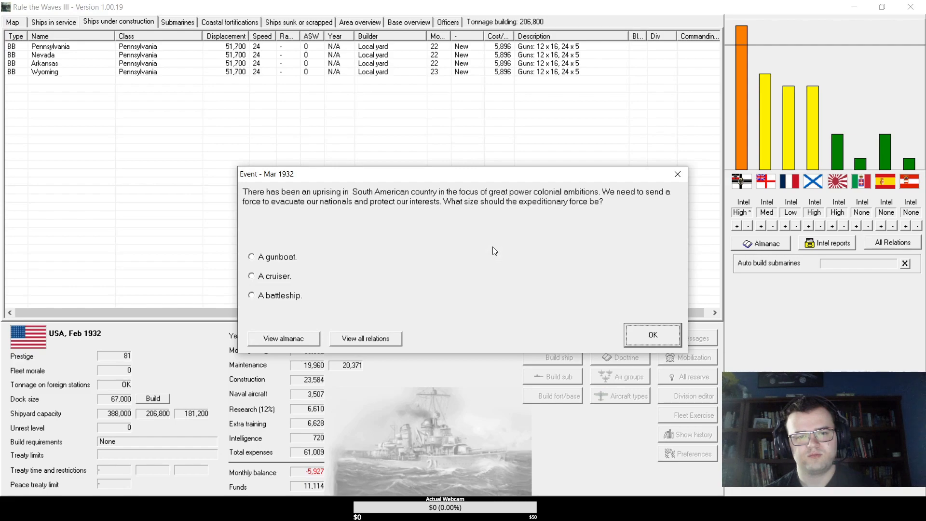
mouse_move(284, 276)
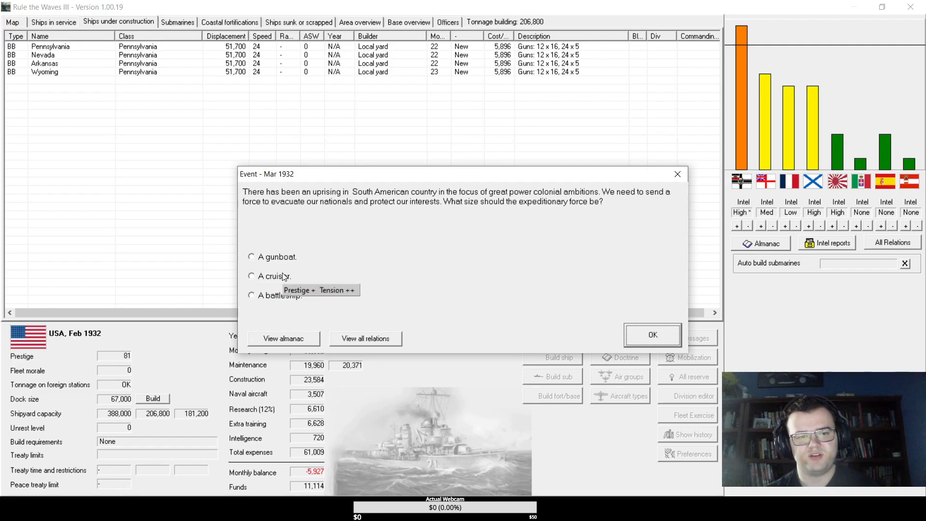
- Send a cruiser to the South American uprising and acknowledge the dual-purpose mounting research note into March 1932
click(252, 276)
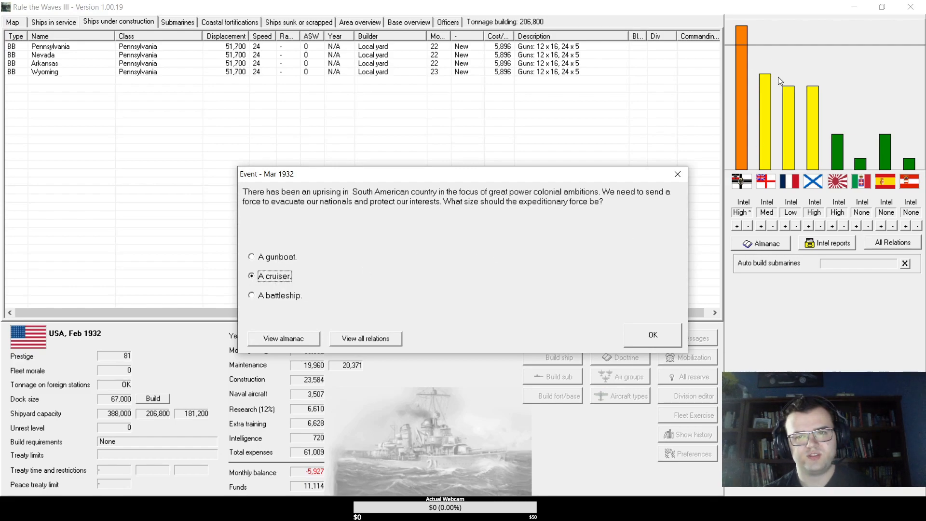
click(653, 335)
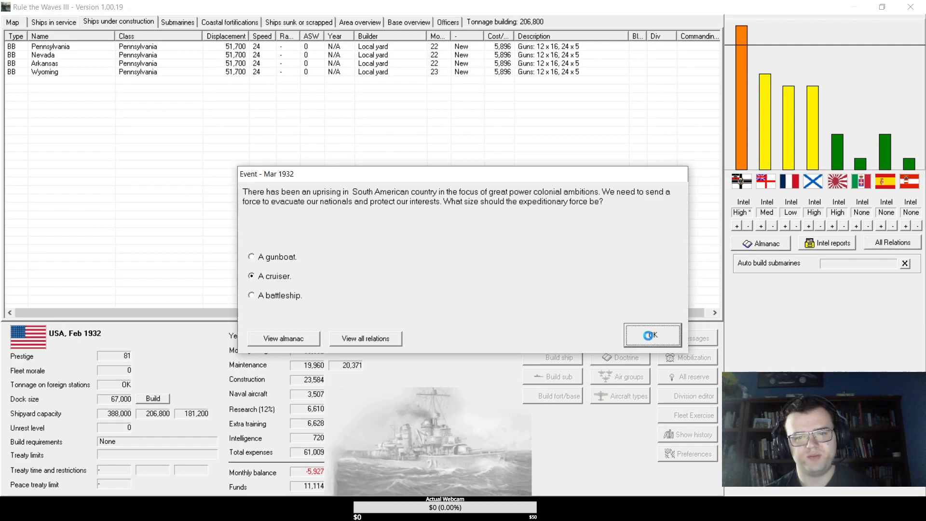
click(653, 335)
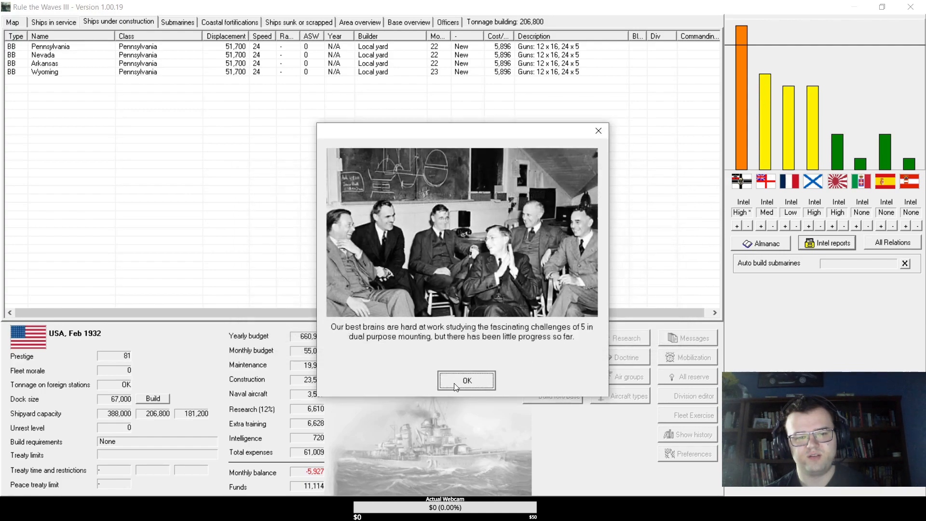
click(466, 381)
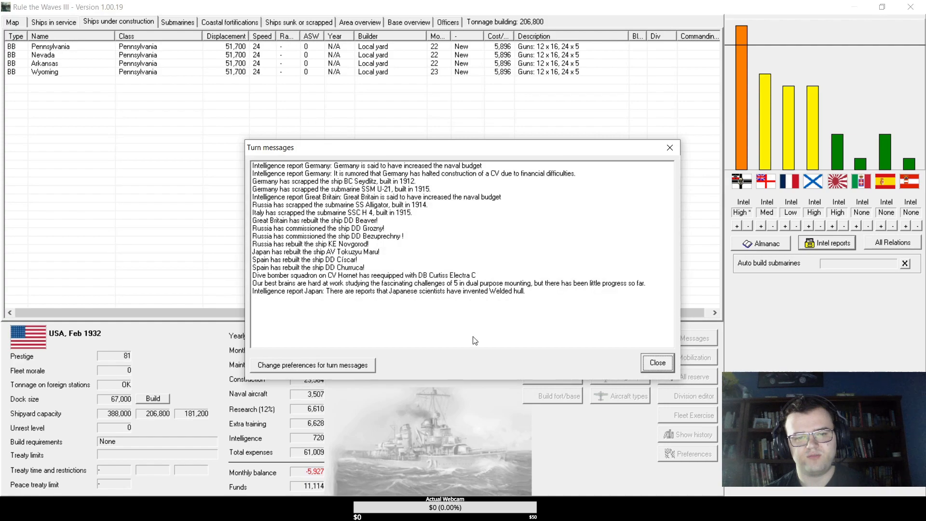
click(657, 363)
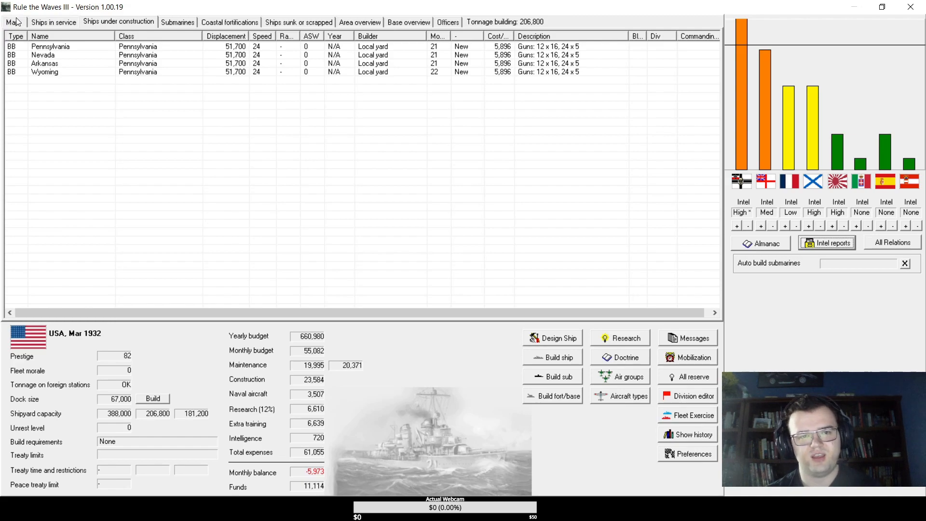
- From the world map, acknowledge the improved-welding progress and Japanese dive-bomber news and close the March messages
click(11, 22)
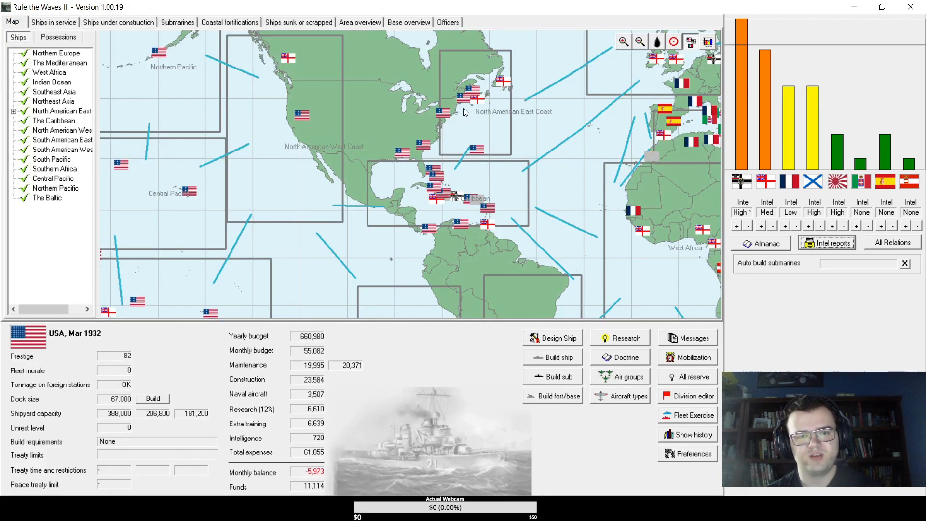
mouse_move(468, 111)
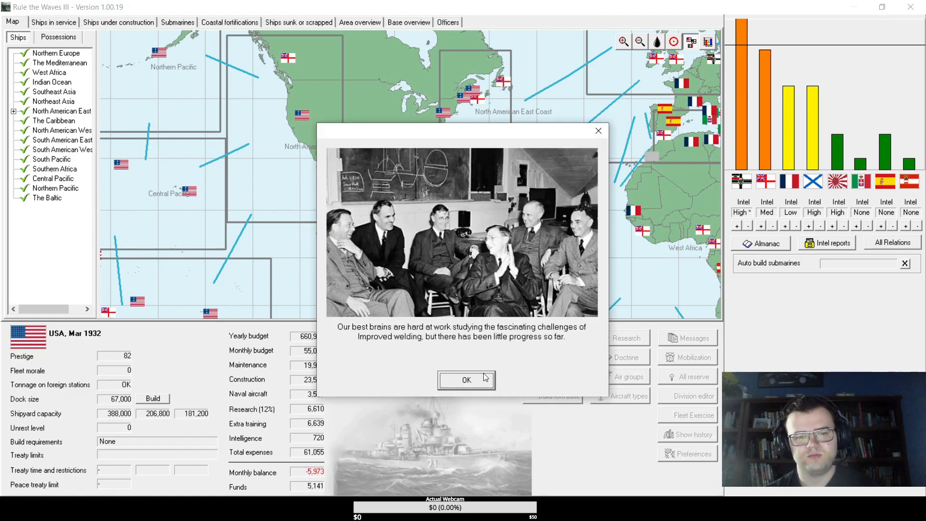
click(466, 380)
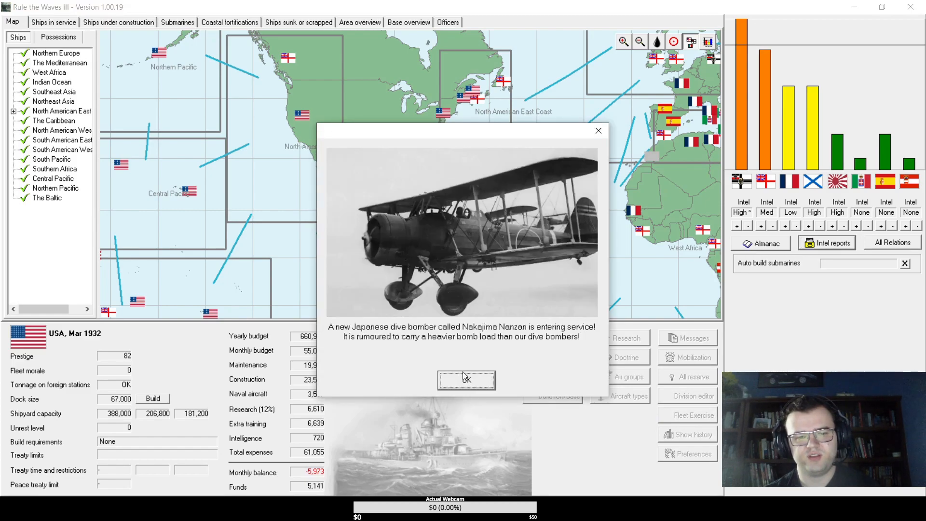
click(466, 379)
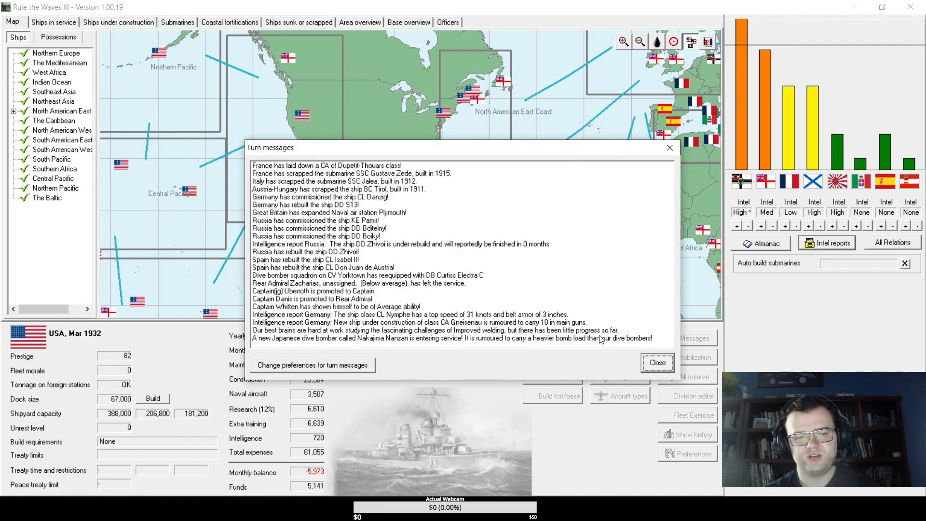
click(658, 363)
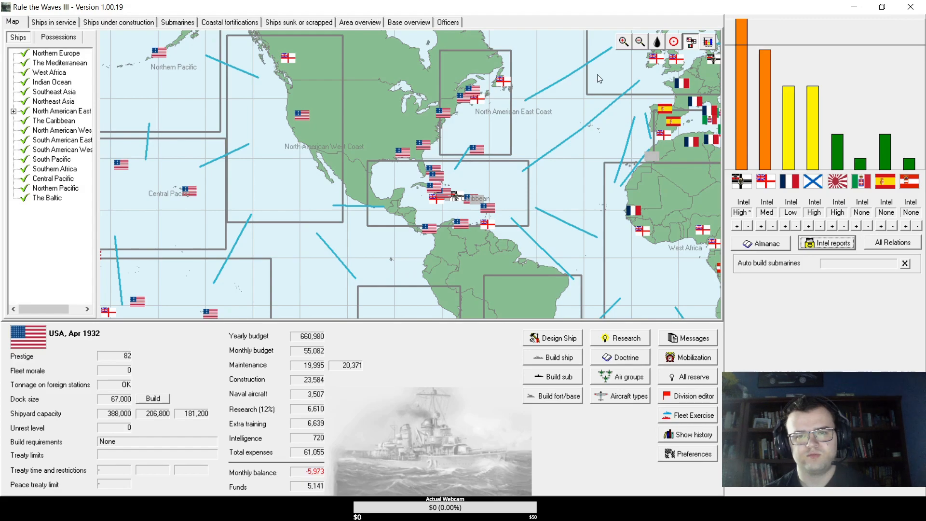
- Acknowledge the motor torpedo boat breakthrough and bring up the Brewster Bolt fighter development offer
click(118, 22)
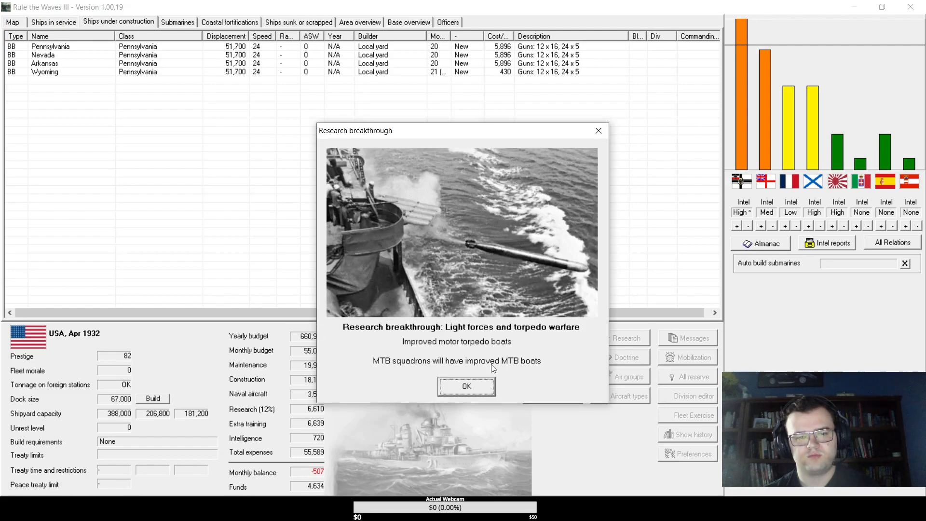
click(466, 386)
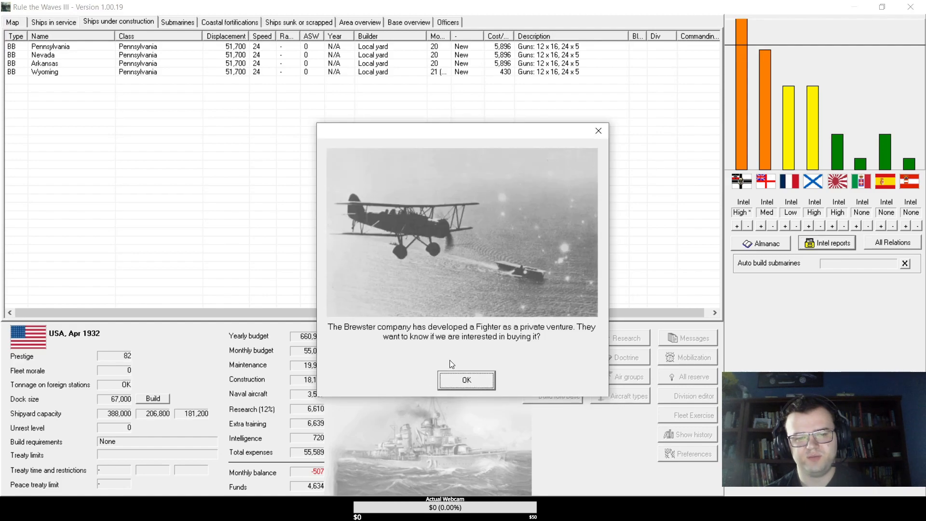
click(465, 380)
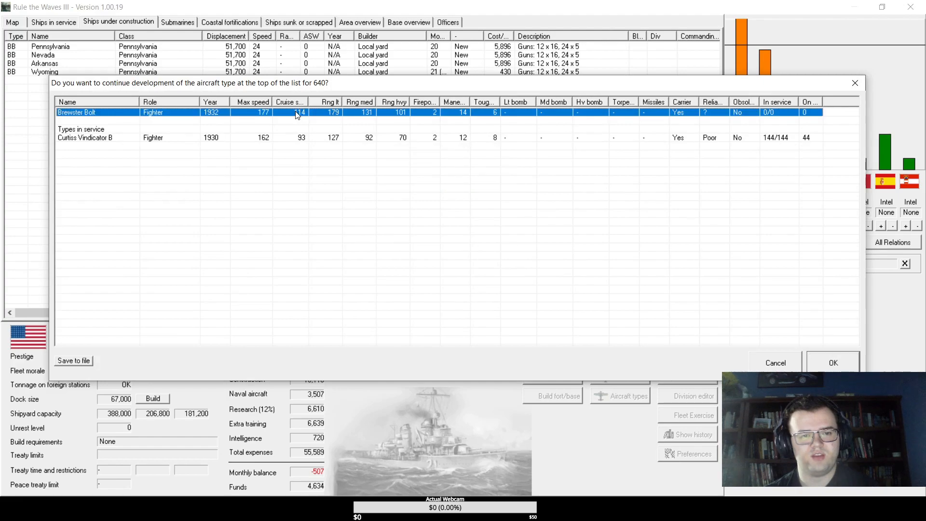
mouse_move(280, 163)
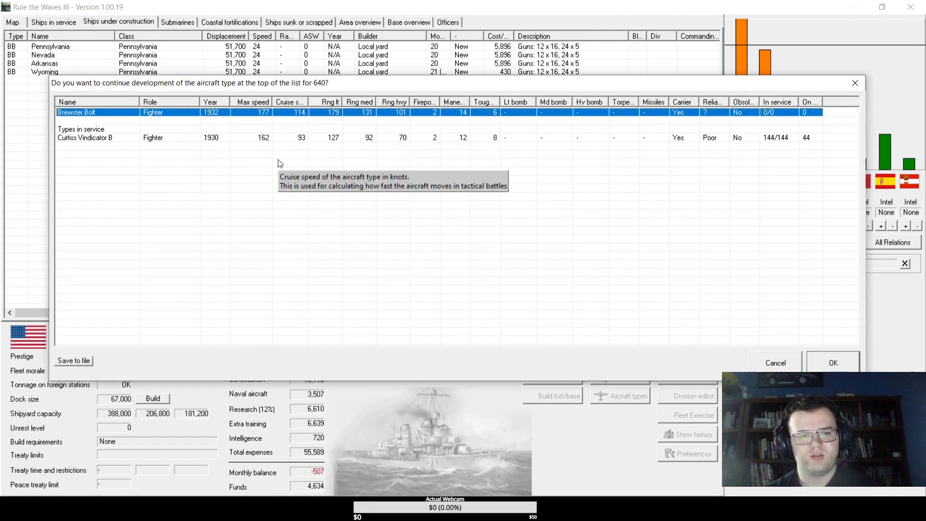
mouse_move(307, 162)
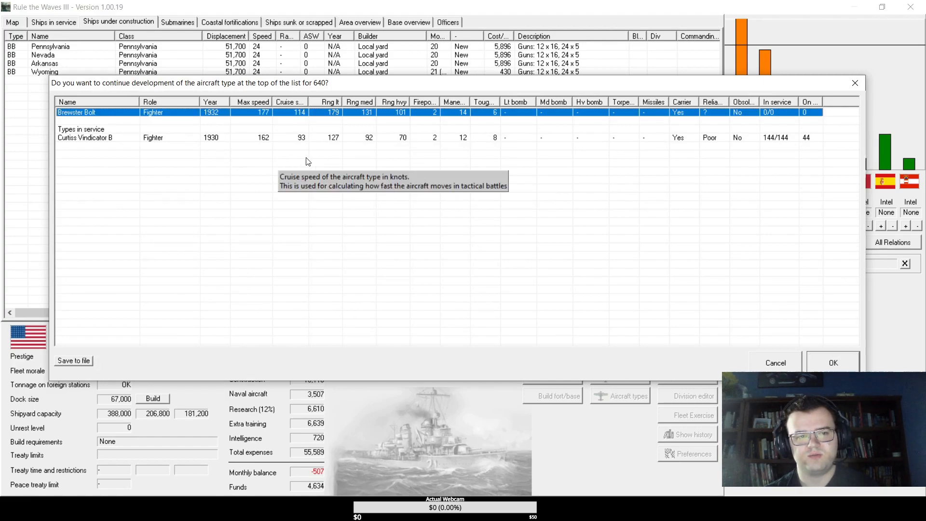
mouse_move(464, 155)
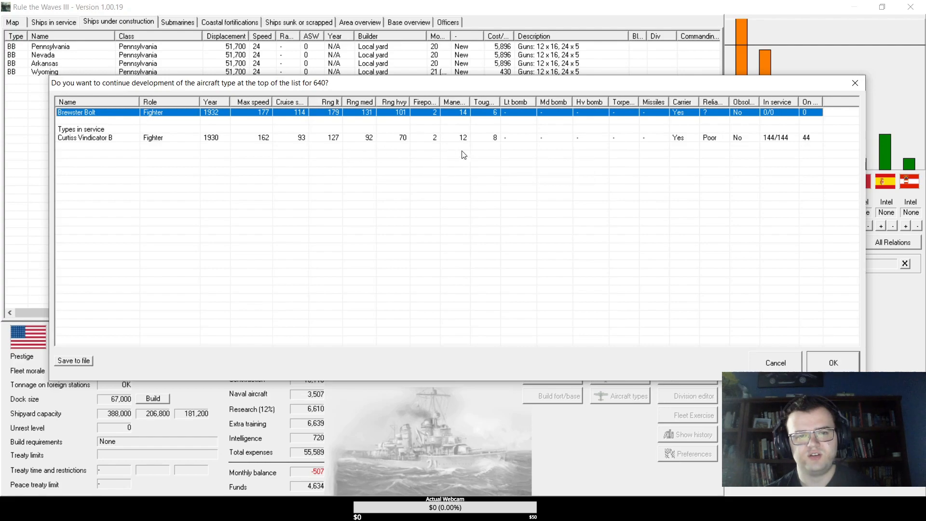
mouse_move(495, 137)
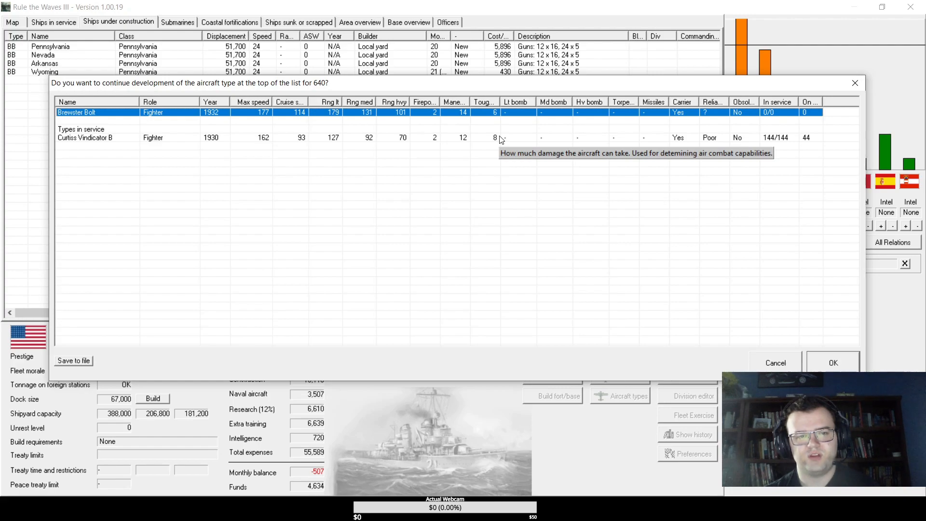
mouse_move(289, 116)
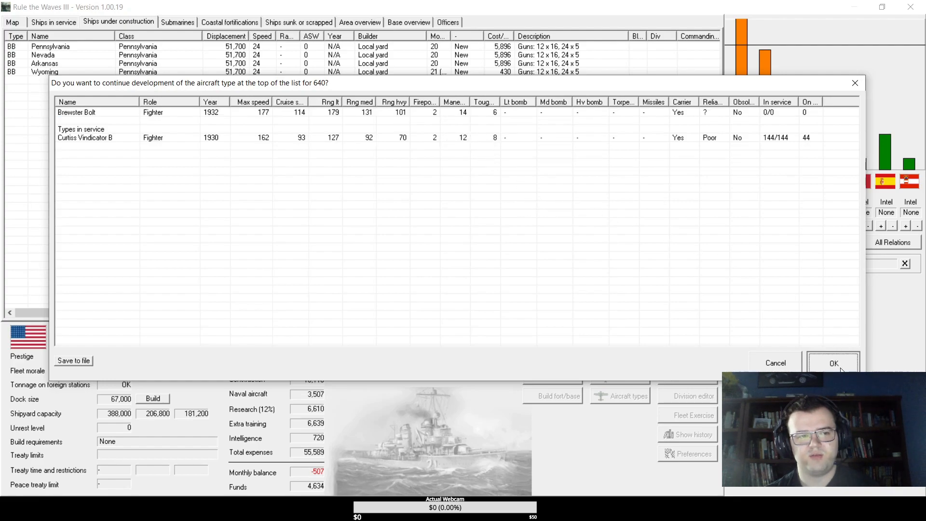
- Close the April messages and review the 1932 aircraft types list with the Brewster Bolt in development
click(832, 362)
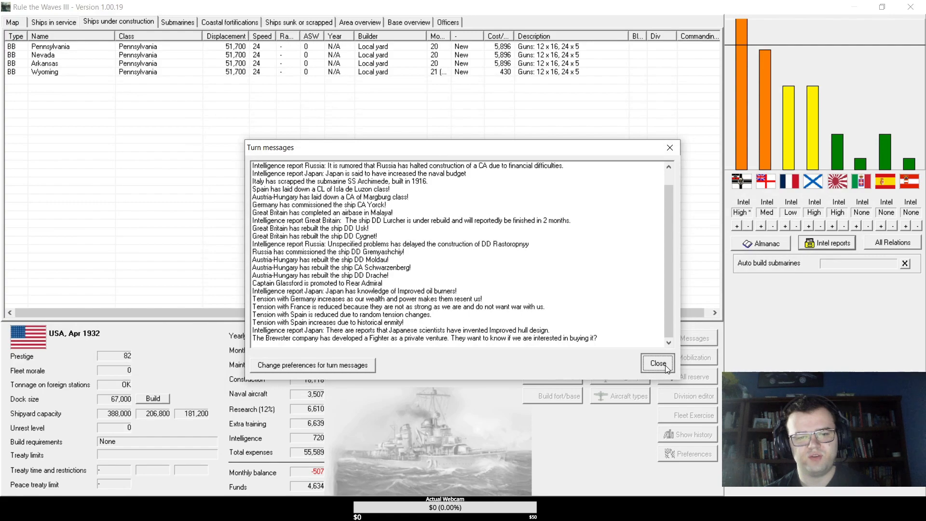
click(659, 363)
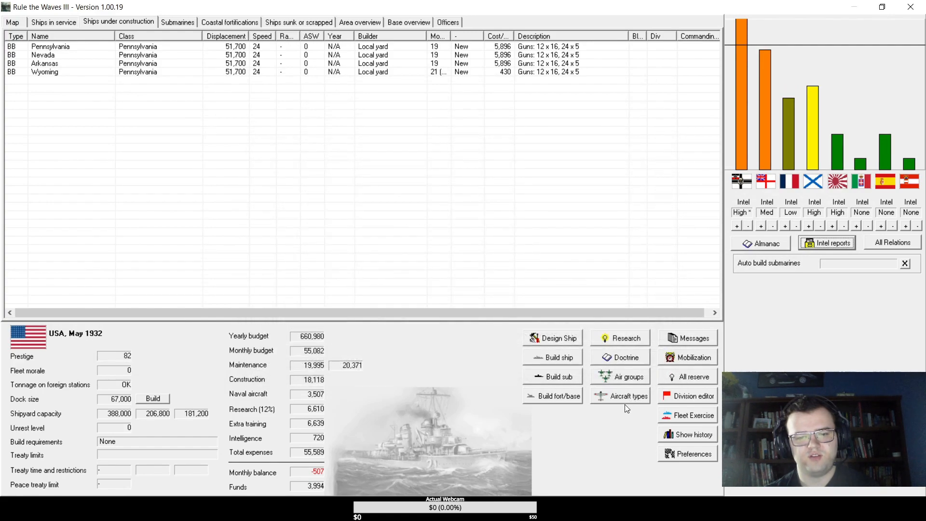
click(626, 395)
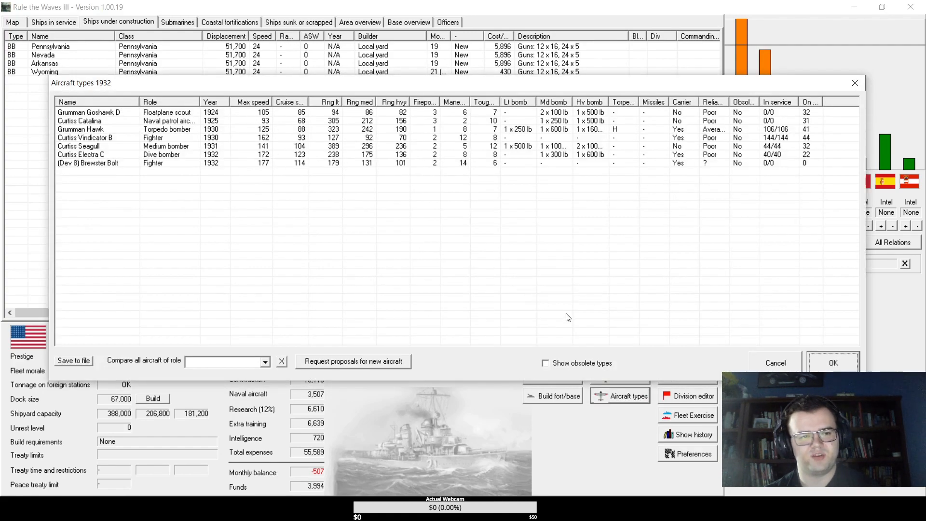
mouse_move(834, 363)
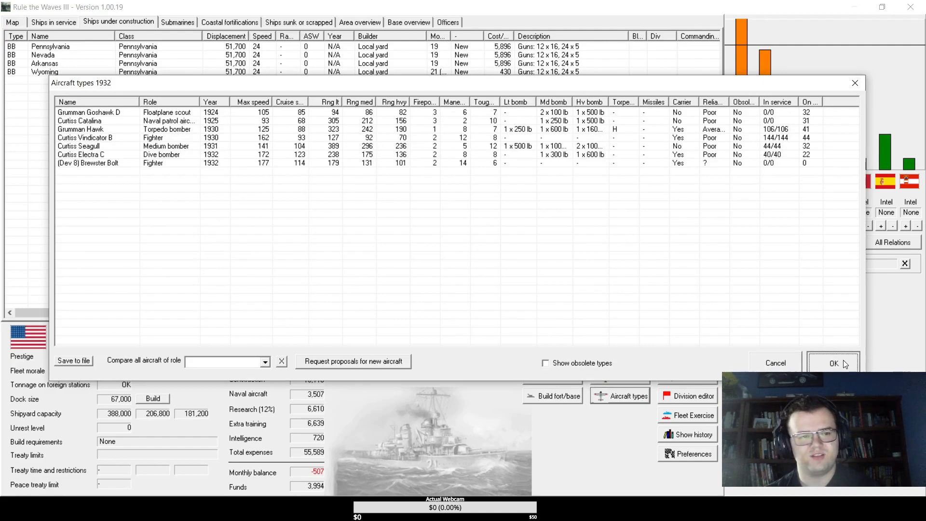
click(833, 363)
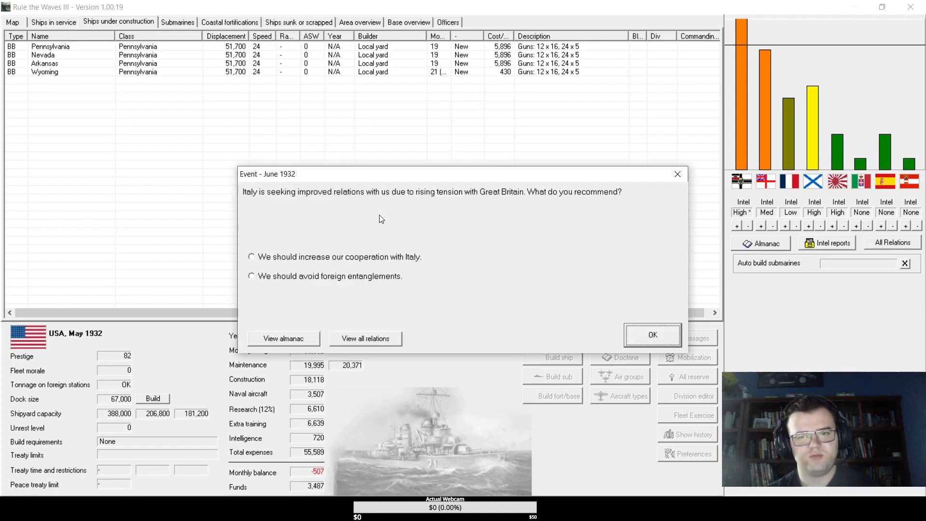
- Choose to increase cooperation with Italy and acknowledge the Italy–Austria-Hungary tension notice
click(251, 257)
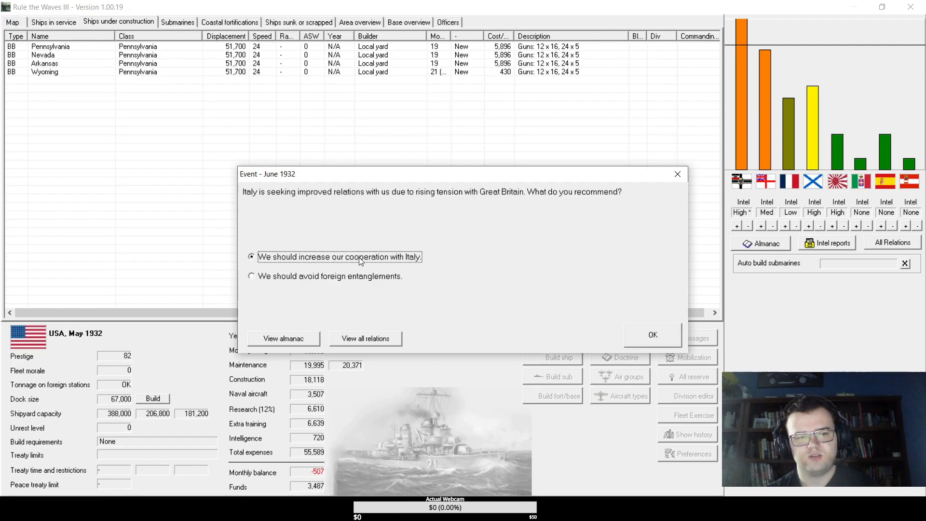
click(653, 335)
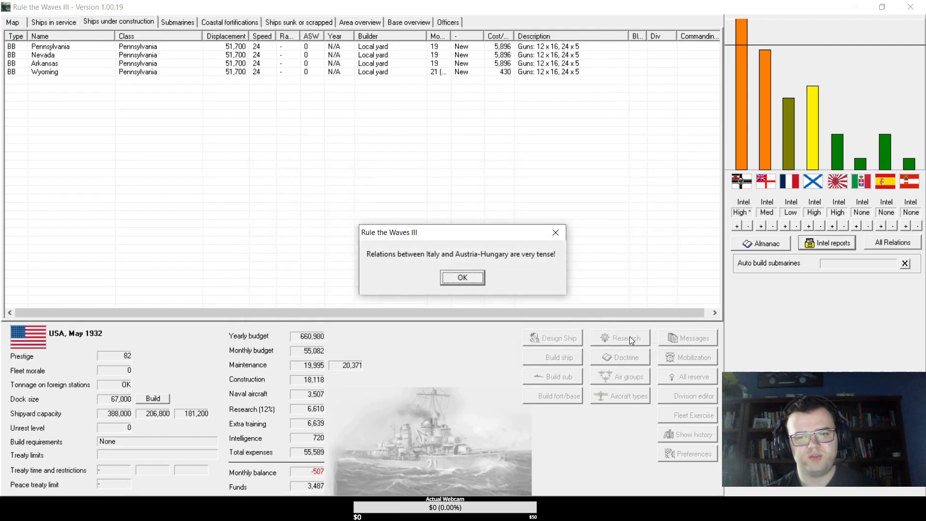
click(462, 278)
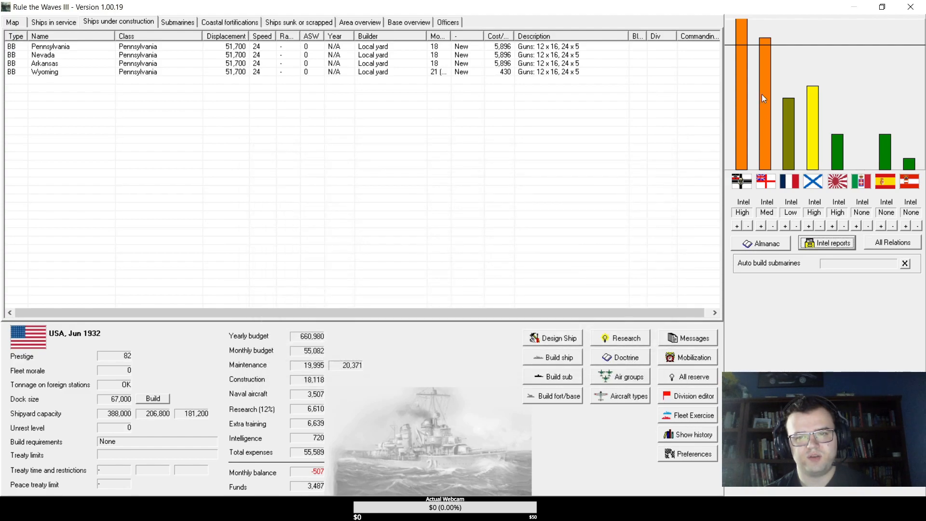
mouse_move(765, 98)
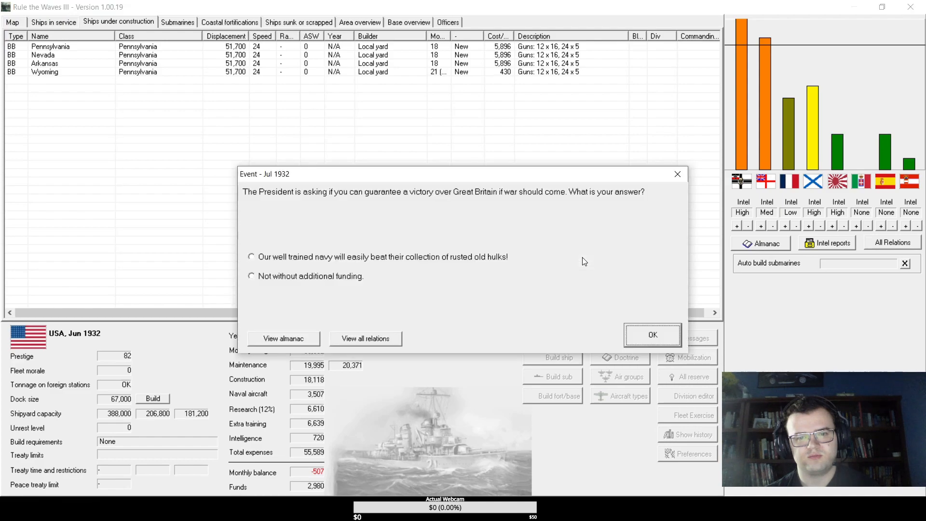
mouse_move(350, 257)
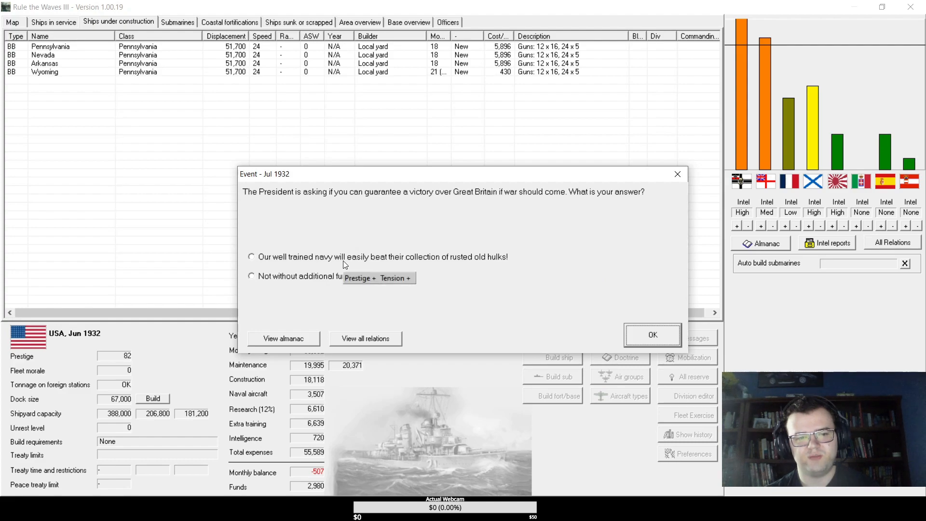
- Confirm the answer to the President, acknowledge the steam plant, deck-edge lift and Spanish torpedo bomber reports, and return to the world map
click(652, 335)
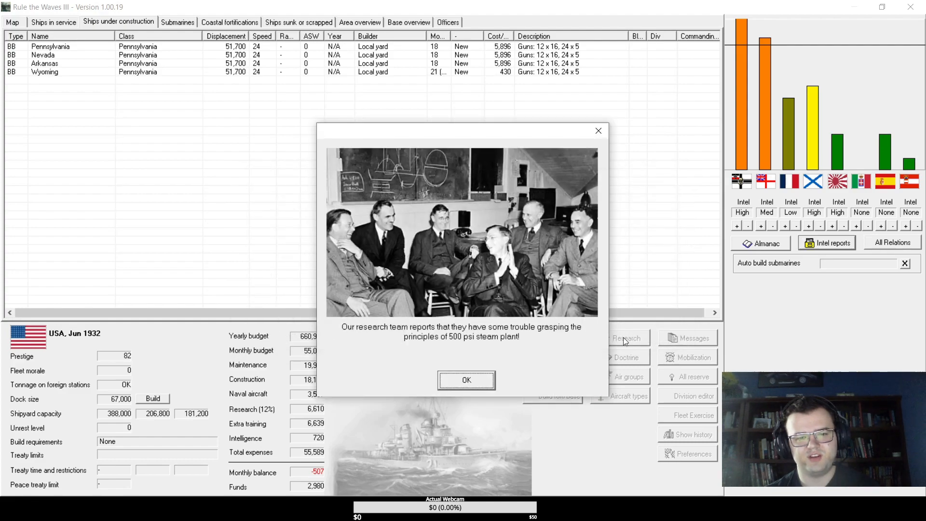
click(466, 380)
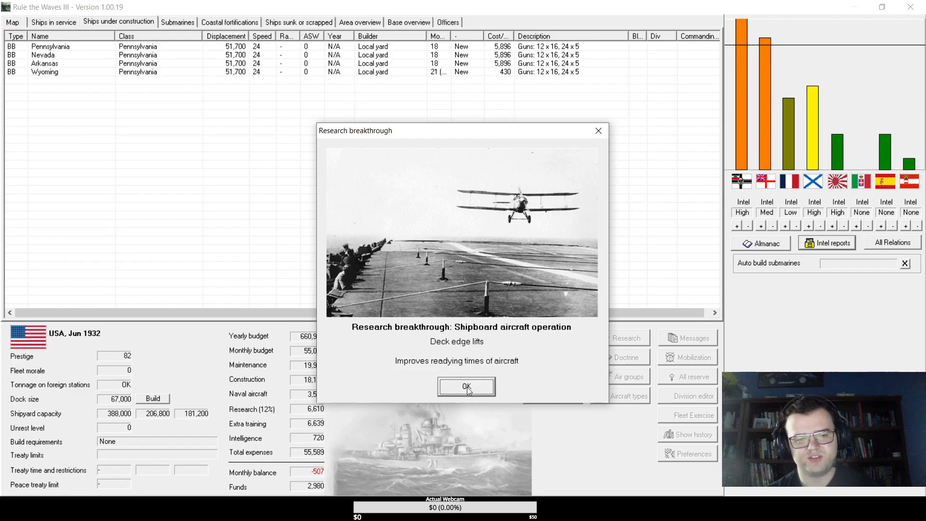
click(466, 386)
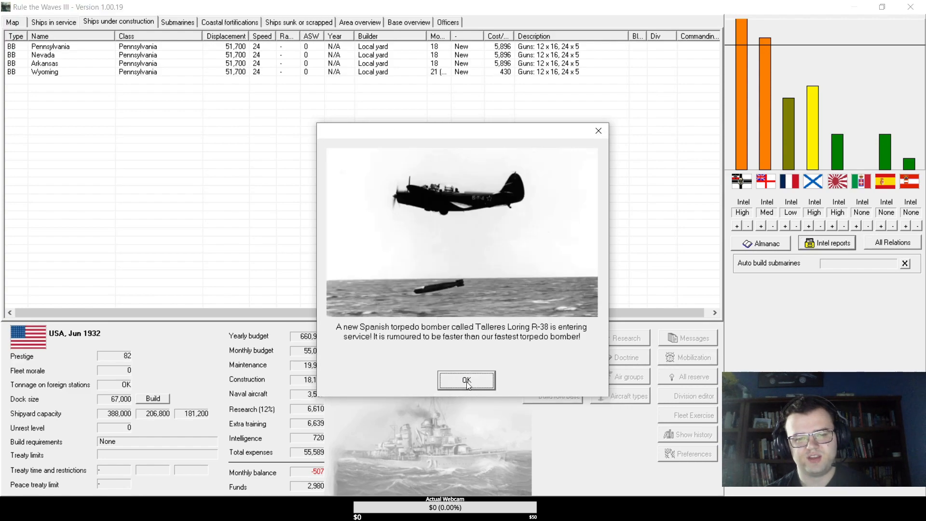
click(466, 380)
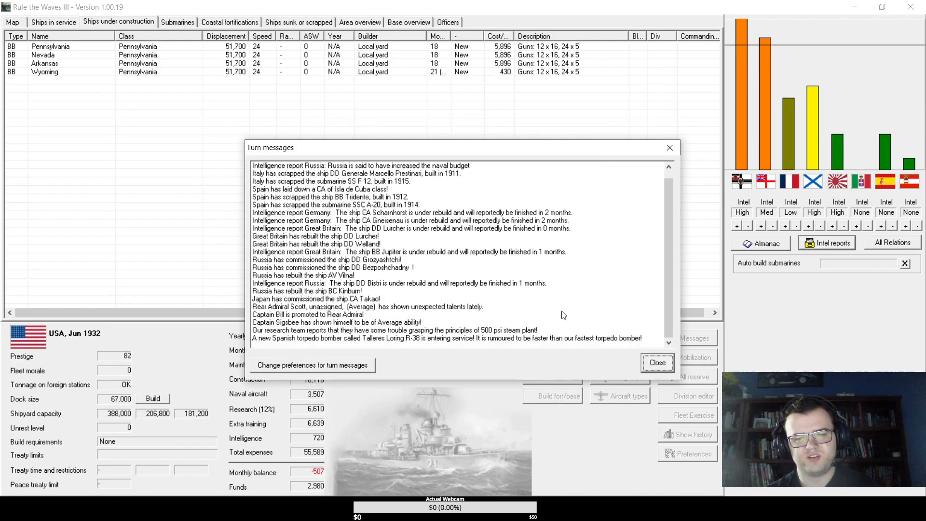
click(657, 363)
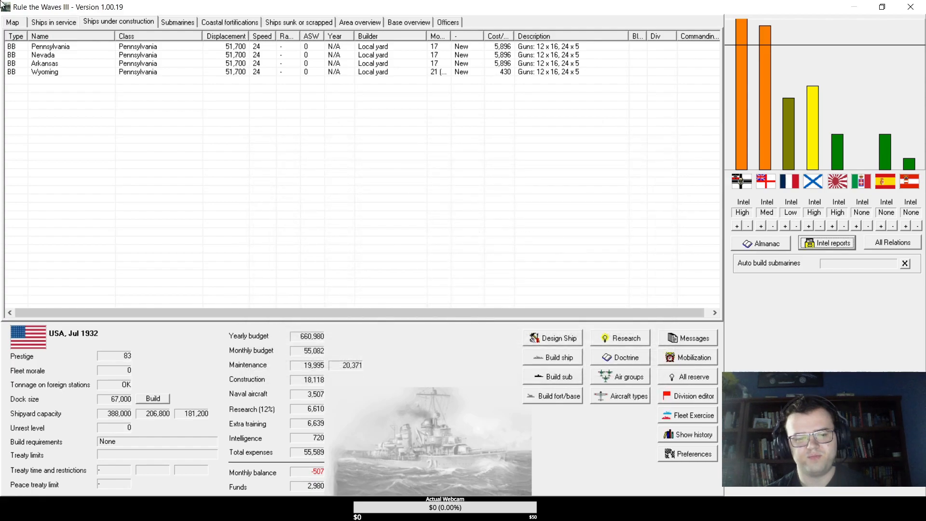
click(11, 22)
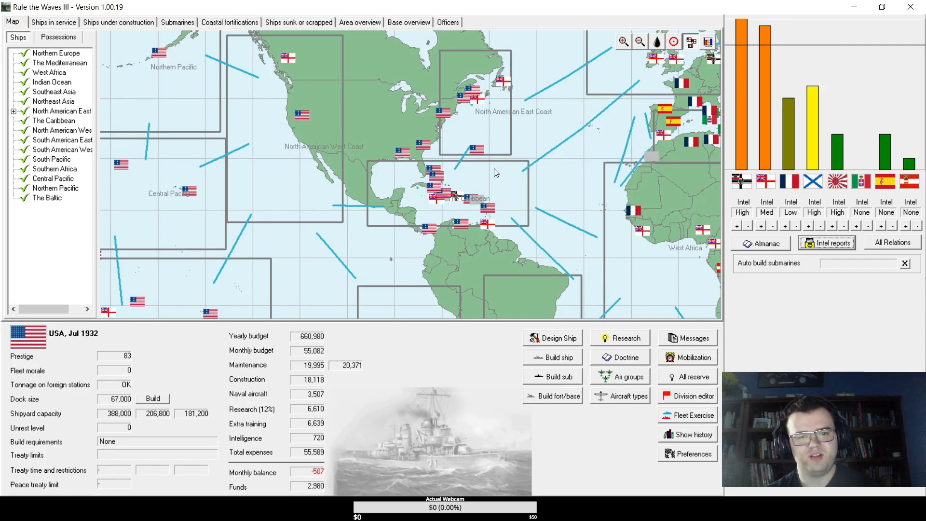
mouse_move(494, 181)
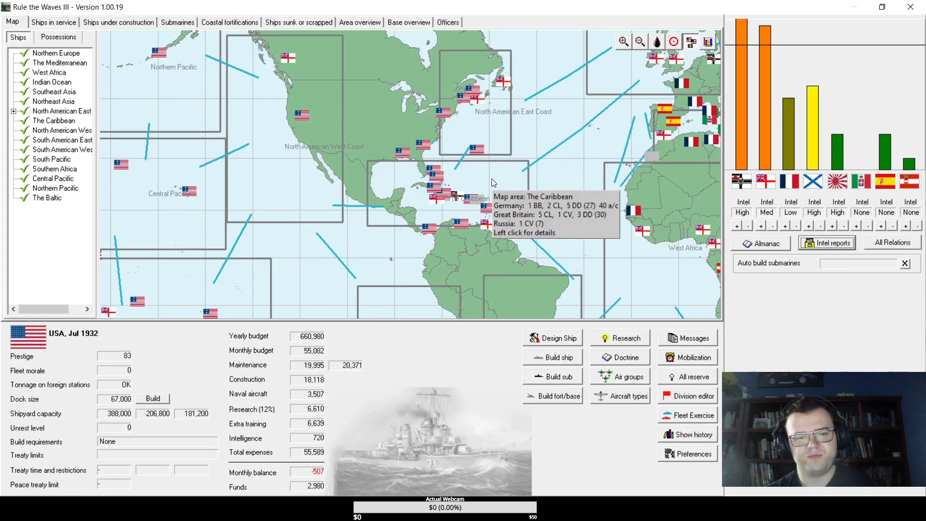
mouse_move(289, 172)
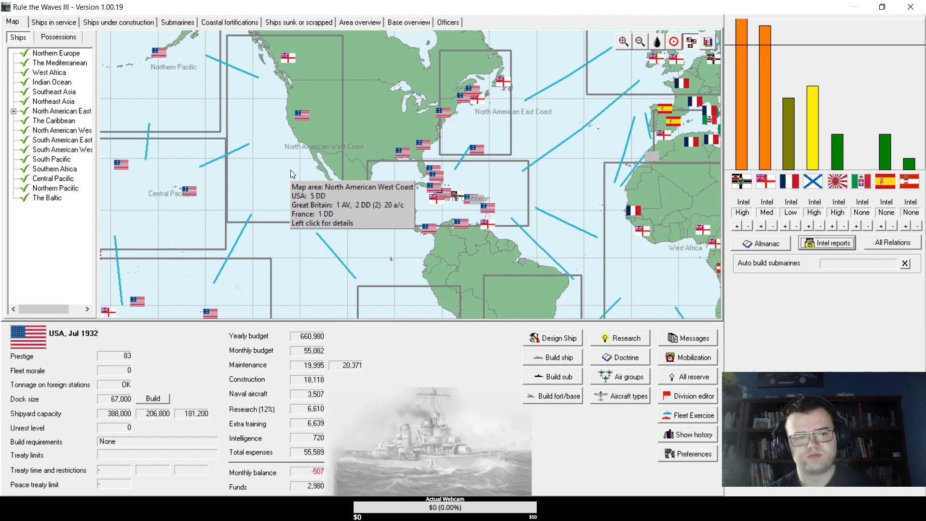
mouse_move(831, 353)
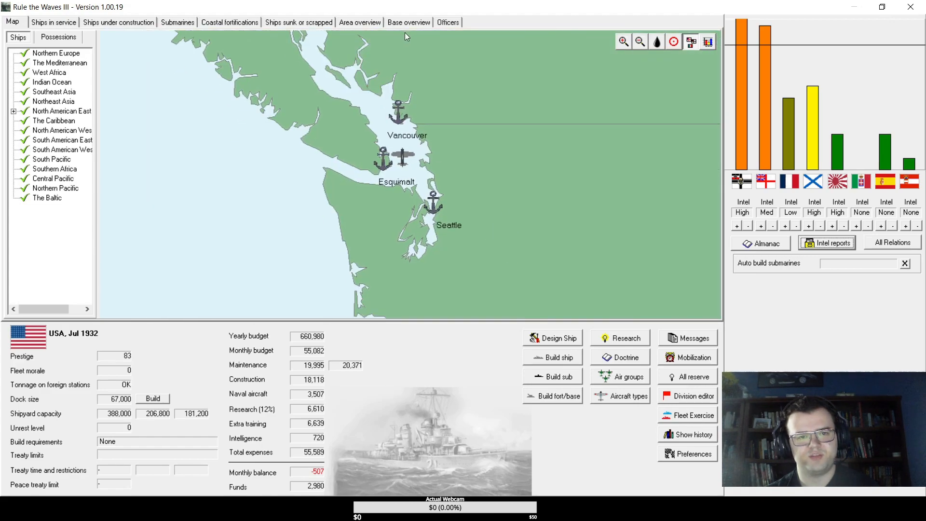
- In the Base overview under Western USA, start building an airbase at Seattle and return to the world map
click(408, 22)
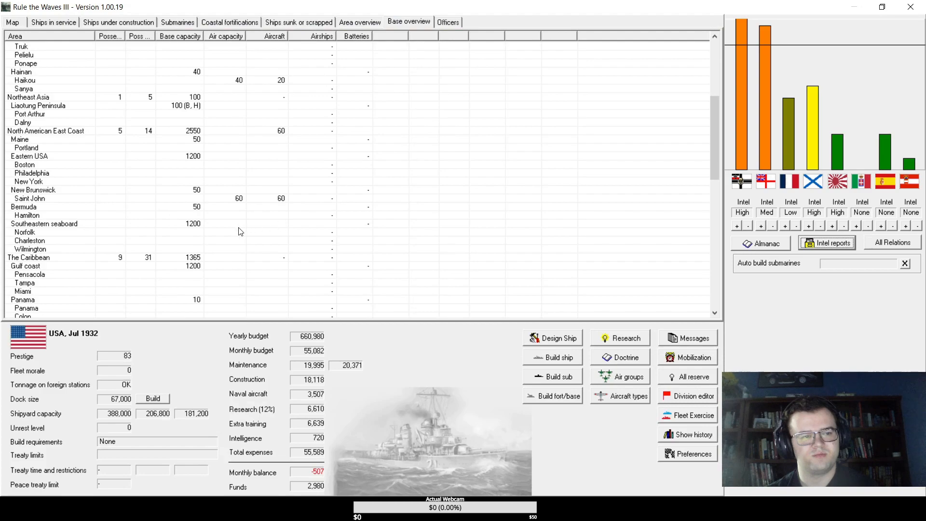
scroll(down, 3)
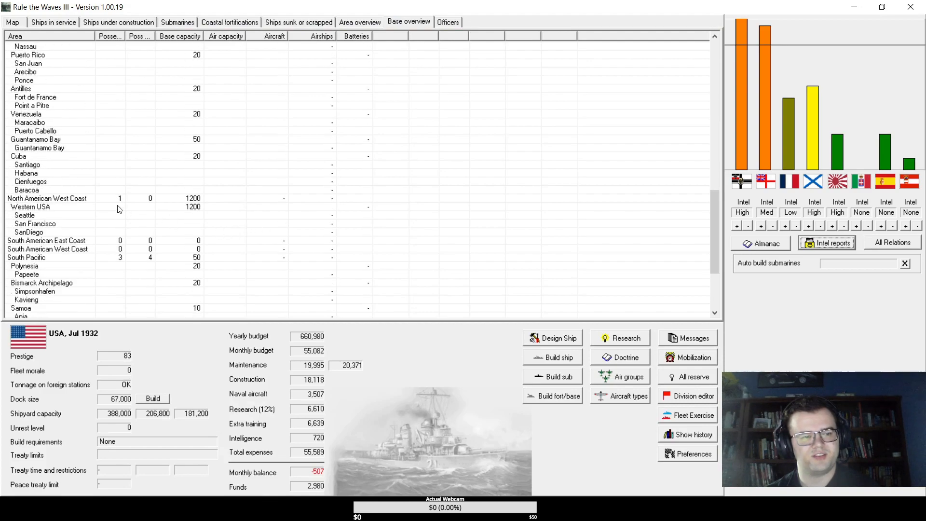
right_click(25, 164)
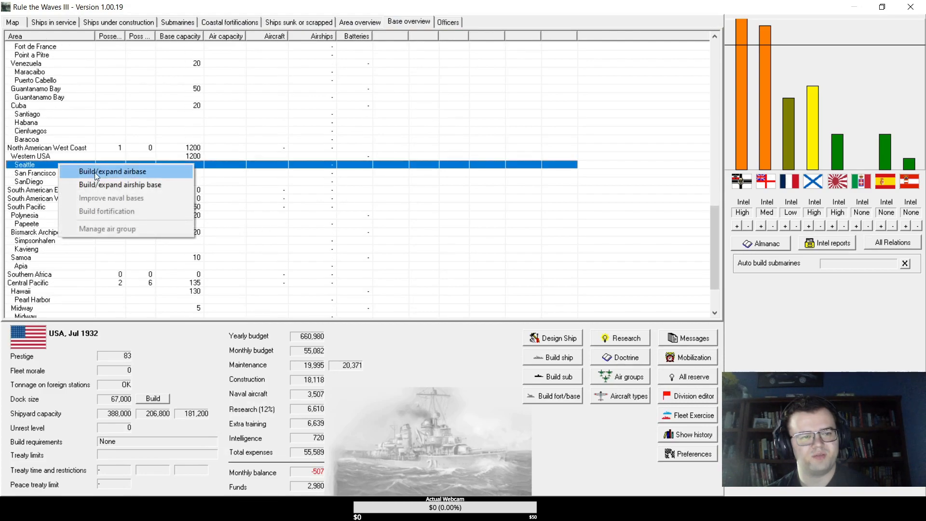
click(112, 171)
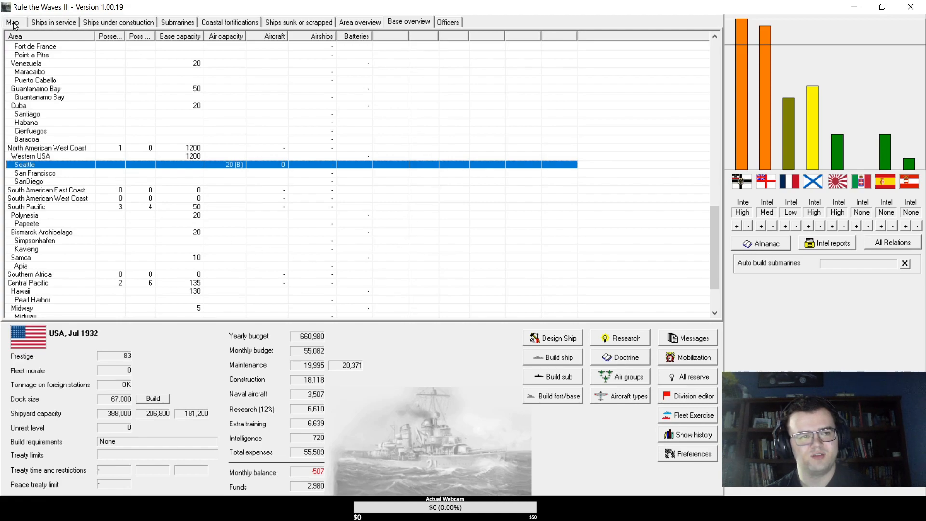
click(12, 22)
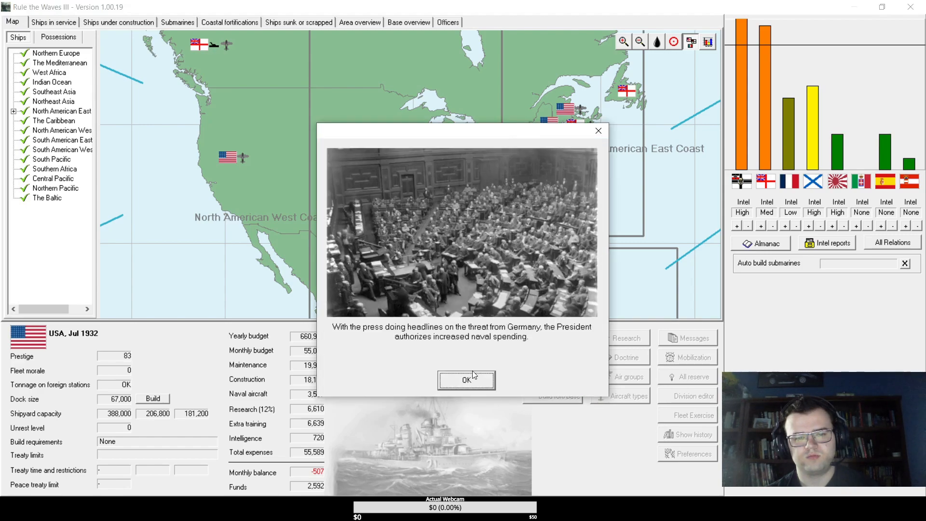
- Acknowledge the naval spending news and the fire control, gun mounting, torpedo and AA artillery breakthroughs
click(466, 381)
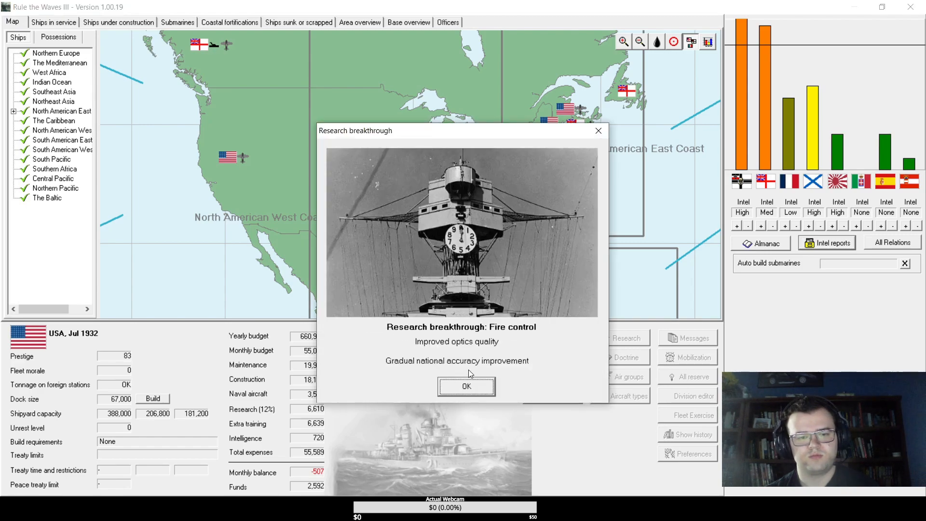
click(466, 386)
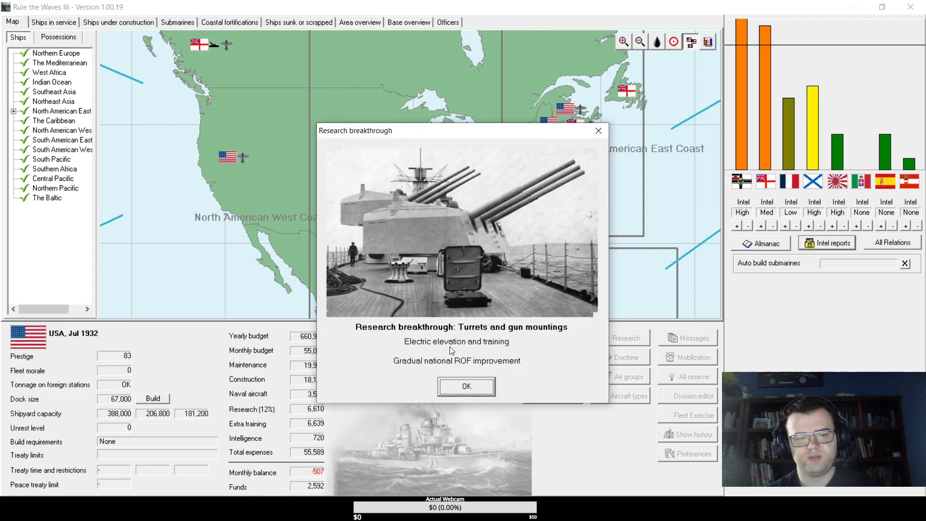
click(466, 386)
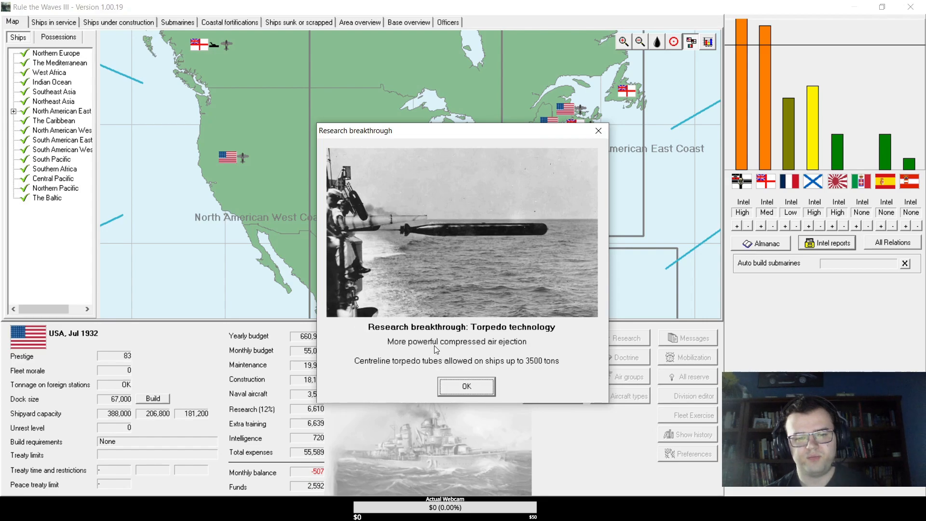
mouse_move(467, 386)
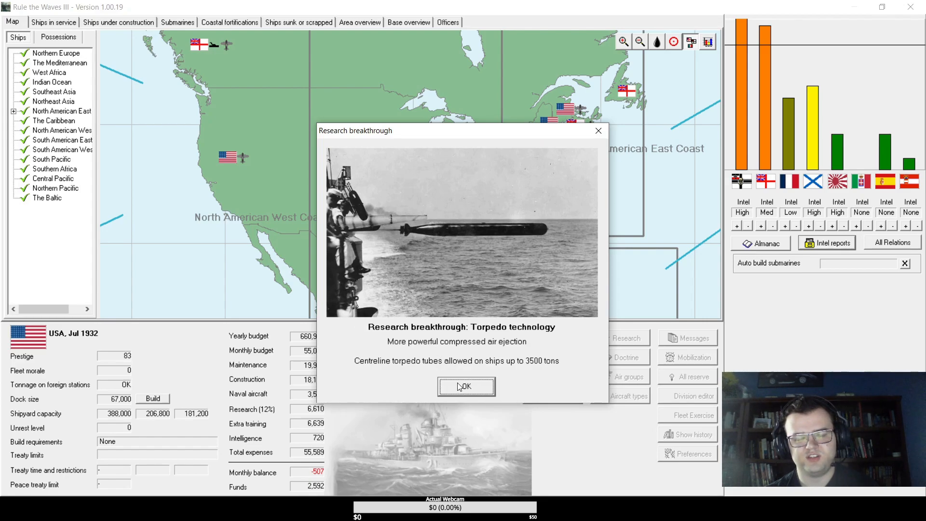
click(466, 386)
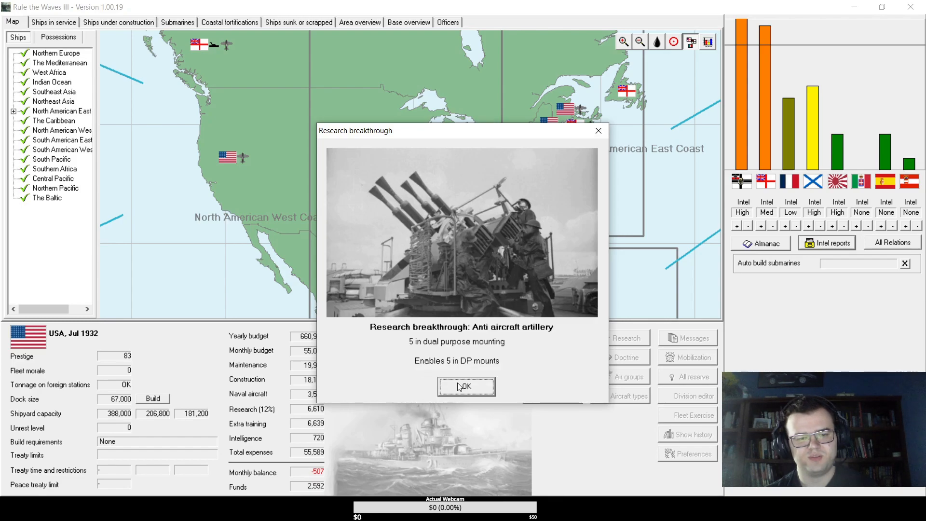
click(466, 386)
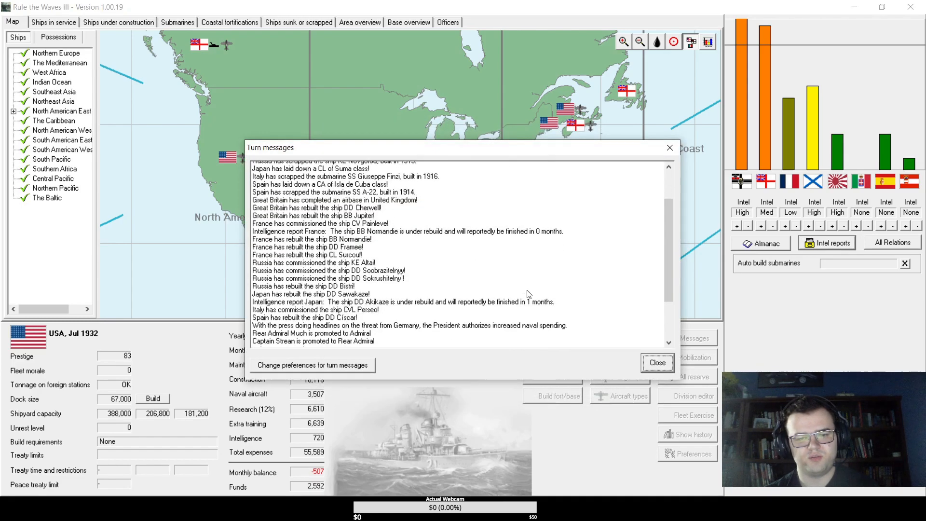
- Close the July messages, acknowledge the German spy report and the outbreak of war with Great Britain
click(657, 363)
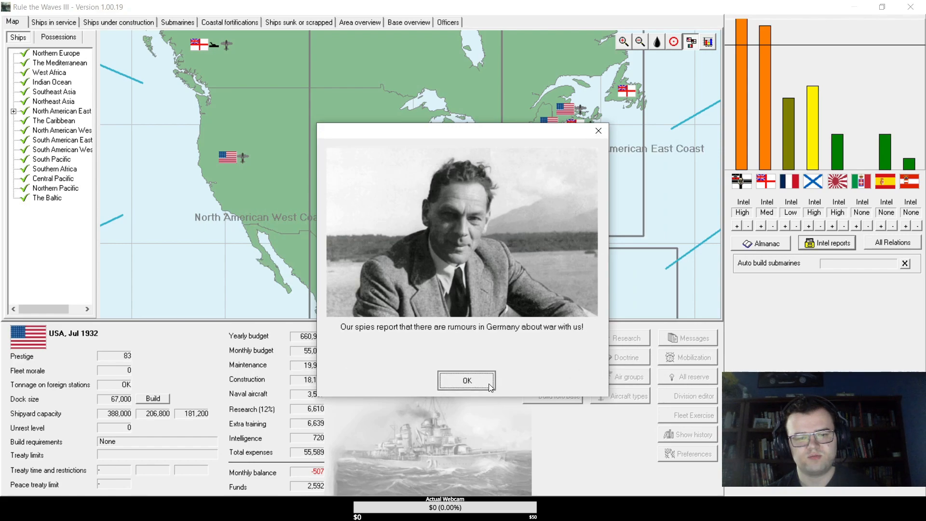
click(466, 380)
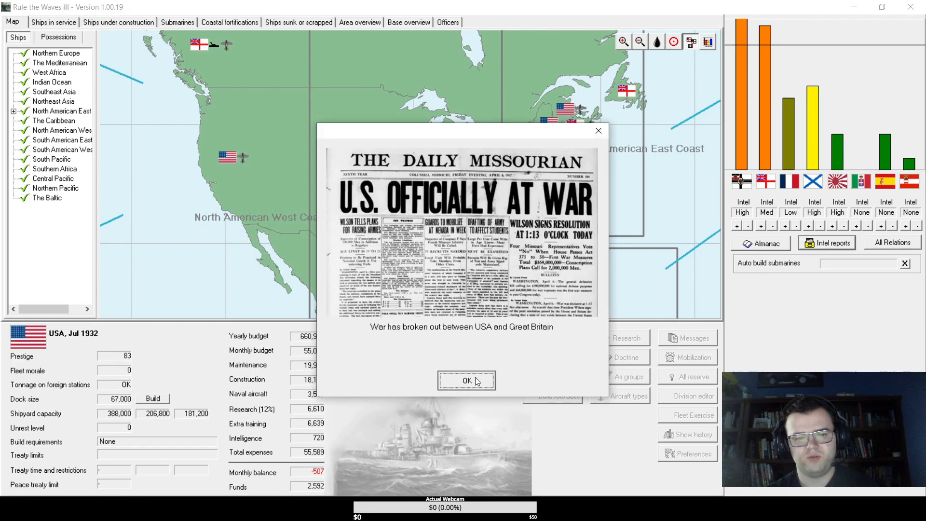
click(467, 381)
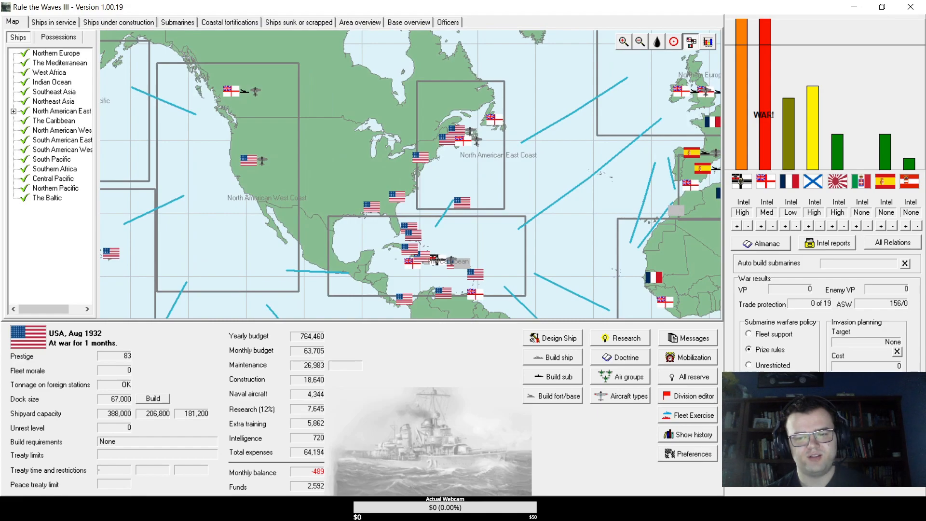
- Check ships under construction, then review the all-nations Nation Data table, marking carriers building and destroyers in service
click(117, 22)
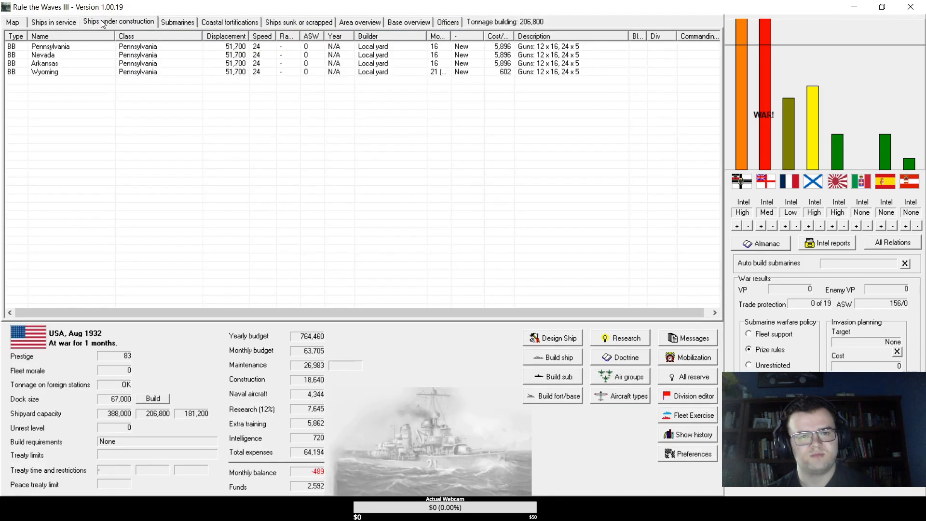
click(53, 22)
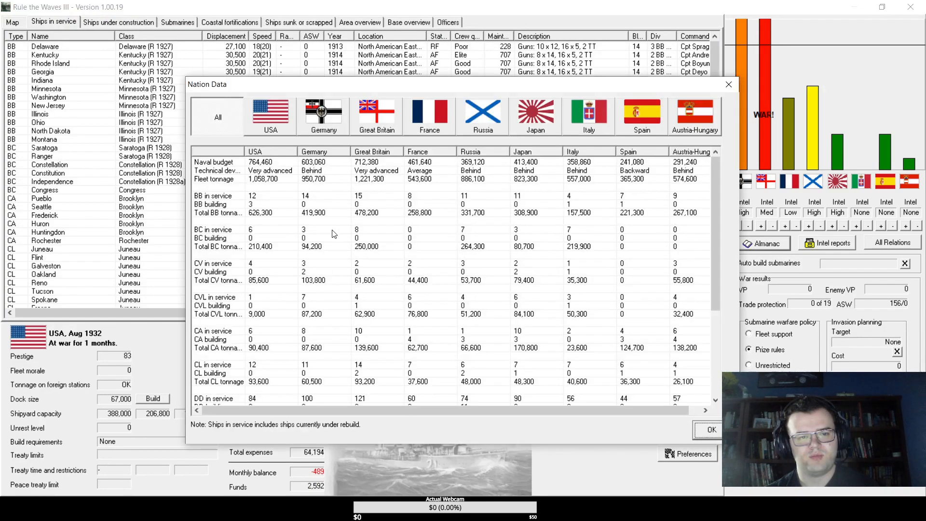
mouse_move(396, 265)
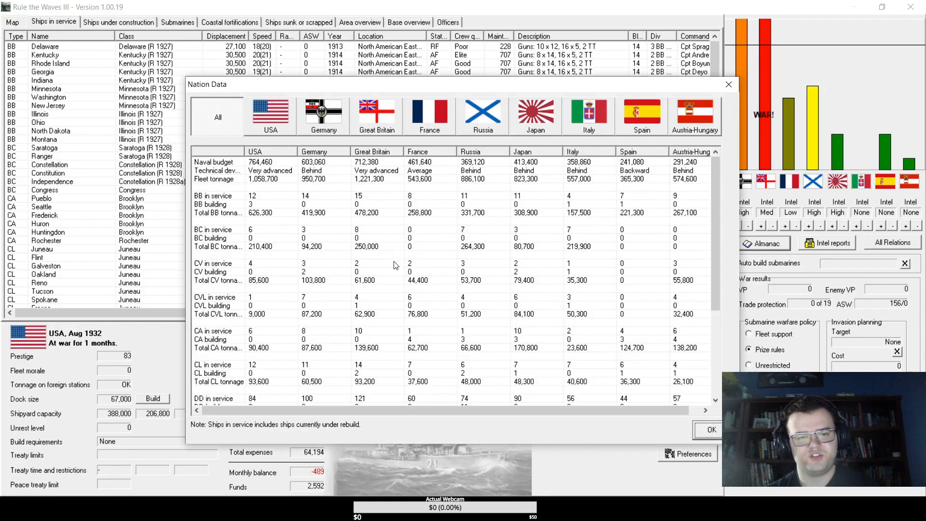
click(219, 272)
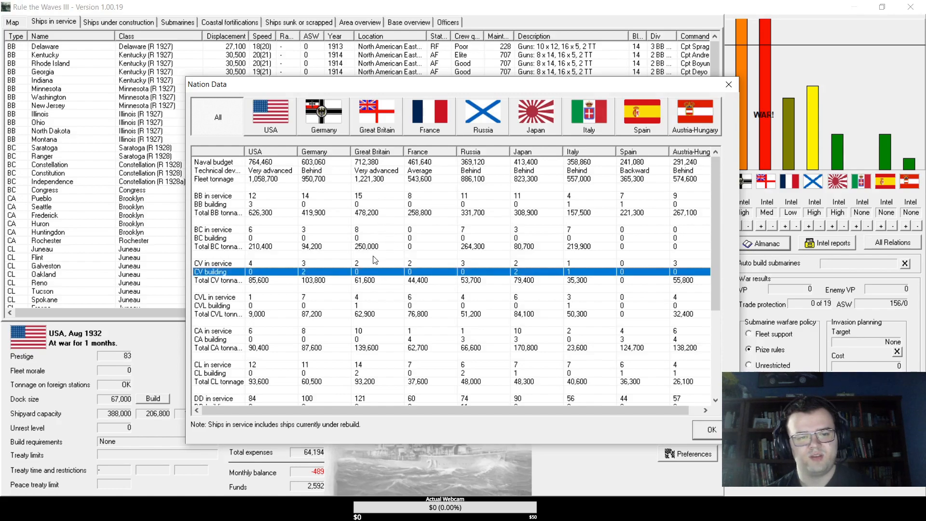
click(390, 323)
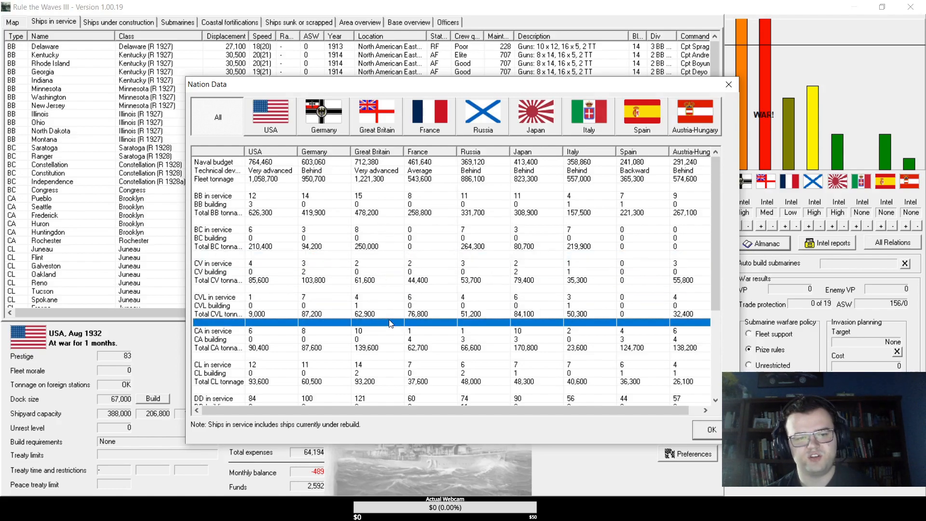
scroll(down, 3)
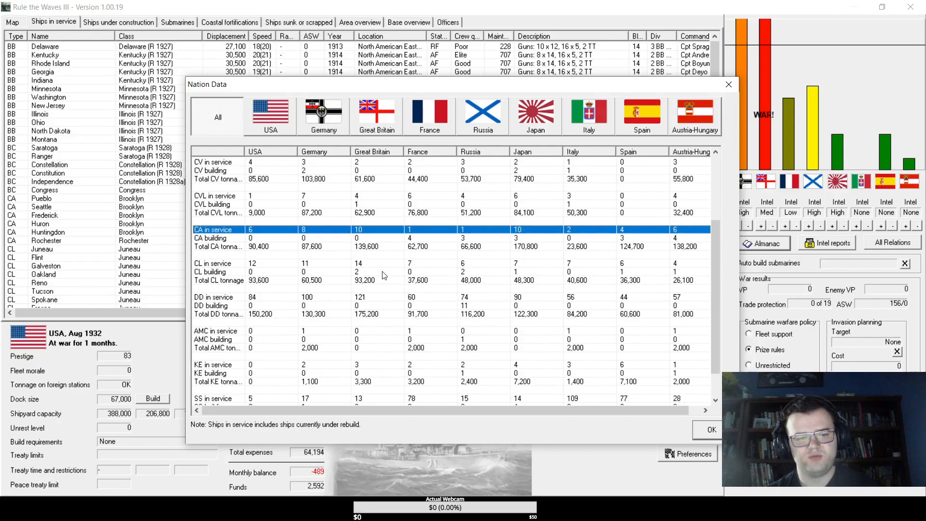
click(355, 297)
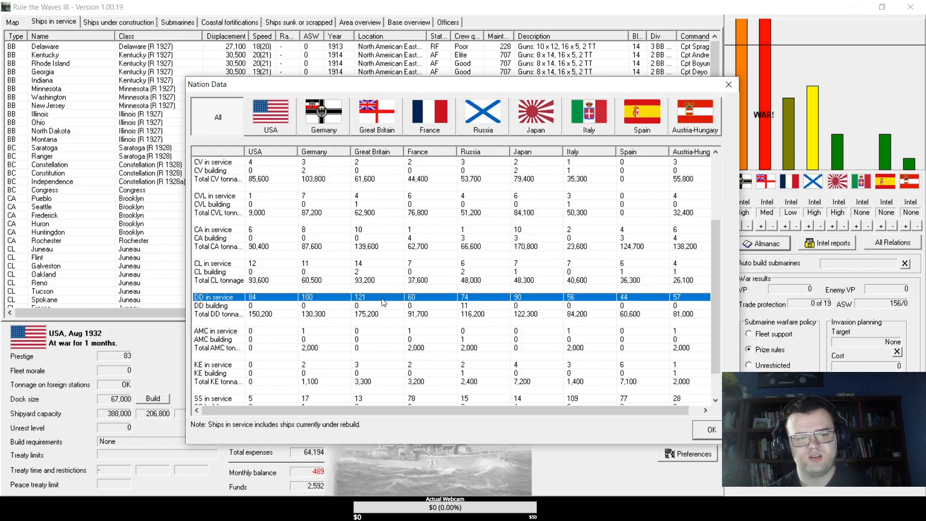
scroll(up, 3)
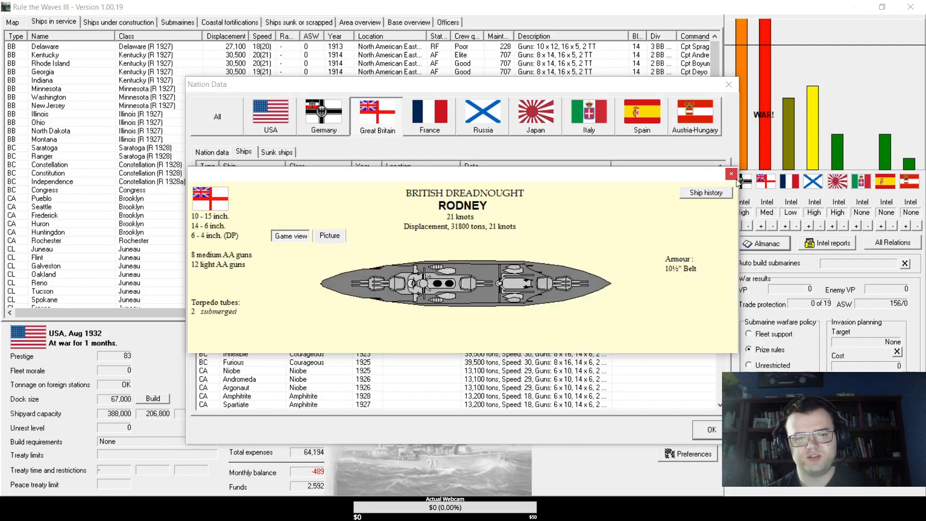
- Select Great Britain's ship list and reopen then close battleship Rodney's design sheet
click(732, 175)
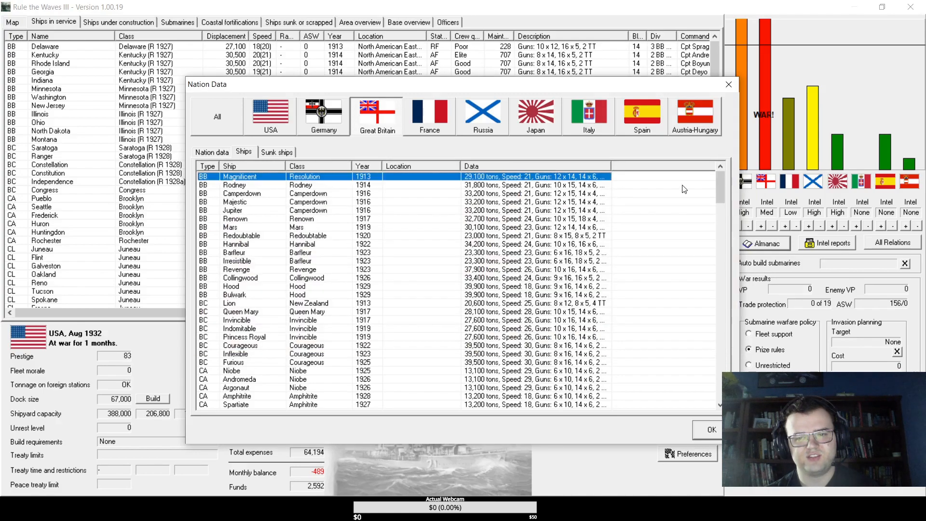
double_click(241, 193)
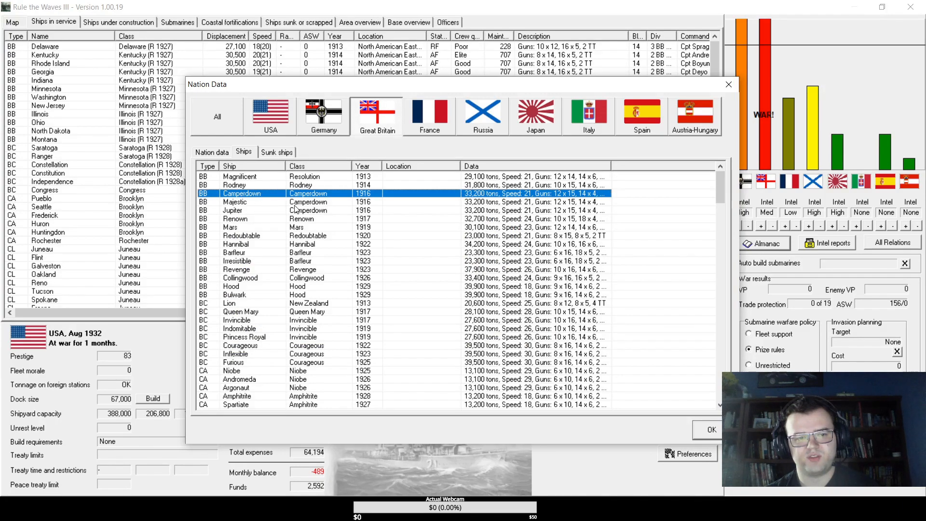
double_click(233, 186)
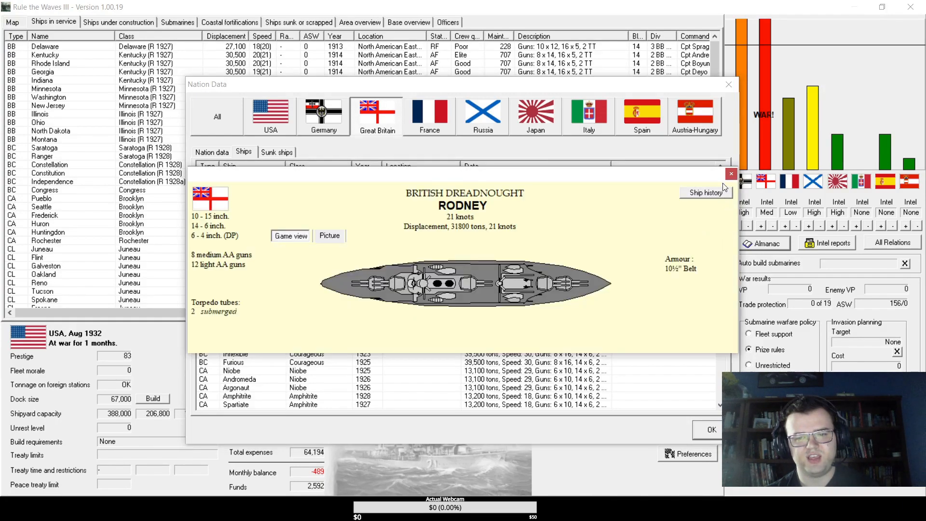
click(732, 173)
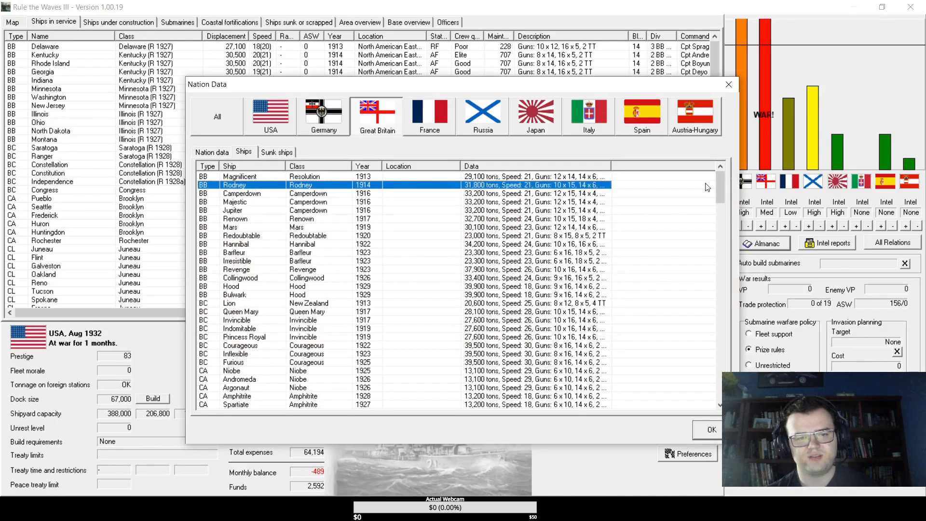
- Inspect Renown, Mars and Redoubtable in turn, then open Barfleur's design sheet
double_click(235, 220)
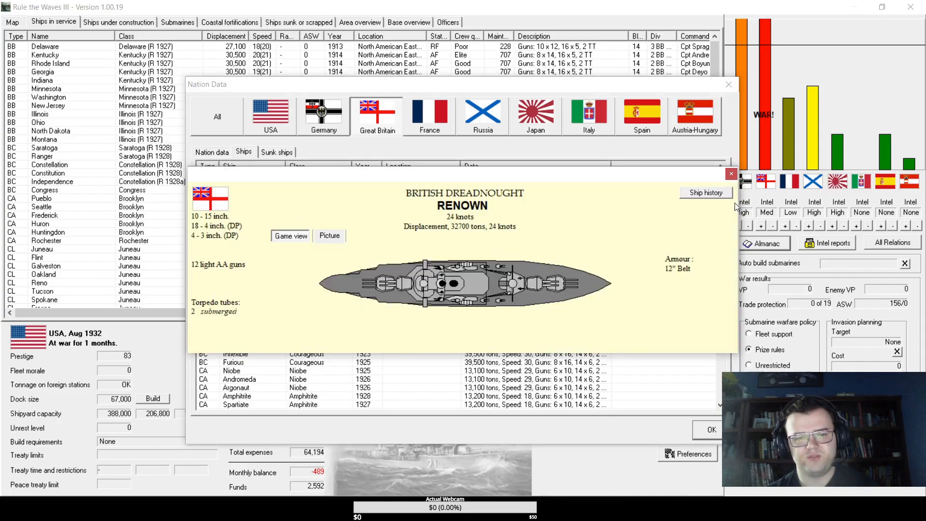
mouse_move(723, 184)
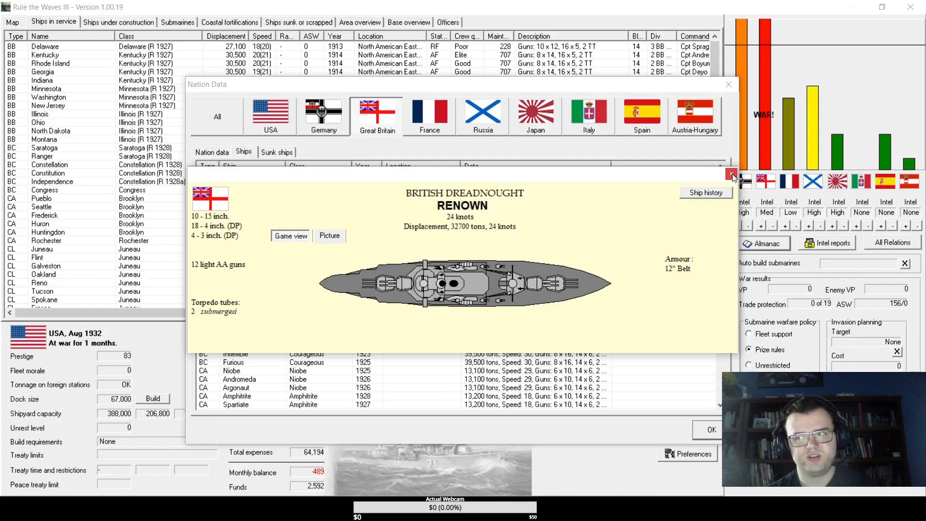
click(732, 176)
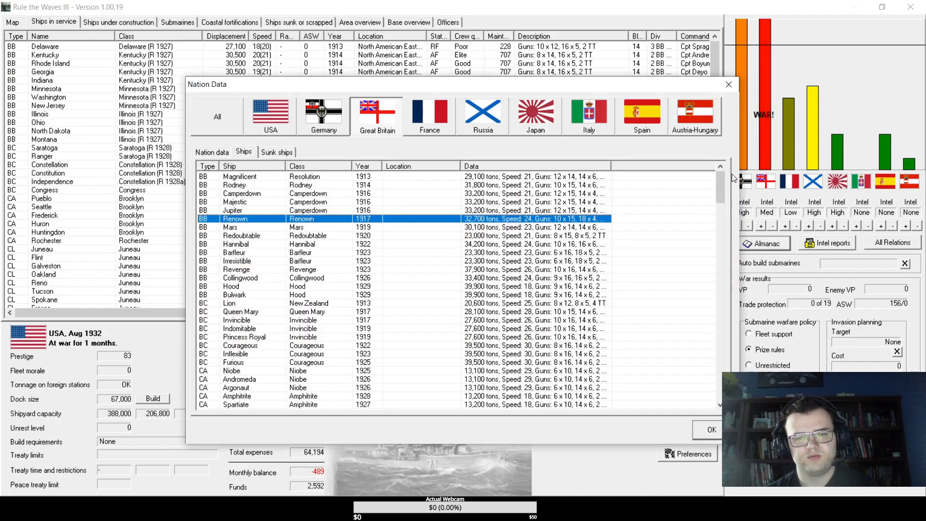
double_click(230, 228)
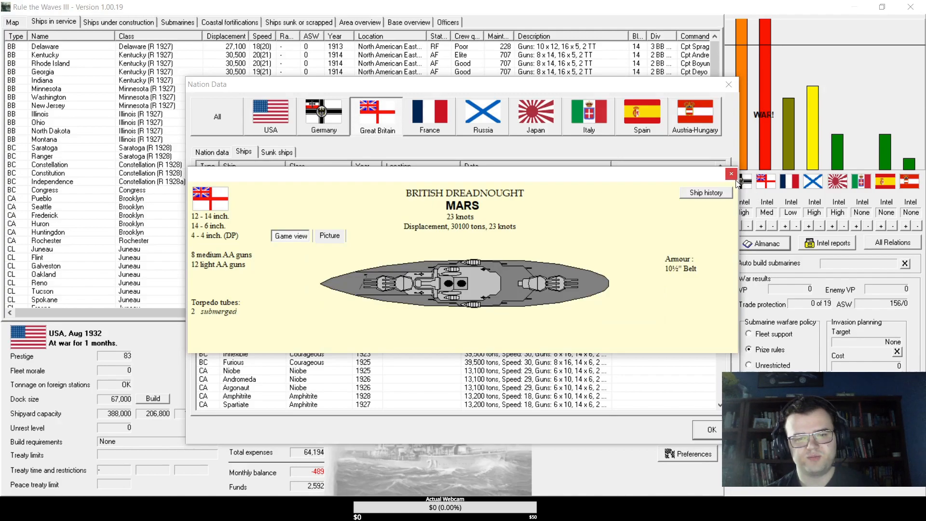
click(731, 174)
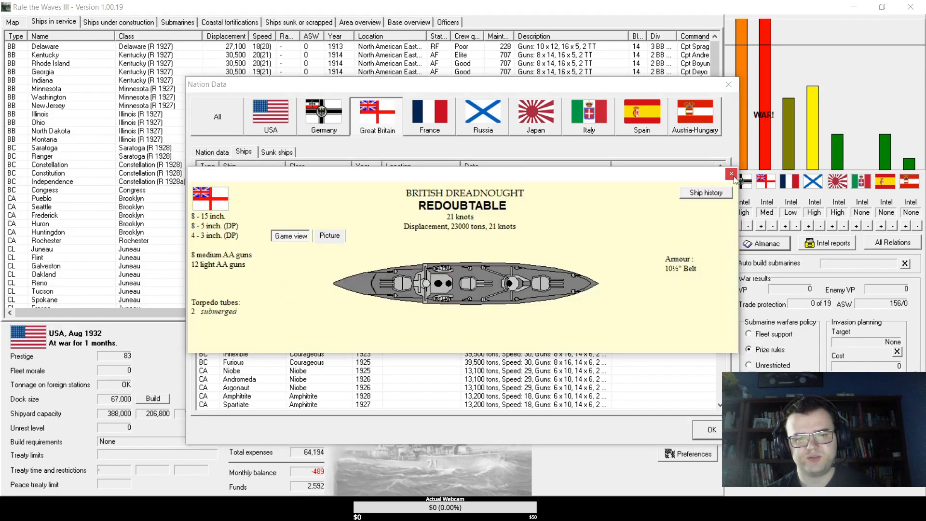
click(733, 175)
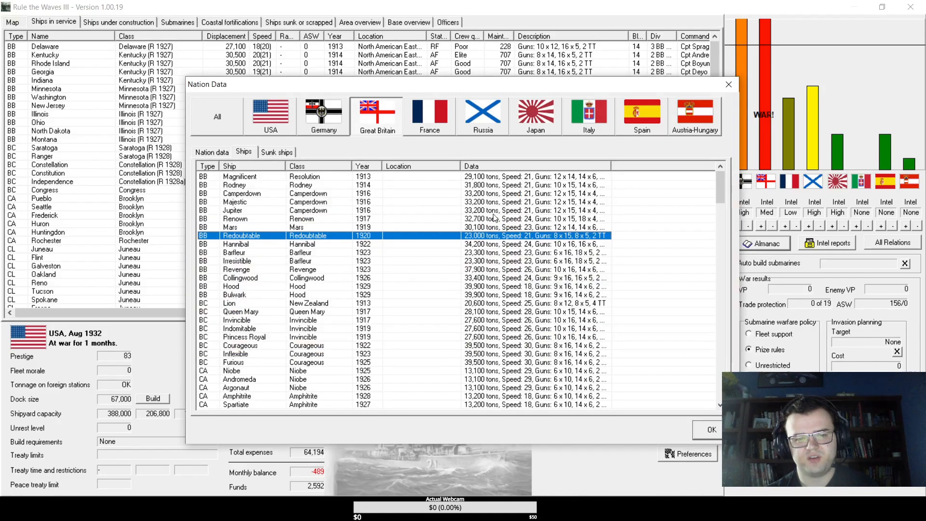
double_click(235, 244)
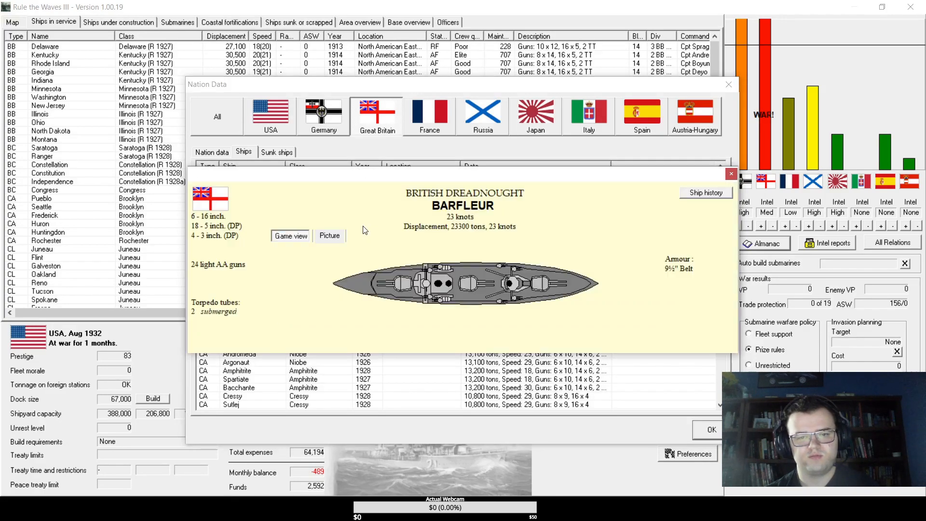
mouse_move(598, 212)
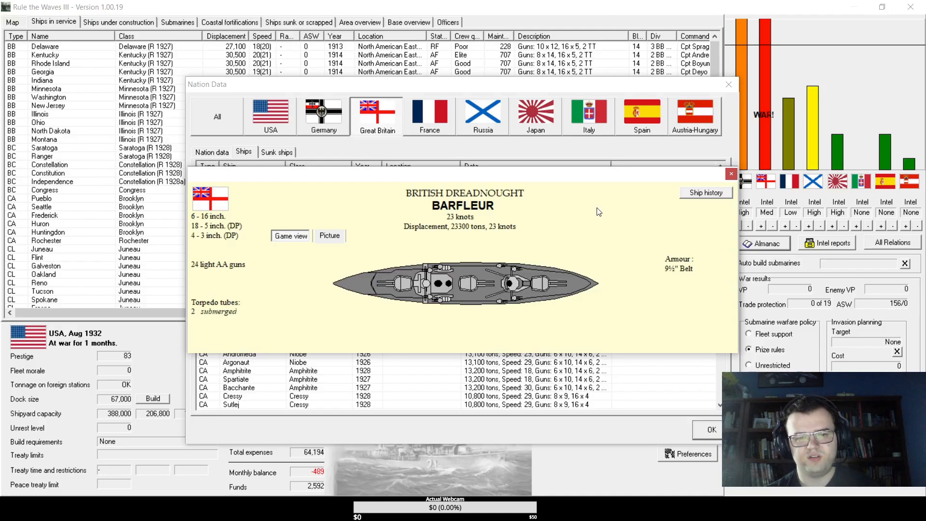
- Close Barfleur's sheet and open battleship Irresistible's design sheet
click(732, 172)
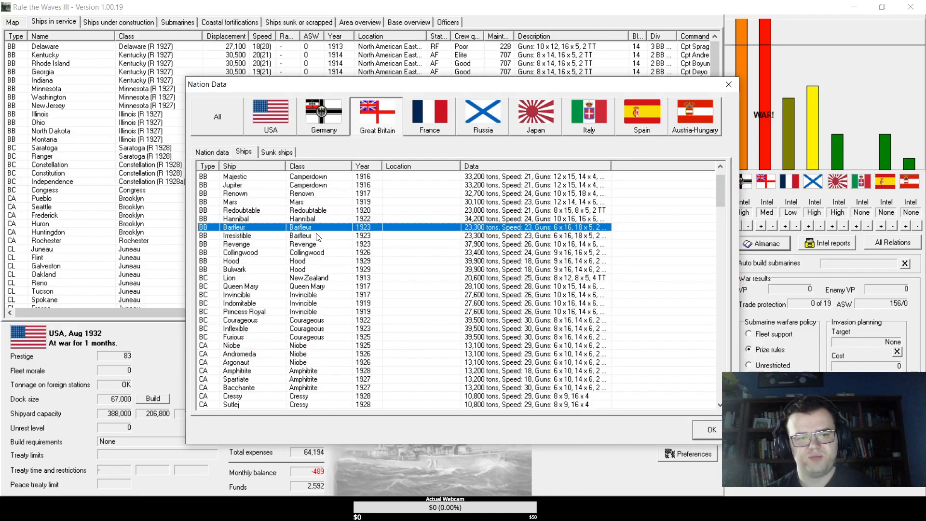
double_click(237, 235)
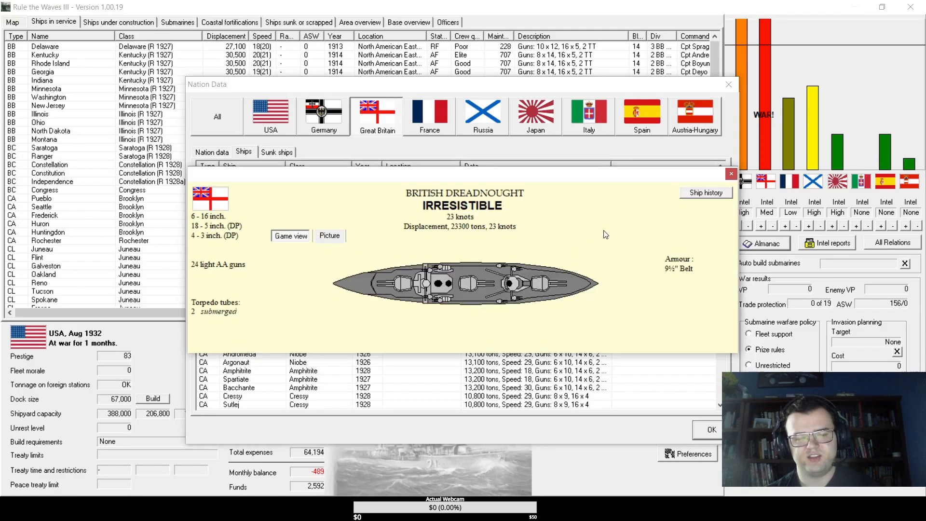
mouse_move(692, 166)
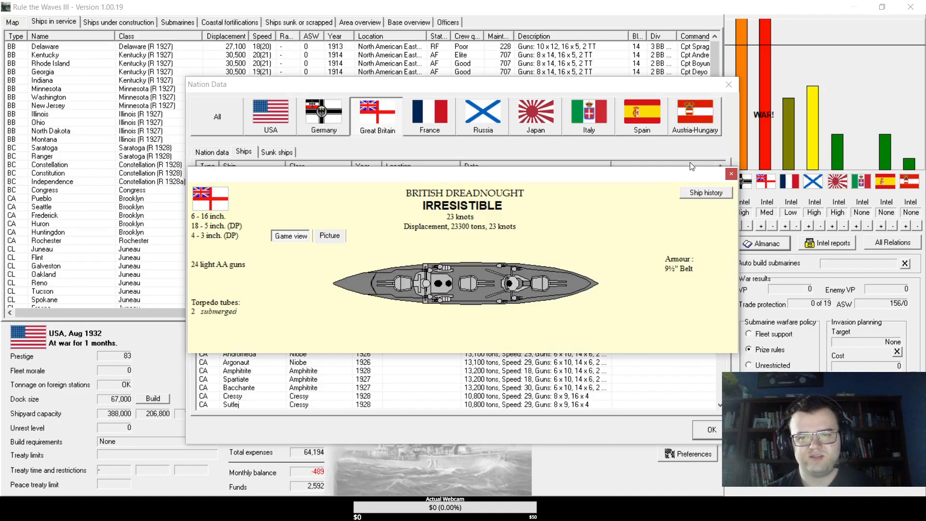
mouse_move(412, 241)
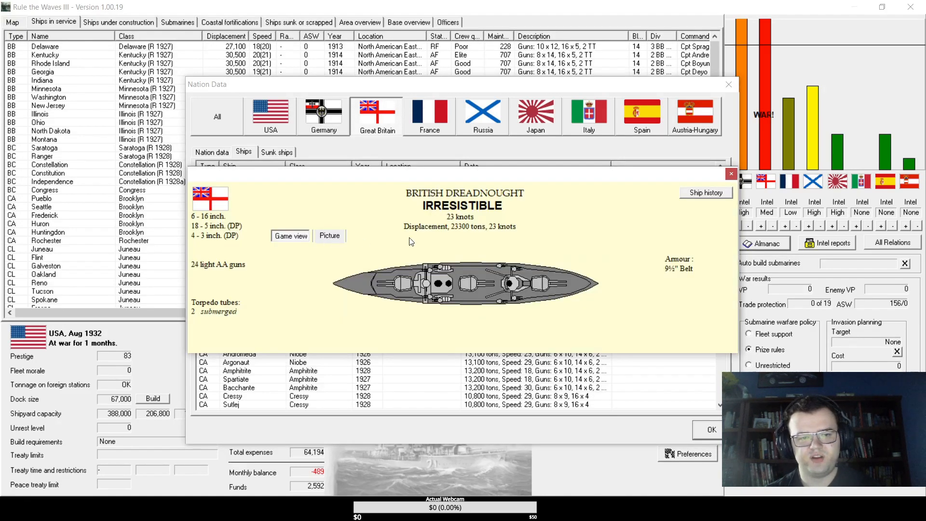
mouse_move(623, 220)
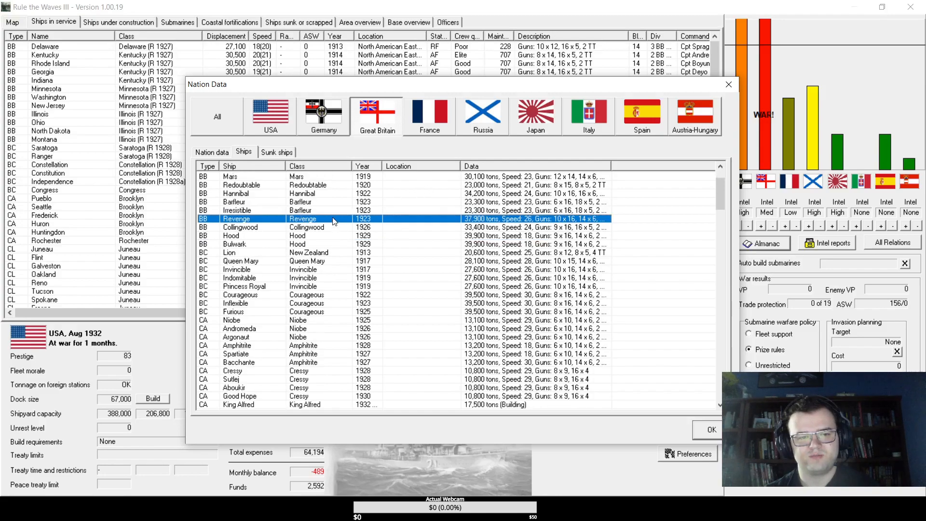
- Inspect the Revenge, Collingwood and Lion ship cards and close each one
double_click(236, 219)
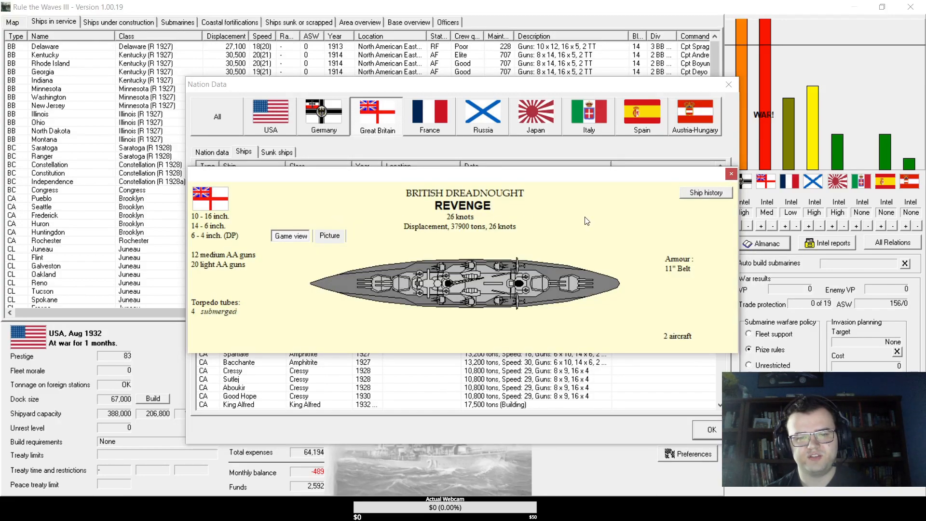
mouse_move(538, 233)
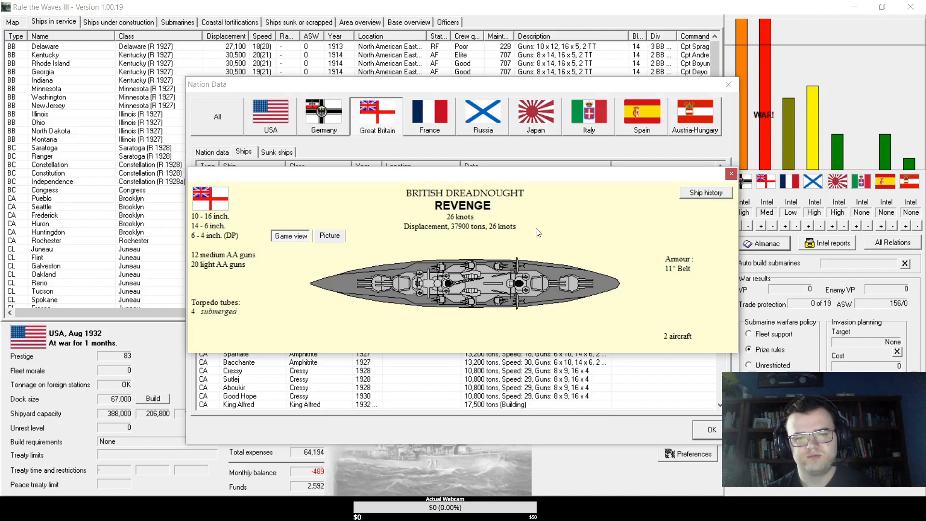
mouse_move(693, 262)
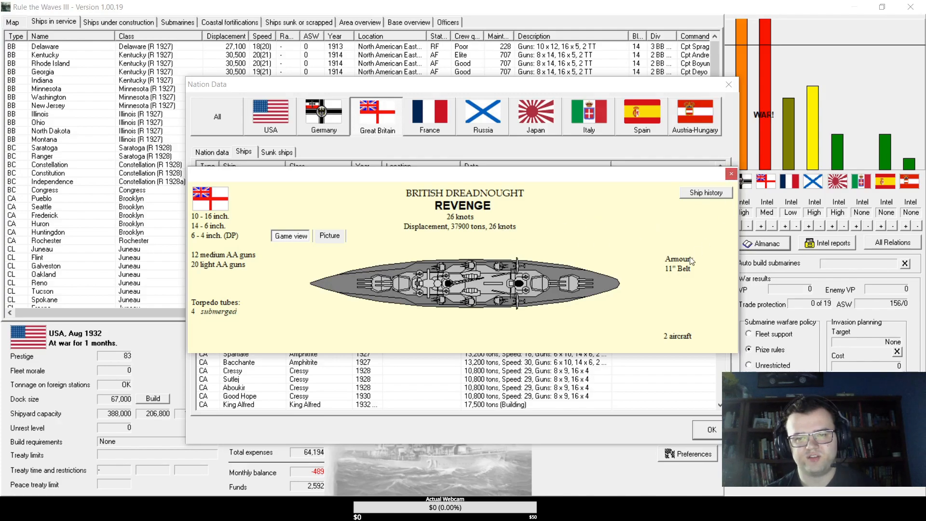
click(731, 173)
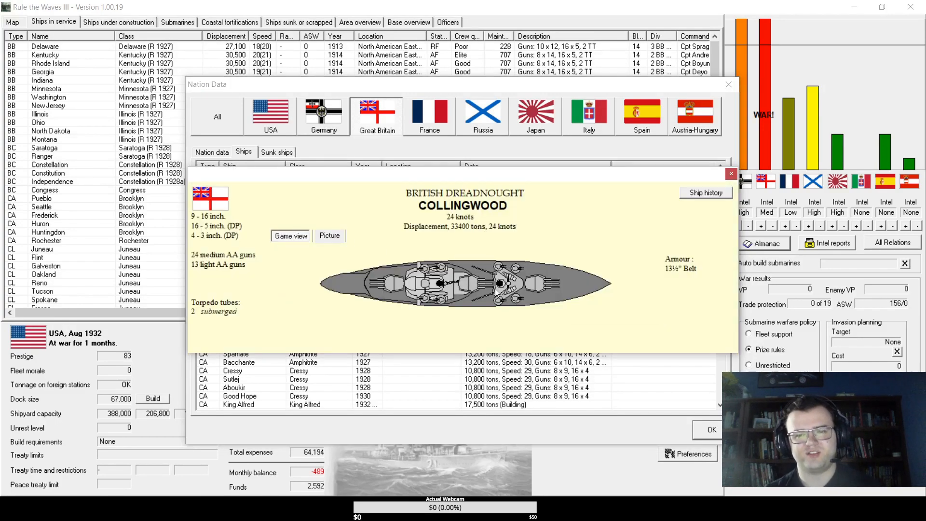
mouse_move(587, 272)
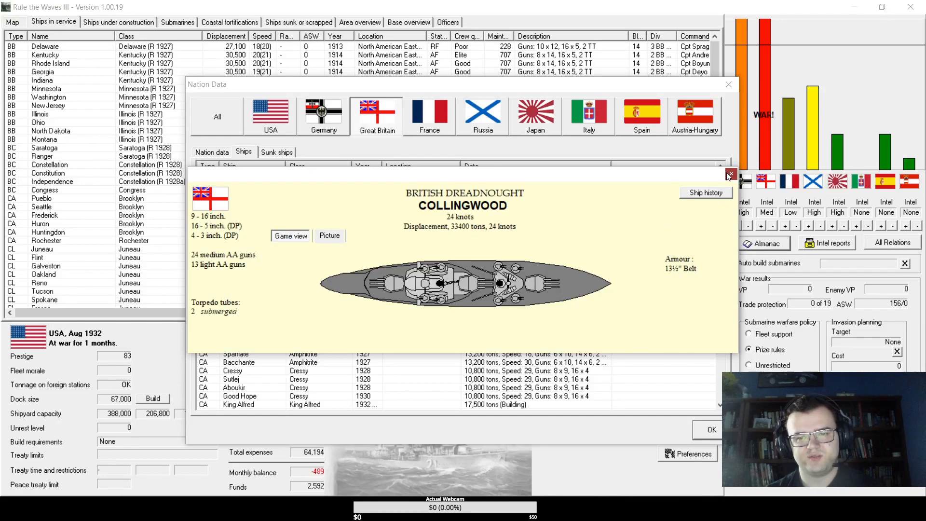
click(729, 175)
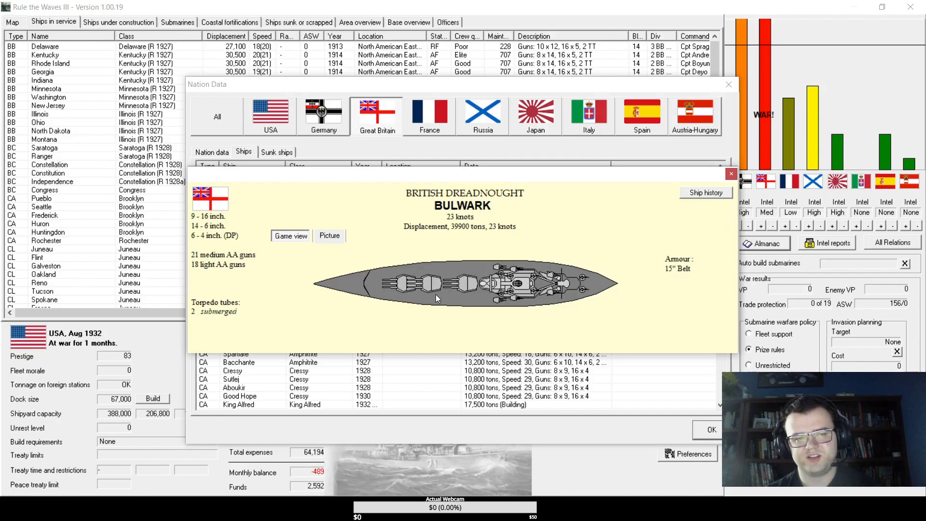
mouse_move(731, 174)
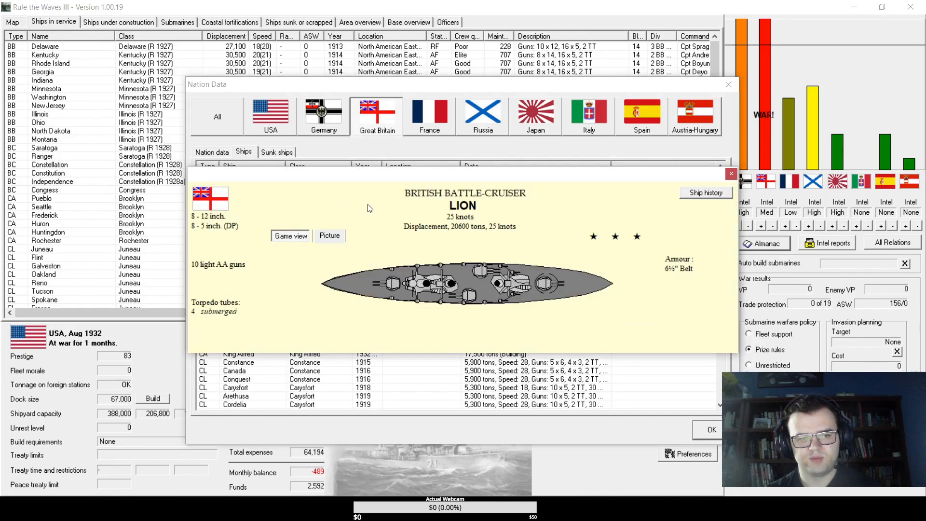
mouse_move(711, 193)
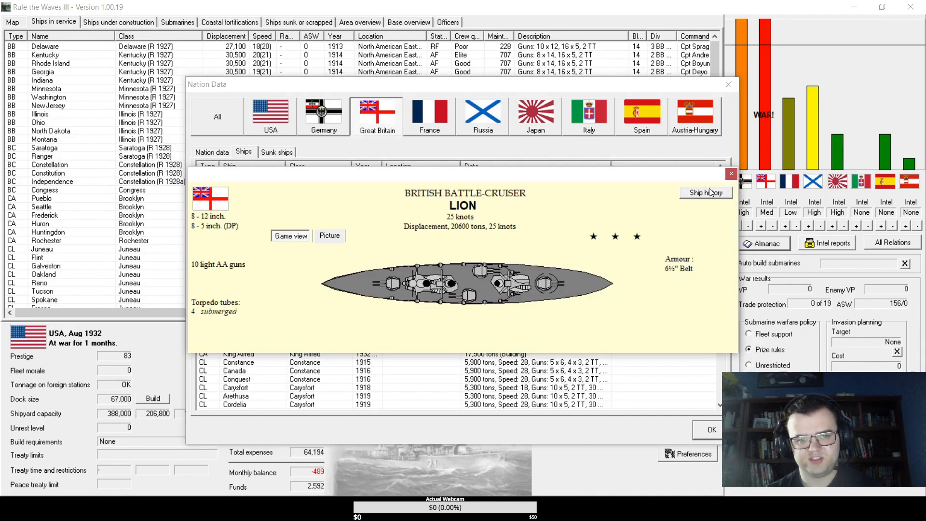
click(731, 173)
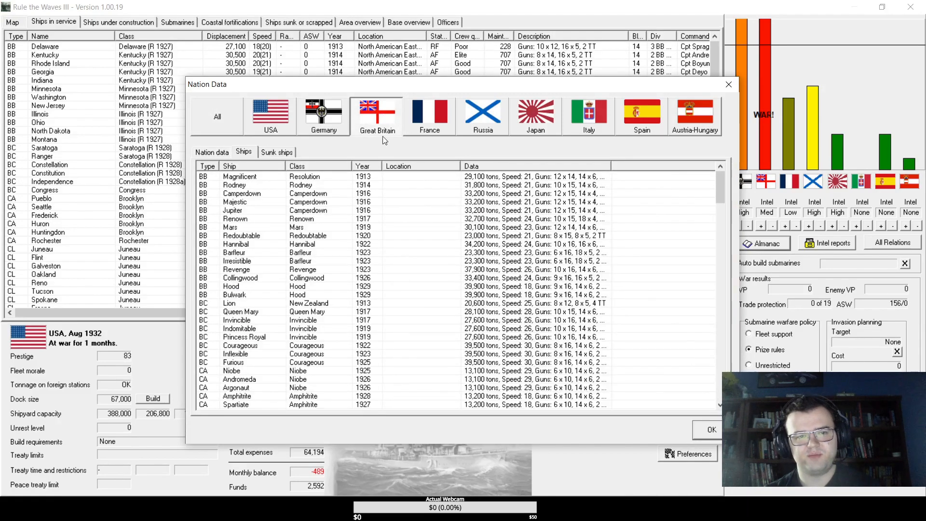
- Return to the British list and inspect the Queen Mary, Princess Royal and Invincible battle-cruisers
scroll(down, 3)
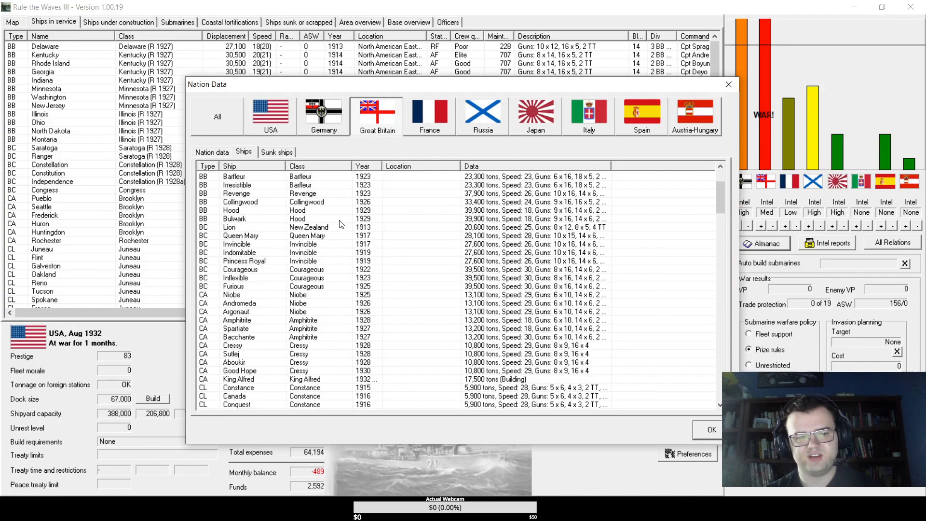
click(270, 112)
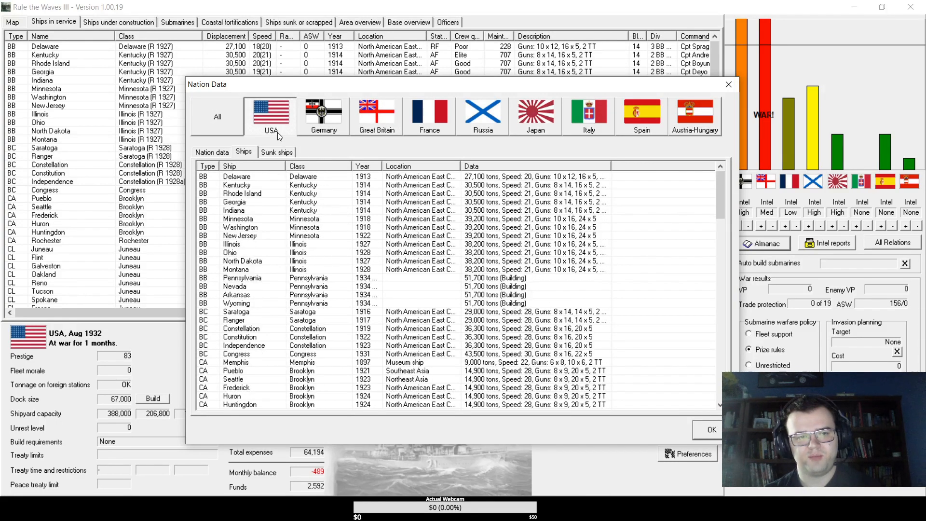
click(377, 115)
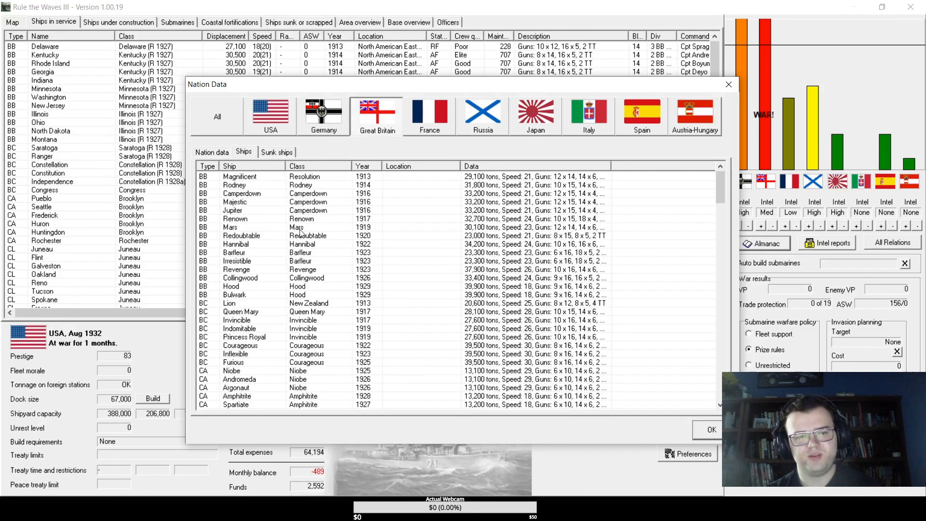
scroll(down, 3)
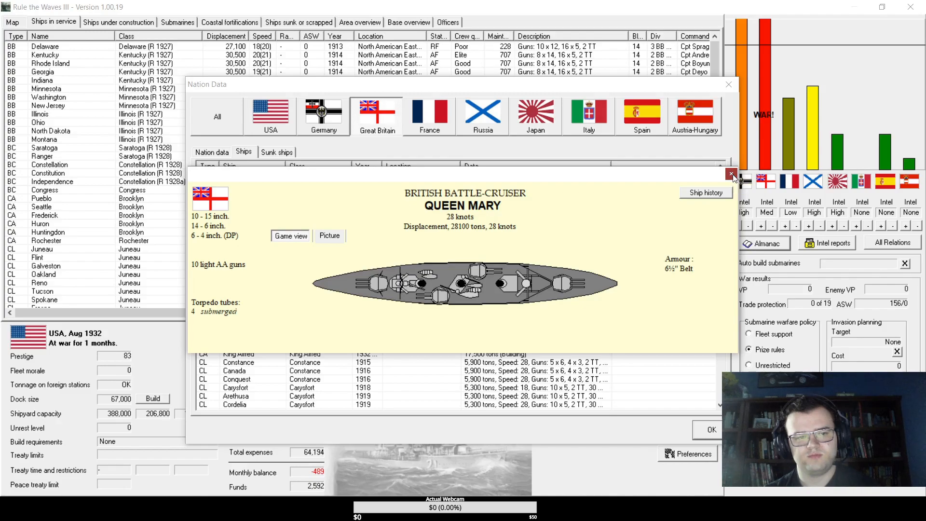
click(732, 176)
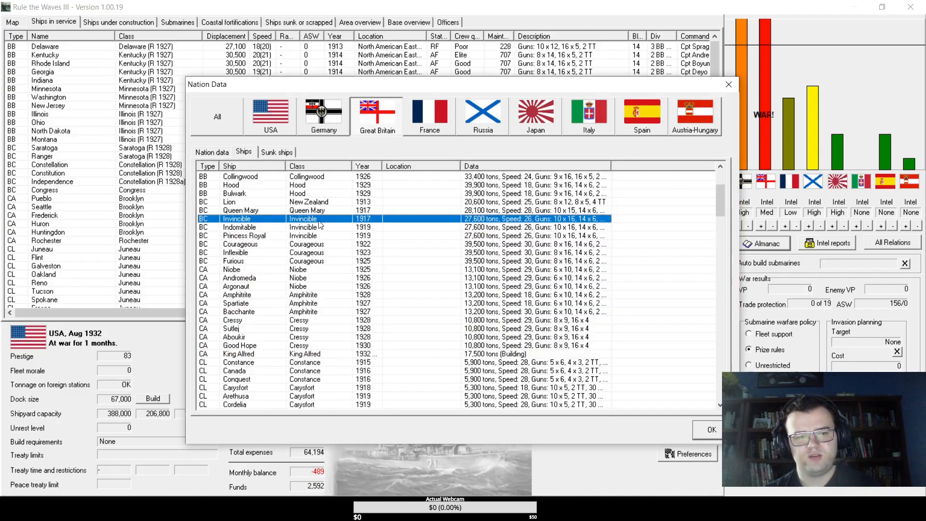
mouse_move(280, 253)
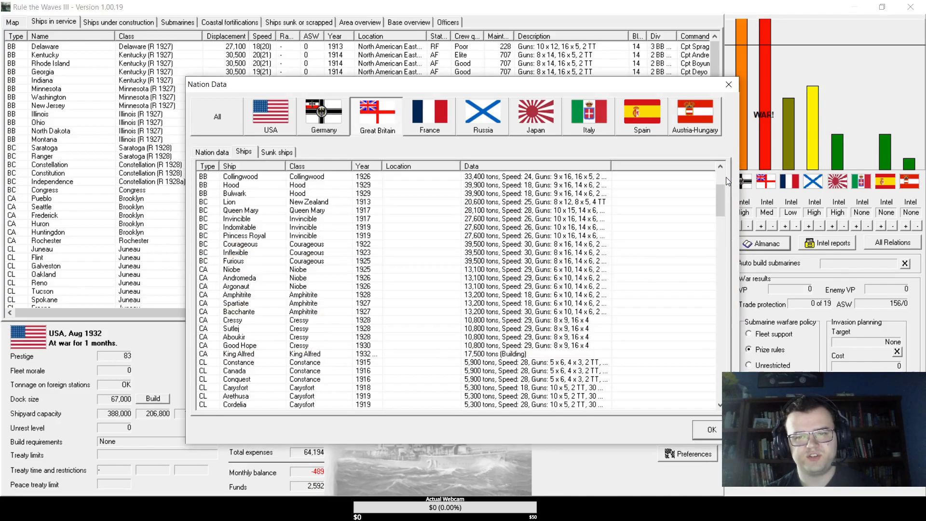
click(244, 235)
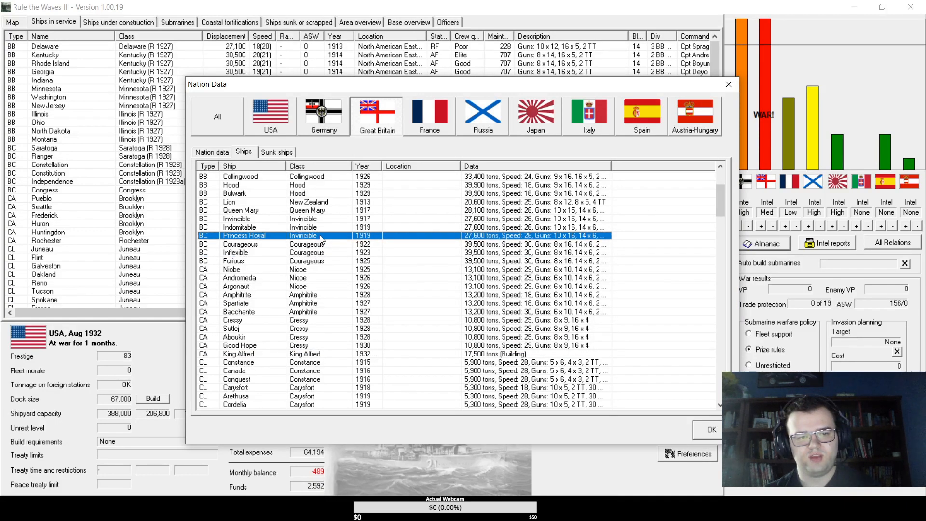
mouse_move(393, 235)
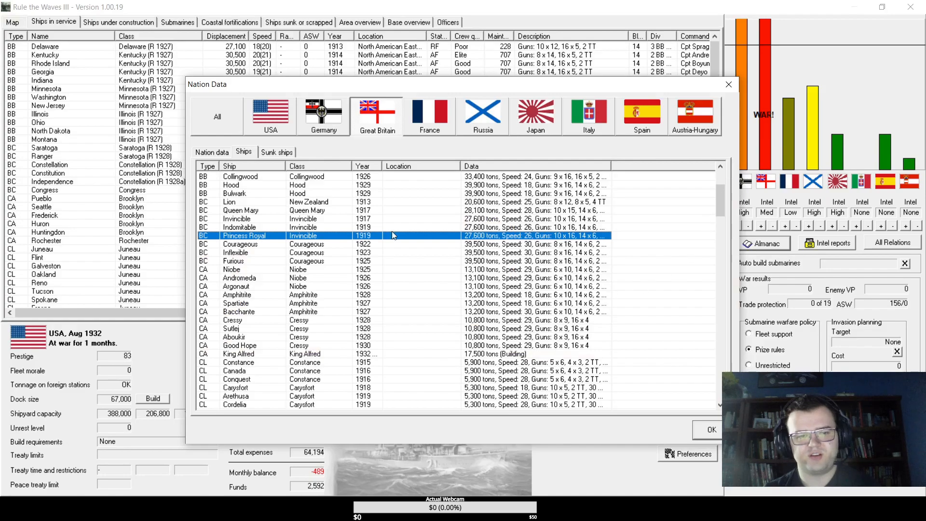
mouse_move(327, 225)
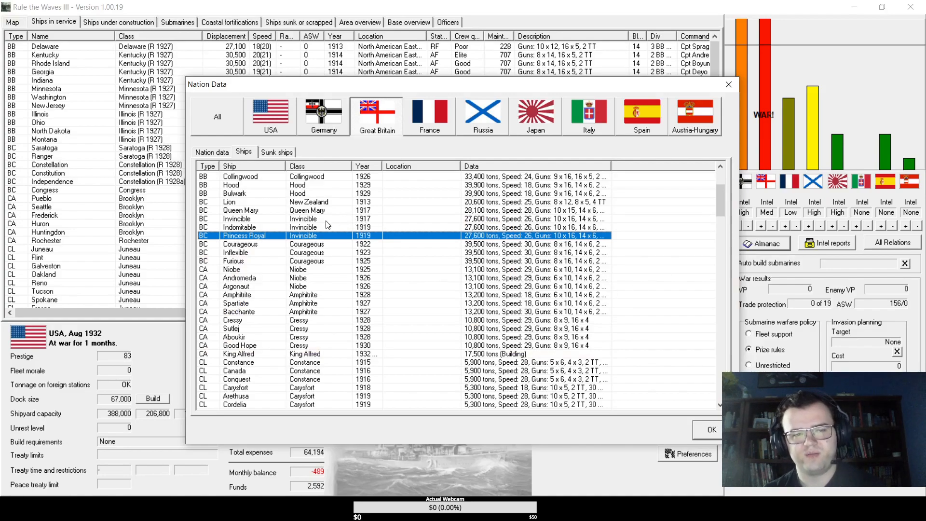
double_click(244, 235)
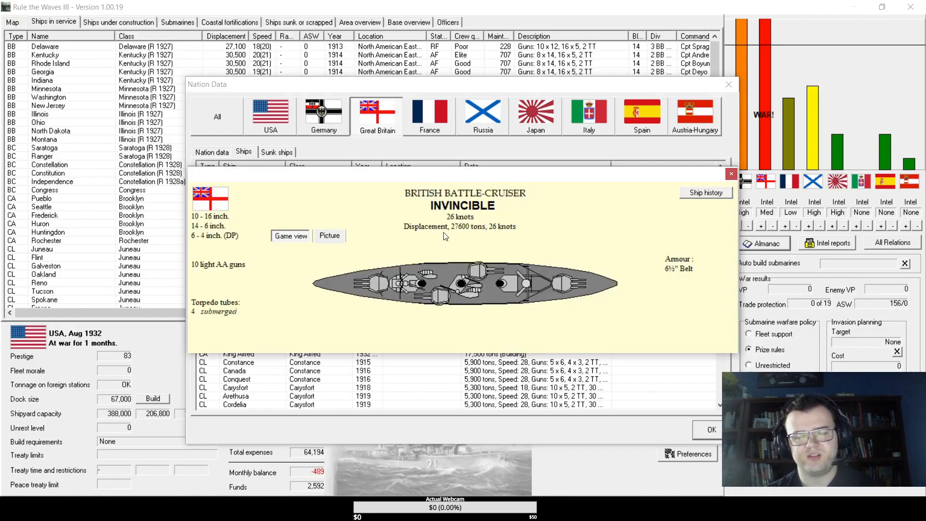
mouse_move(565, 217)
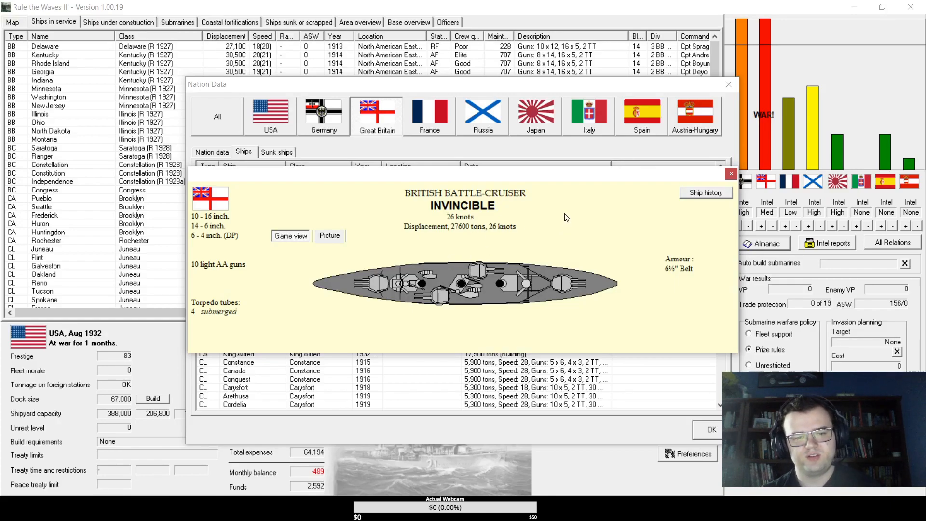
mouse_move(746, 179)
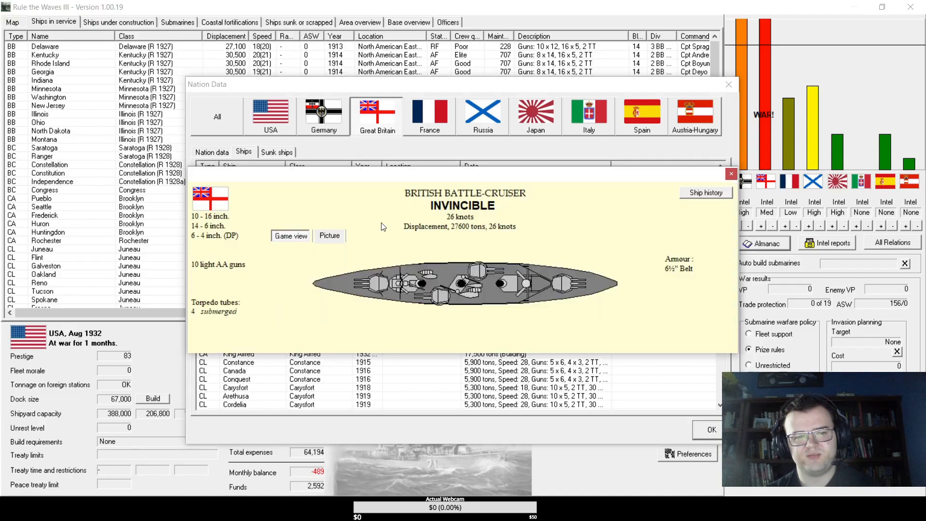
mouse_move(625, 247)
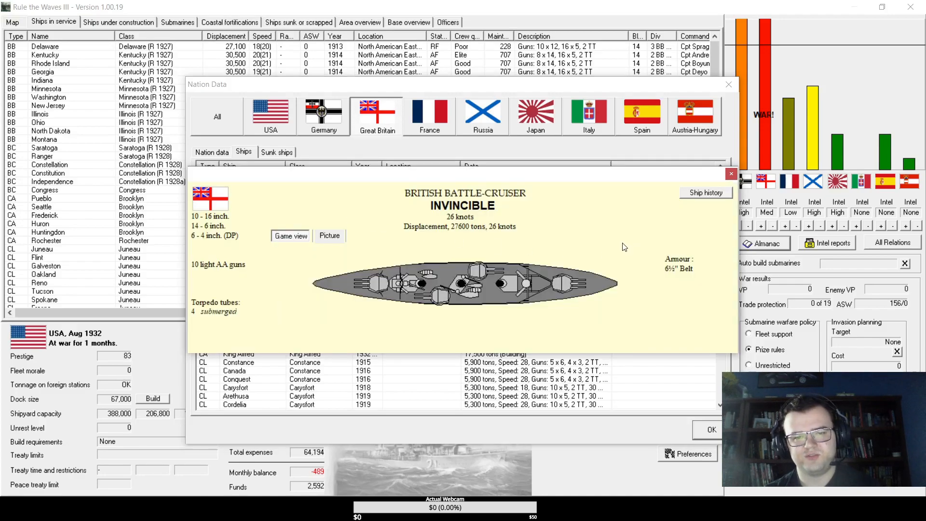
mouse_move(548, 250)
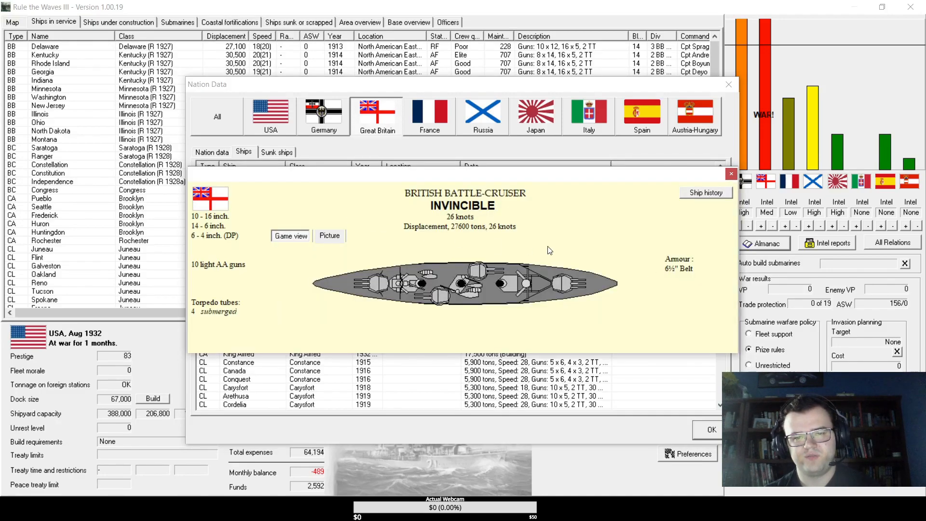
mouse_move(495, 234)
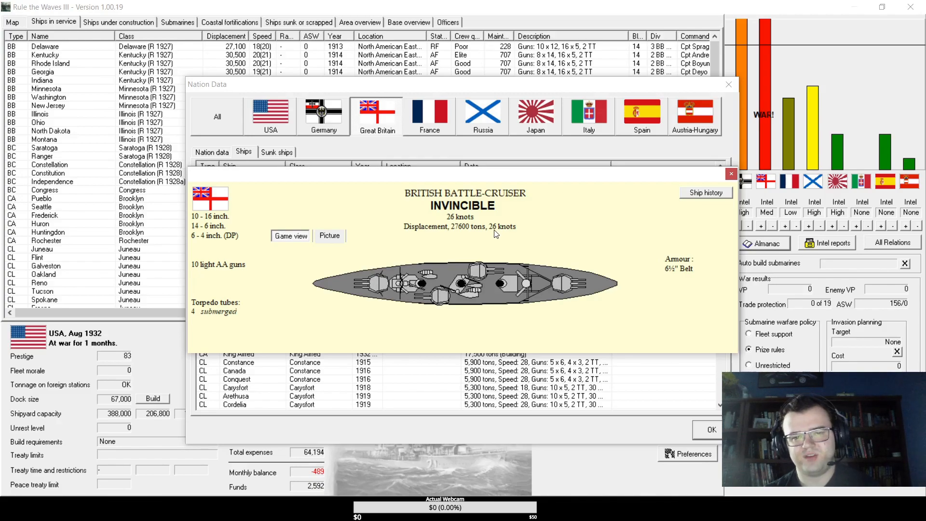
mouse_move(685, 276)
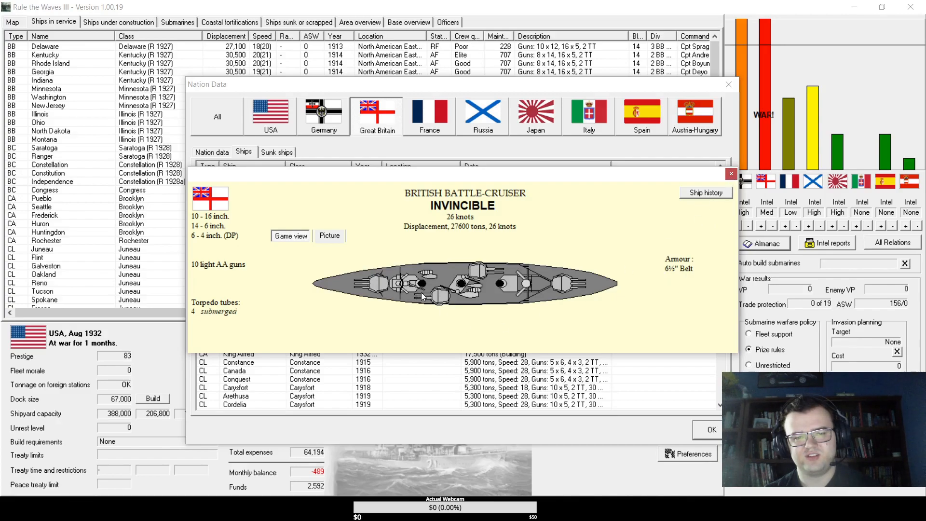
mouse_move(374, 265)
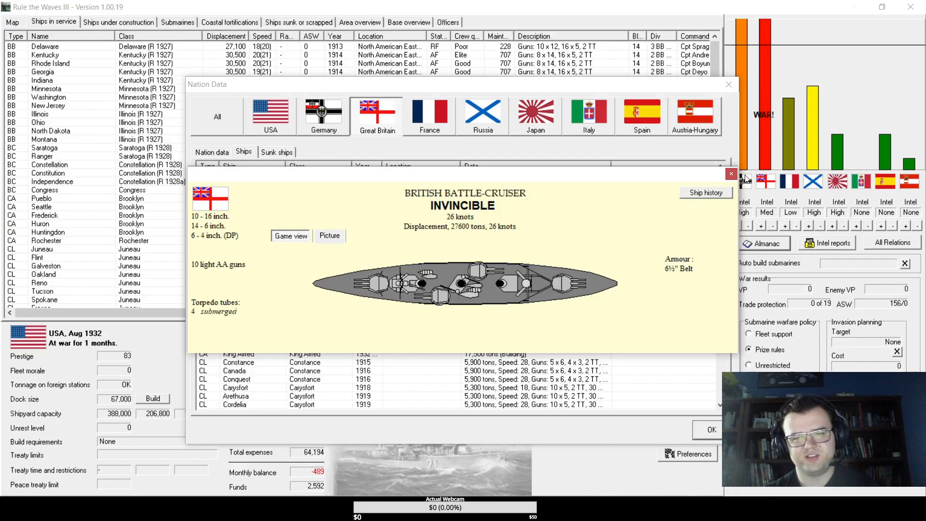
click(732, 173)
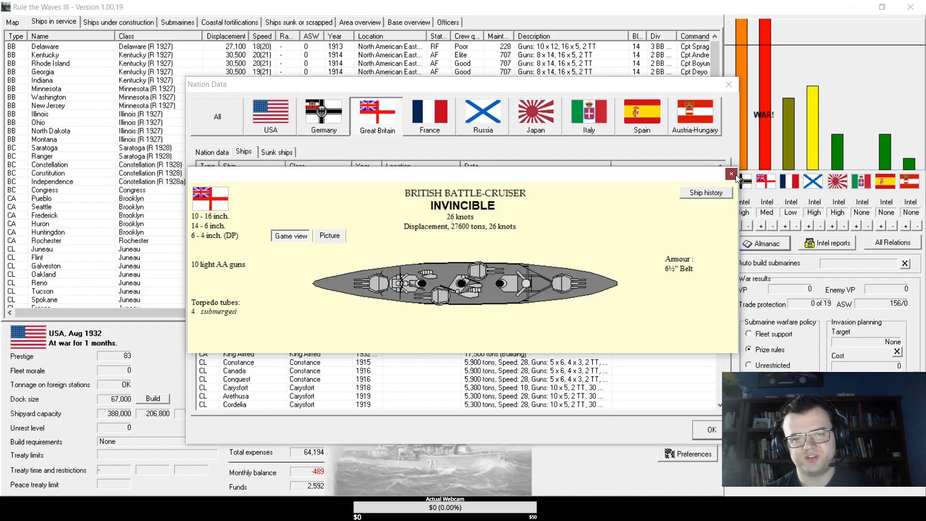
mouse_move(717, 228)
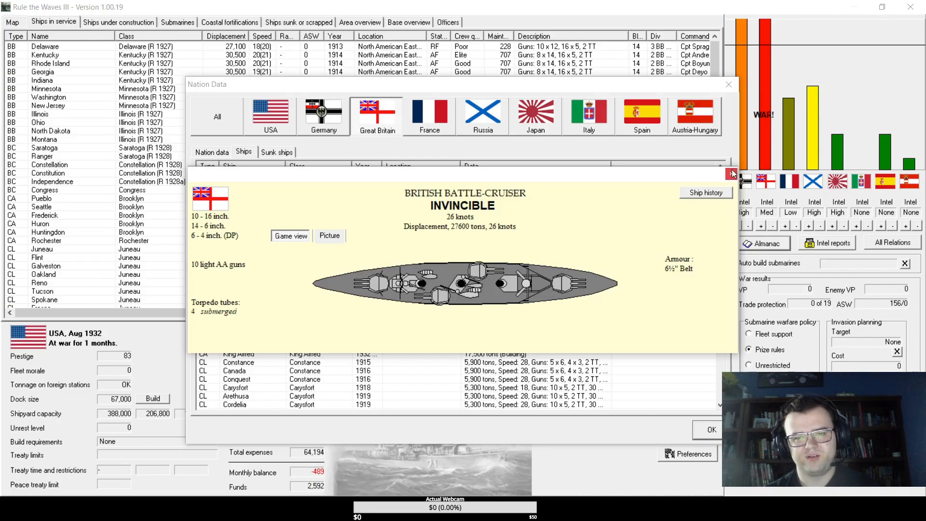
mouse_move(732, 175)
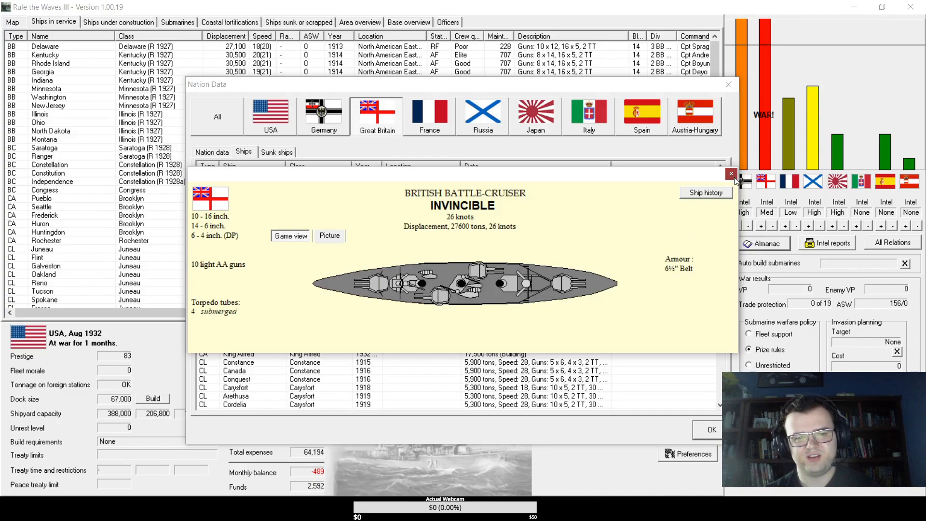
click(732, 174)
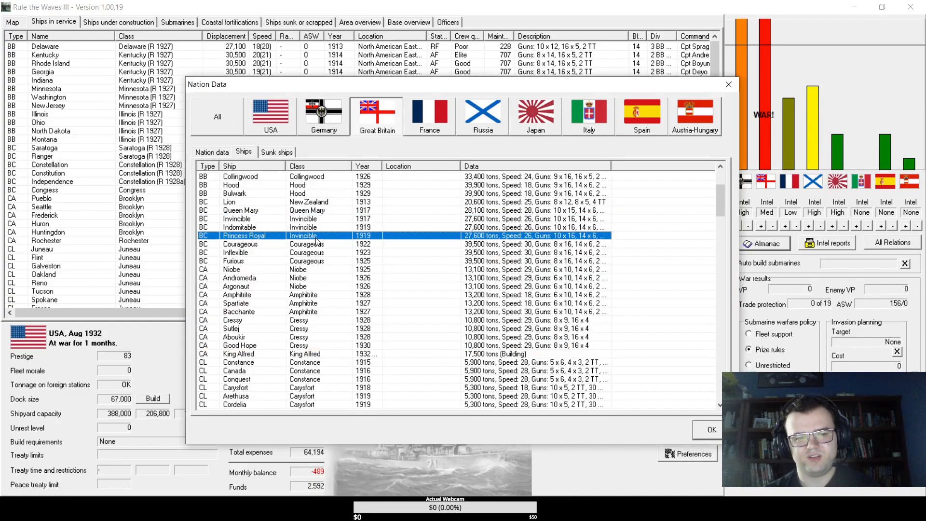
- Inspect the Courageous and Furious battle-cruisers and the carrier Eagle, closing each card
double_click(240, 244)
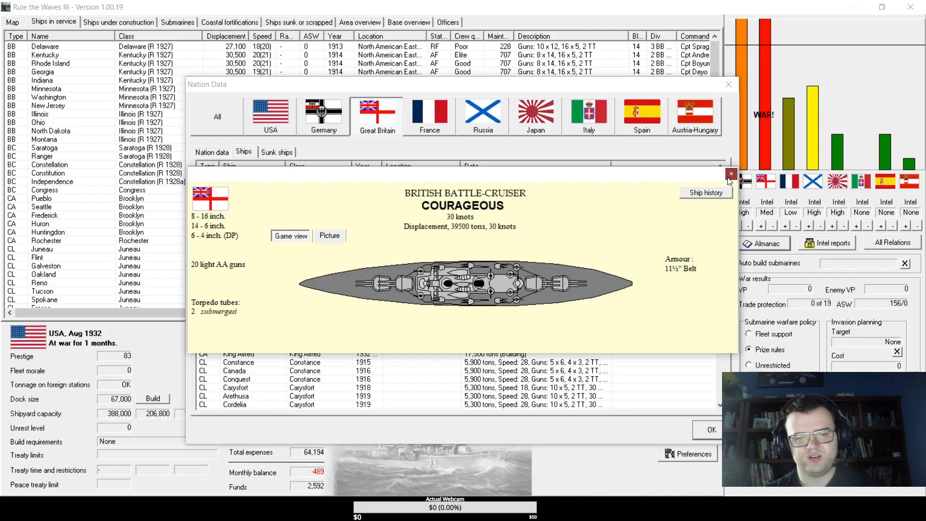
click(730, 174)
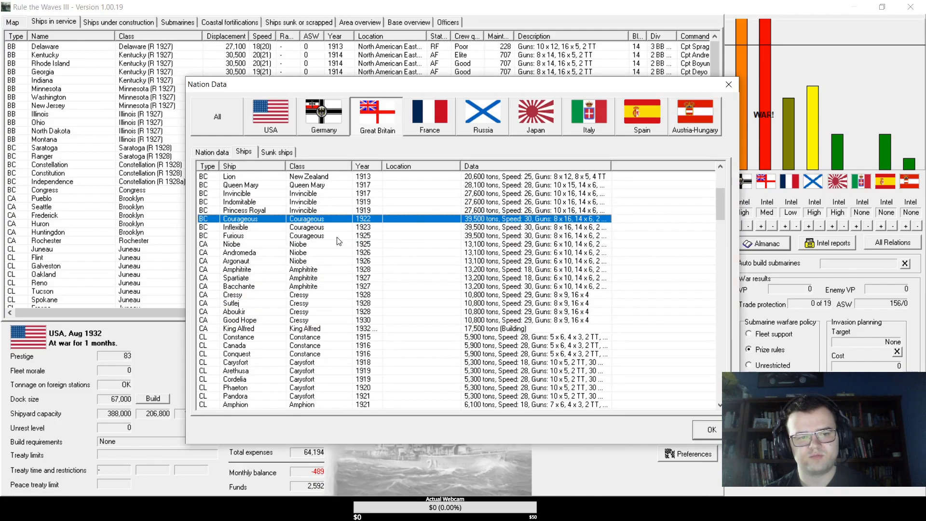
double_click(233, 235)
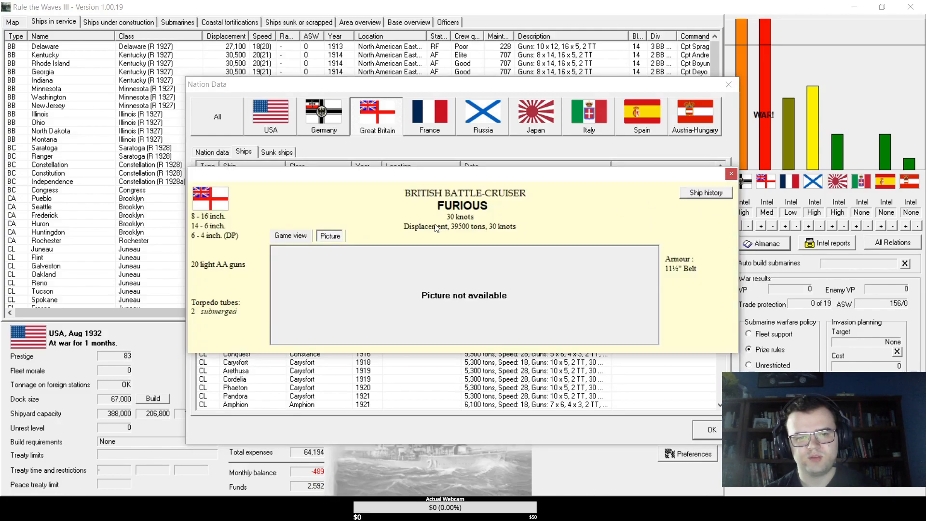
click(289, 236)
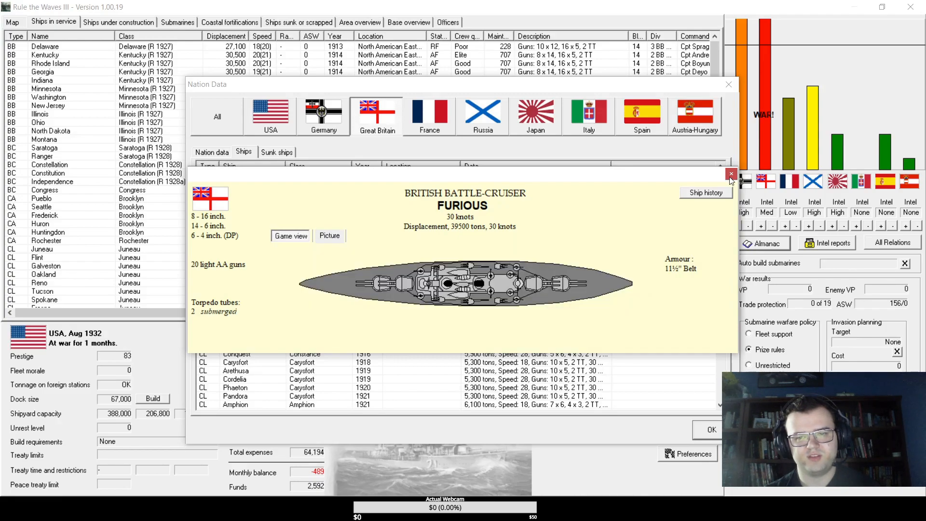
click(731, 176)
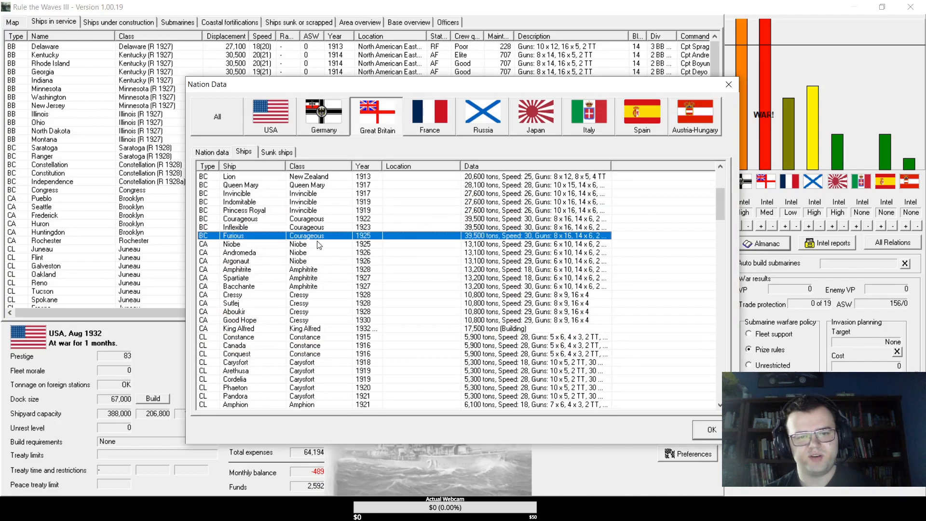
scroll(down, 3)
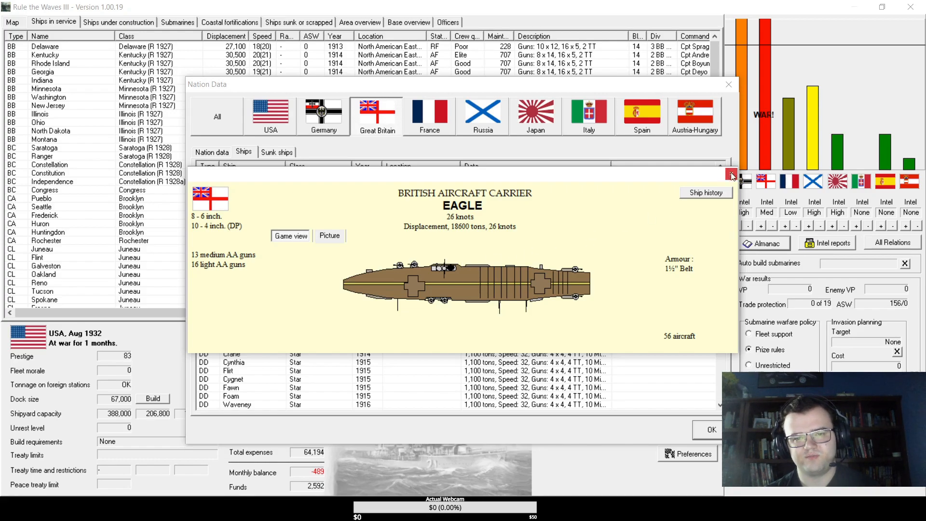
click(732, 175)
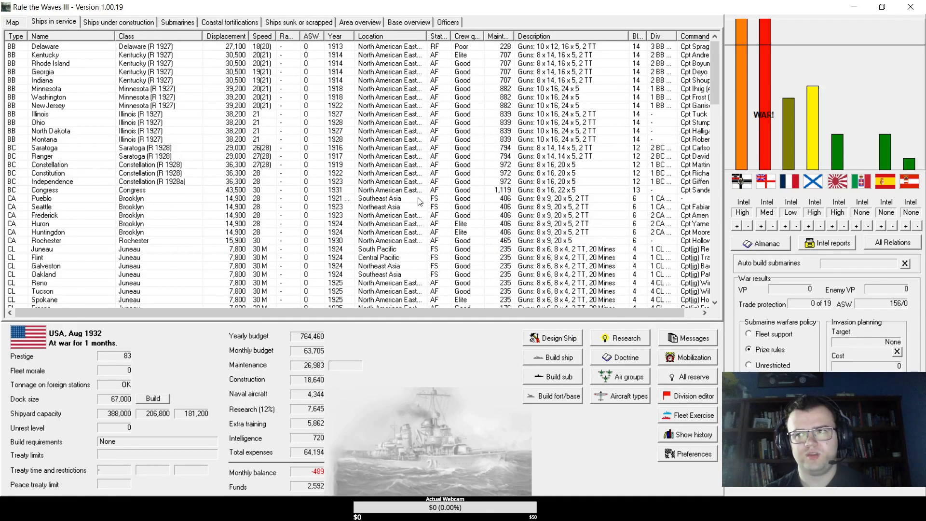
mouse_move(417, 201)
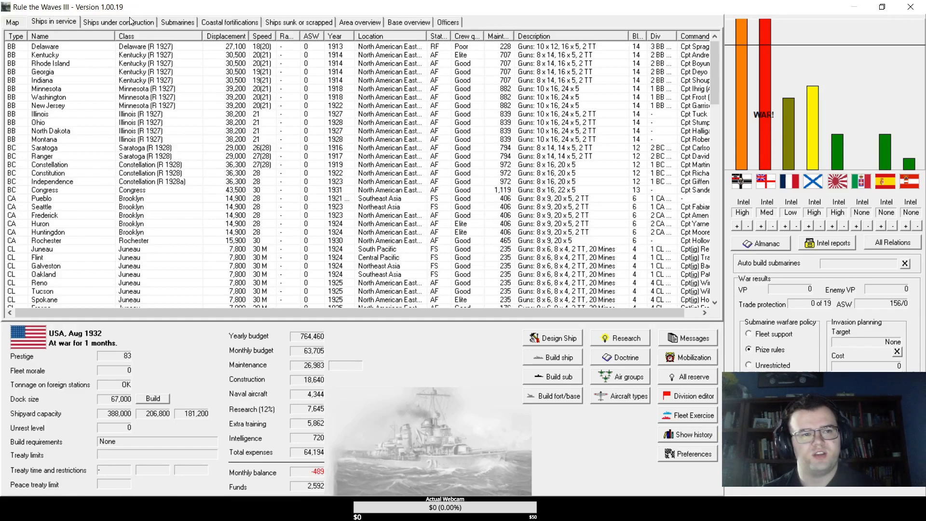
- Glance at ships under construction, then show the world map of fleet positions
click(118, 23)
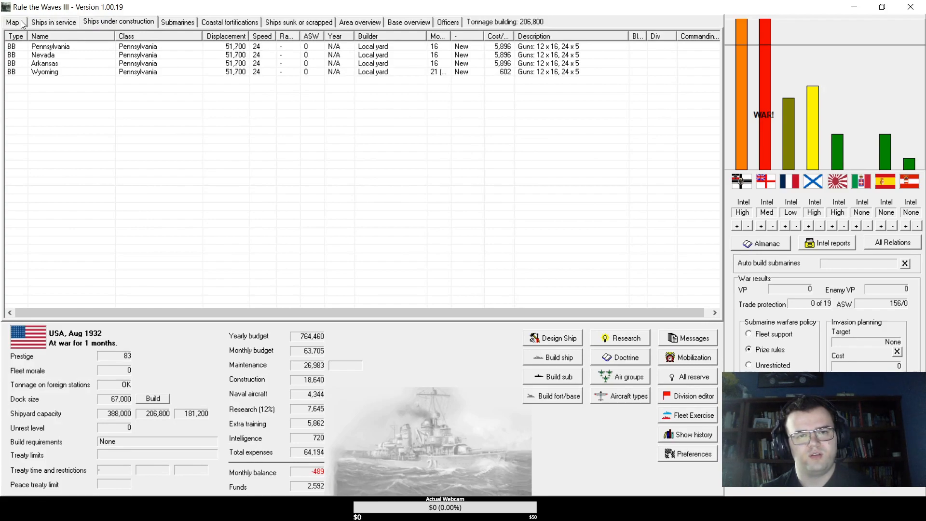
click(12, 22)
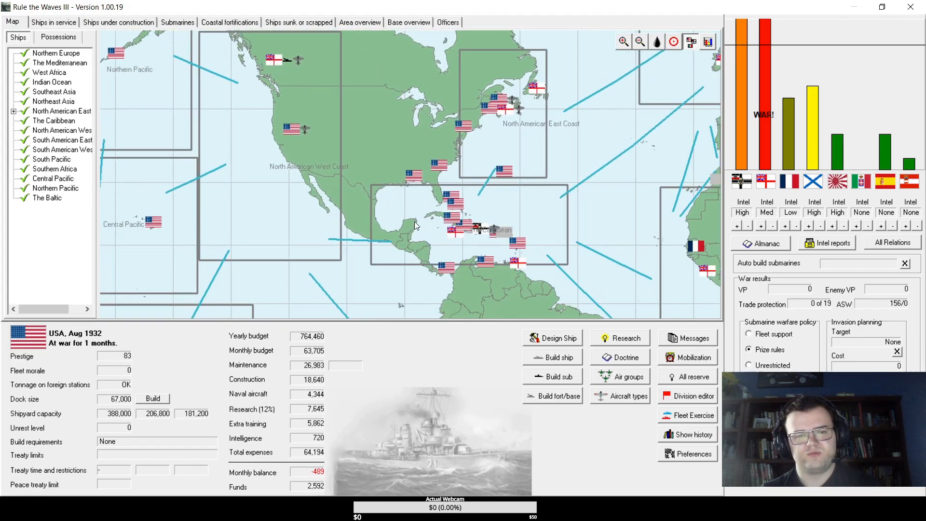
mouse_move(479, 206)
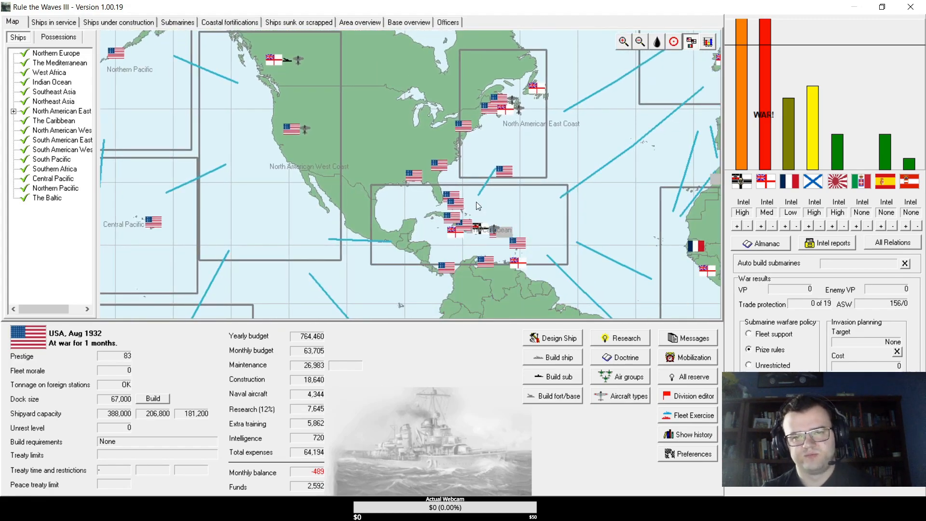
mouse_move(492, 235)
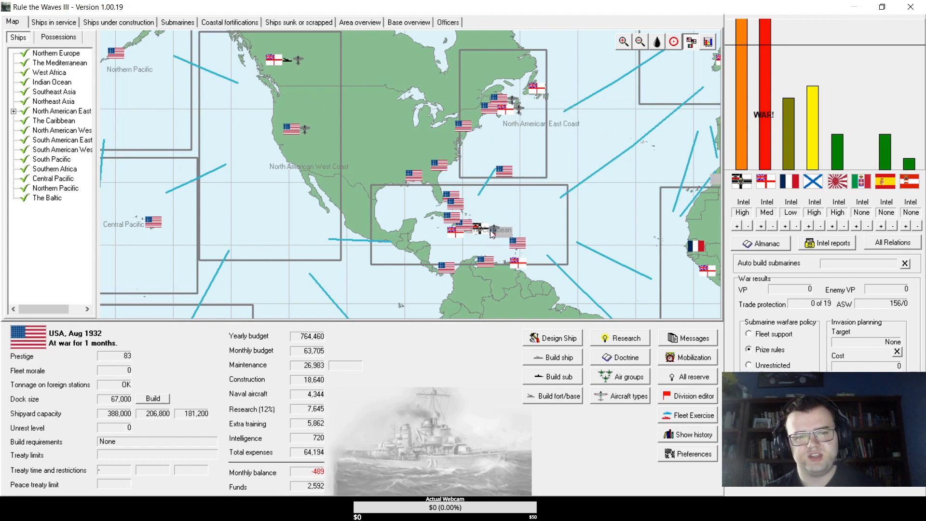
mouse_move(480, 231)
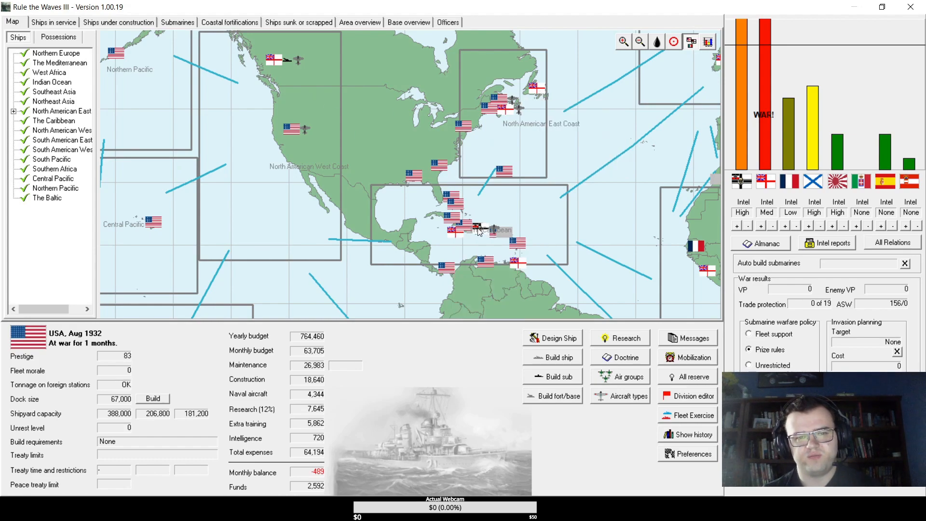
mouse_move(357, 188)
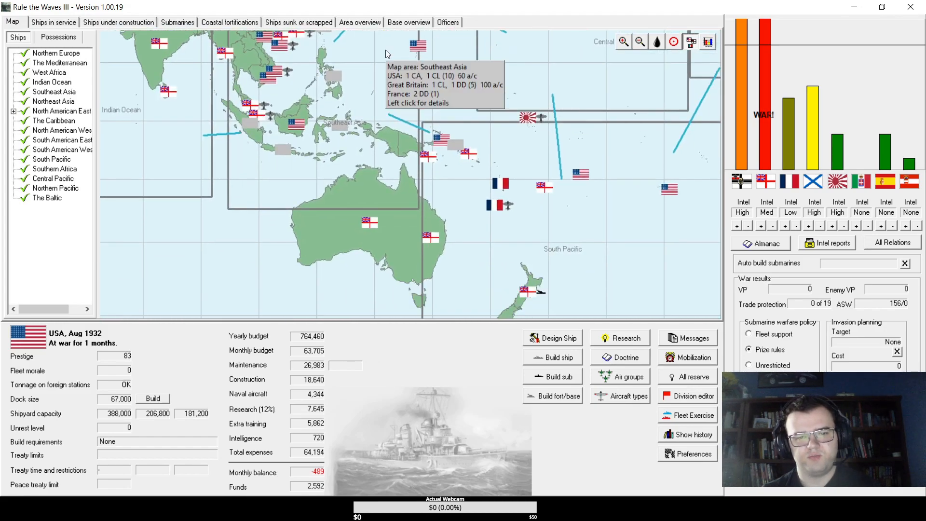
mouse_move(493, 215)
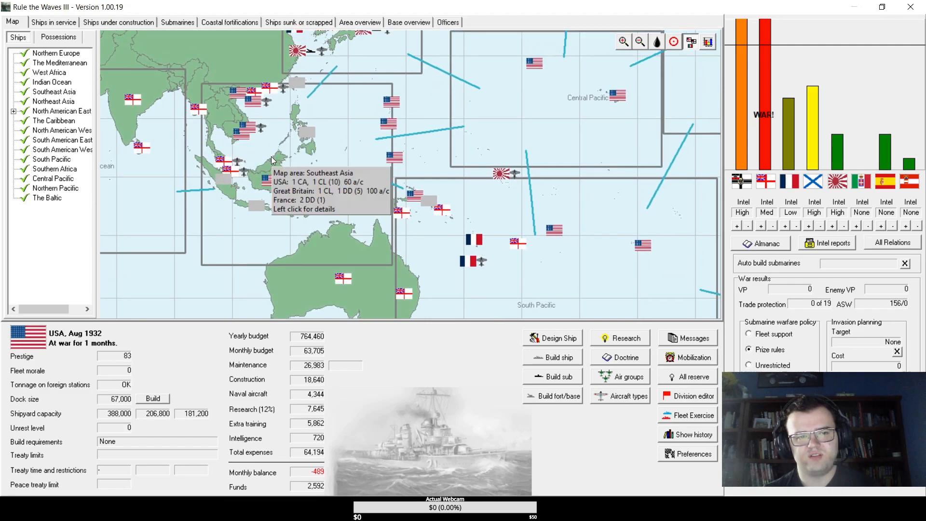
mouse_move(537, 215)
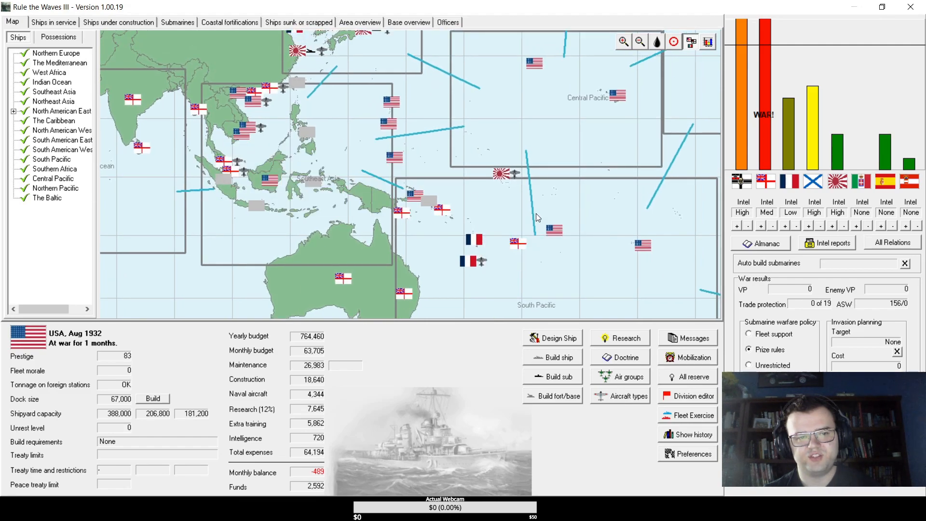
mouse_move(269, 83)
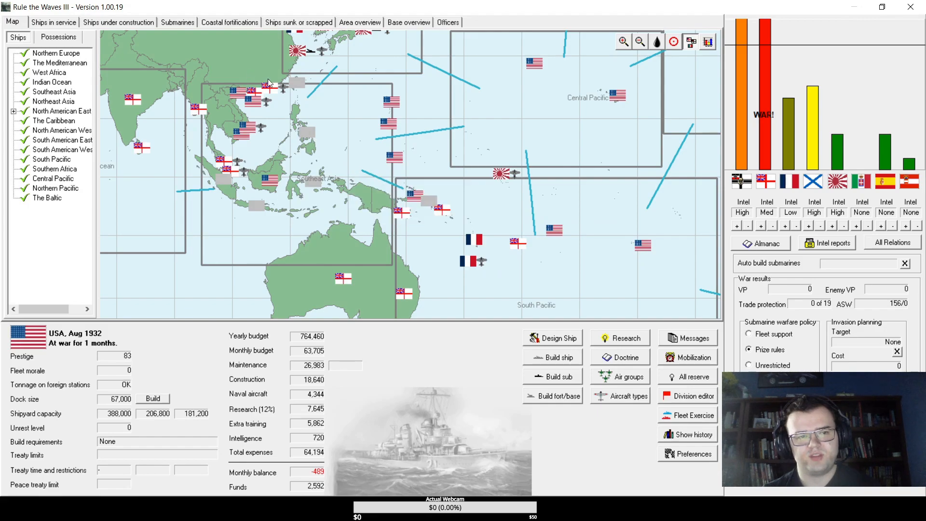
mouse_move(268, 94)
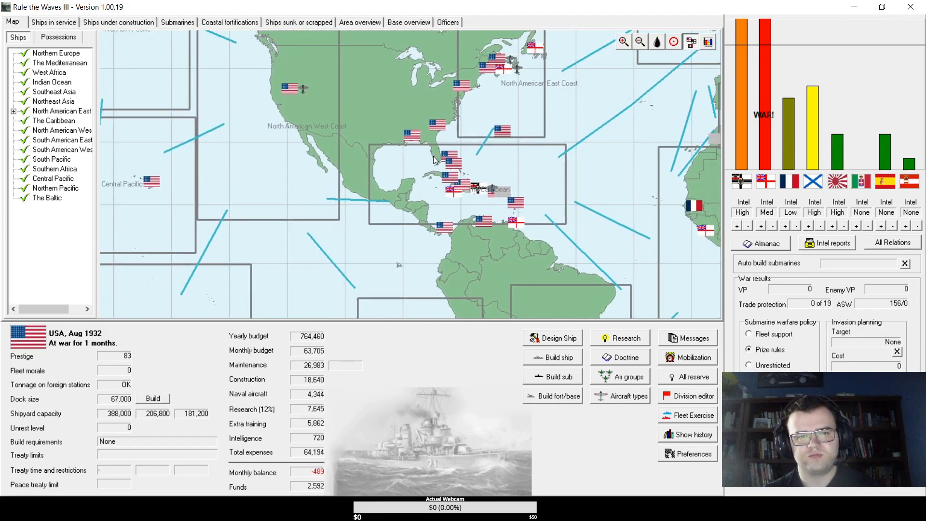
- In air group management, set Cam Ranh Bay's fighters to 20 and add a torpedo bomber squadron
click(409, 22)
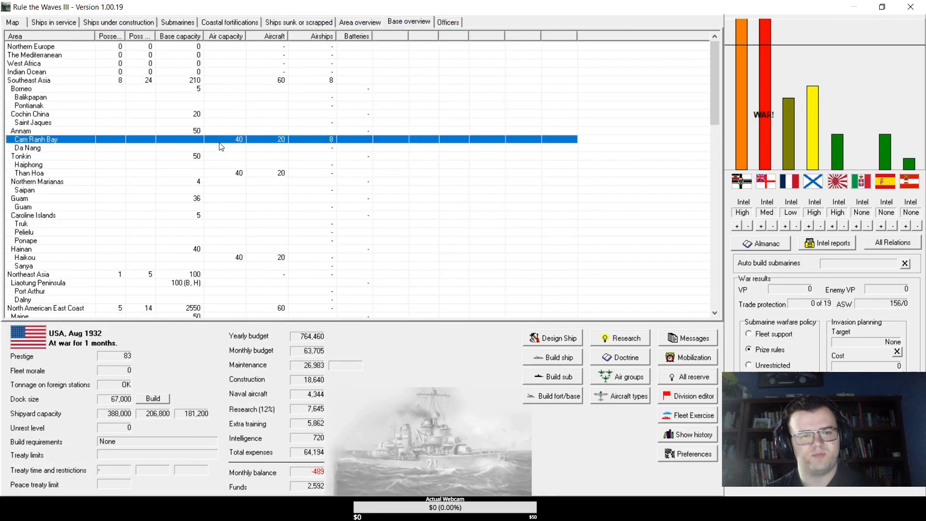
click(620, 377)
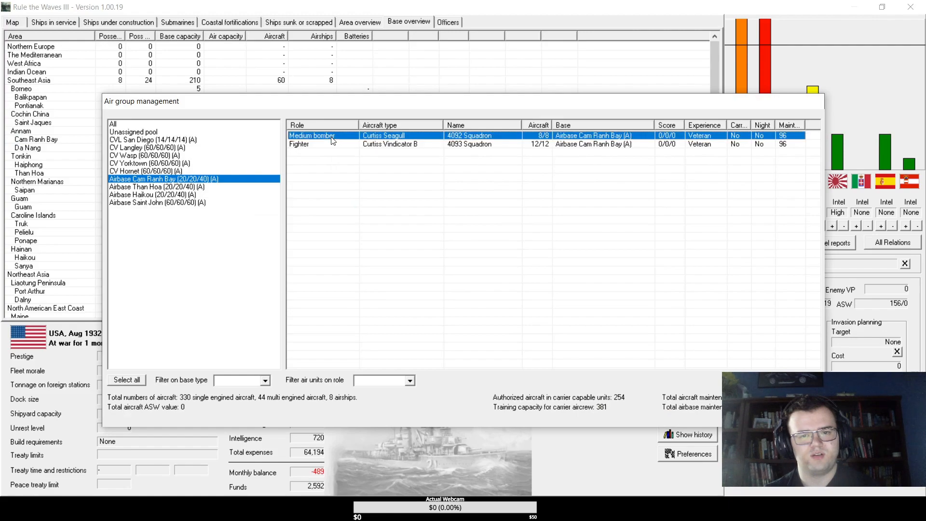
right_click(331, 135)
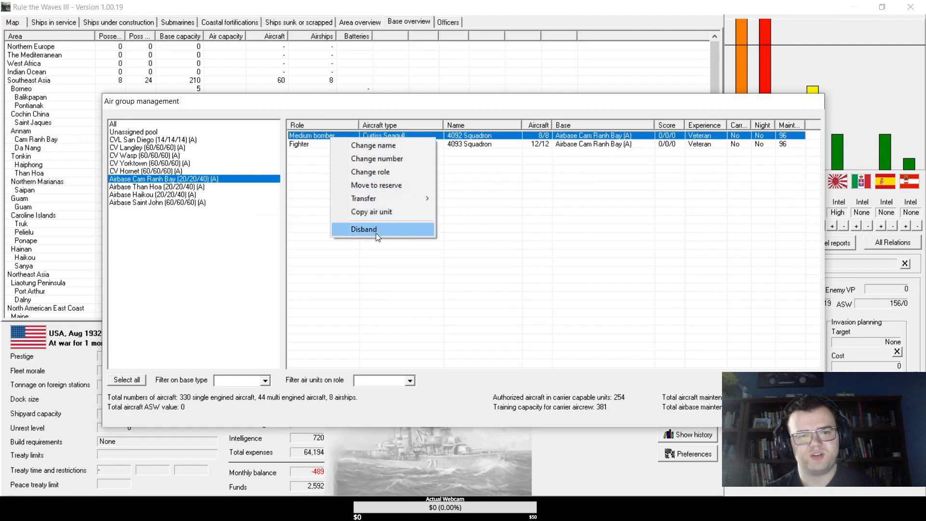
mouse_move(377, 158)
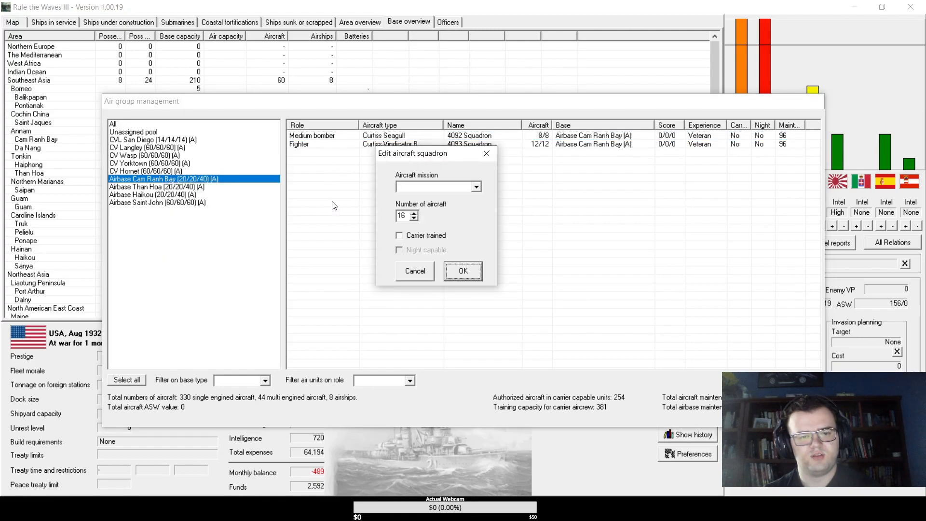
click(437, 187)
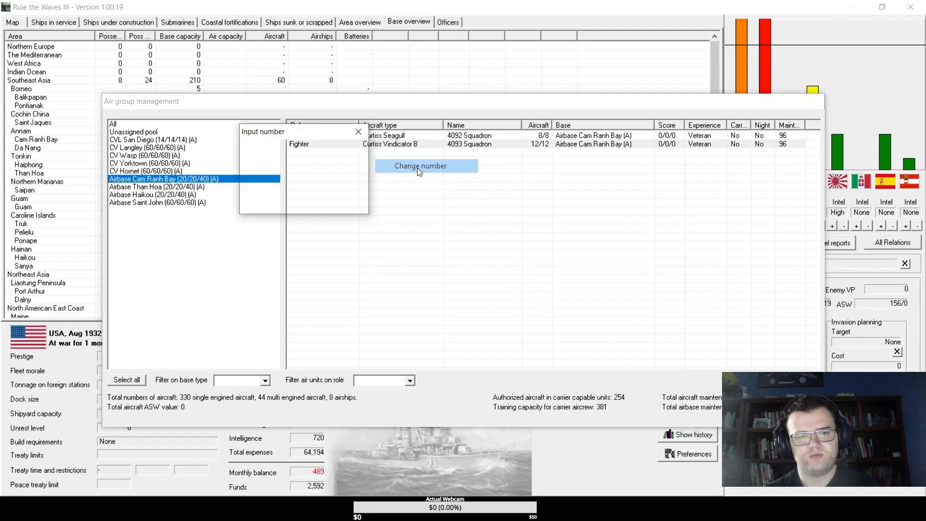
click(420, 165)
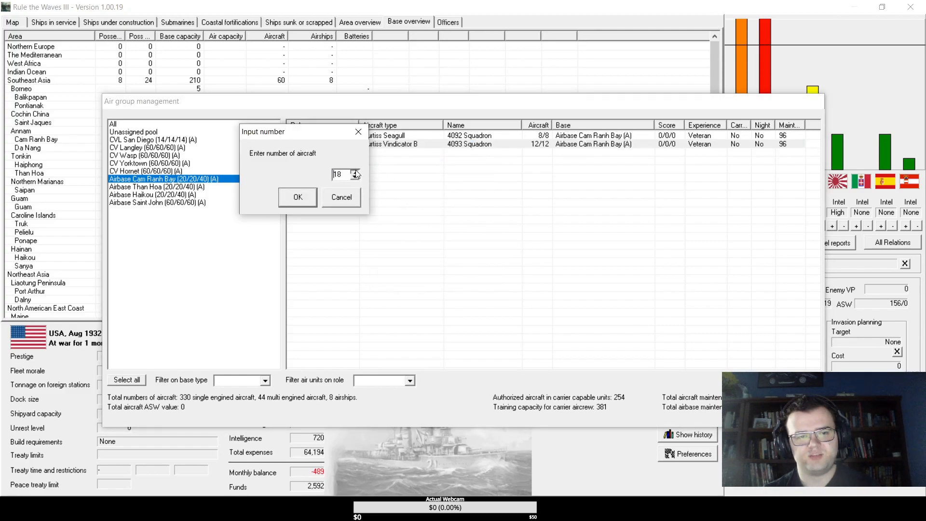
click(298, 197)
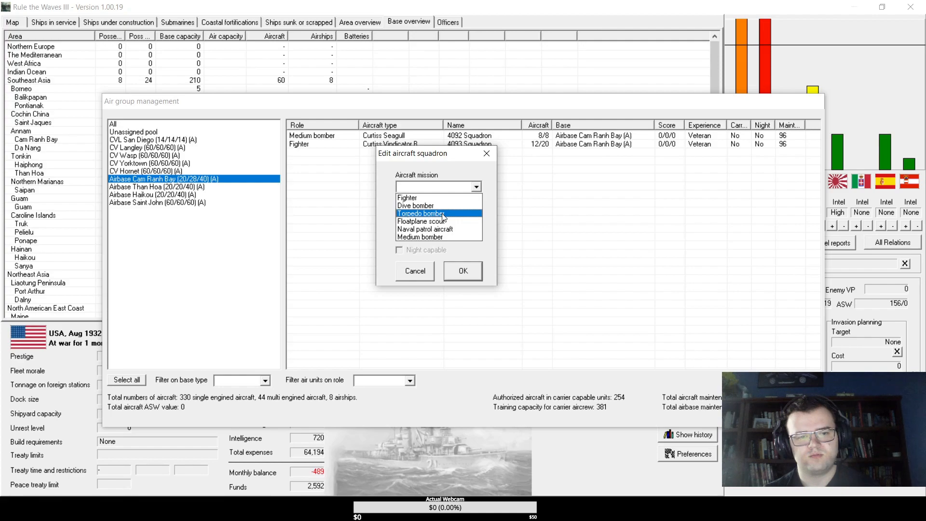
click(421, 213)
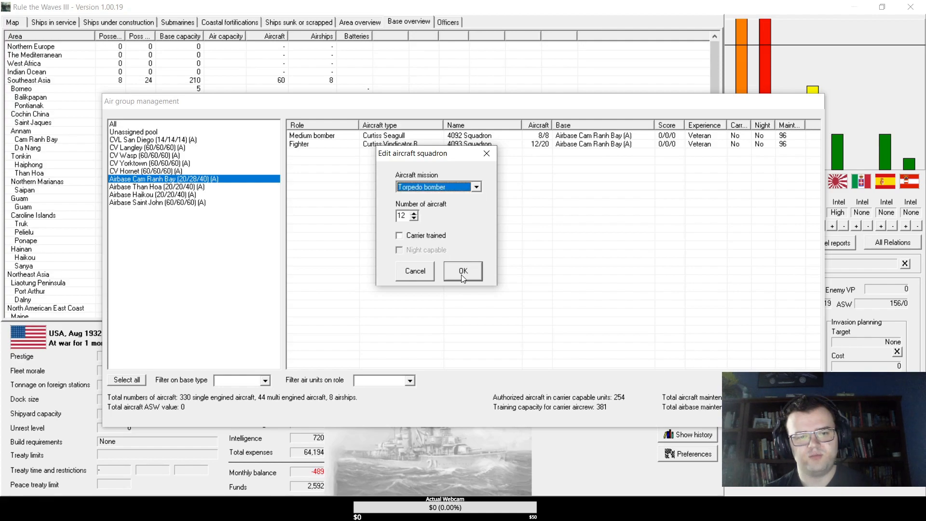
click(462, 270)
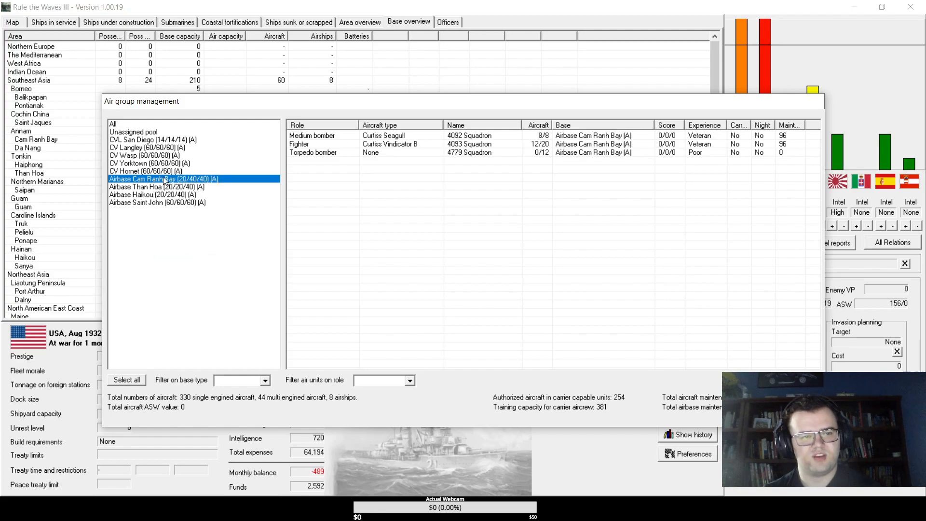
- Paste Cam Ranh Bay's air group onto Than Hoa and Haikou, disbanding their old units, then view Saint John's
right_click(157, 187)
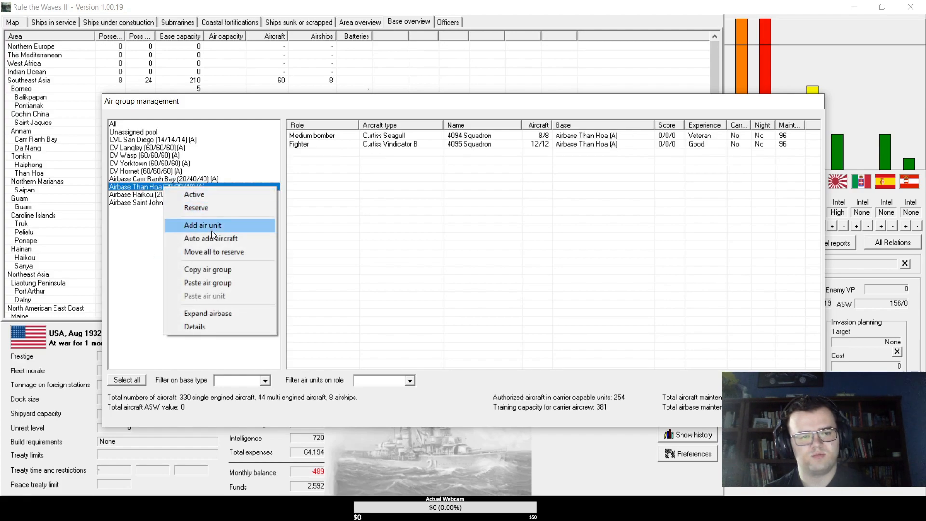
mouse_move(207, 283)
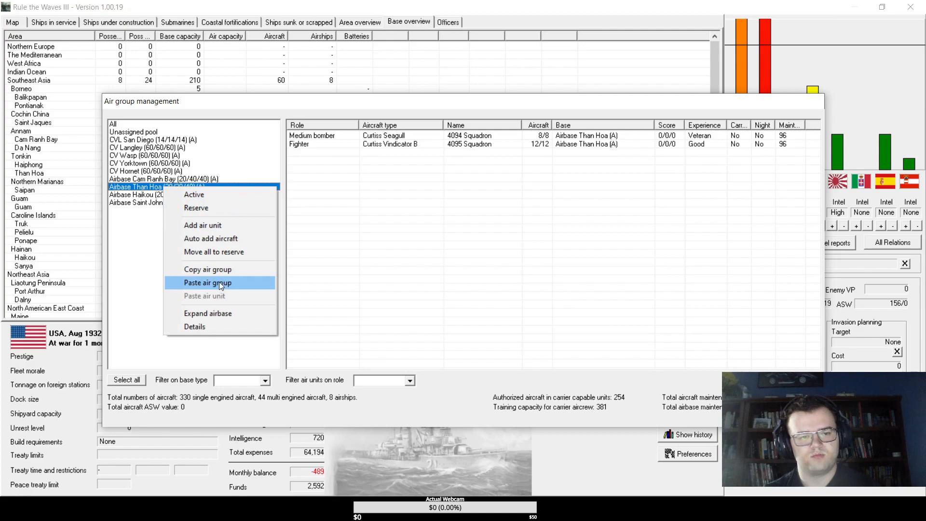
click(207, 283)
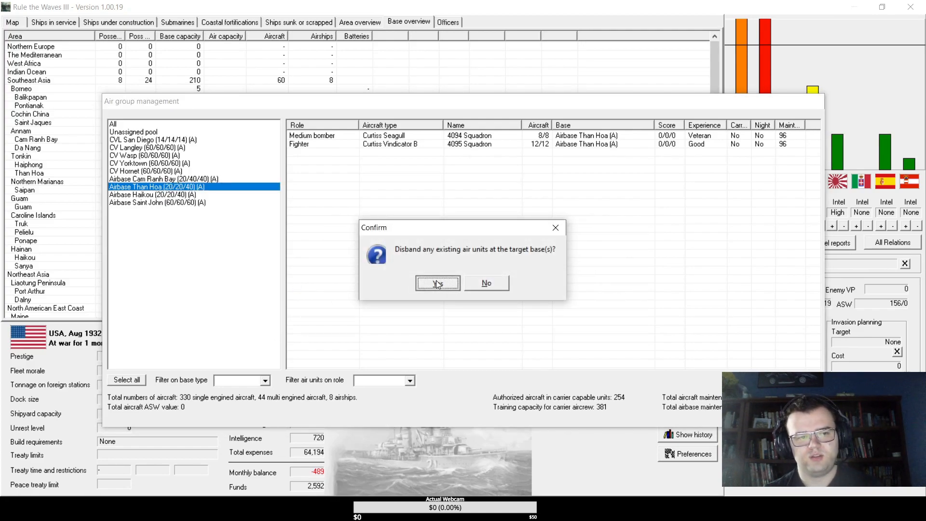
click(437, 283)
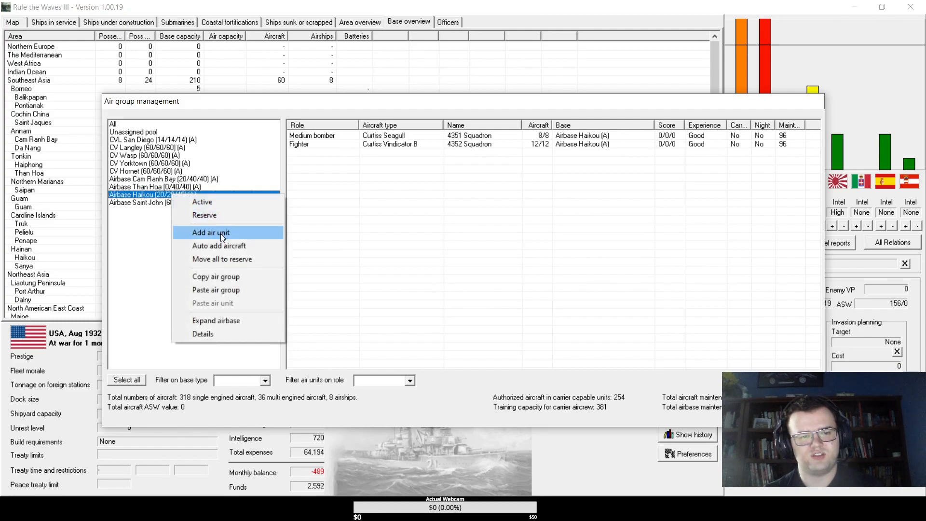
click(211, 233)
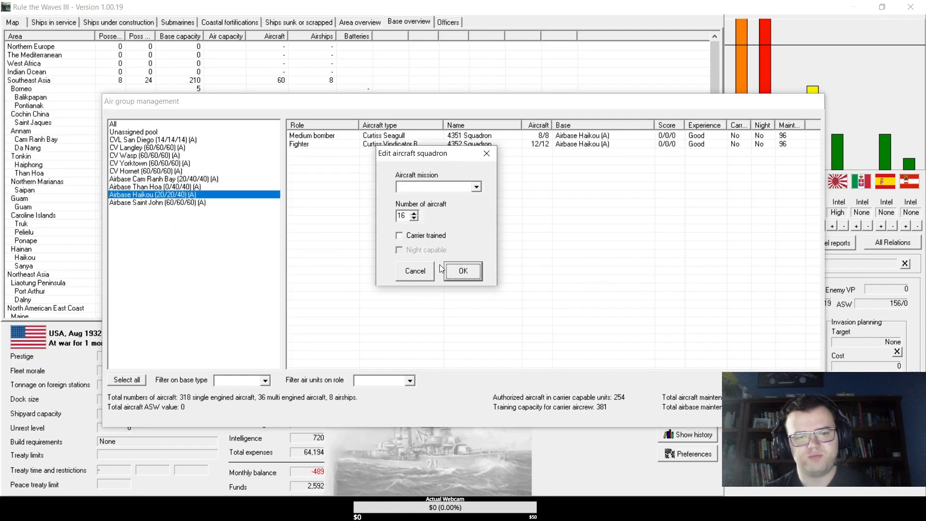
click(463, 270)
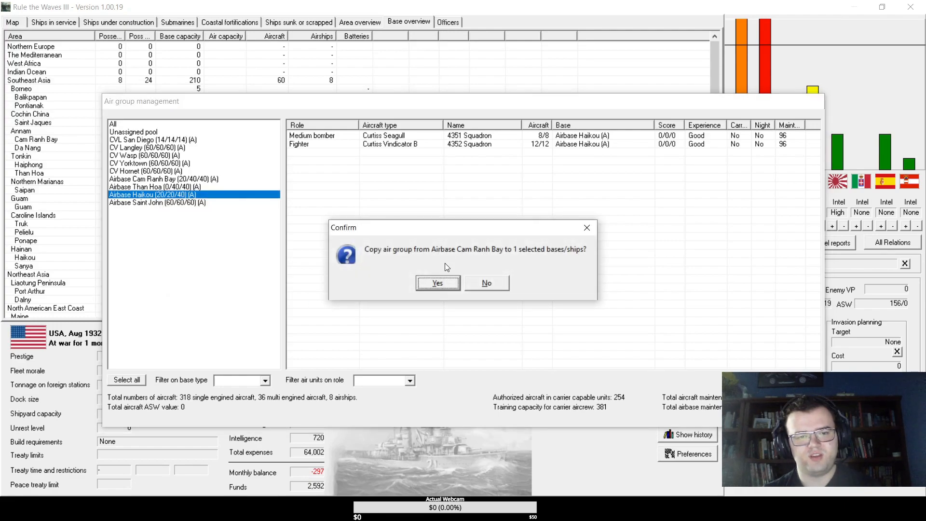
click(437, 282)
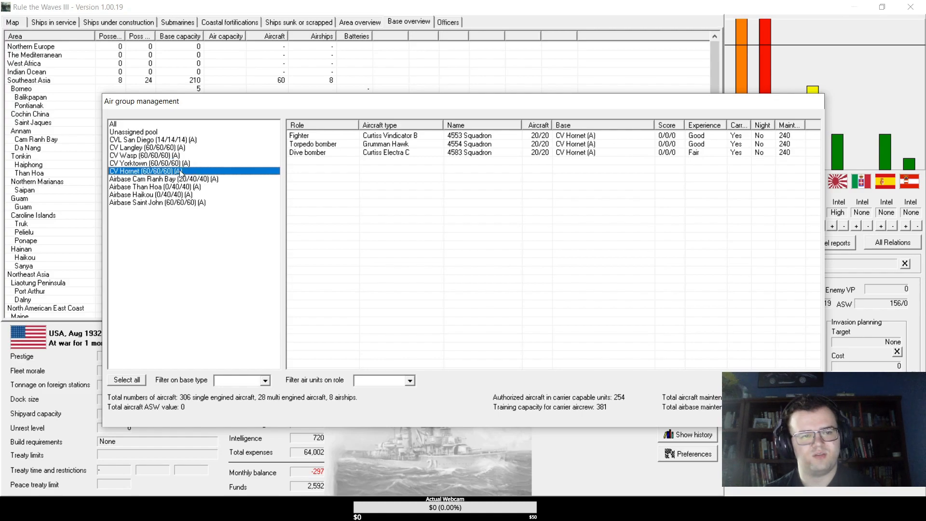
click(157, 201)
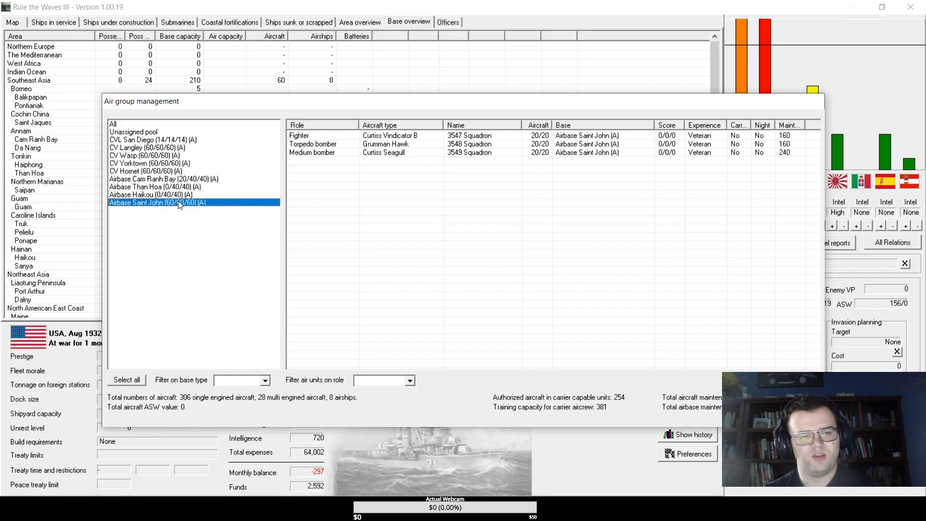
mouse_move(177, 140)
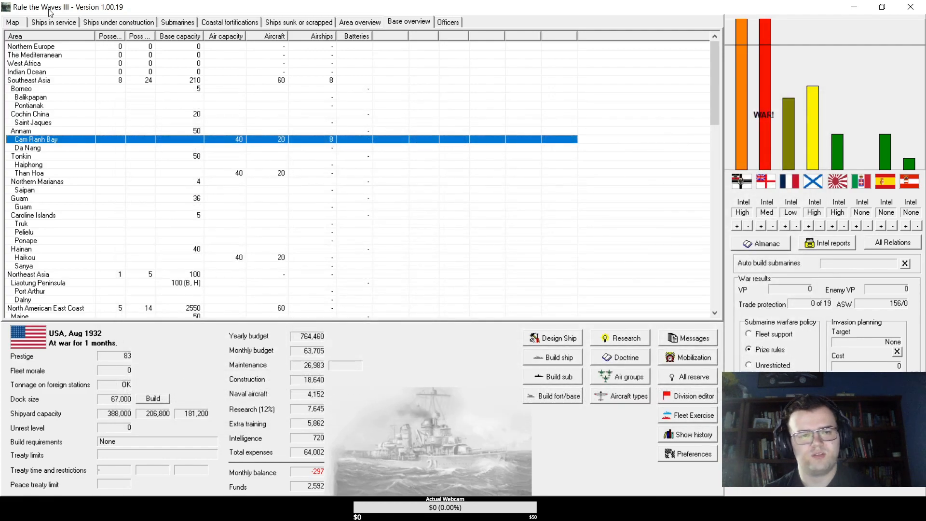
- Review ships in service and under construction, then return to the world map
click(53, 22)
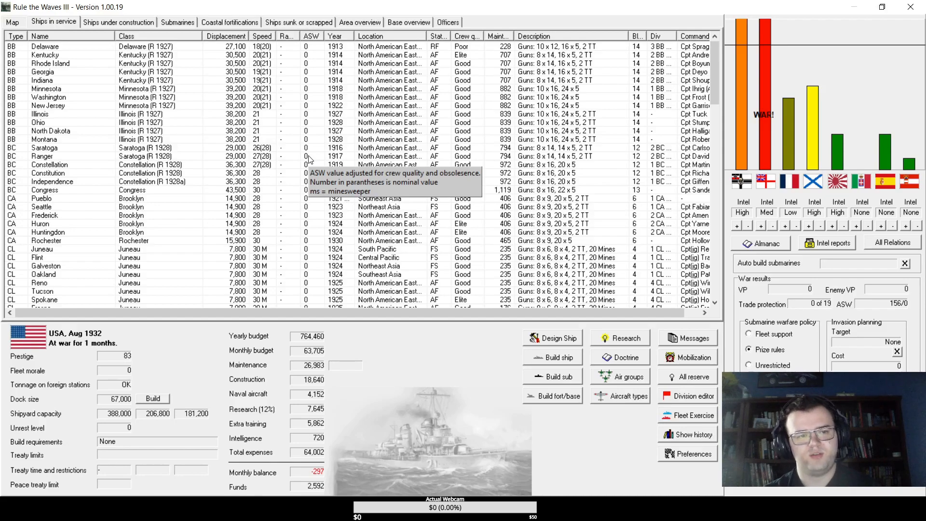
mouse_move(146, 12)
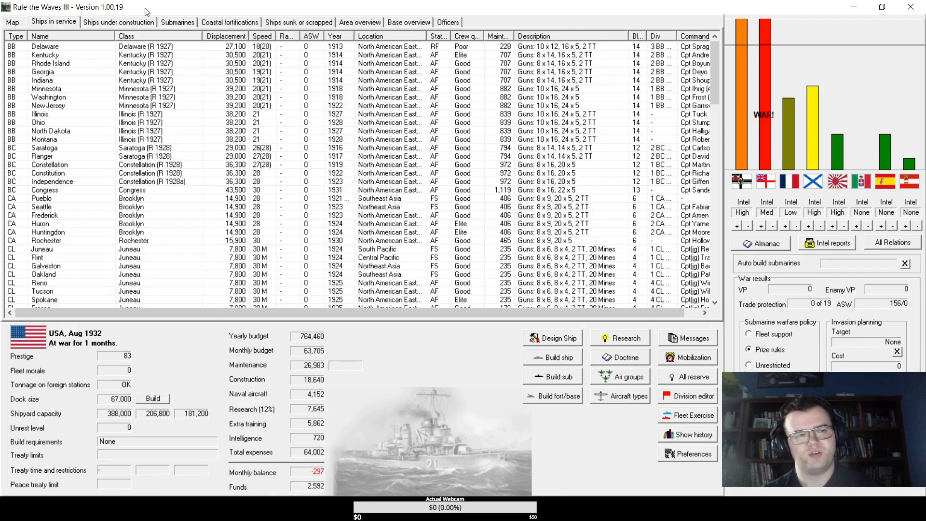
click(117, 22)
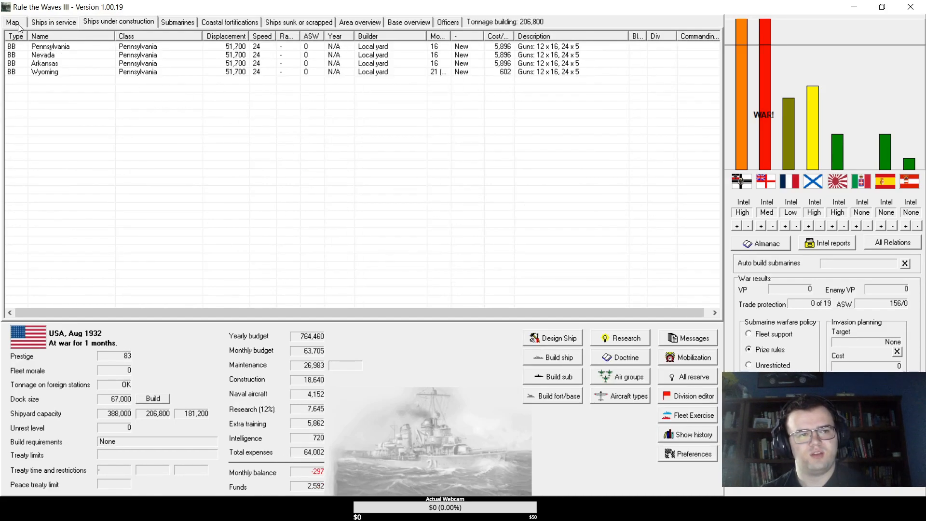
click(11, 22)
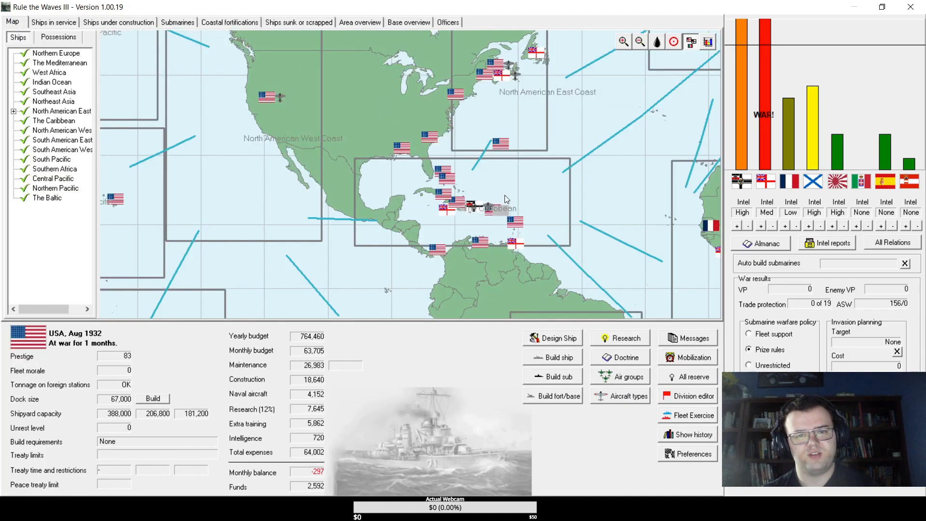